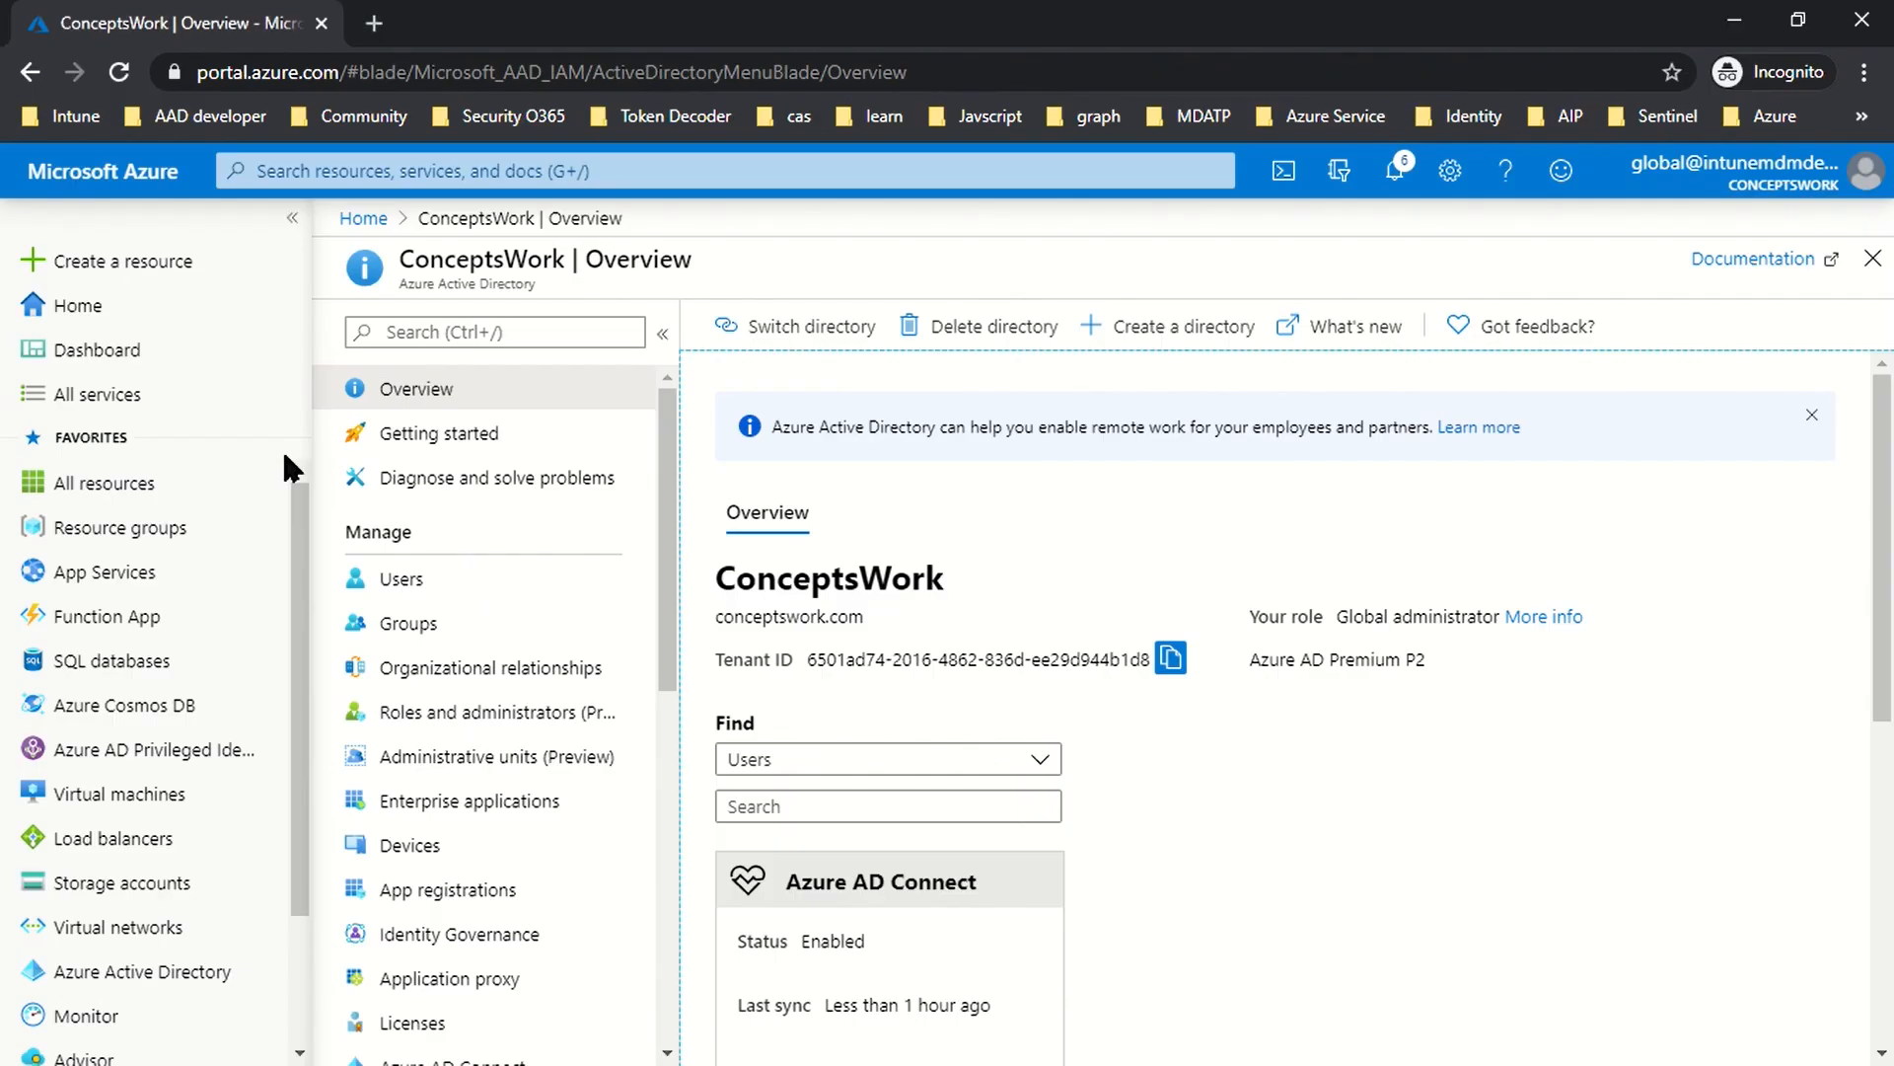
Open Administrative units (Preview) for the ConceptsWork directory, which lists no units yet
left_click(493, 755)
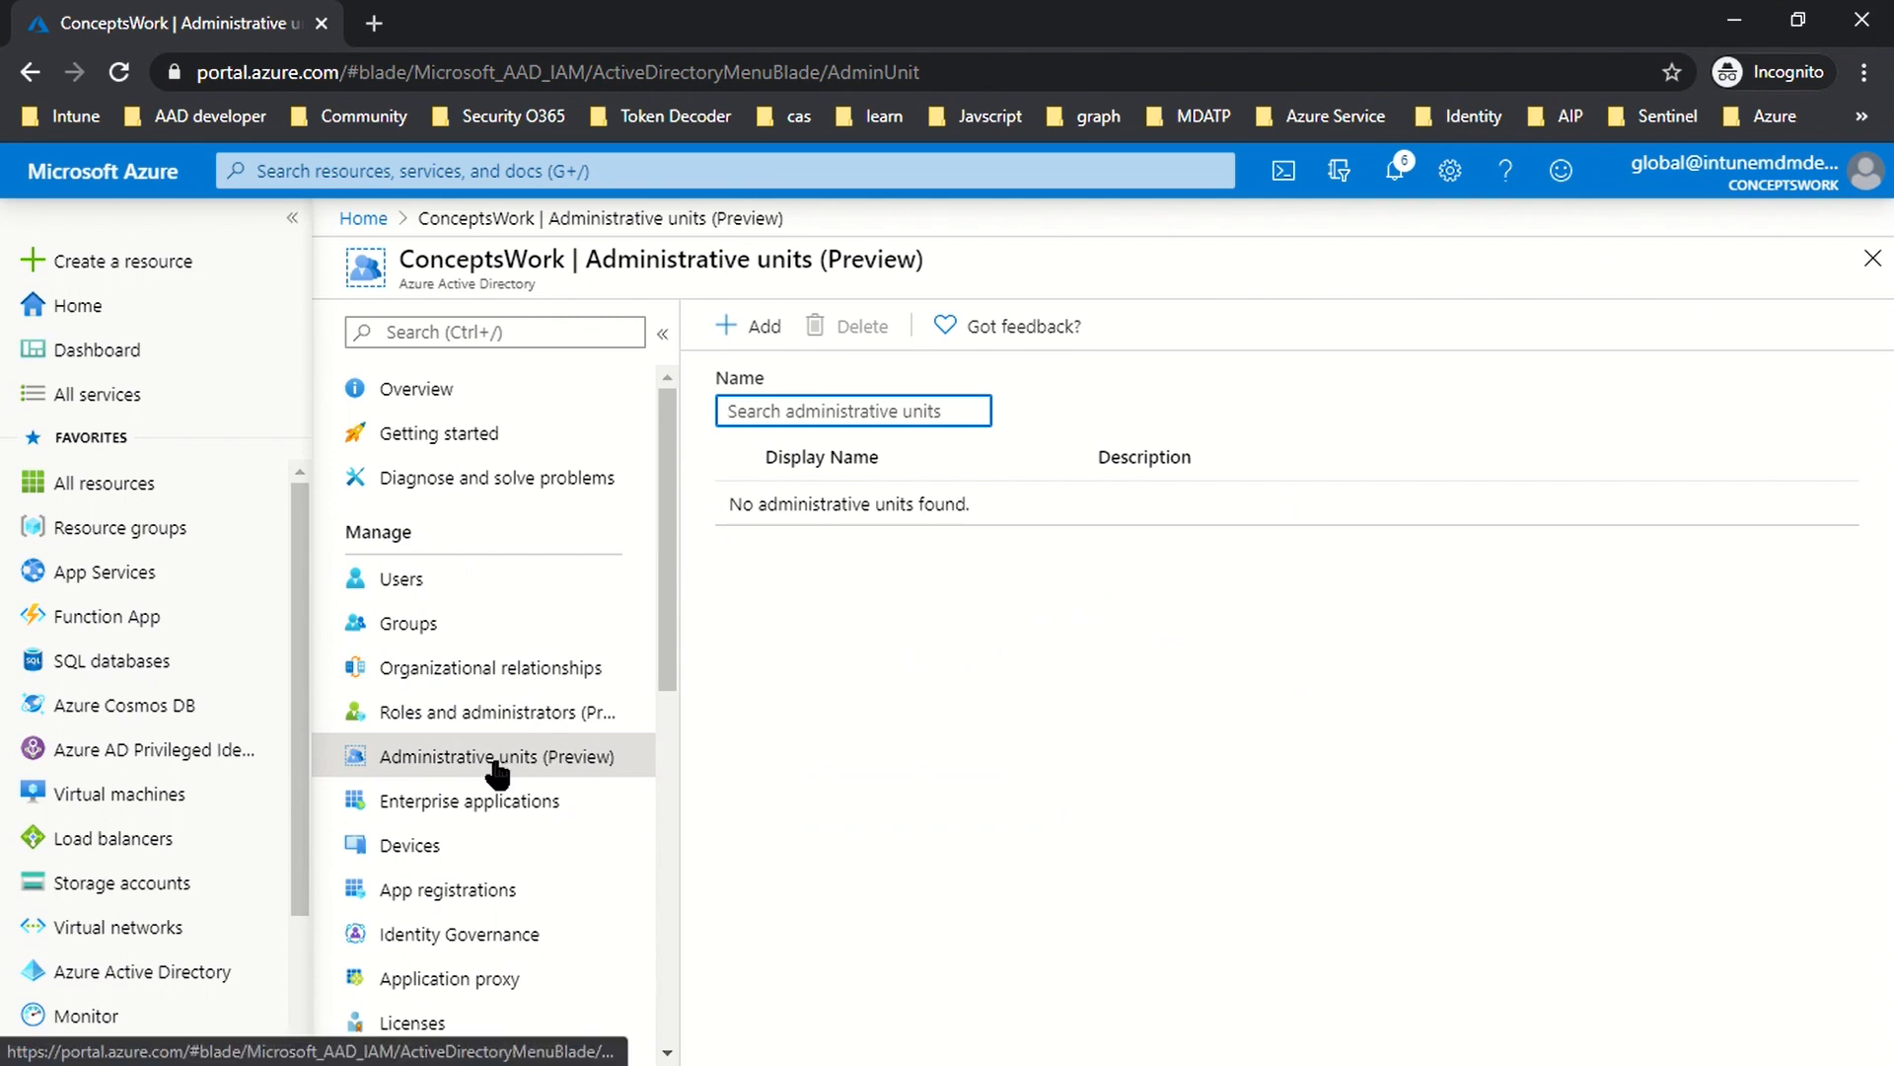
mouse_move(509, 787)
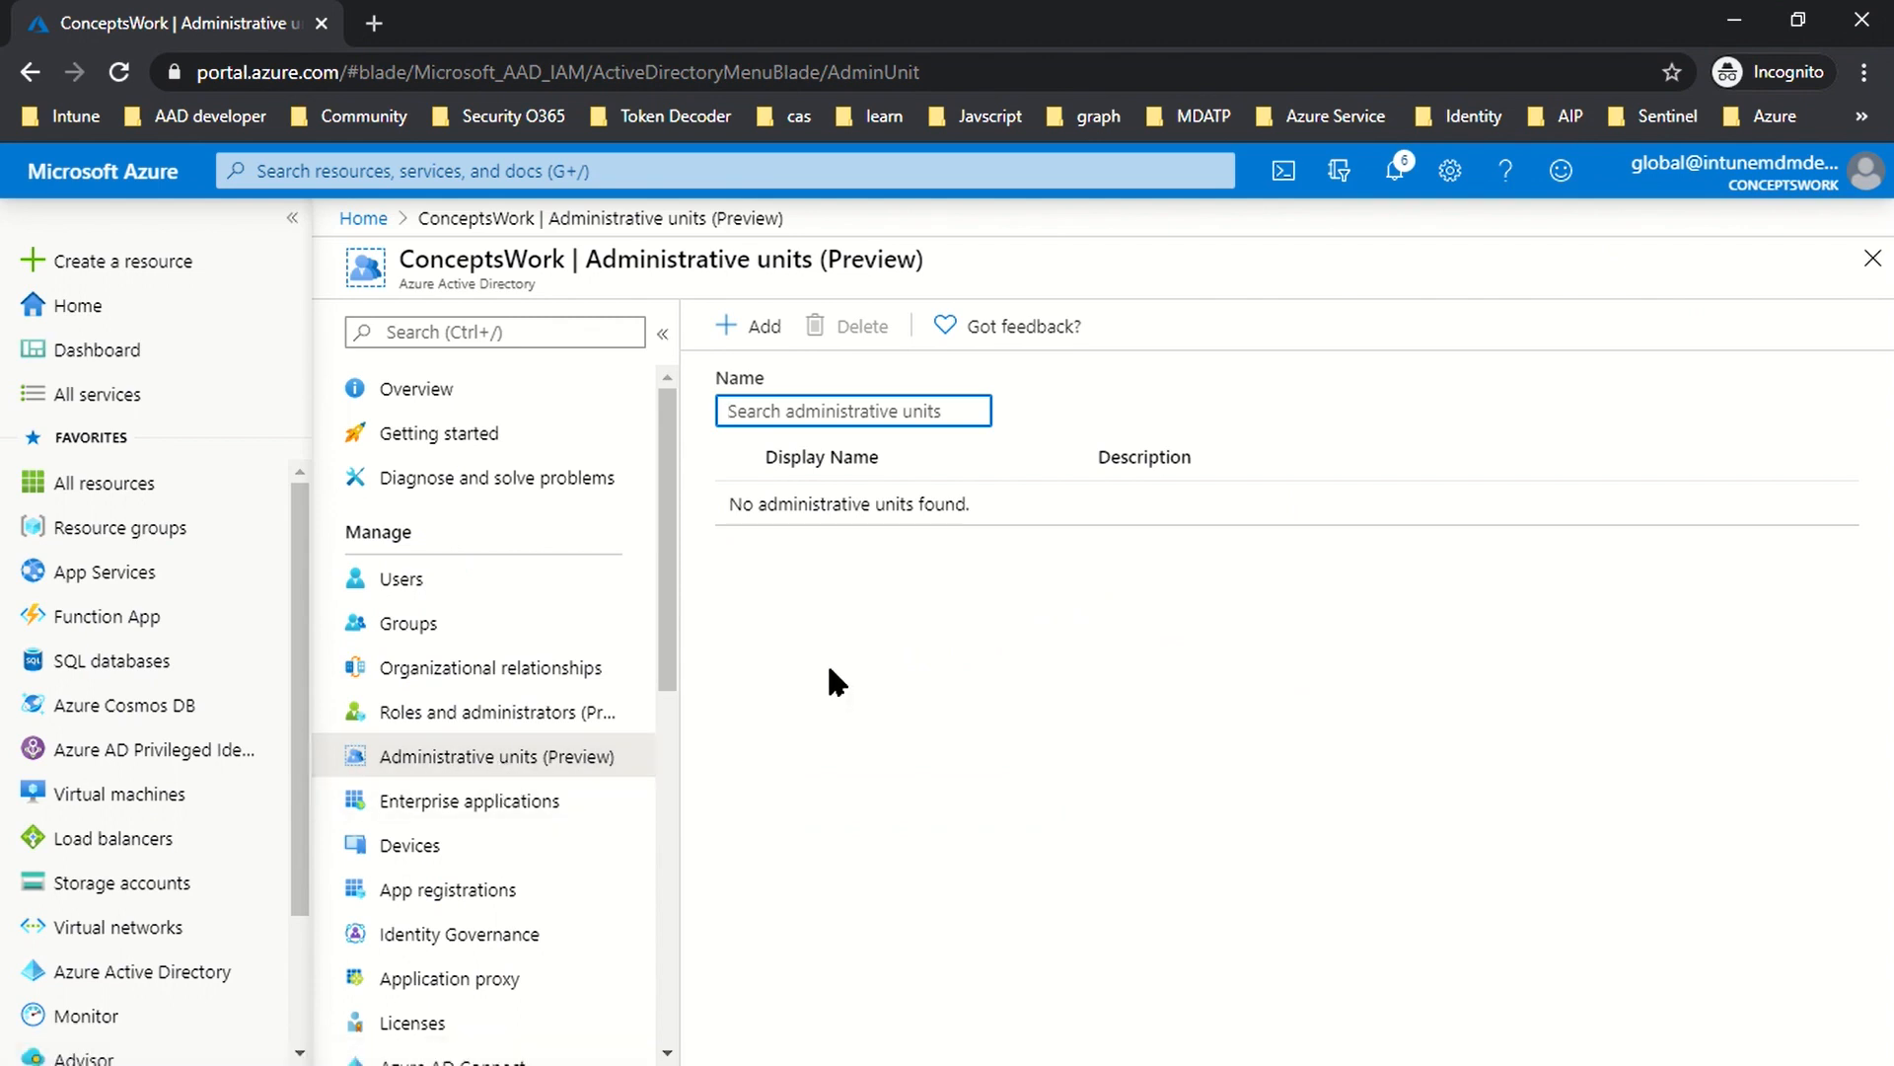
left_click(400, 577)
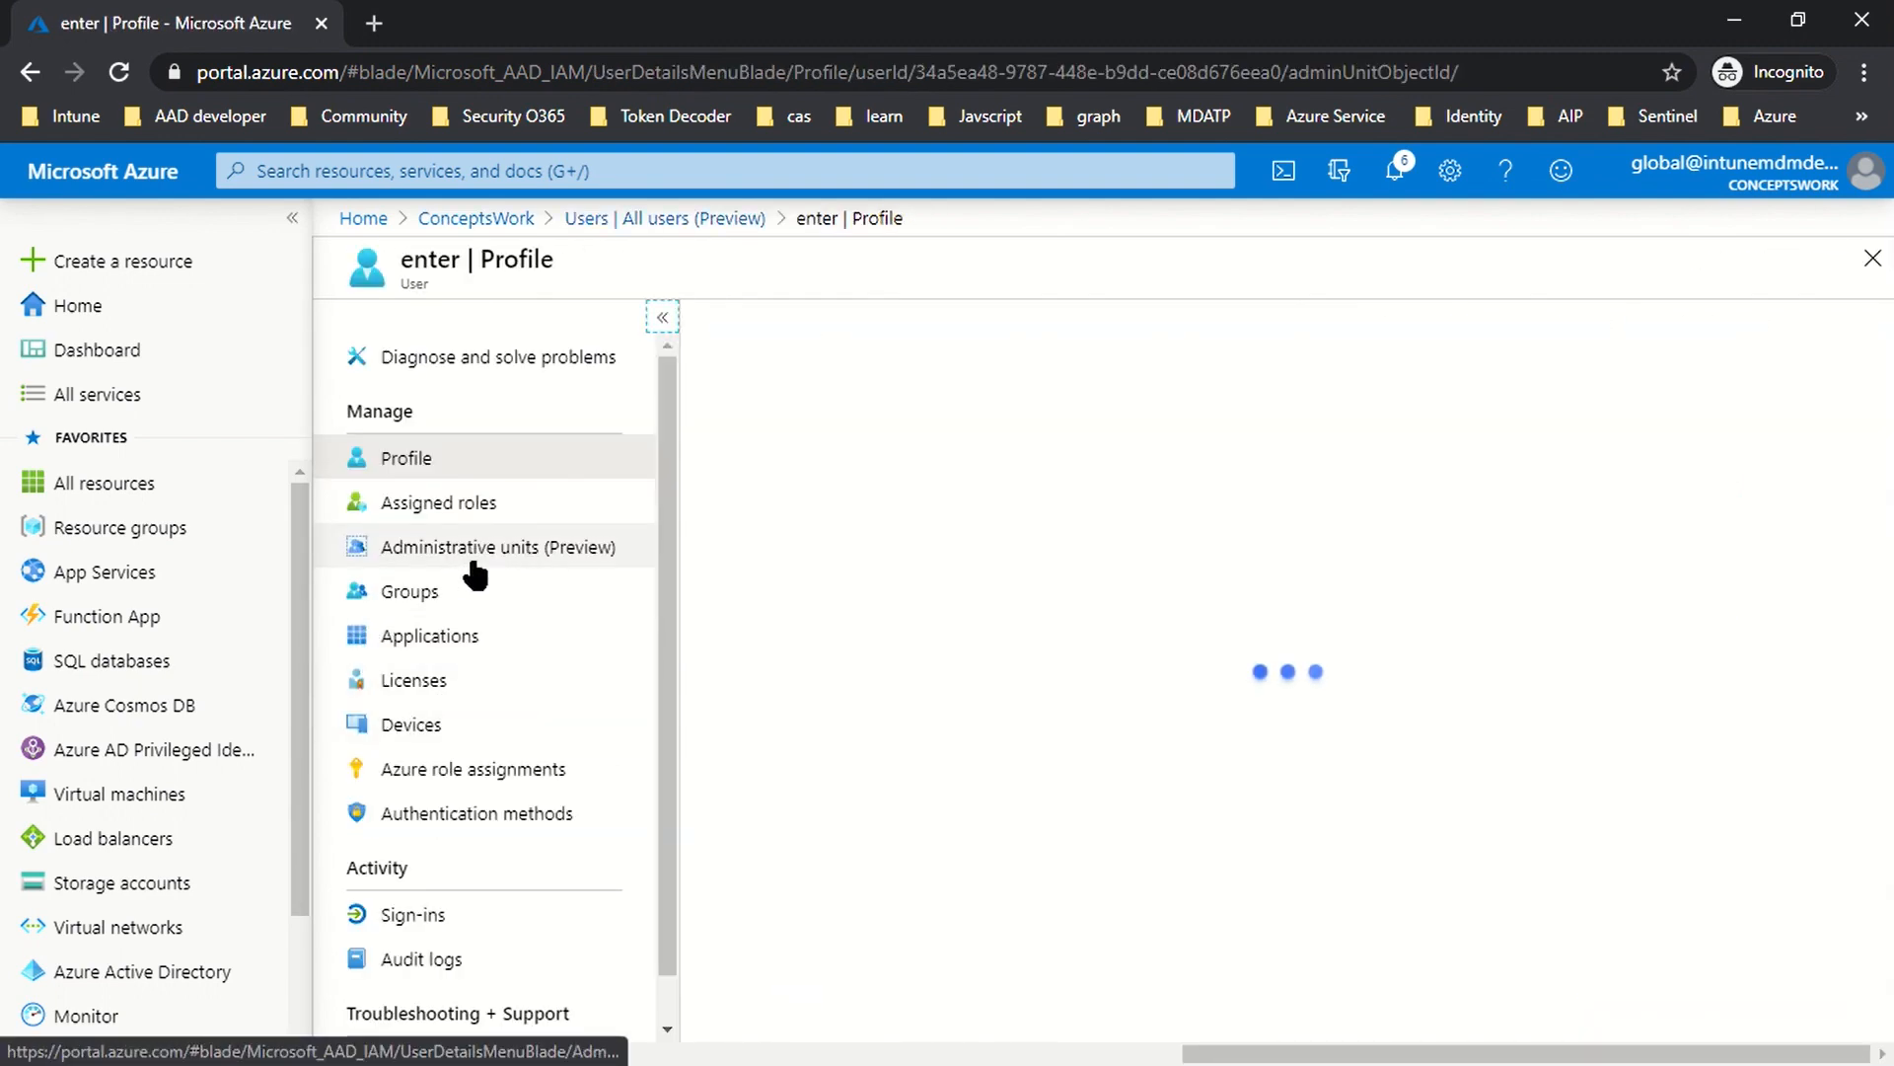
left_click(405, 457)
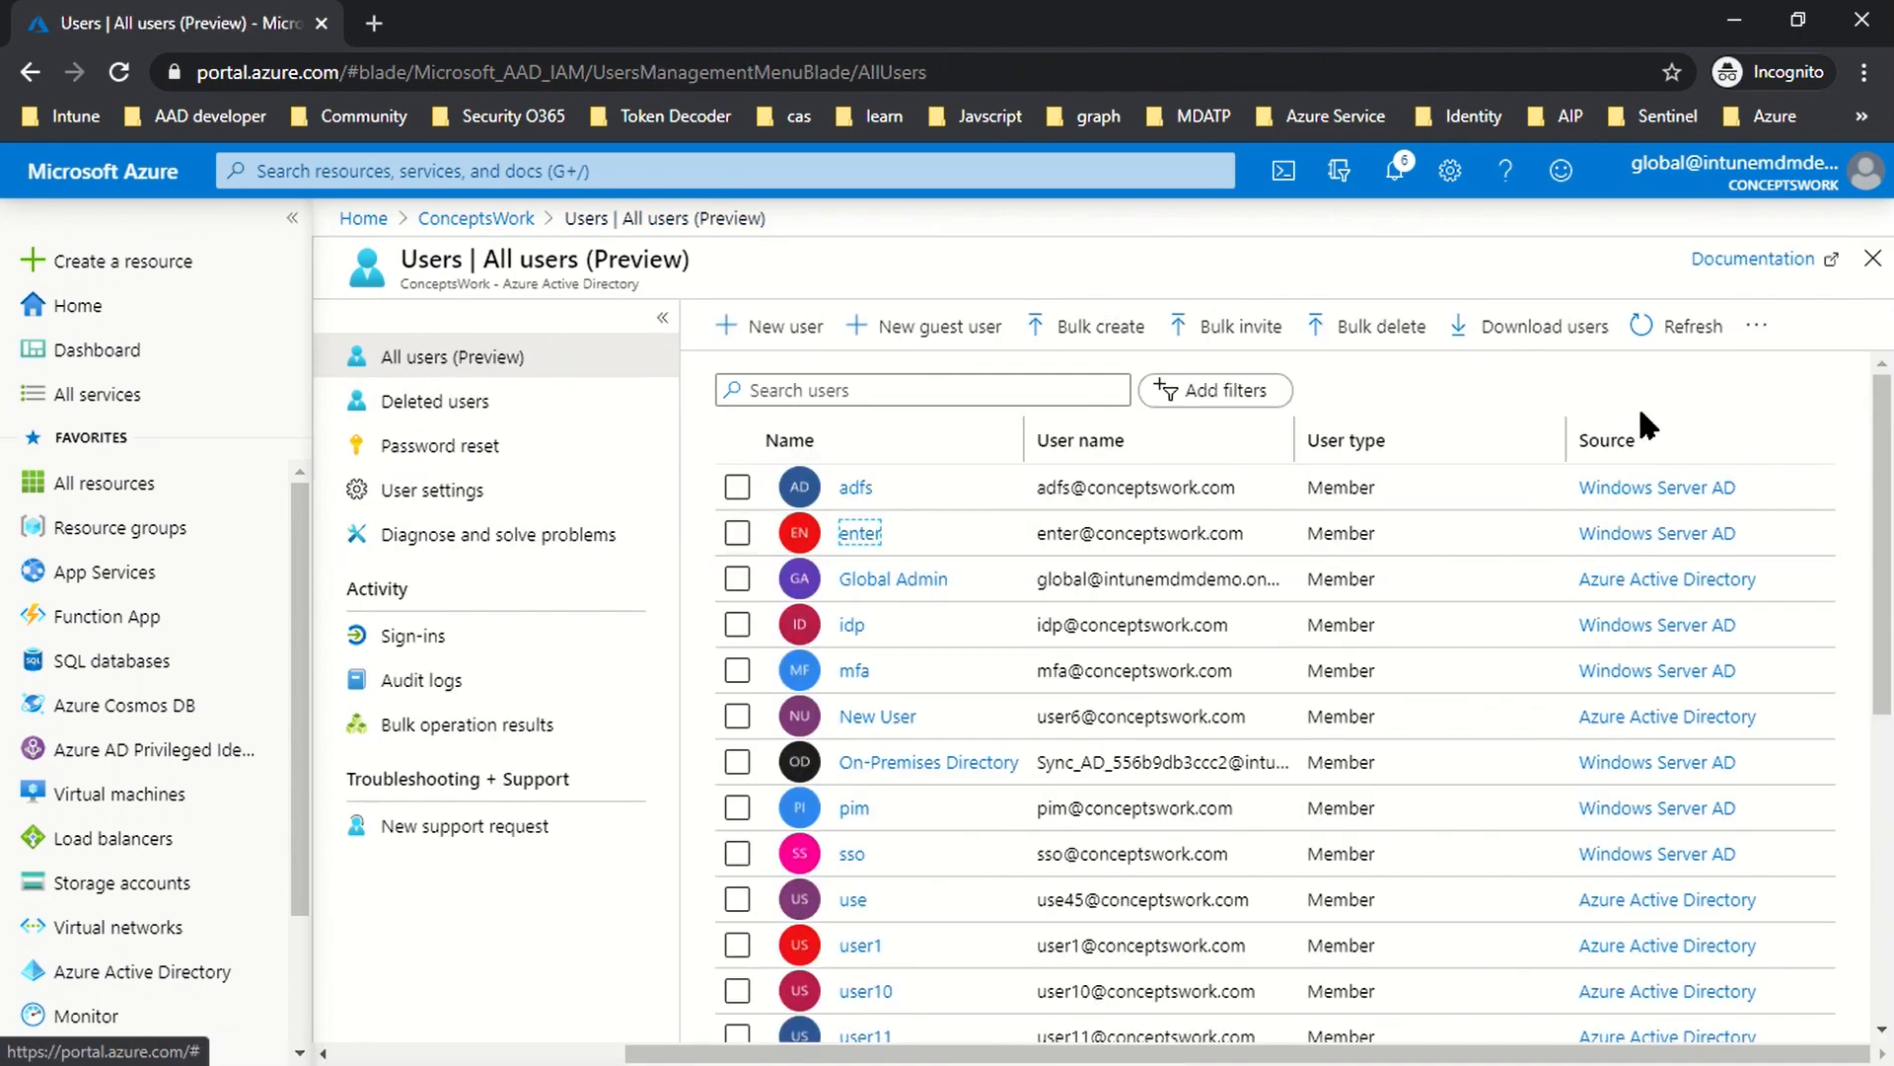
left_click(475, 217)
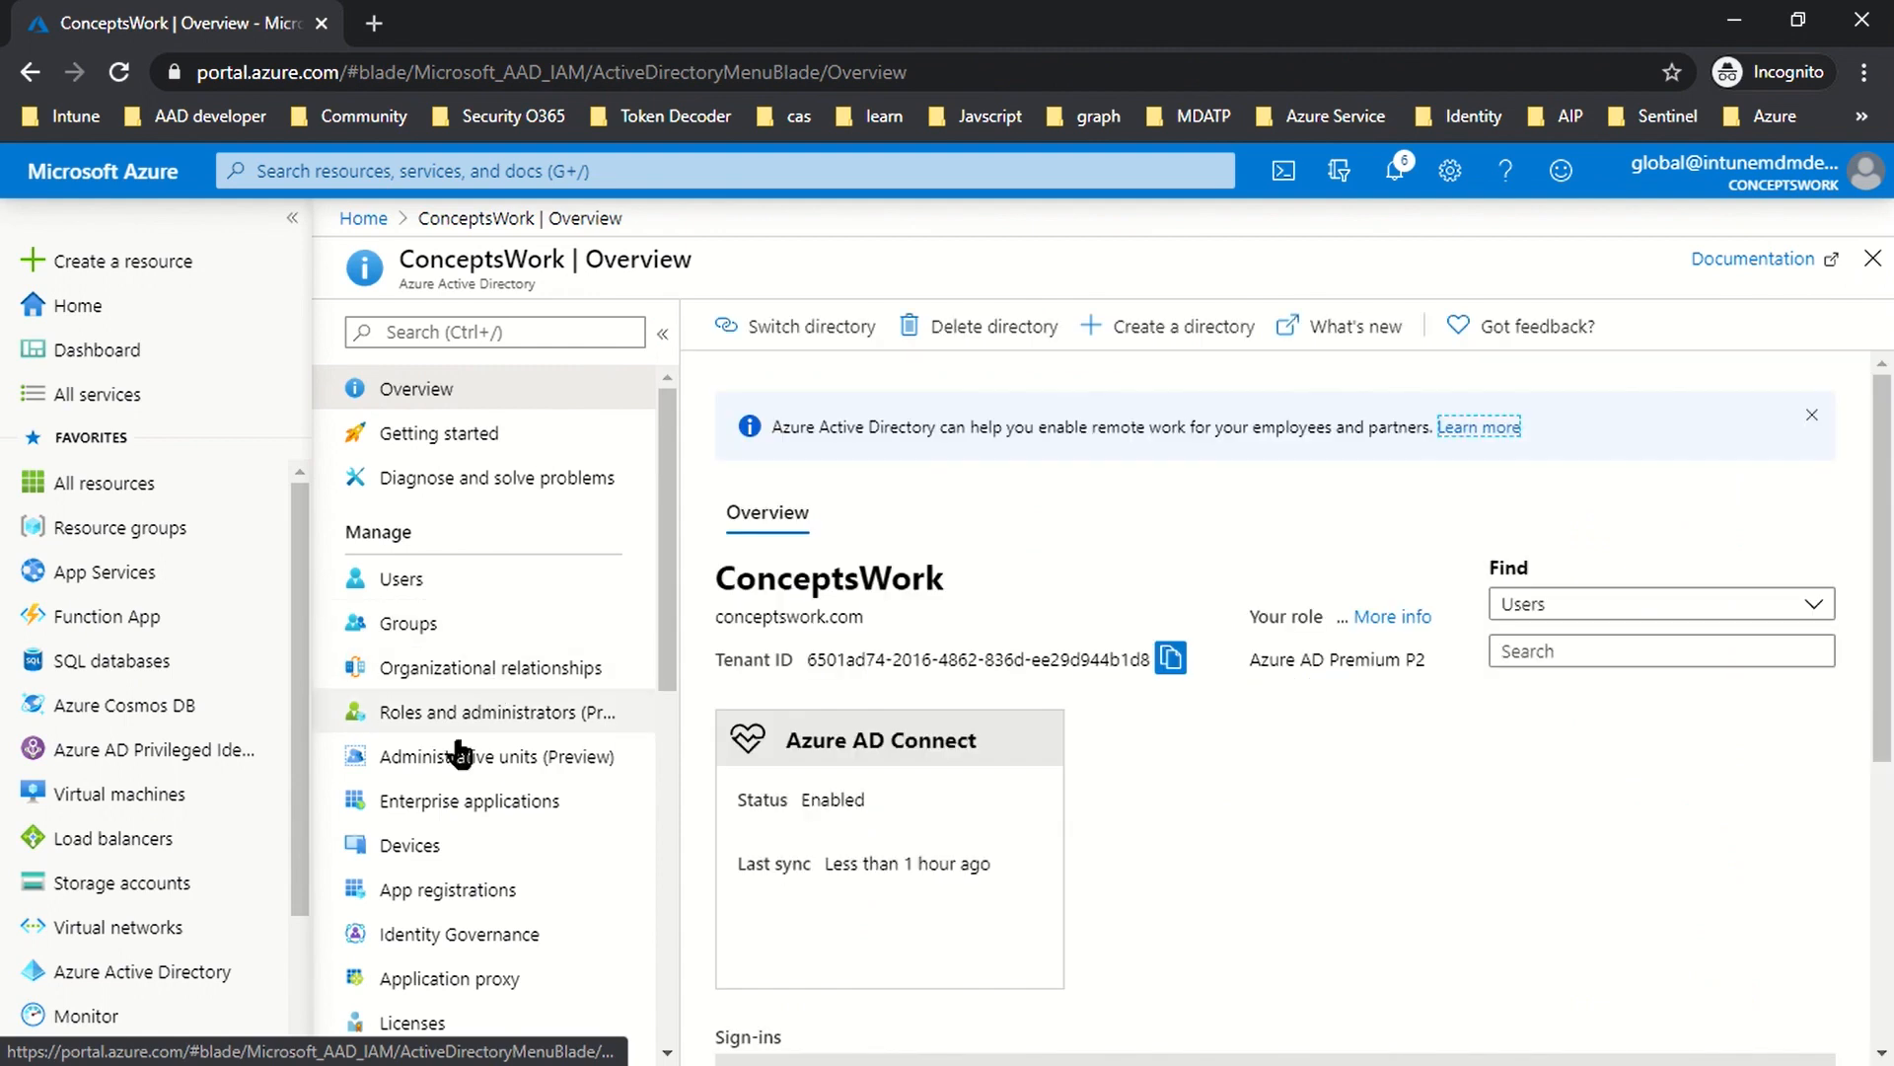
left_click(495, 754)
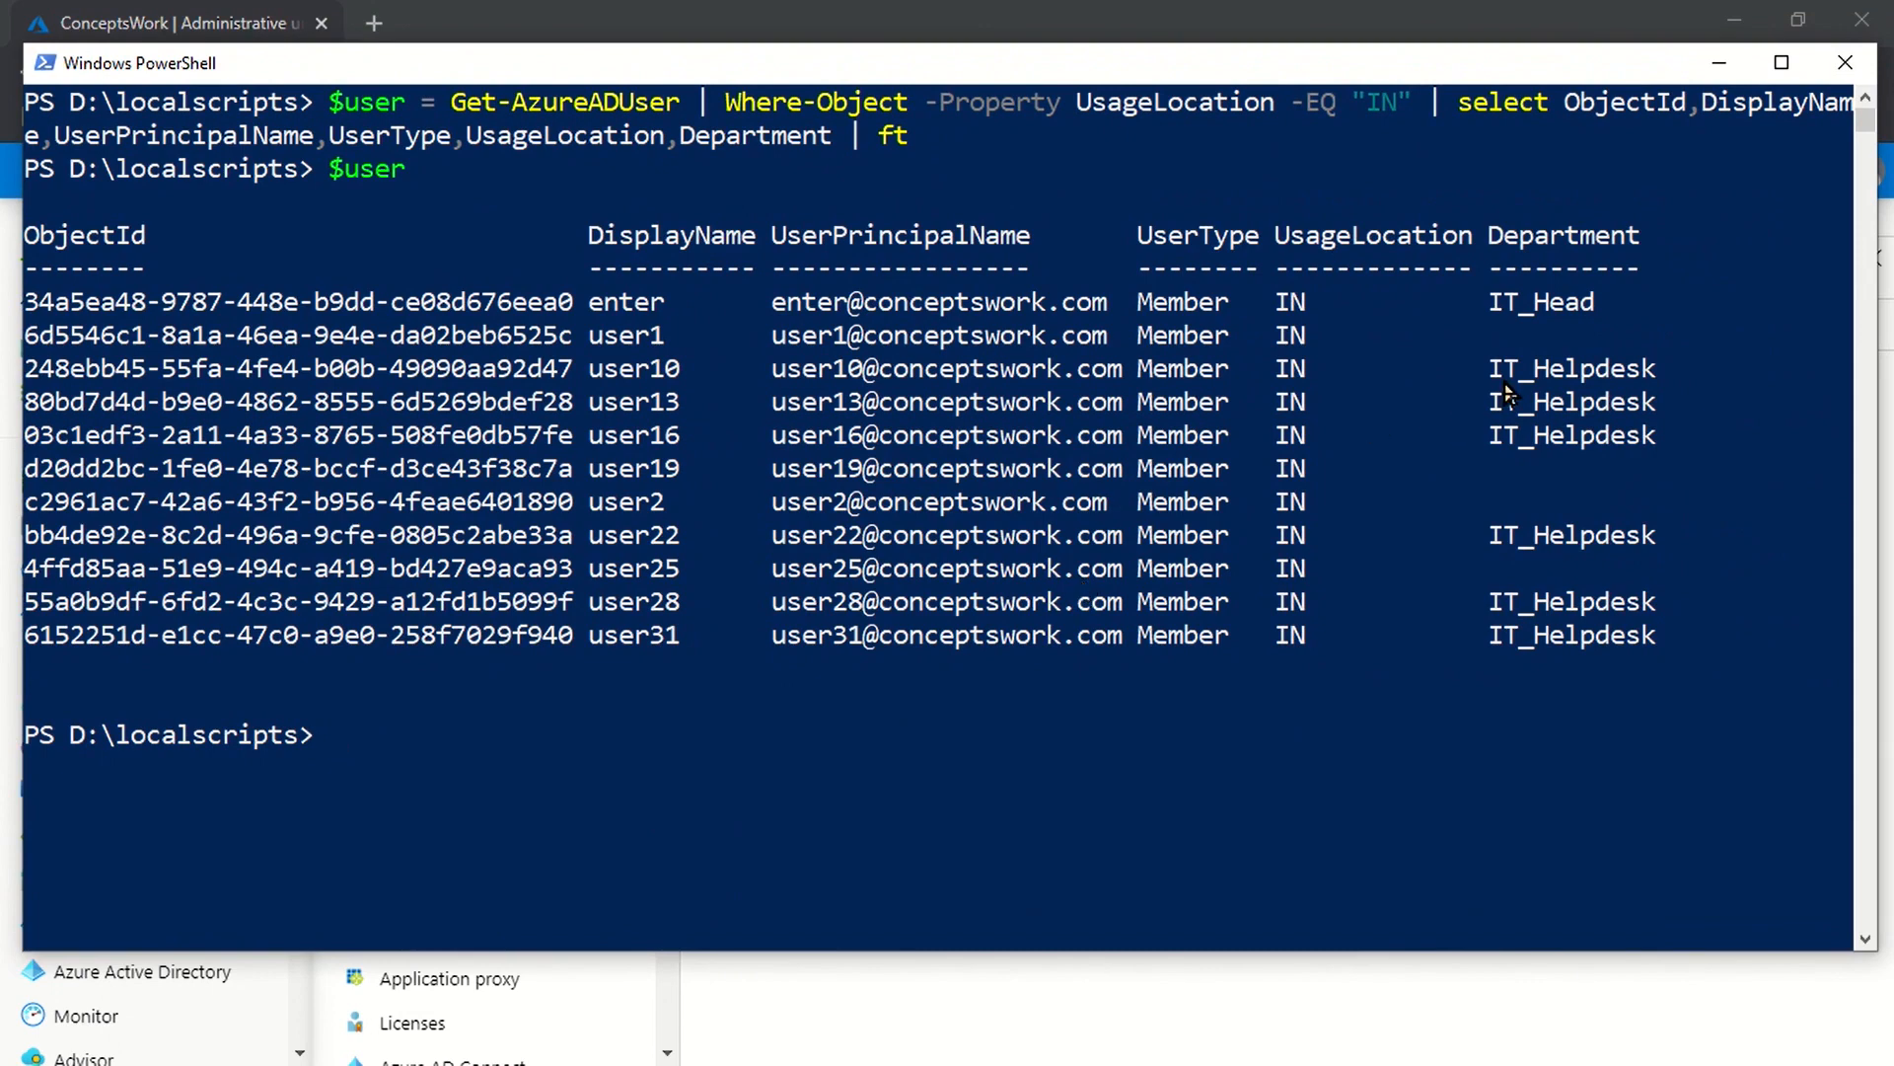
left_click_drag(1491, 368, 1631, 436)
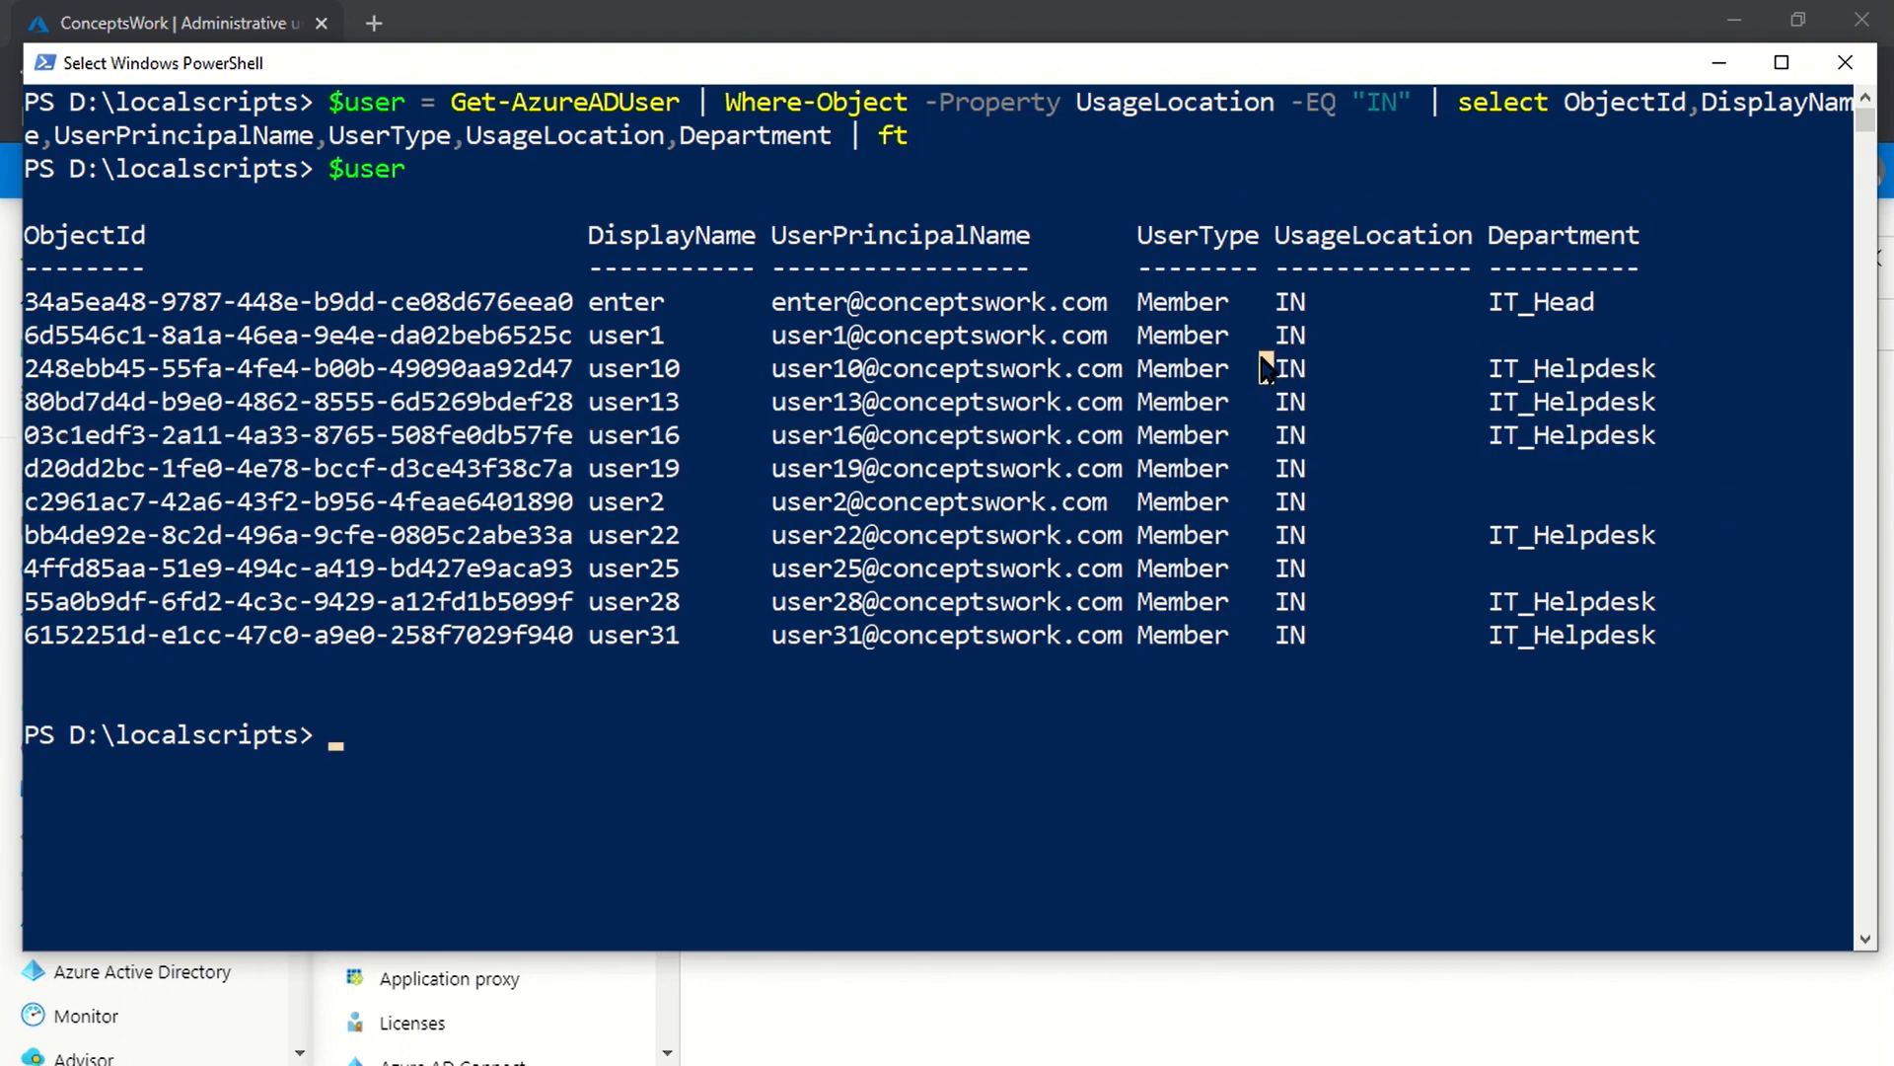
left_click_drag(1263, 367, 1329, 435)
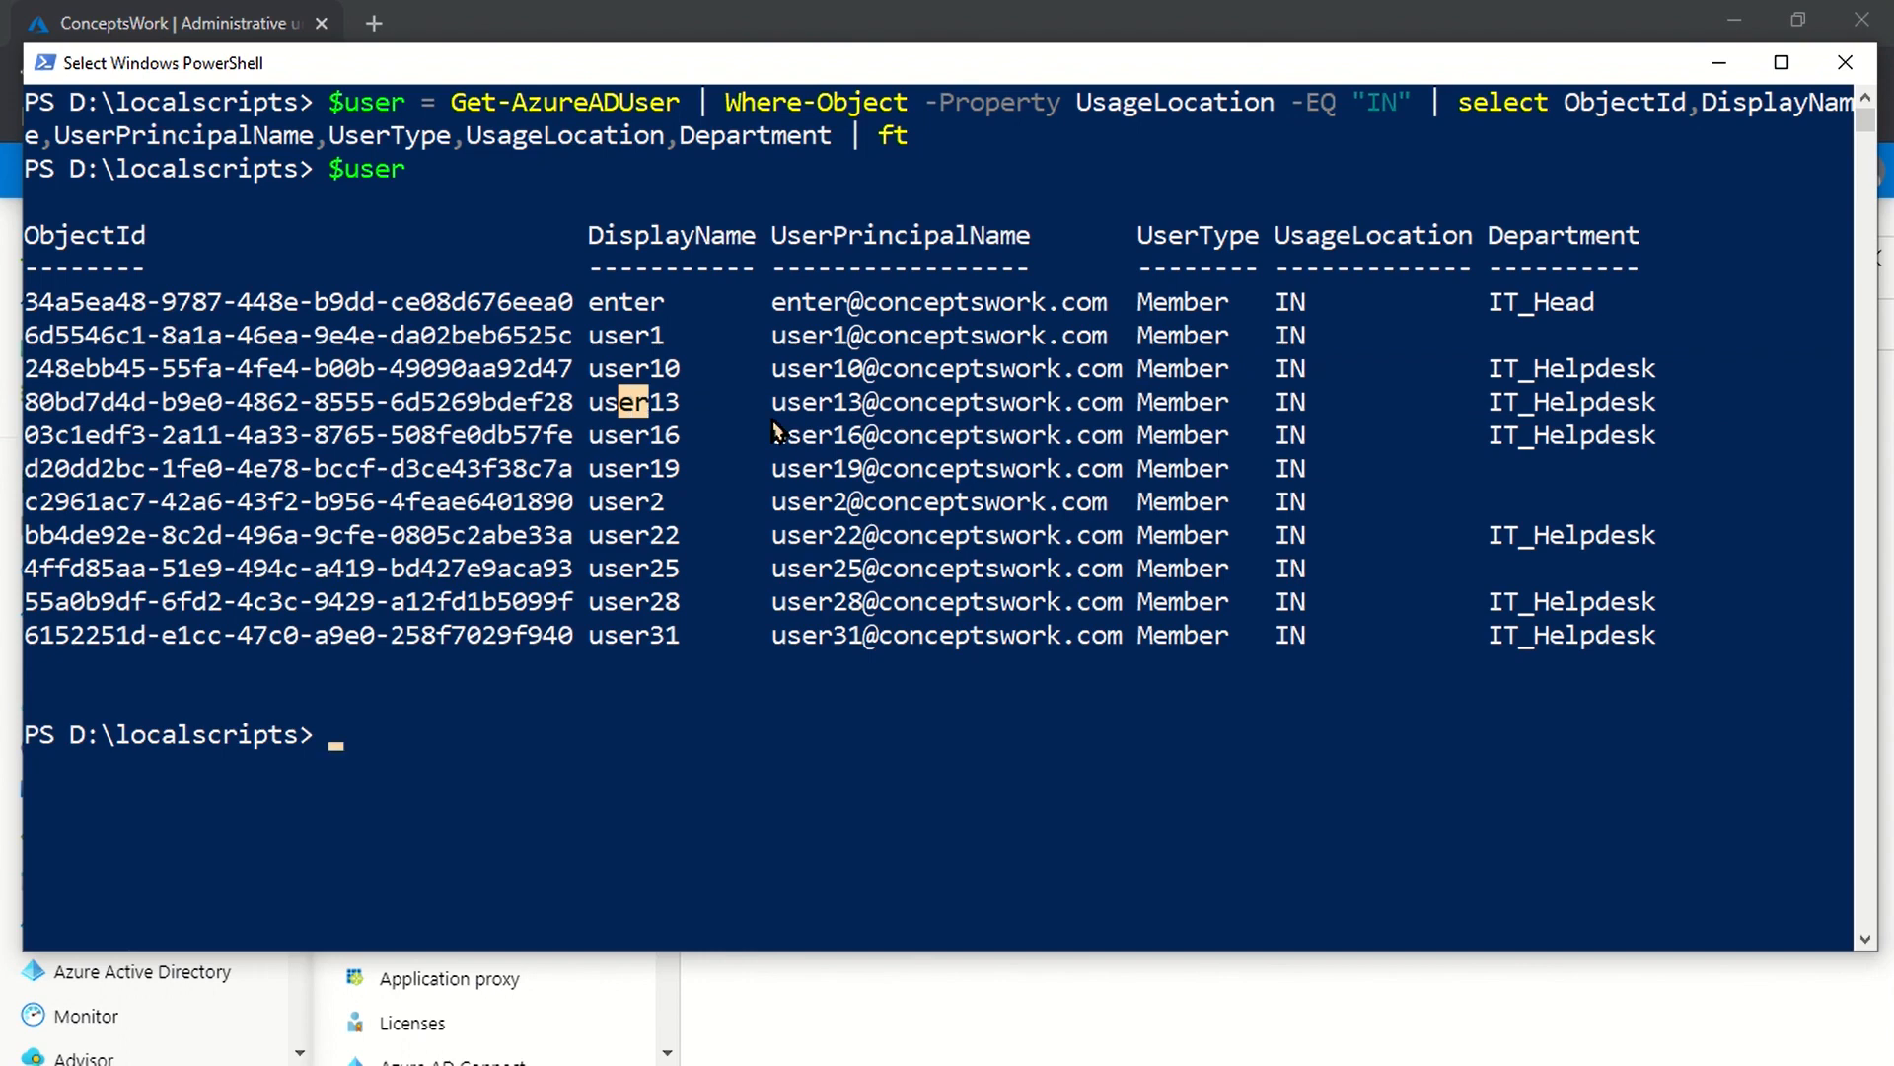
mouse_move(31, 312)
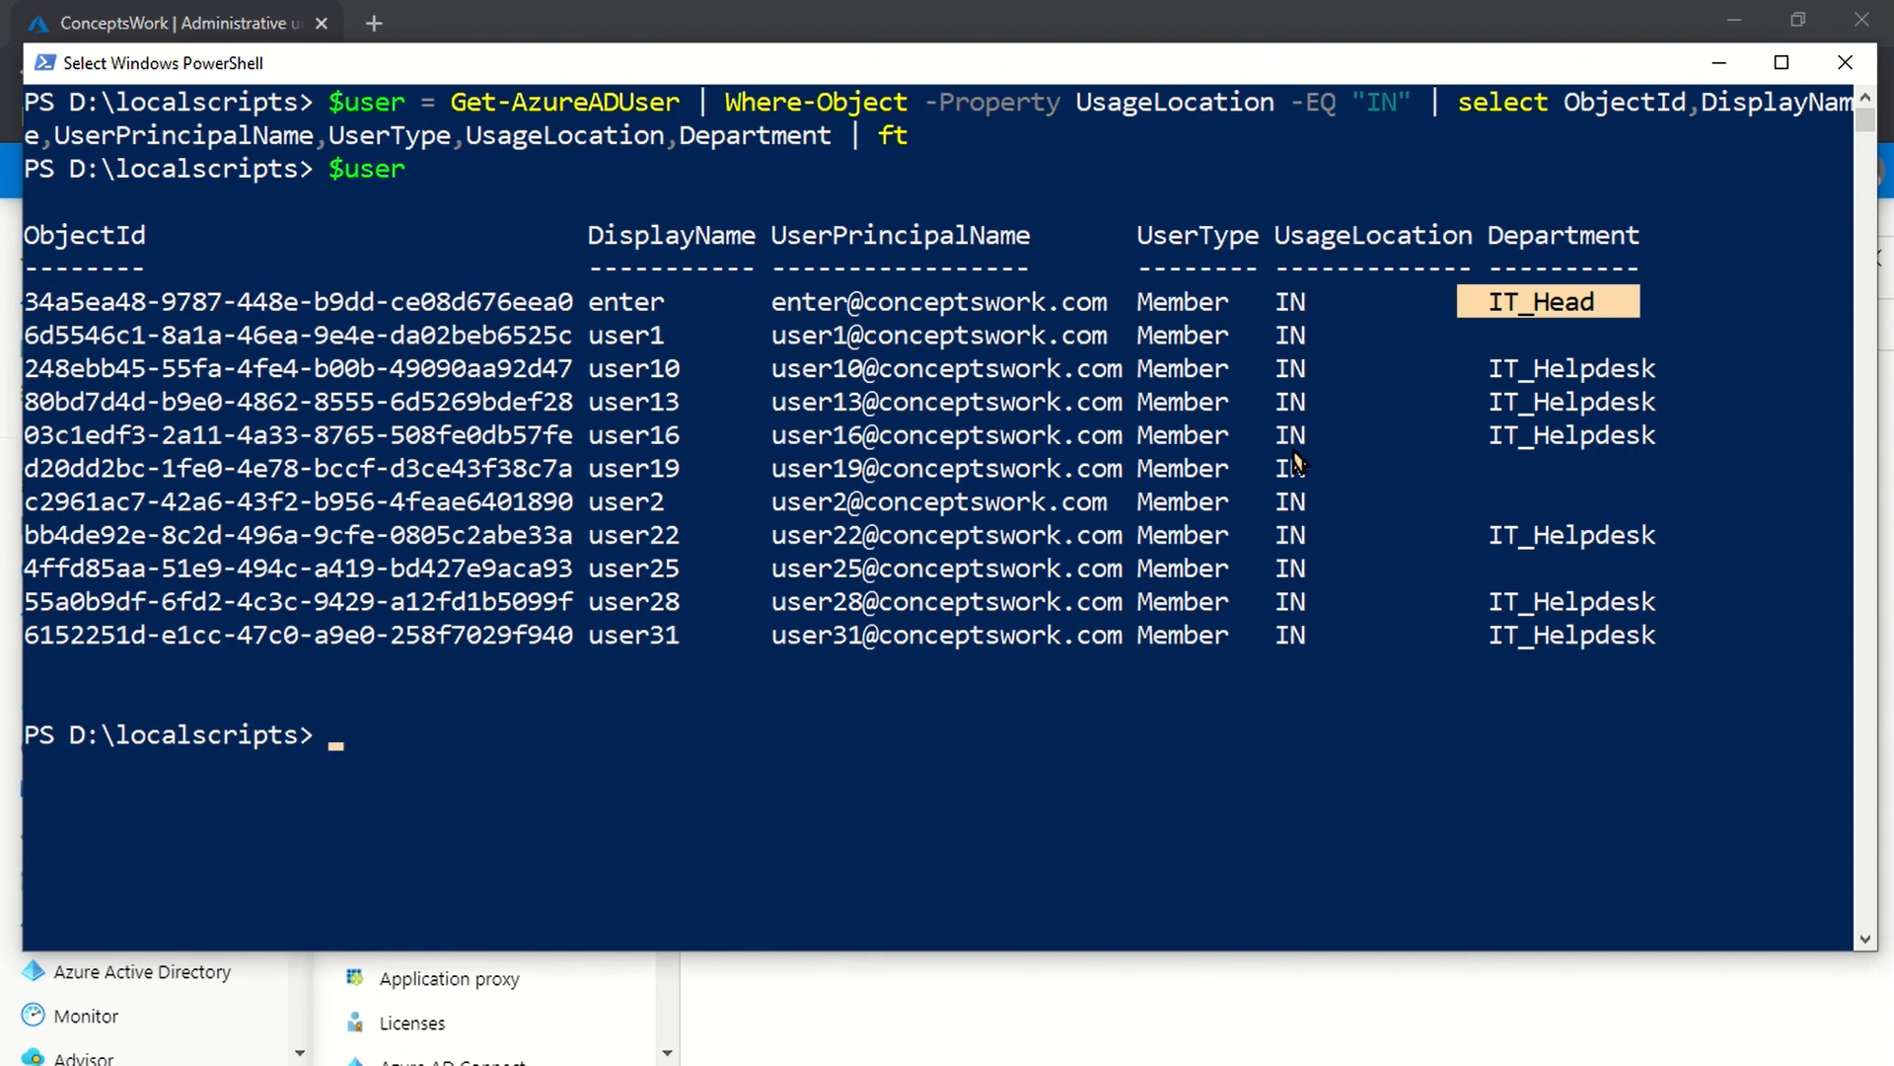
mouse_move(780, 495)
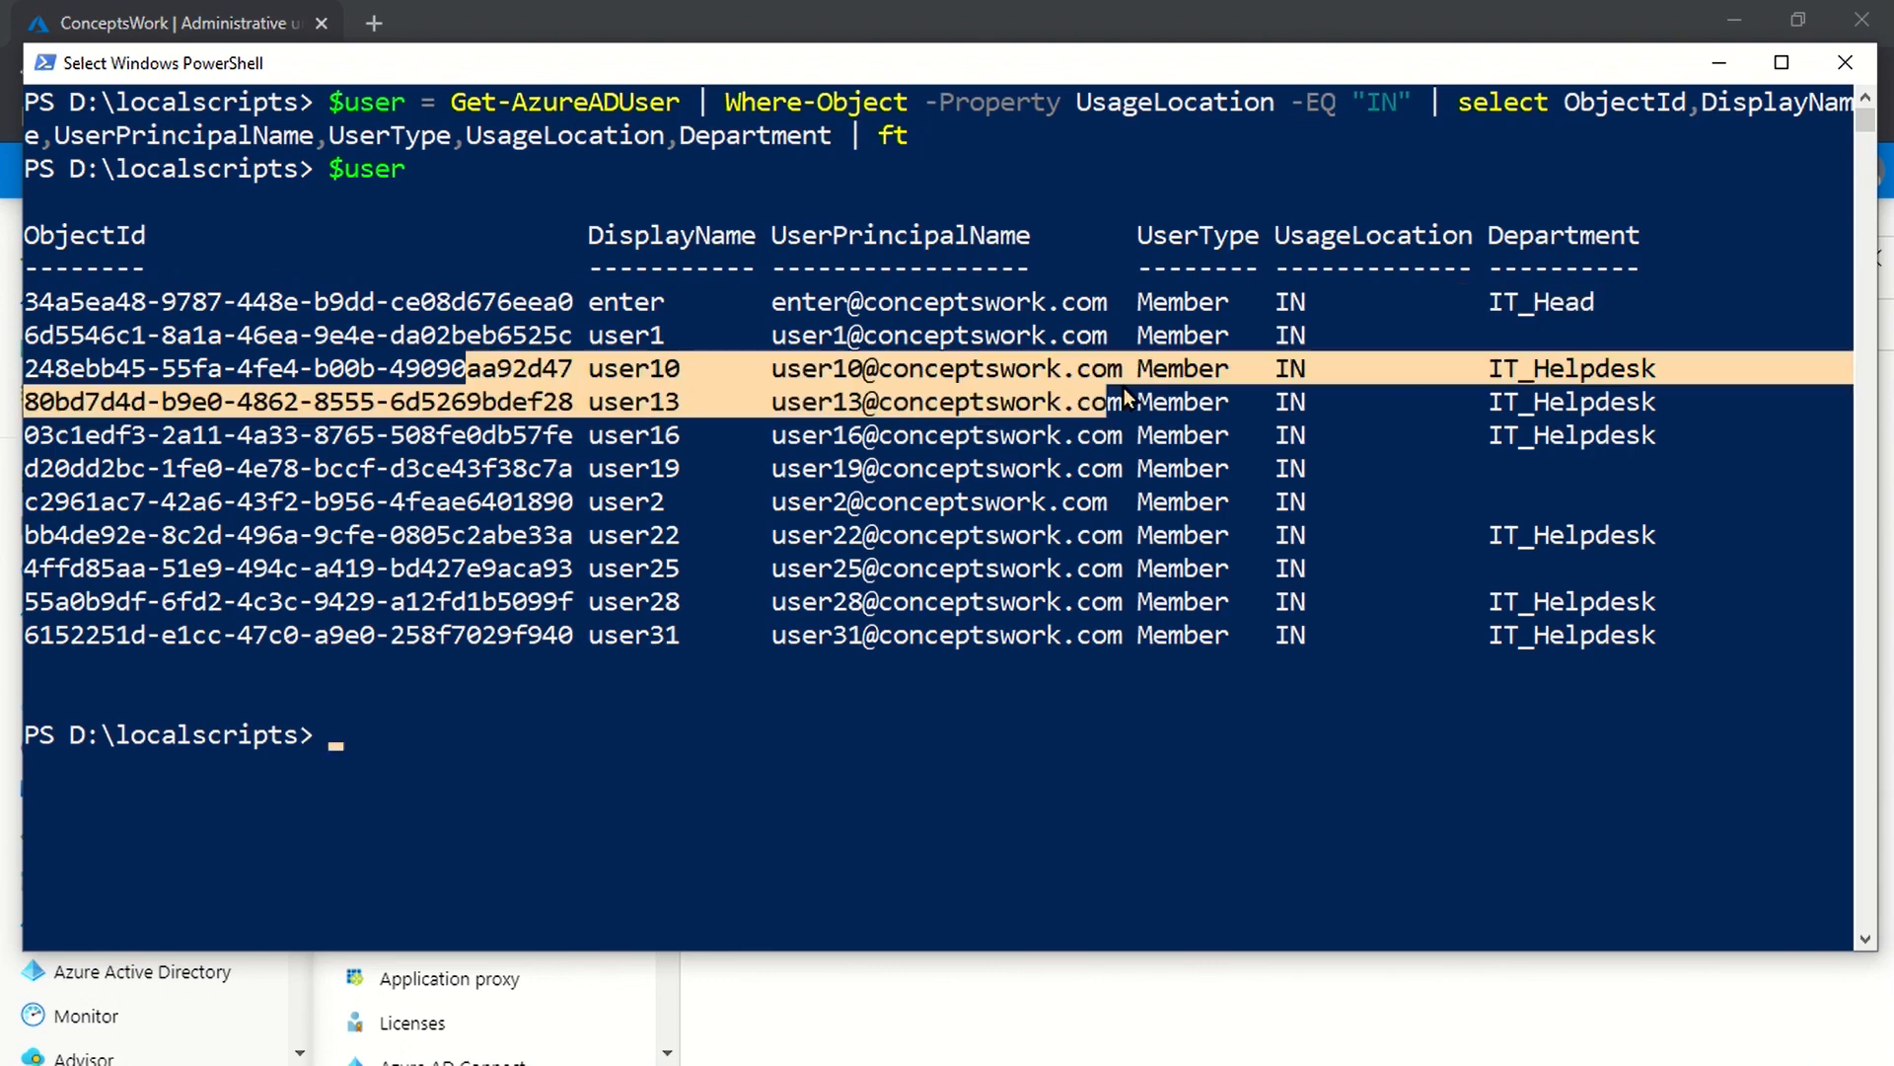
left_click_drag(1123, 392, 1668, 436)
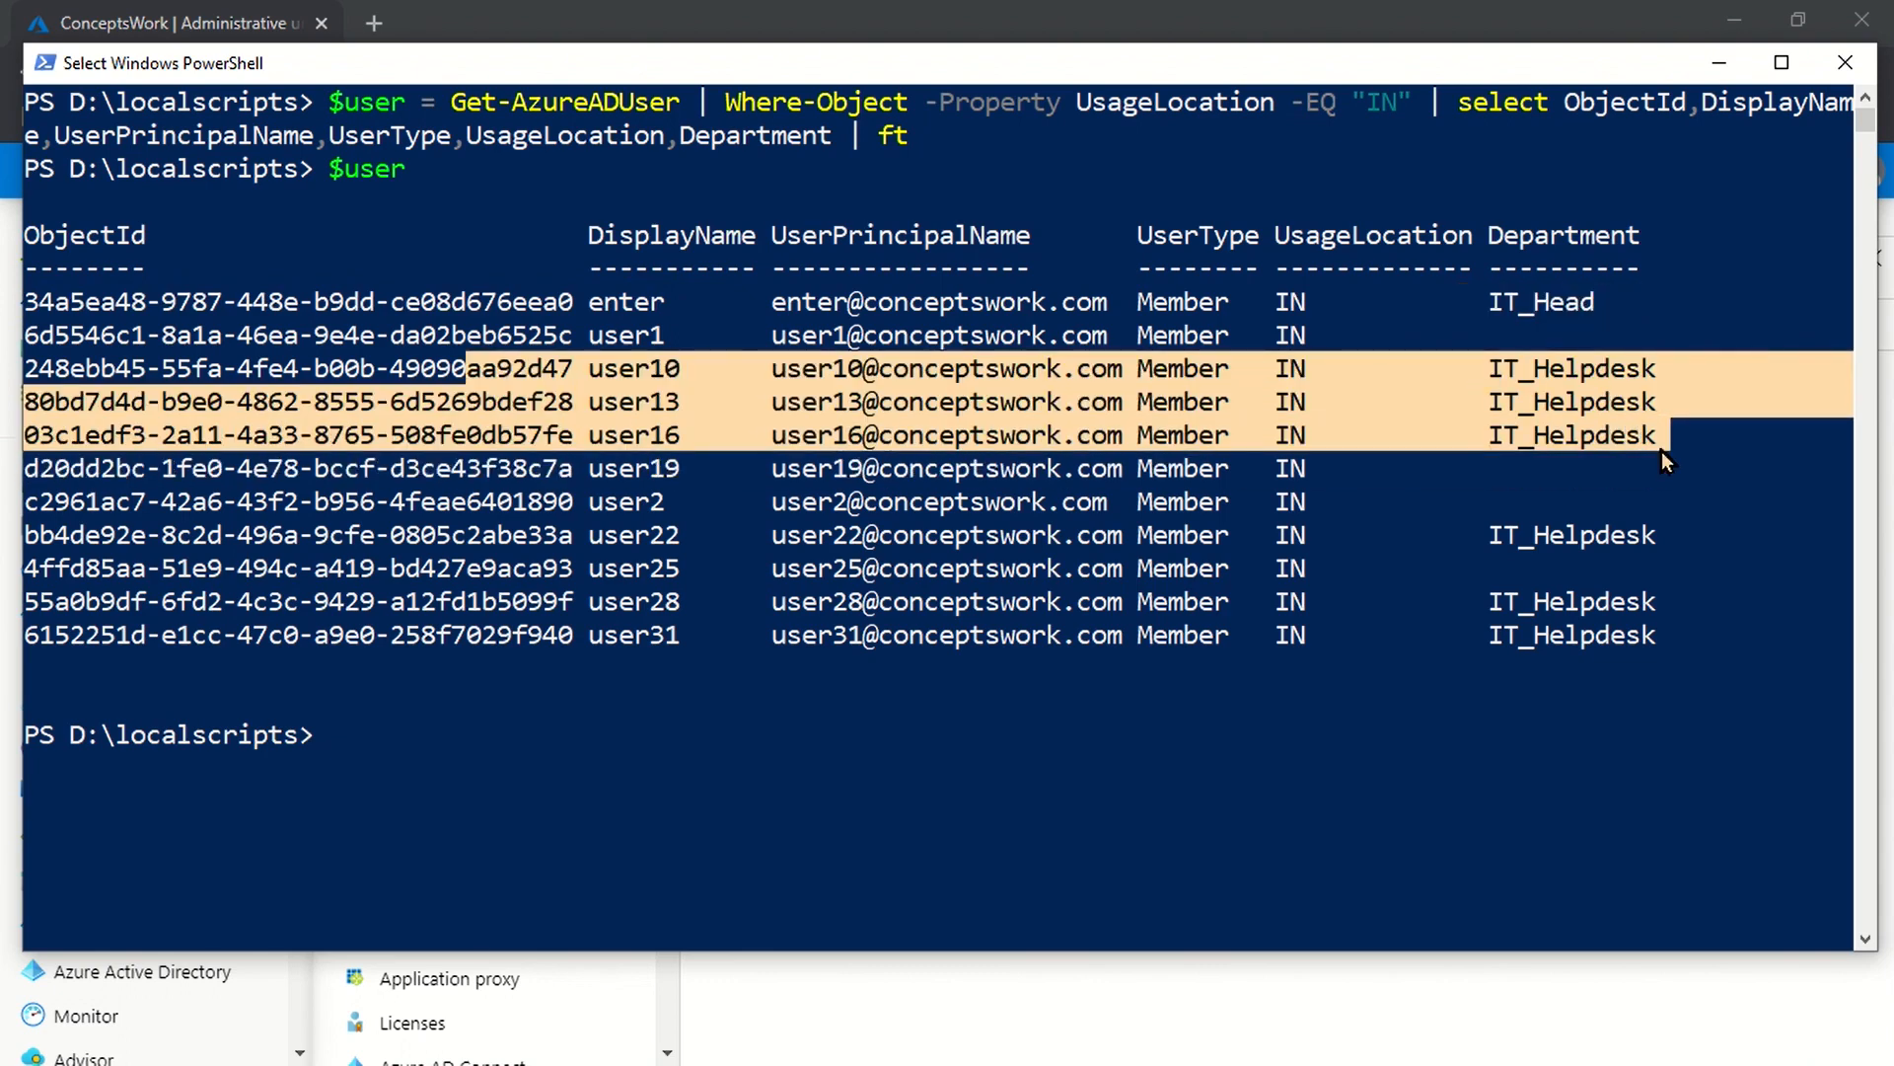
mouse_move(1103, 520)
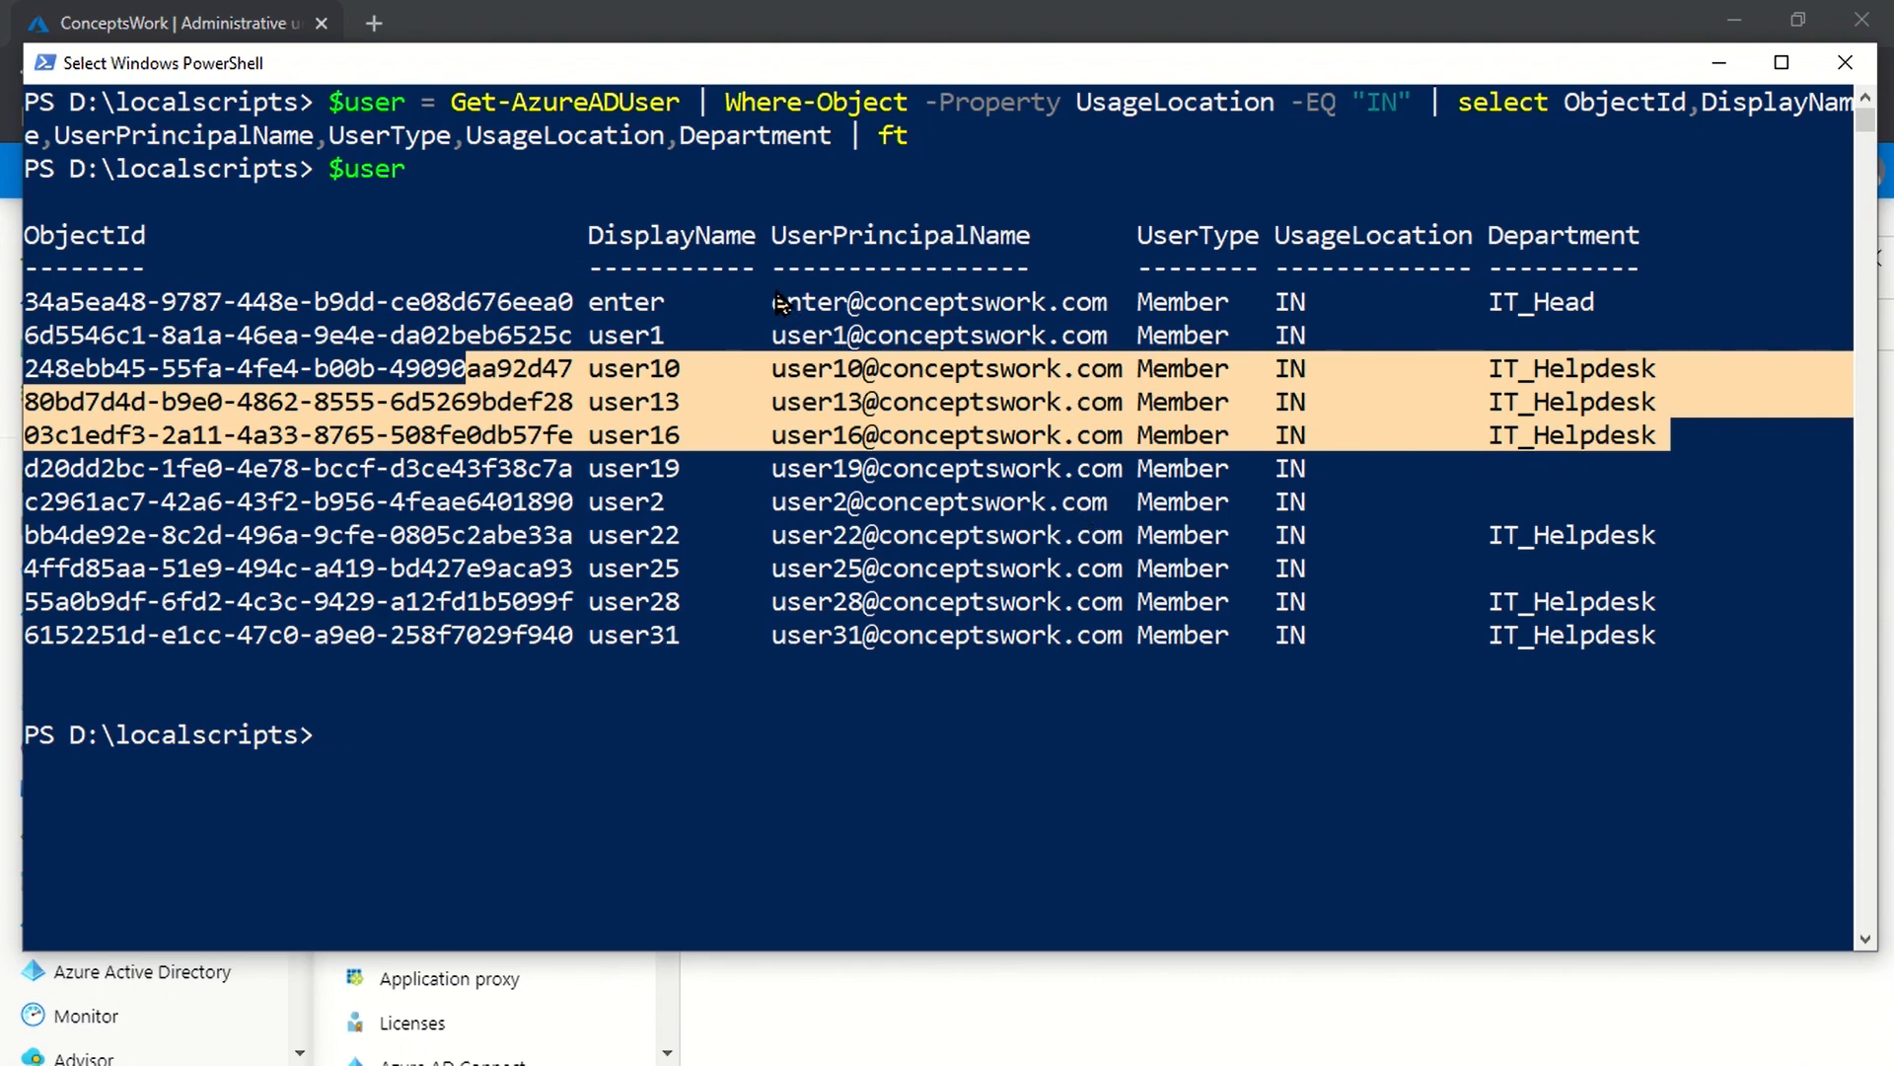
mouse_move(1033, 368)
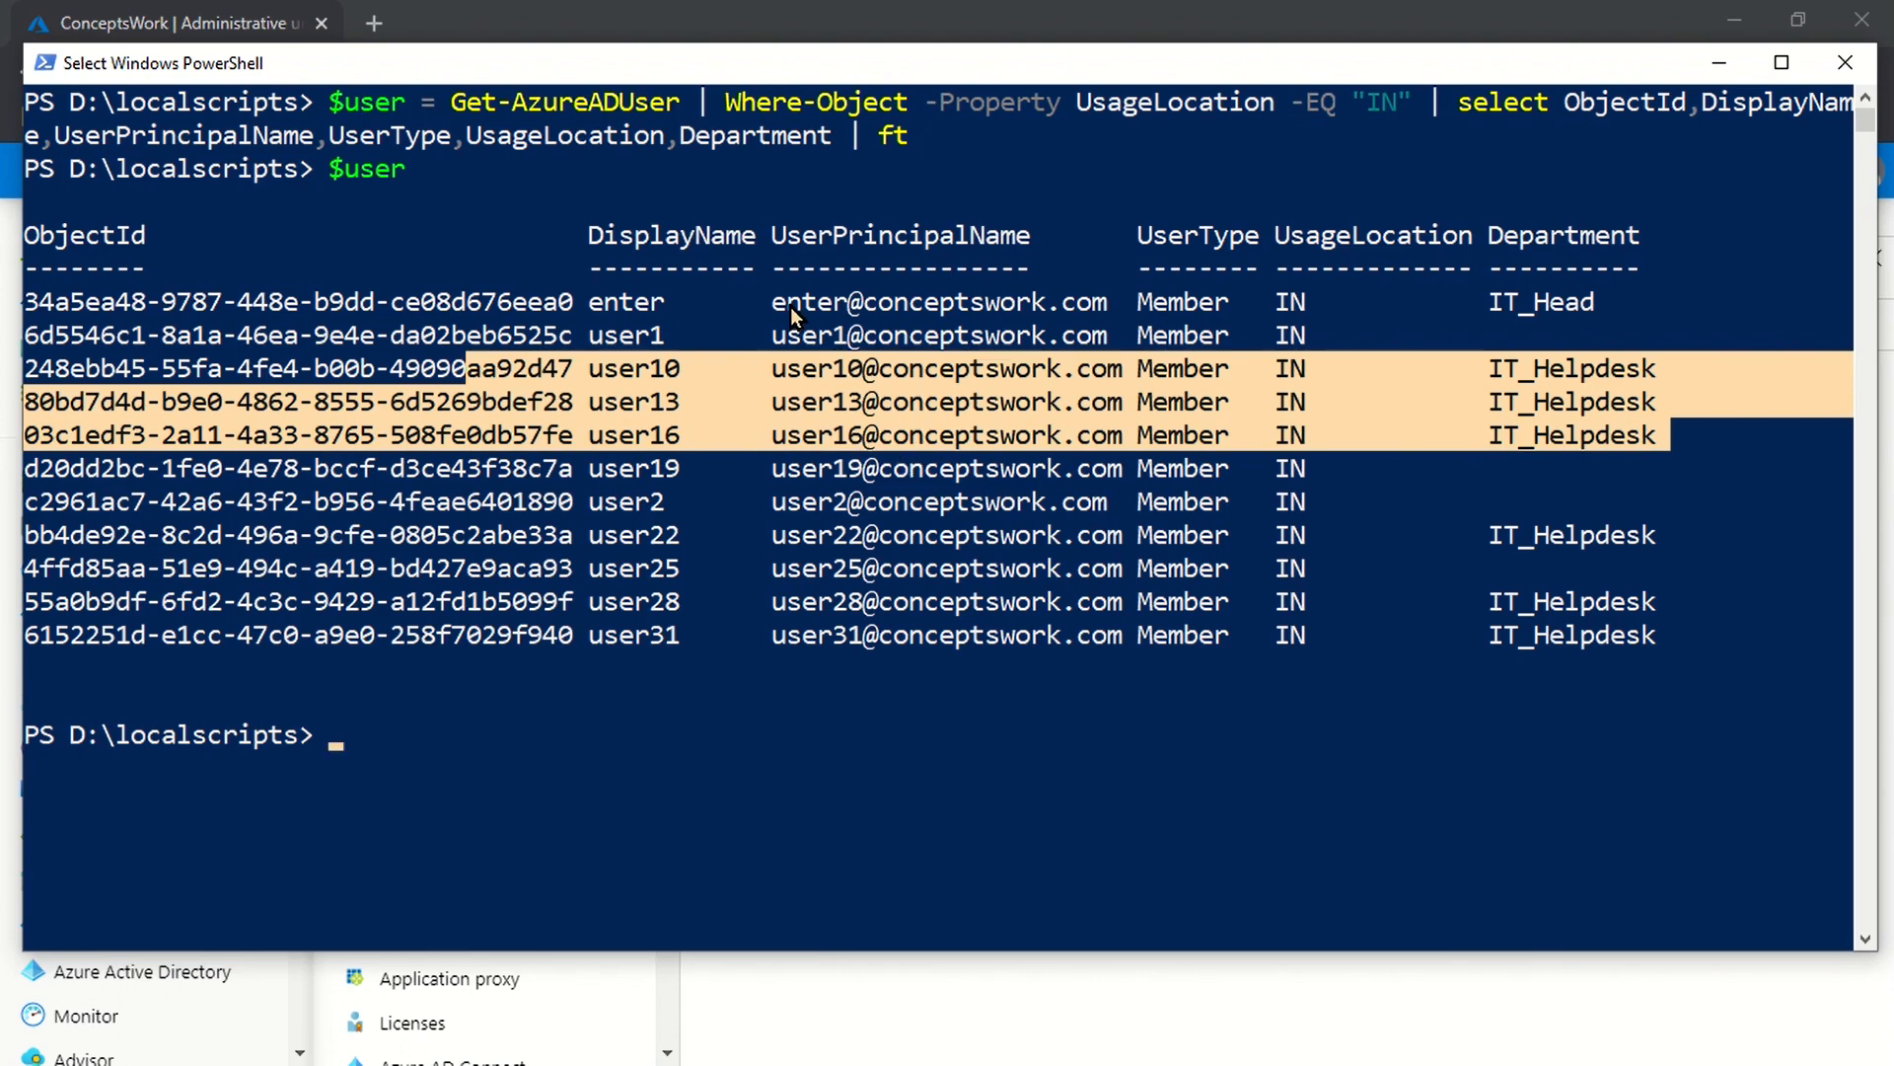
mouse_move(781, 608)
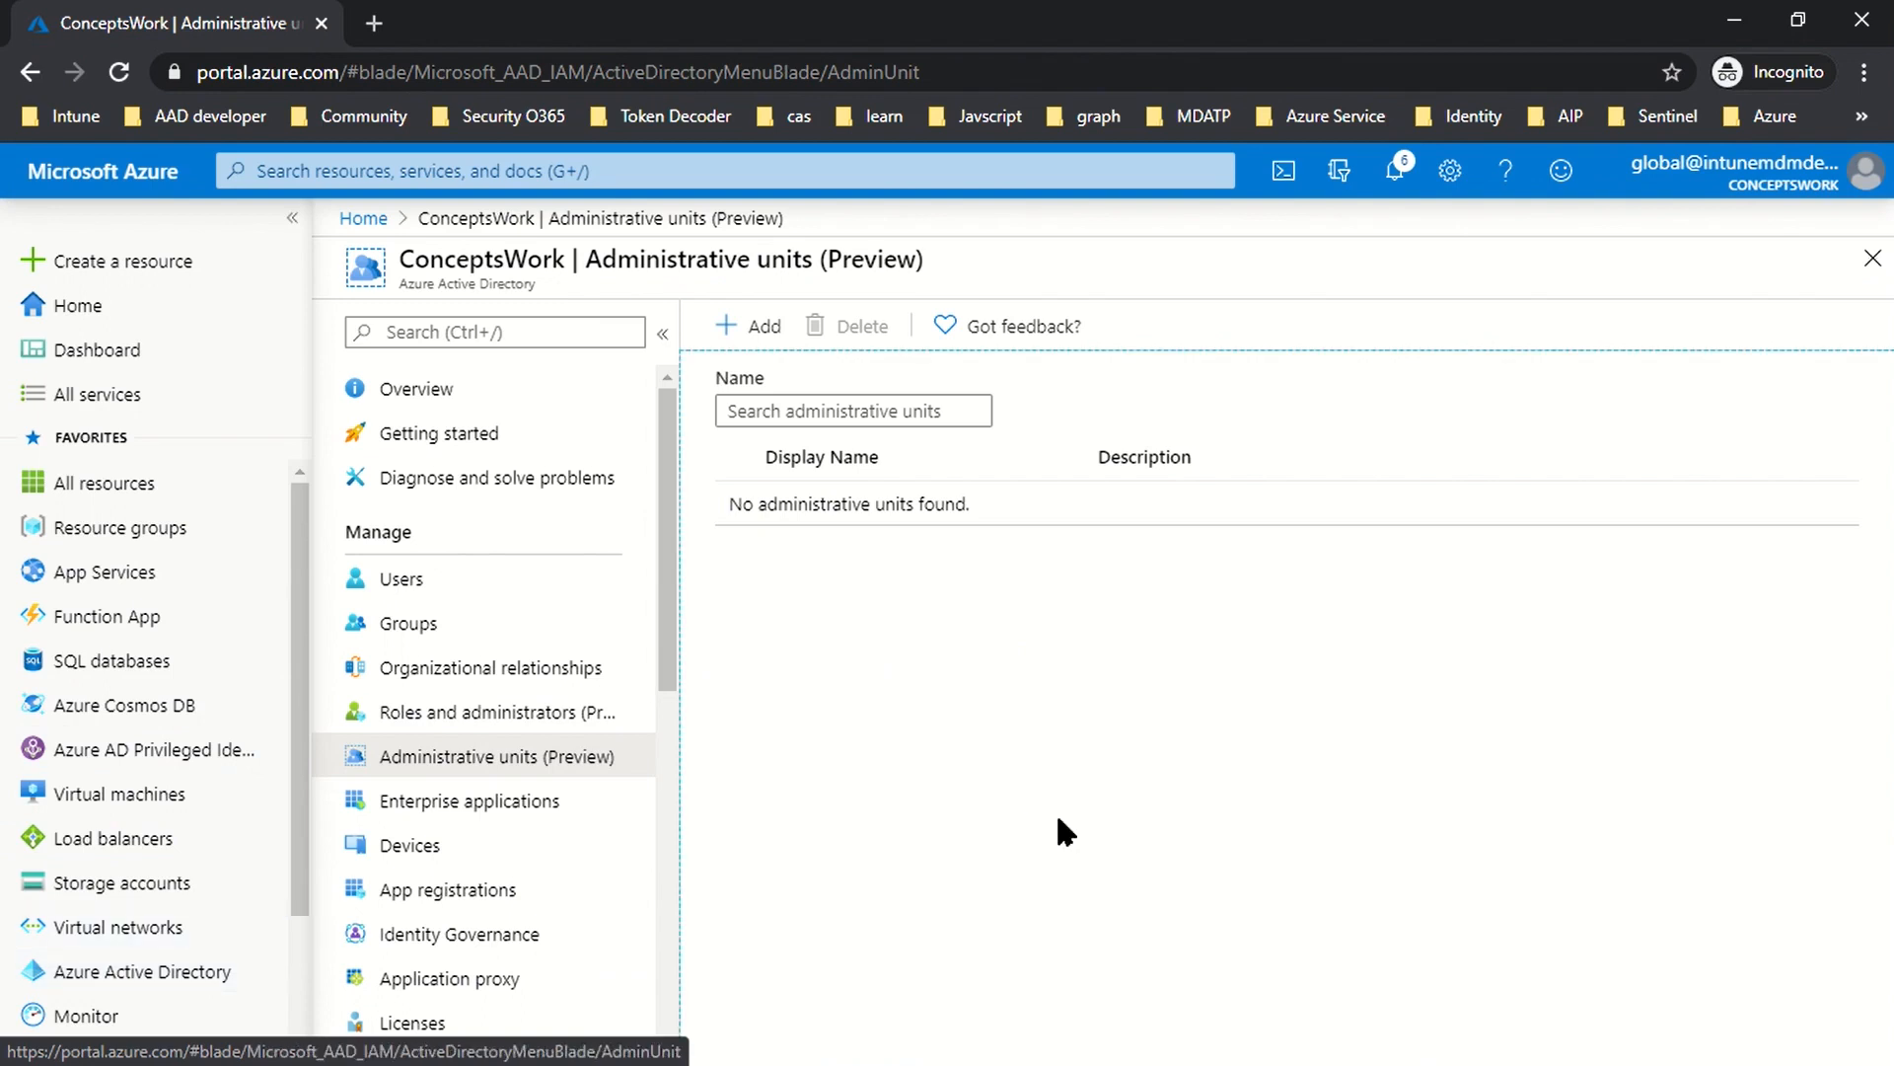
Add an administrative unit named IThelpdesk with the description 'Test'
left_click(749, 325)
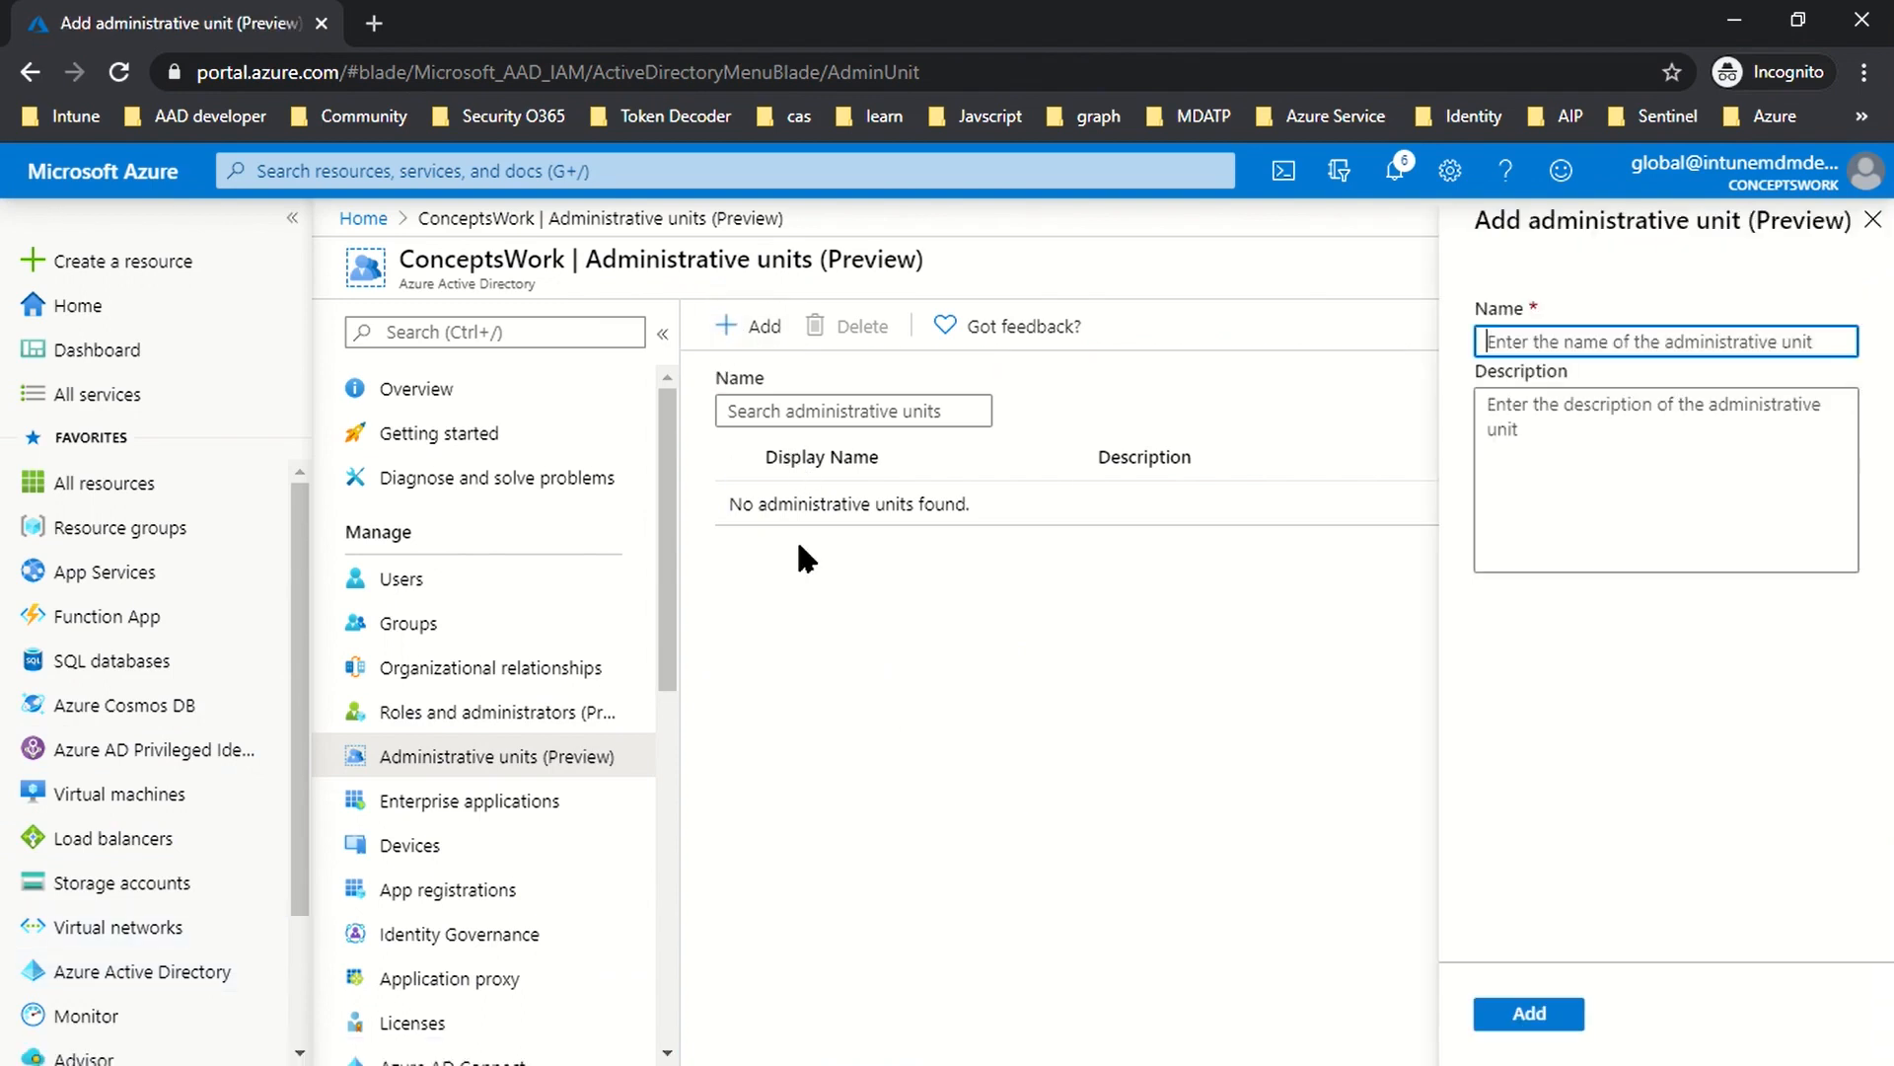
left_click(1664, 339)
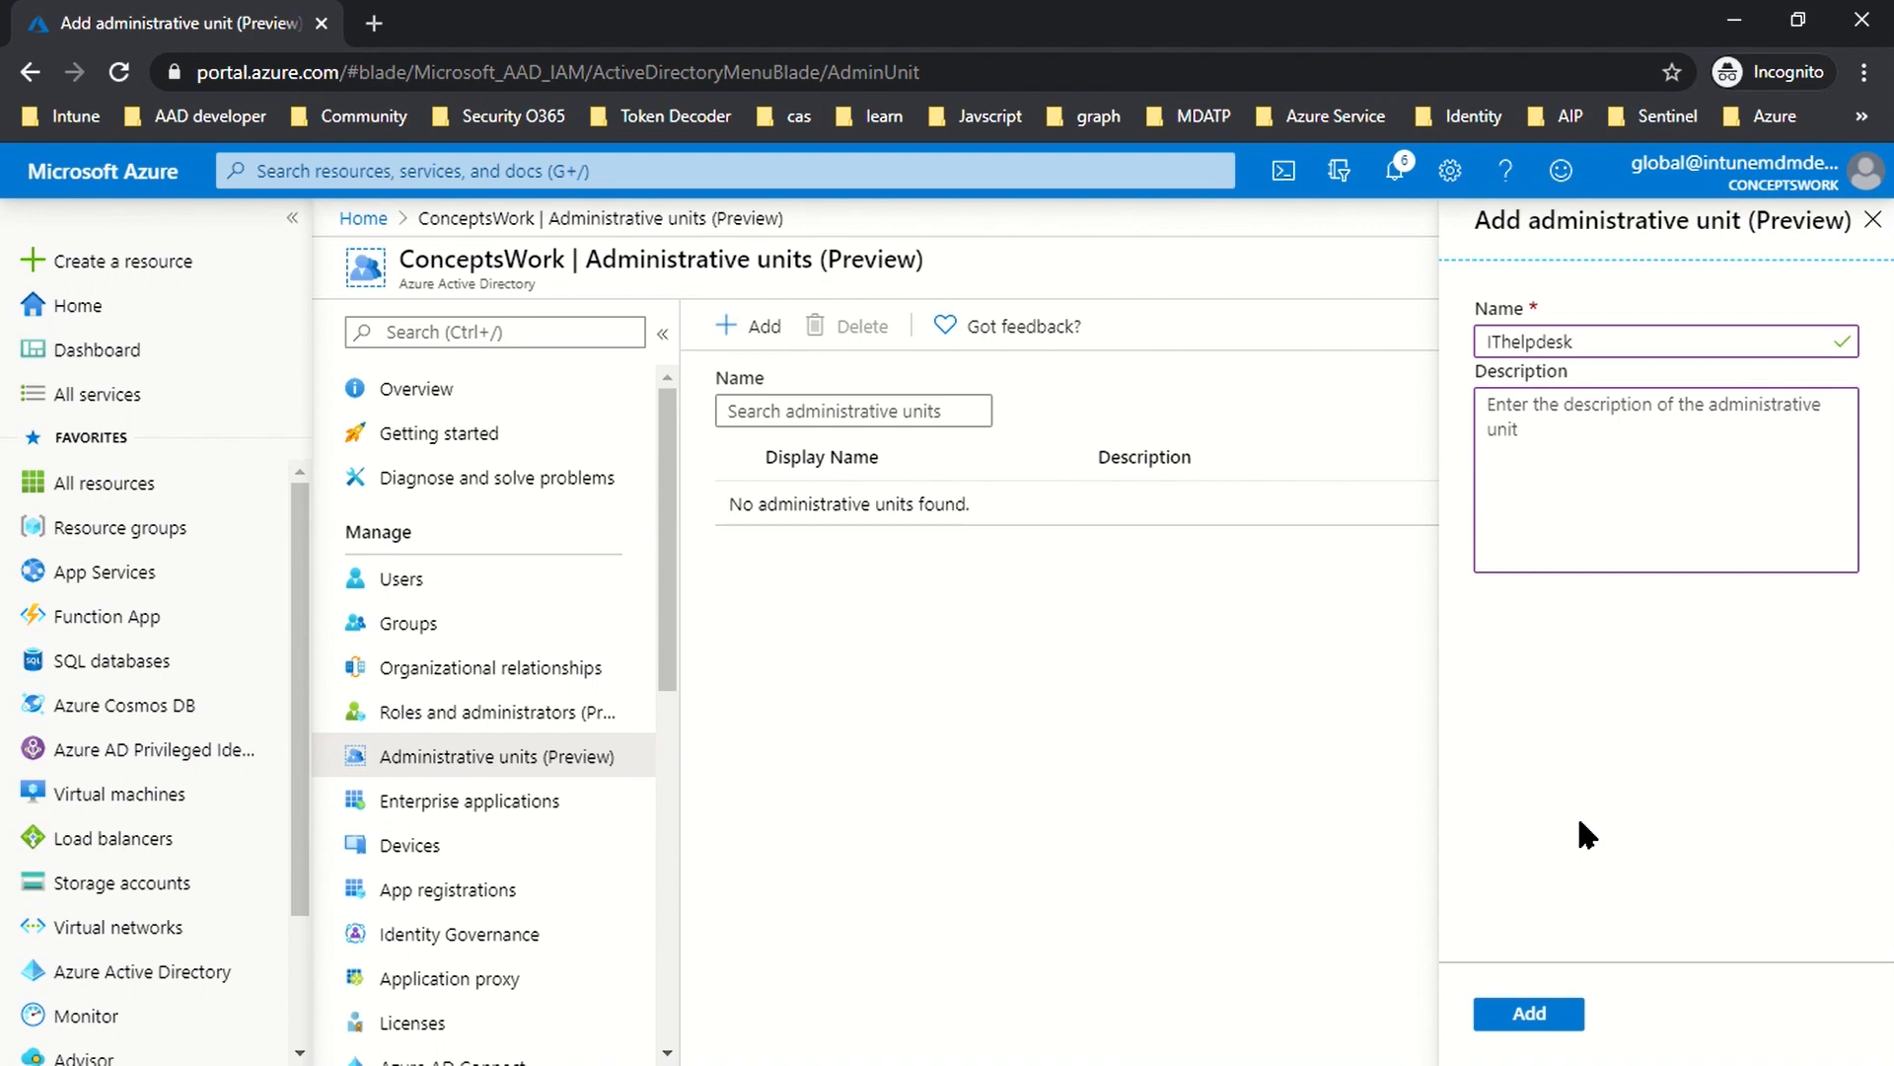
left_click(1664, 480)
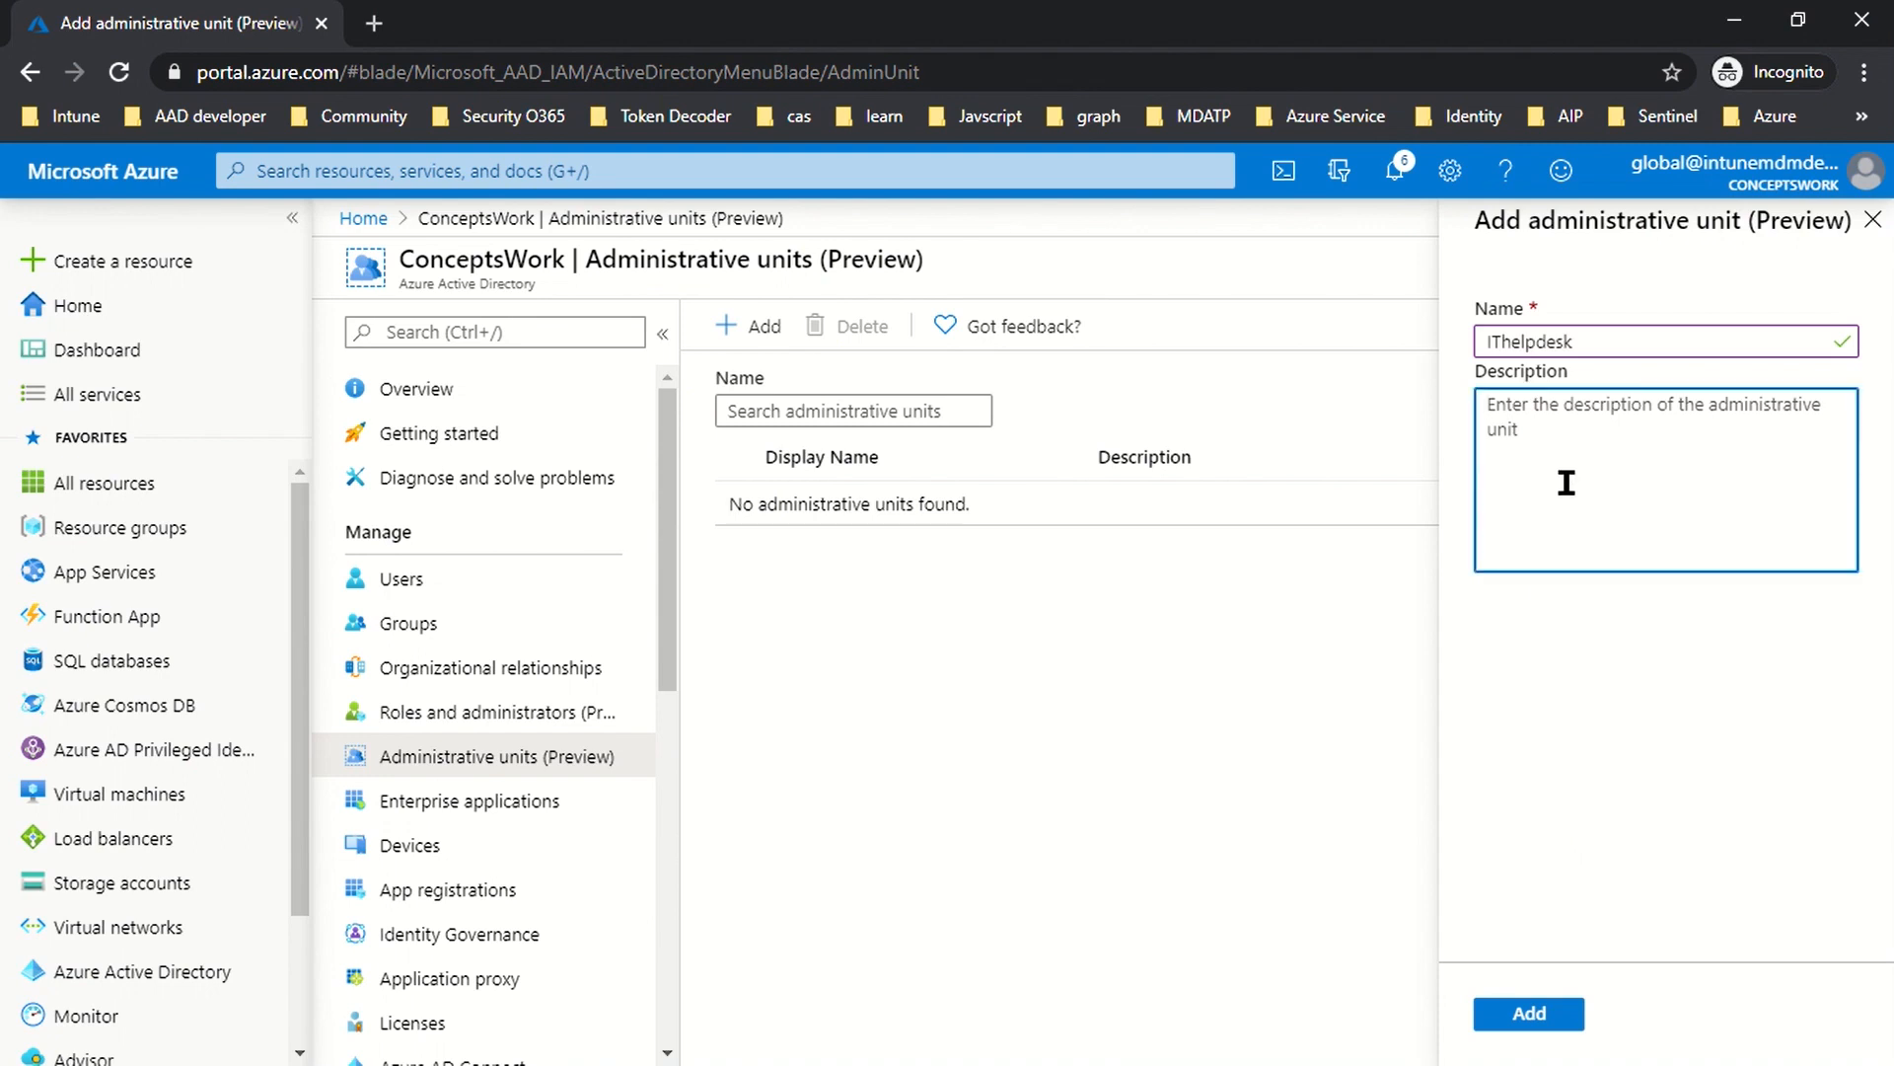
type("Test")
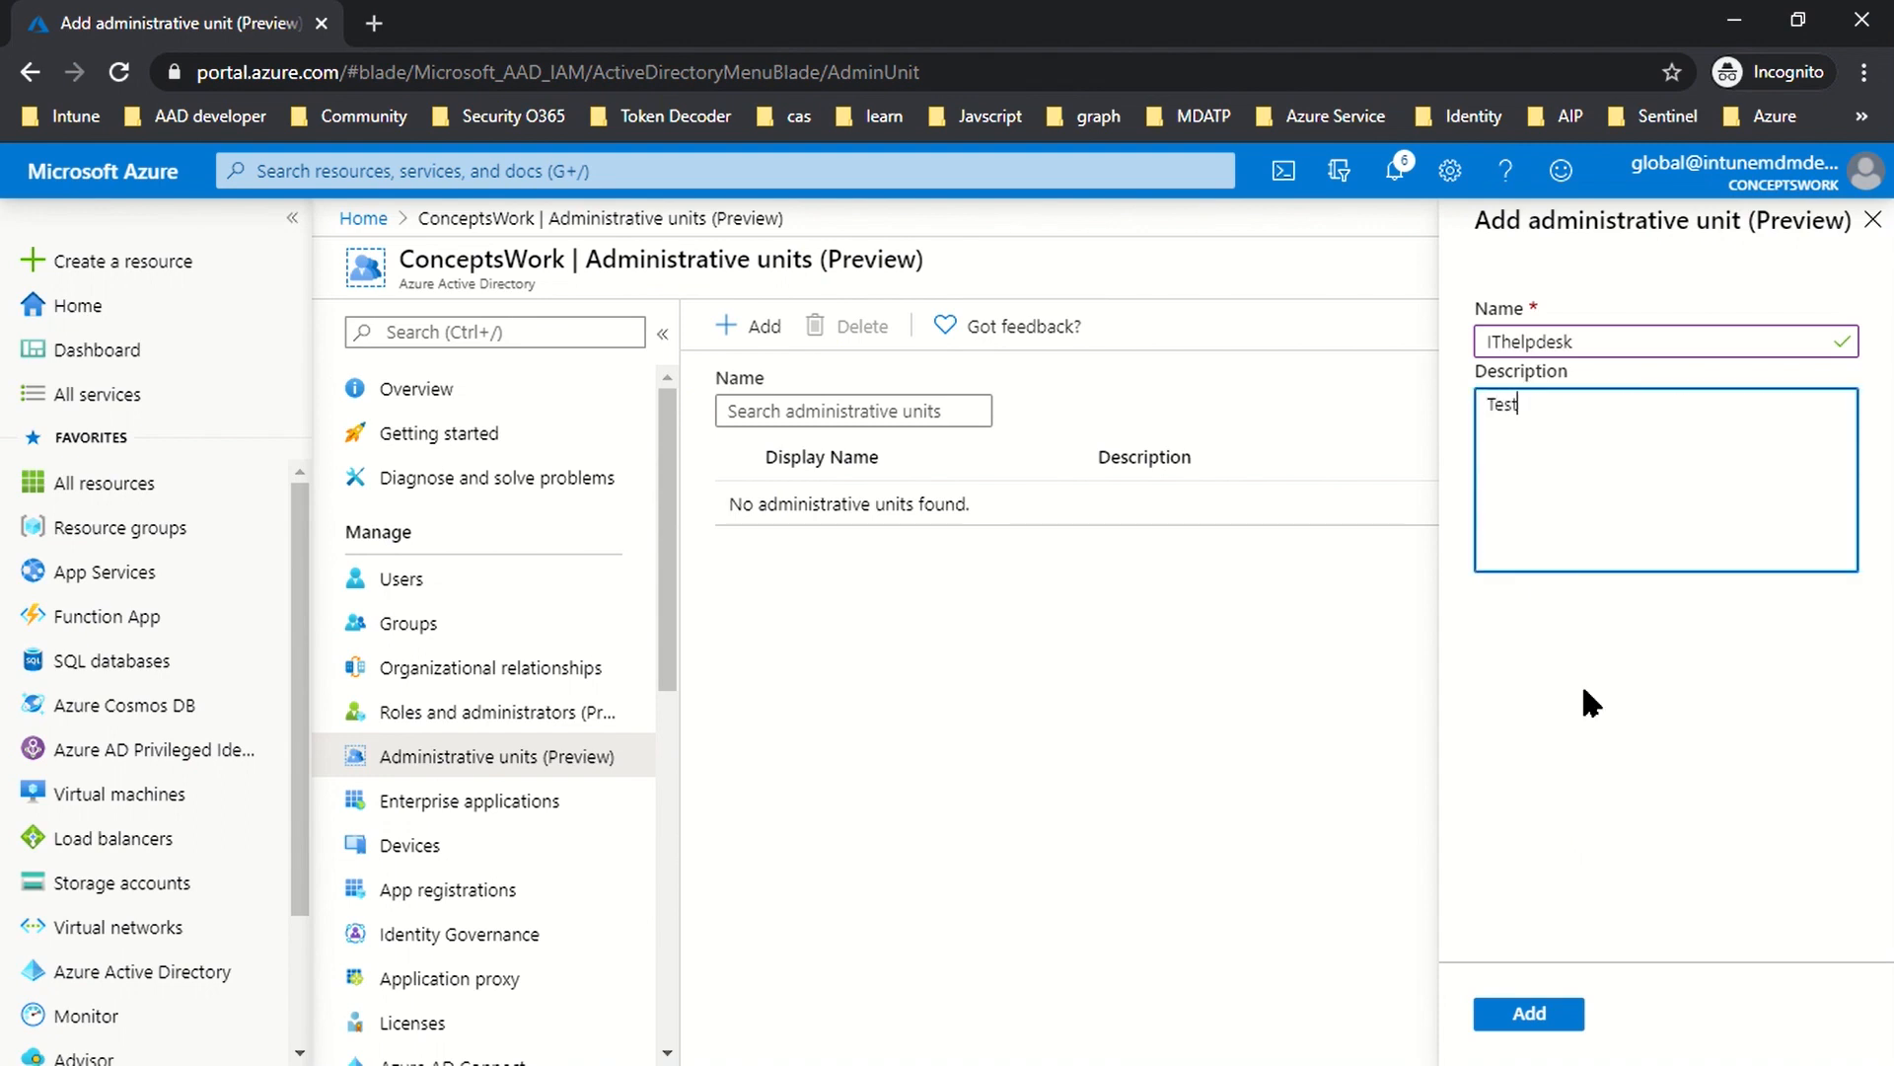
left_click(1527, 1012)
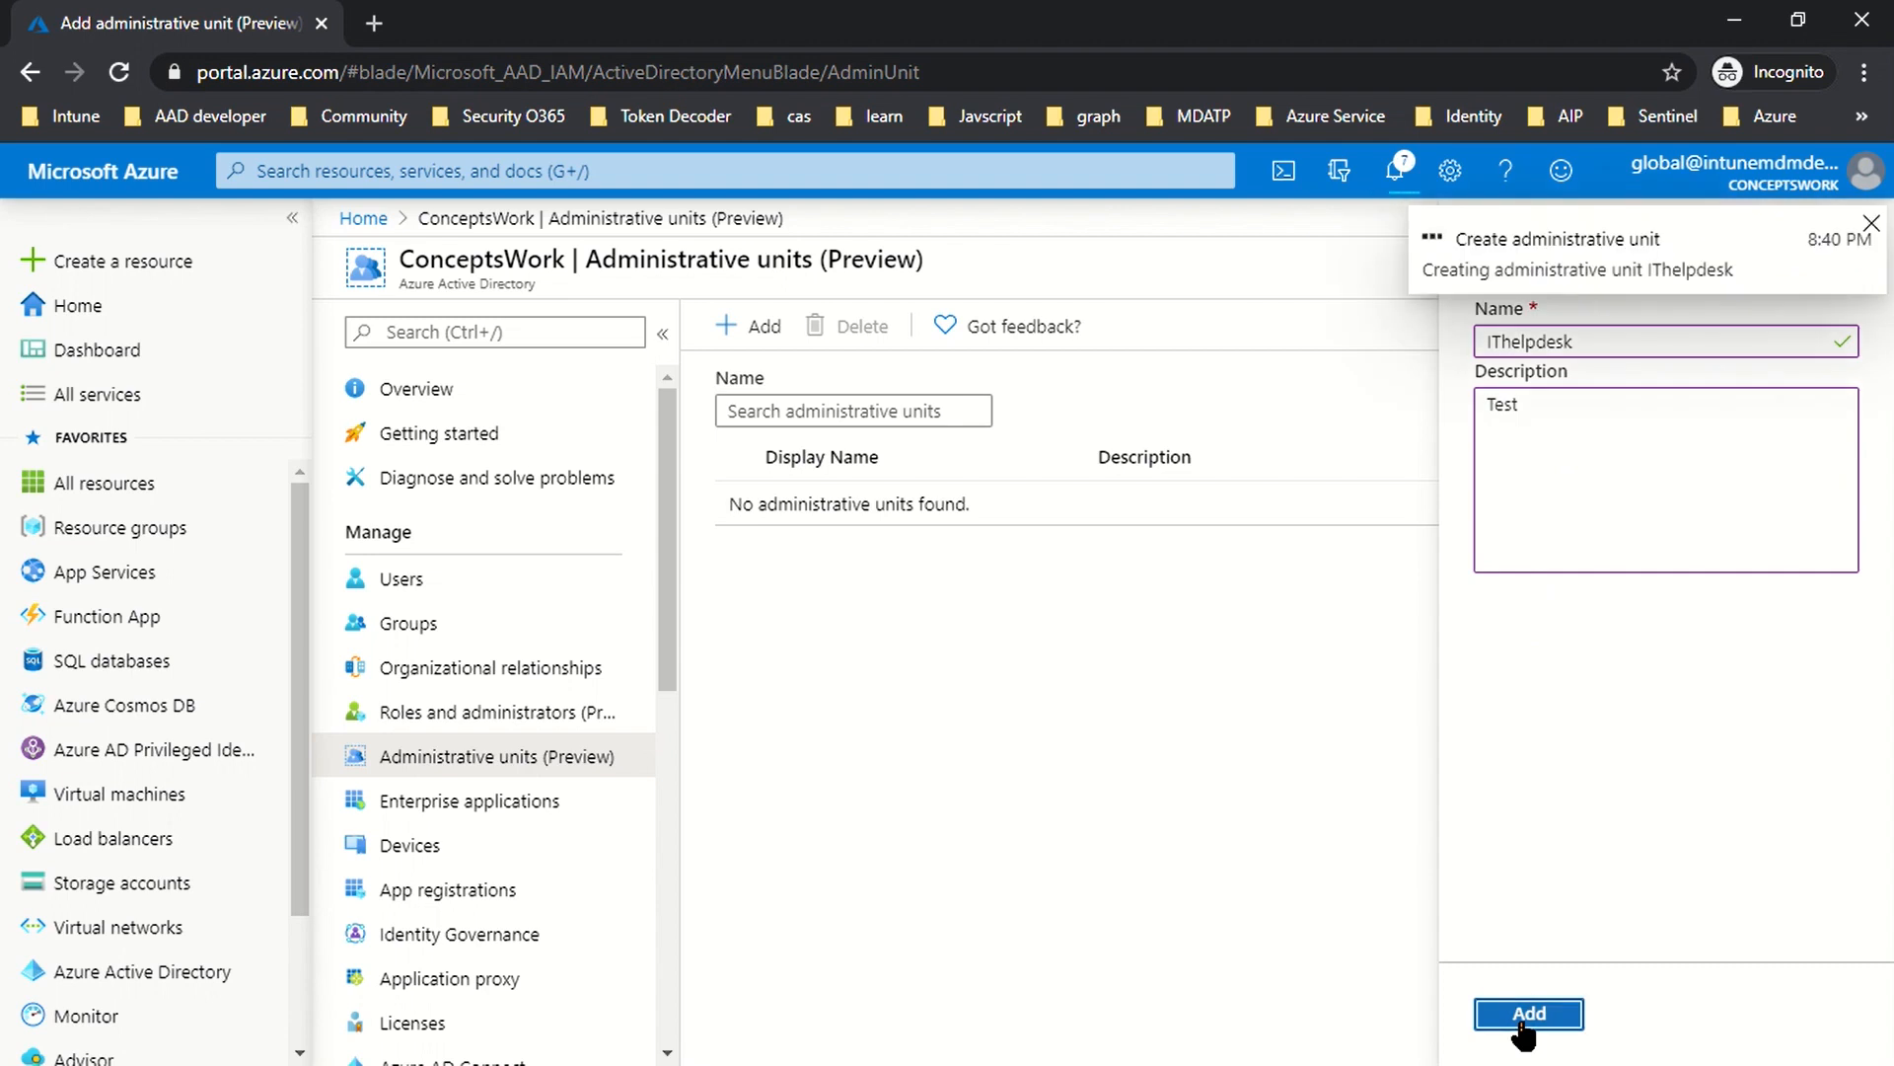
left_click(1527, 1012)
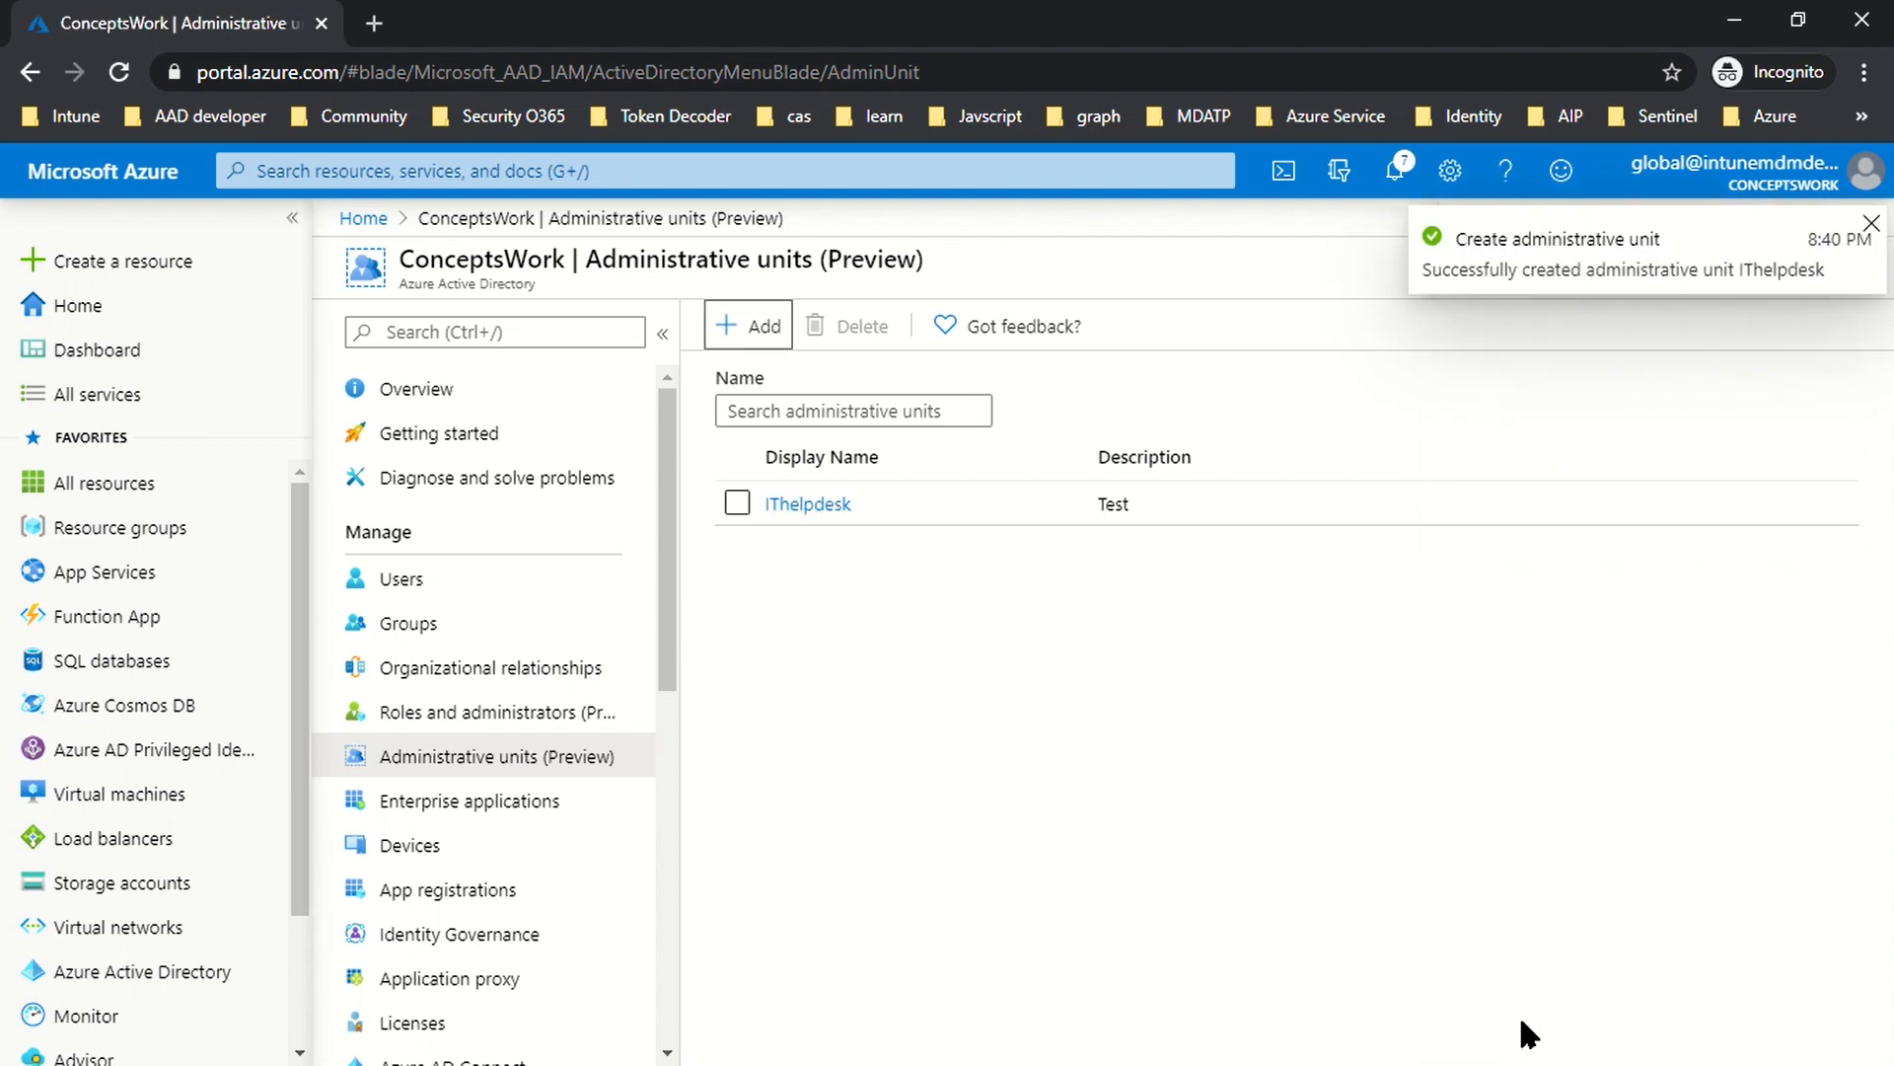
mouse_move(878, 553)
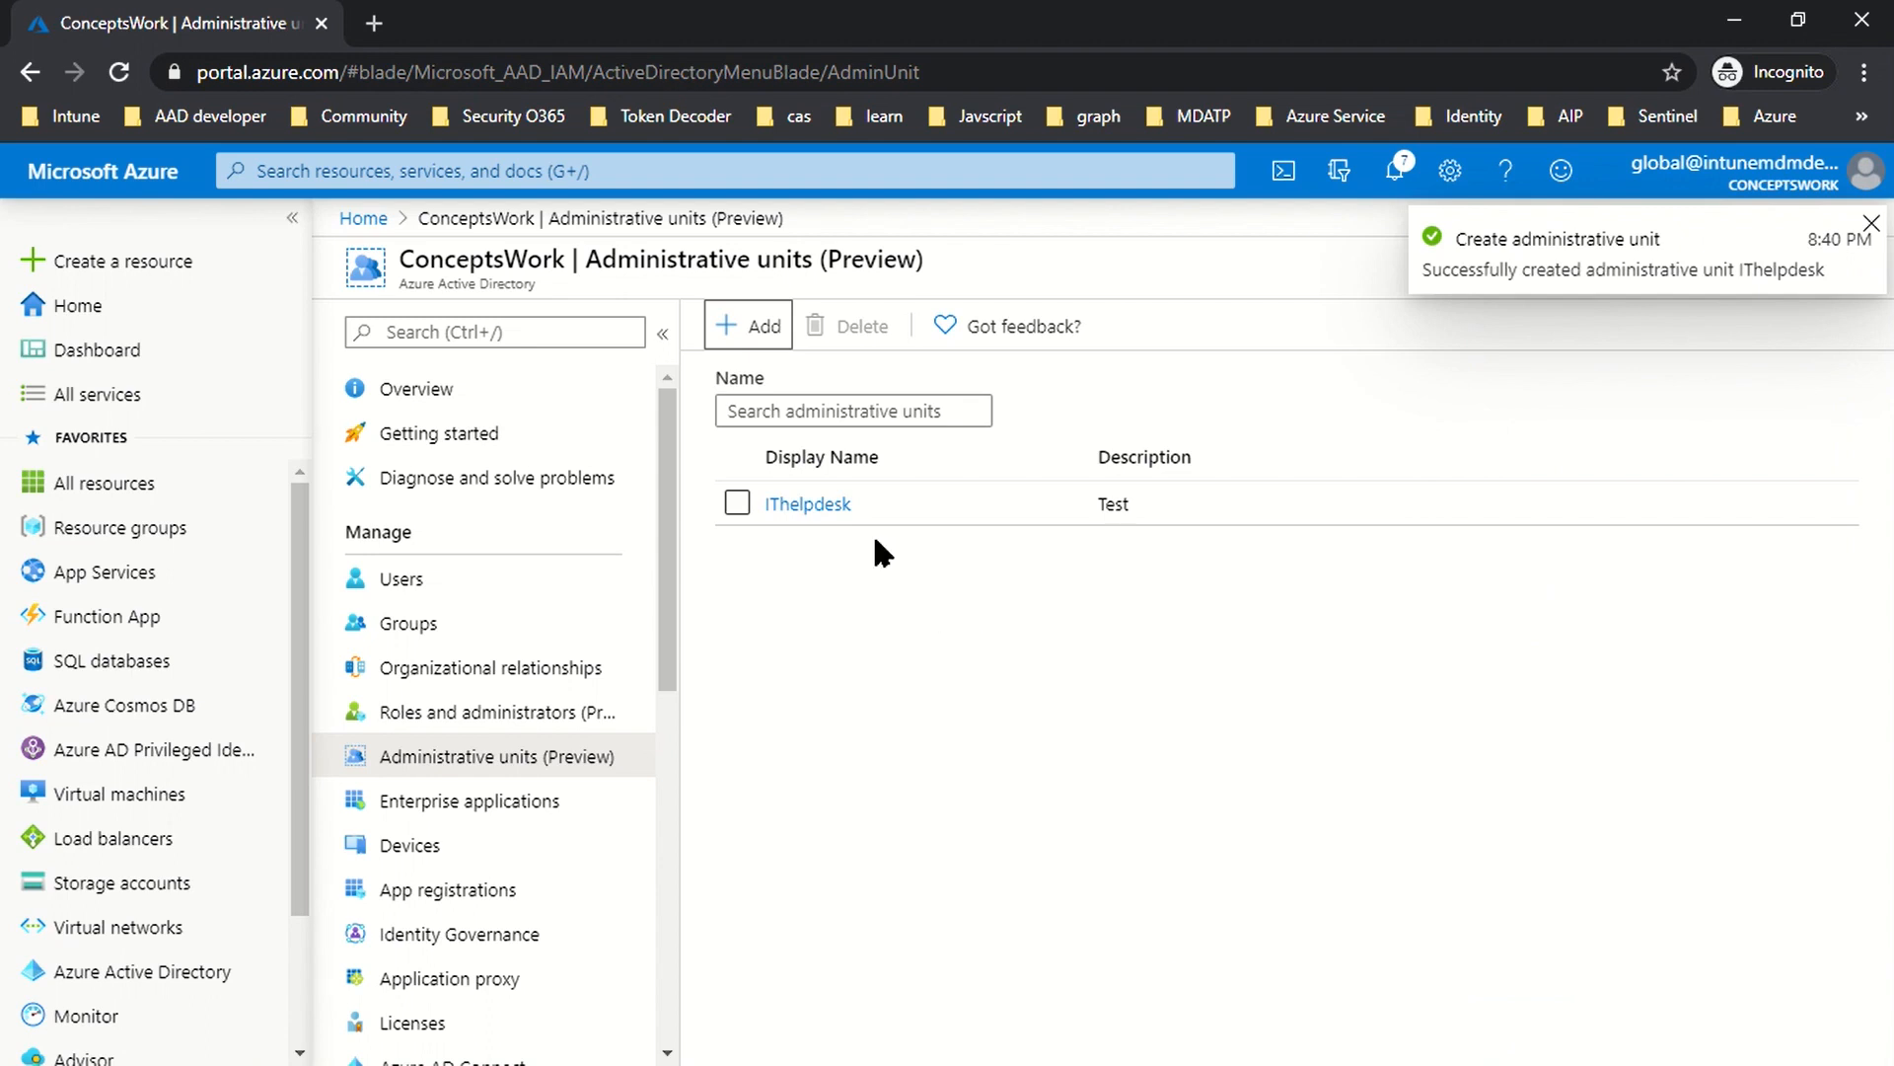
Add user10, user13 and user16 as user members of the IThelpdesk unit
left_click(807, 504)
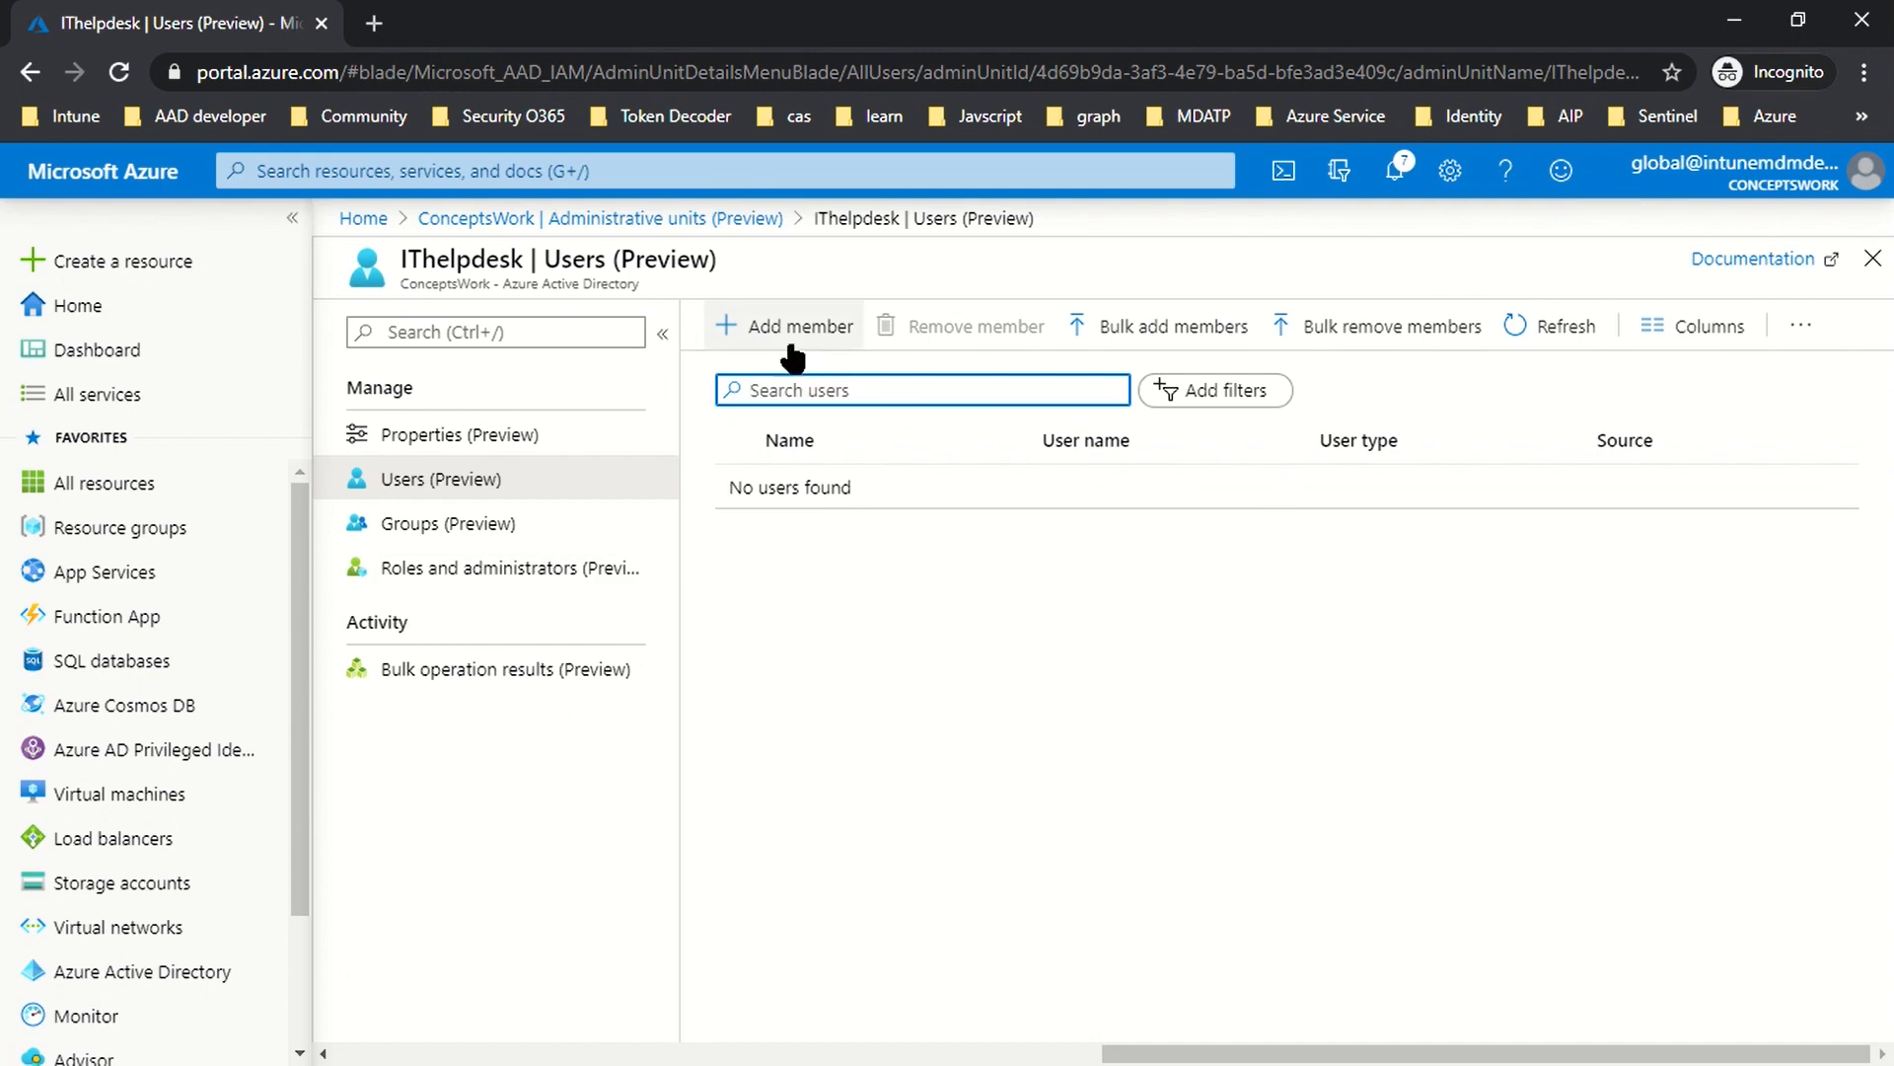
left_click(785, 325)
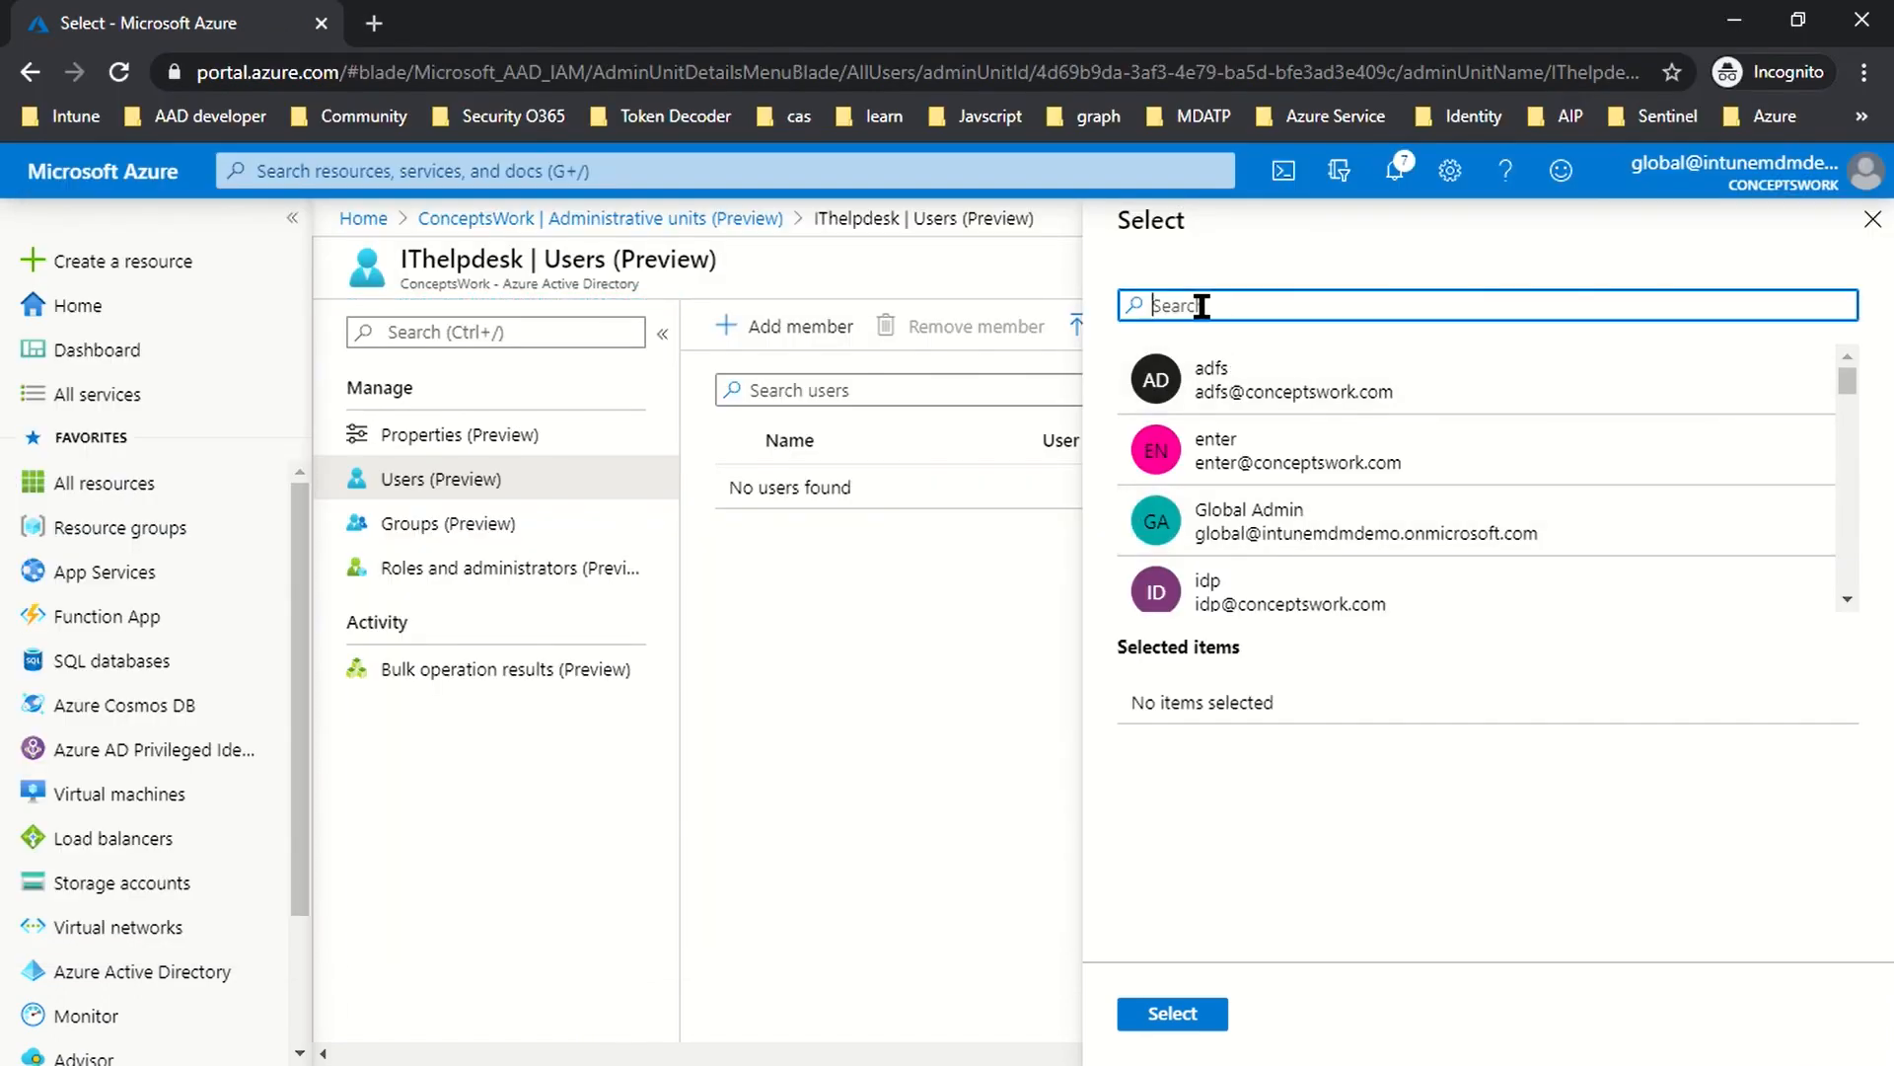
type("user10")
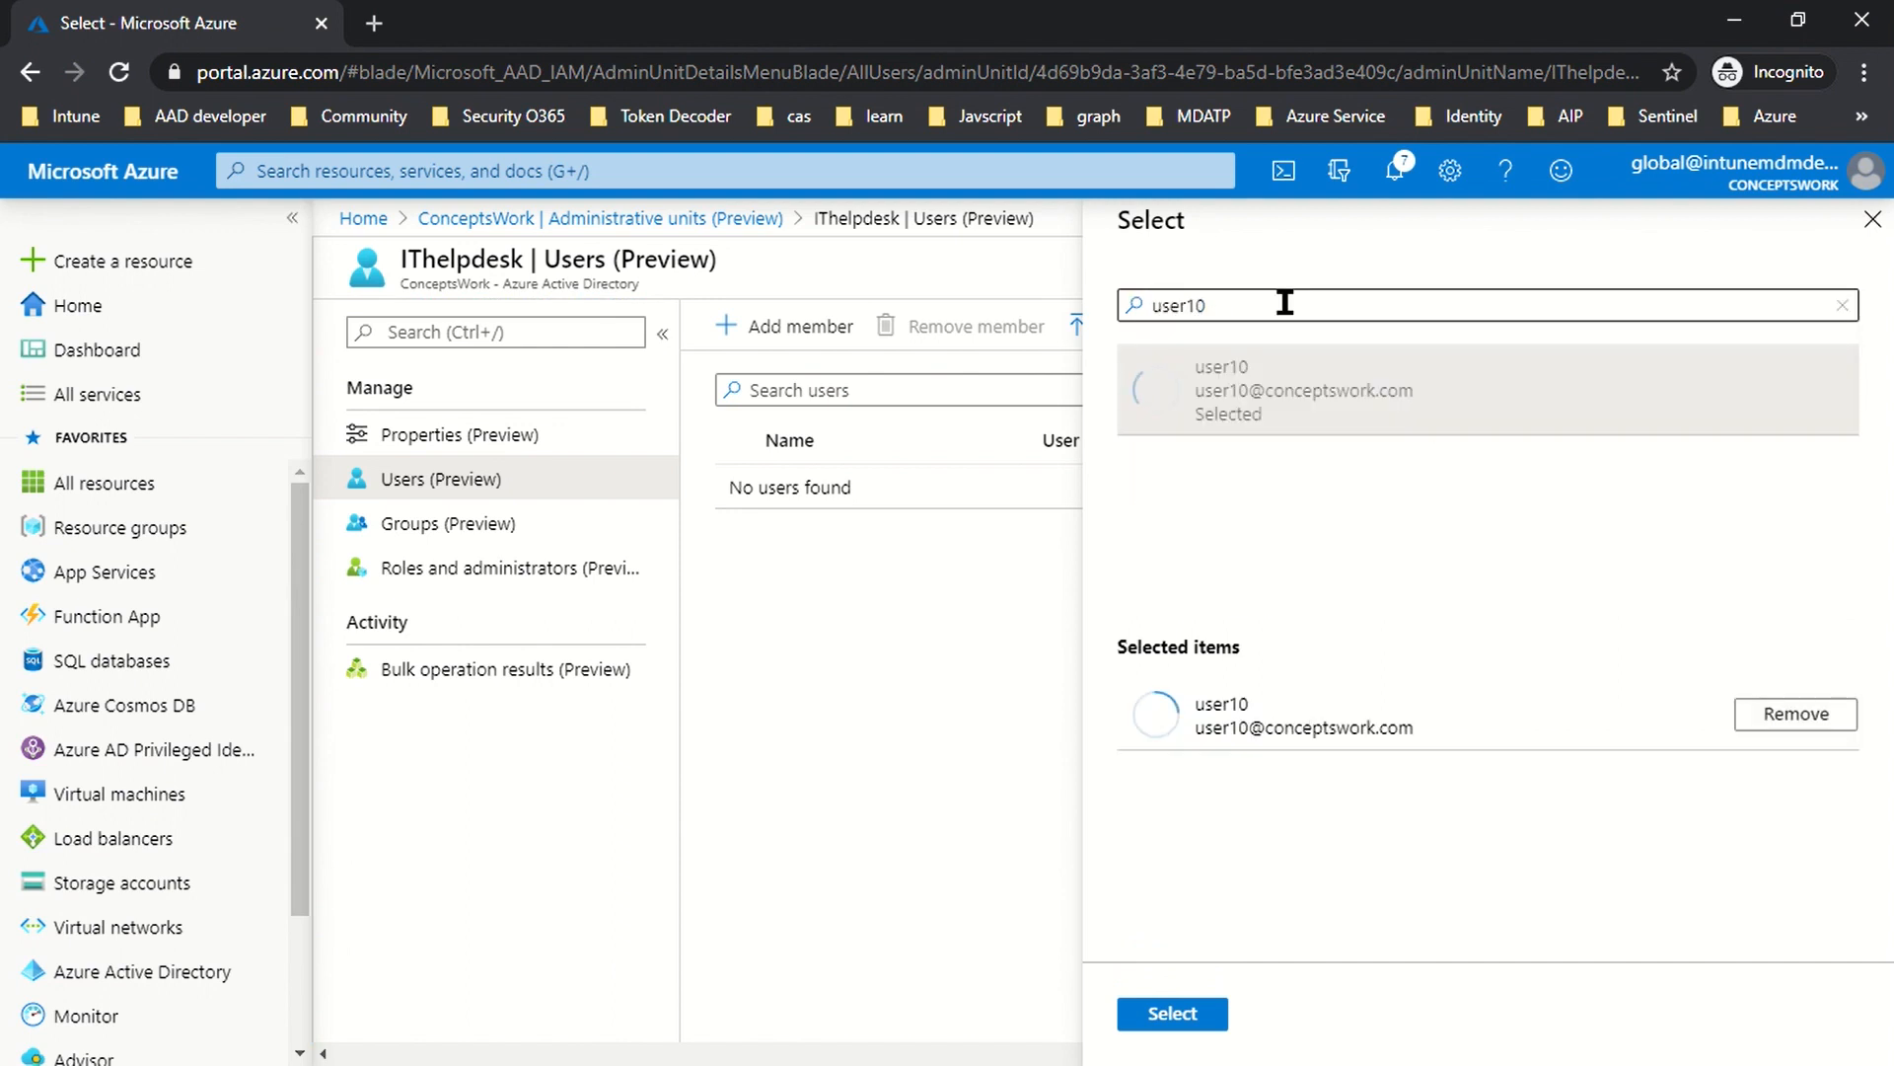
type("user13")
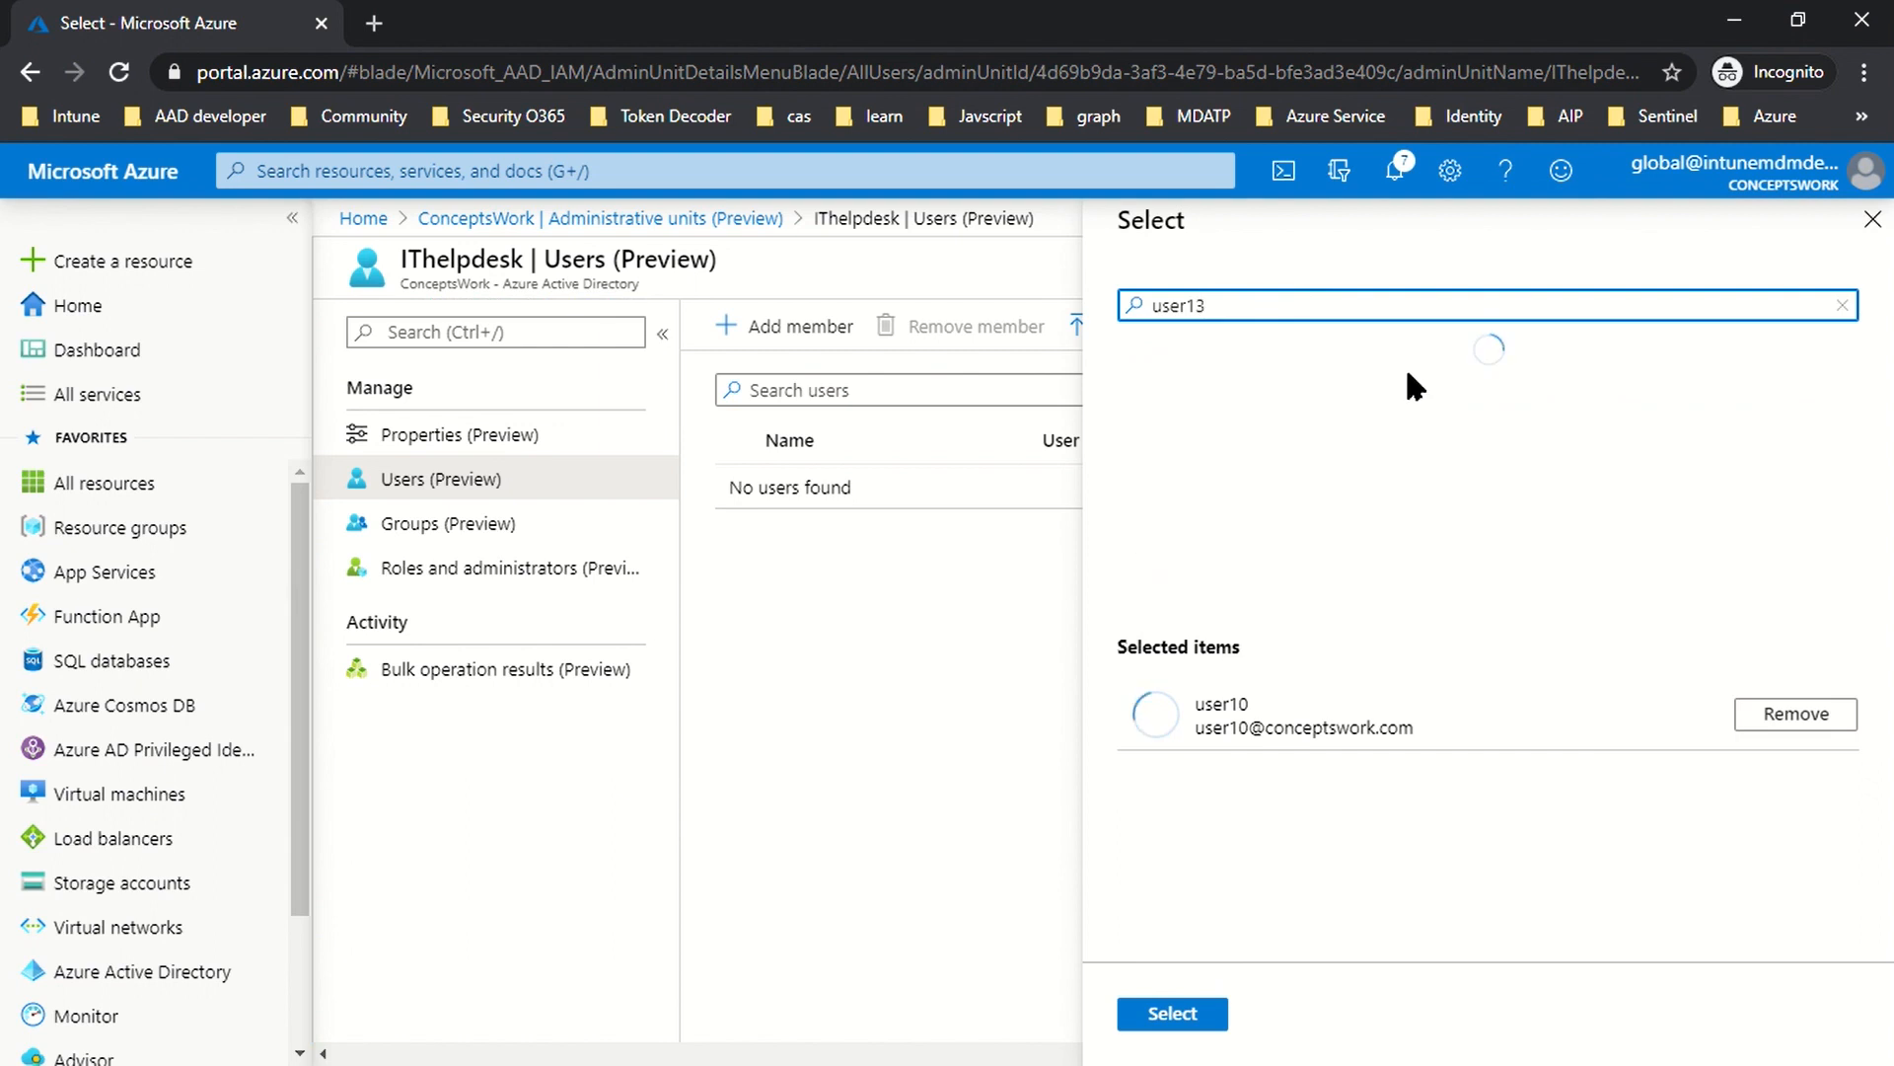
left_click(1305, 389)
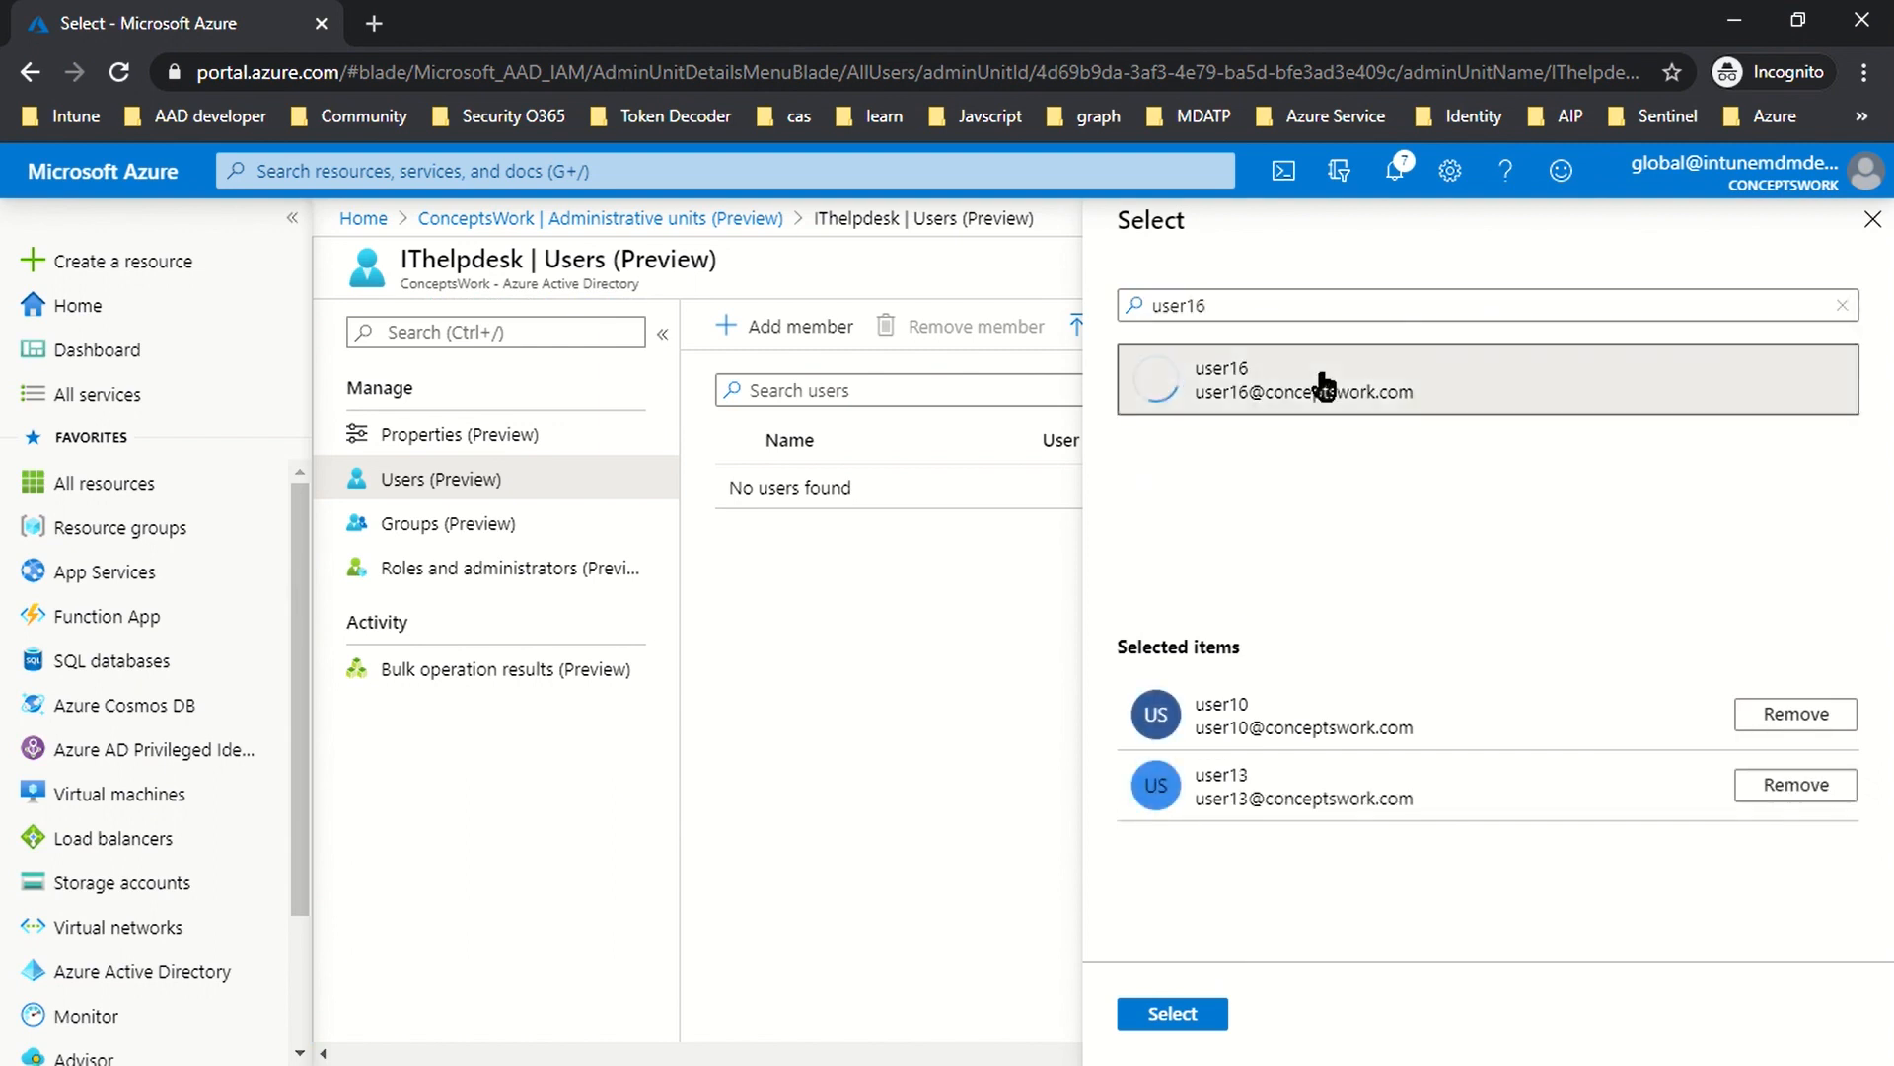
left_click(1304, 379)
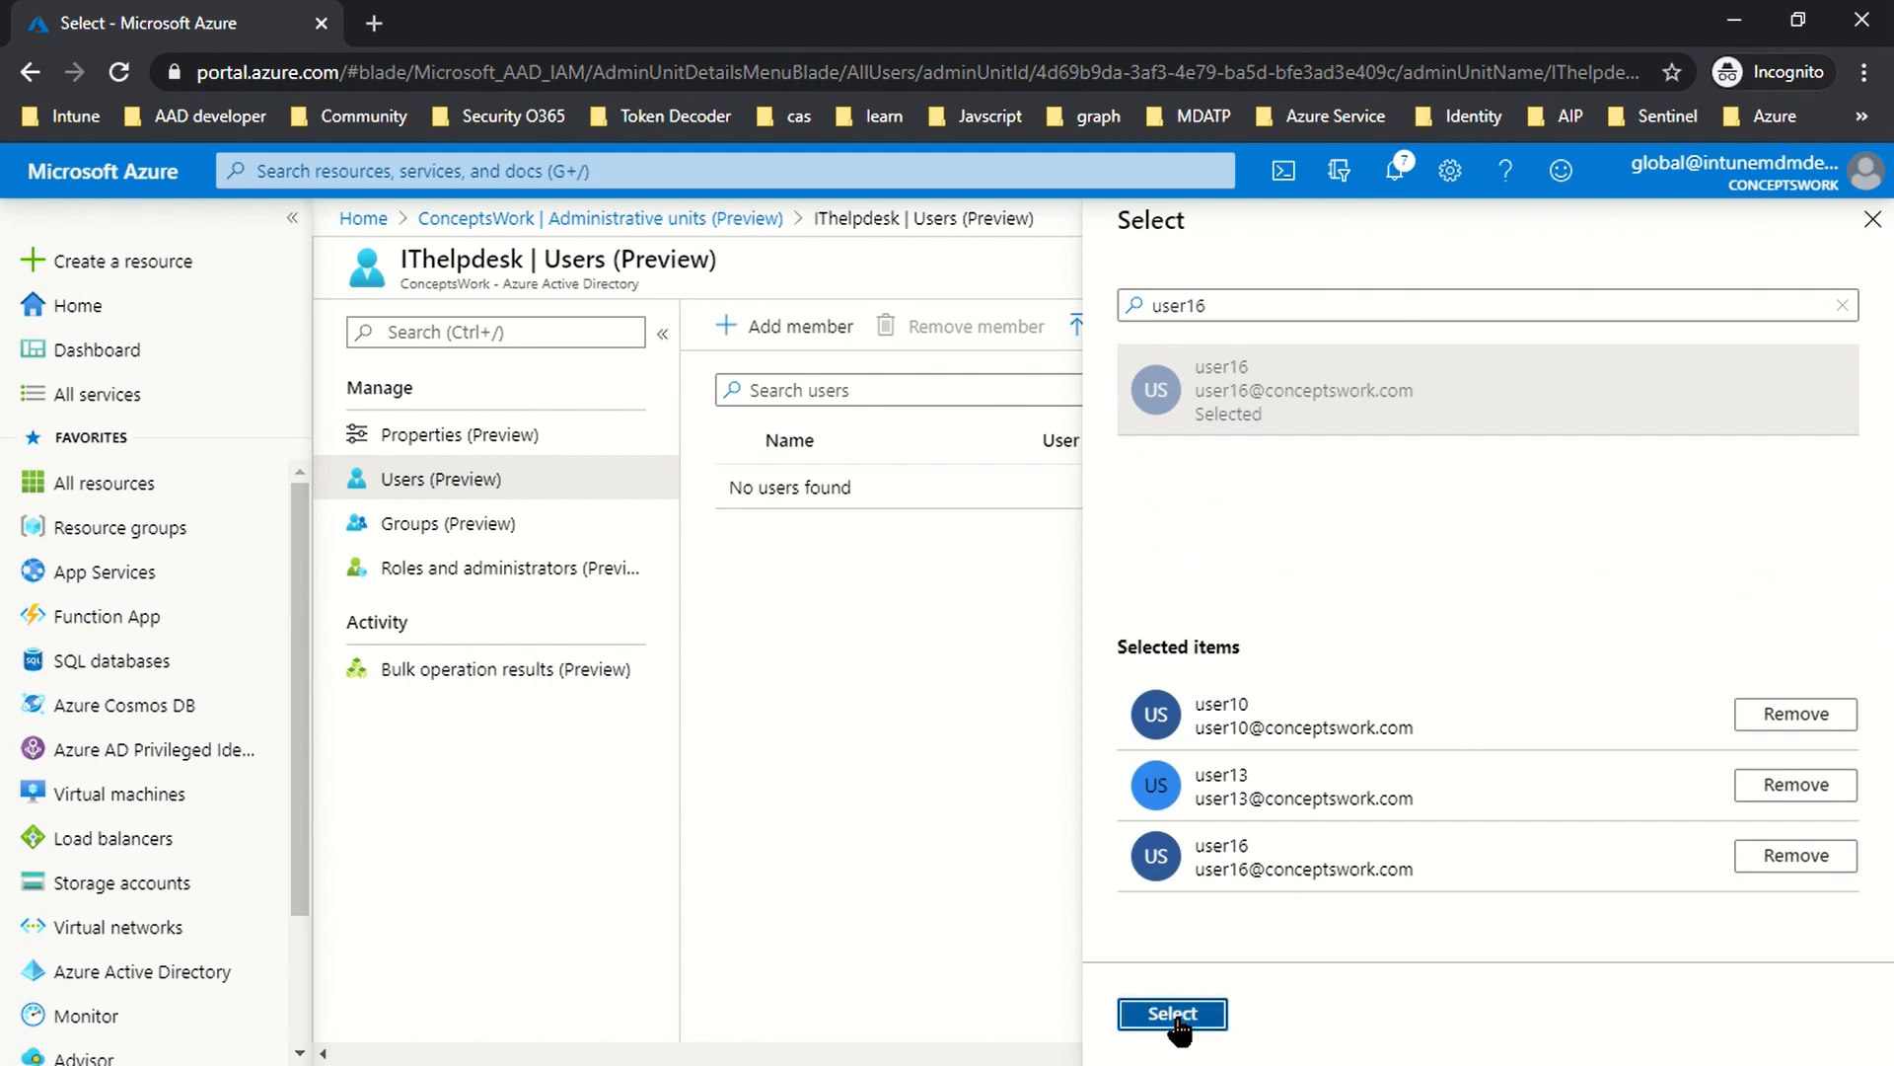
left_click(1171, 1012)
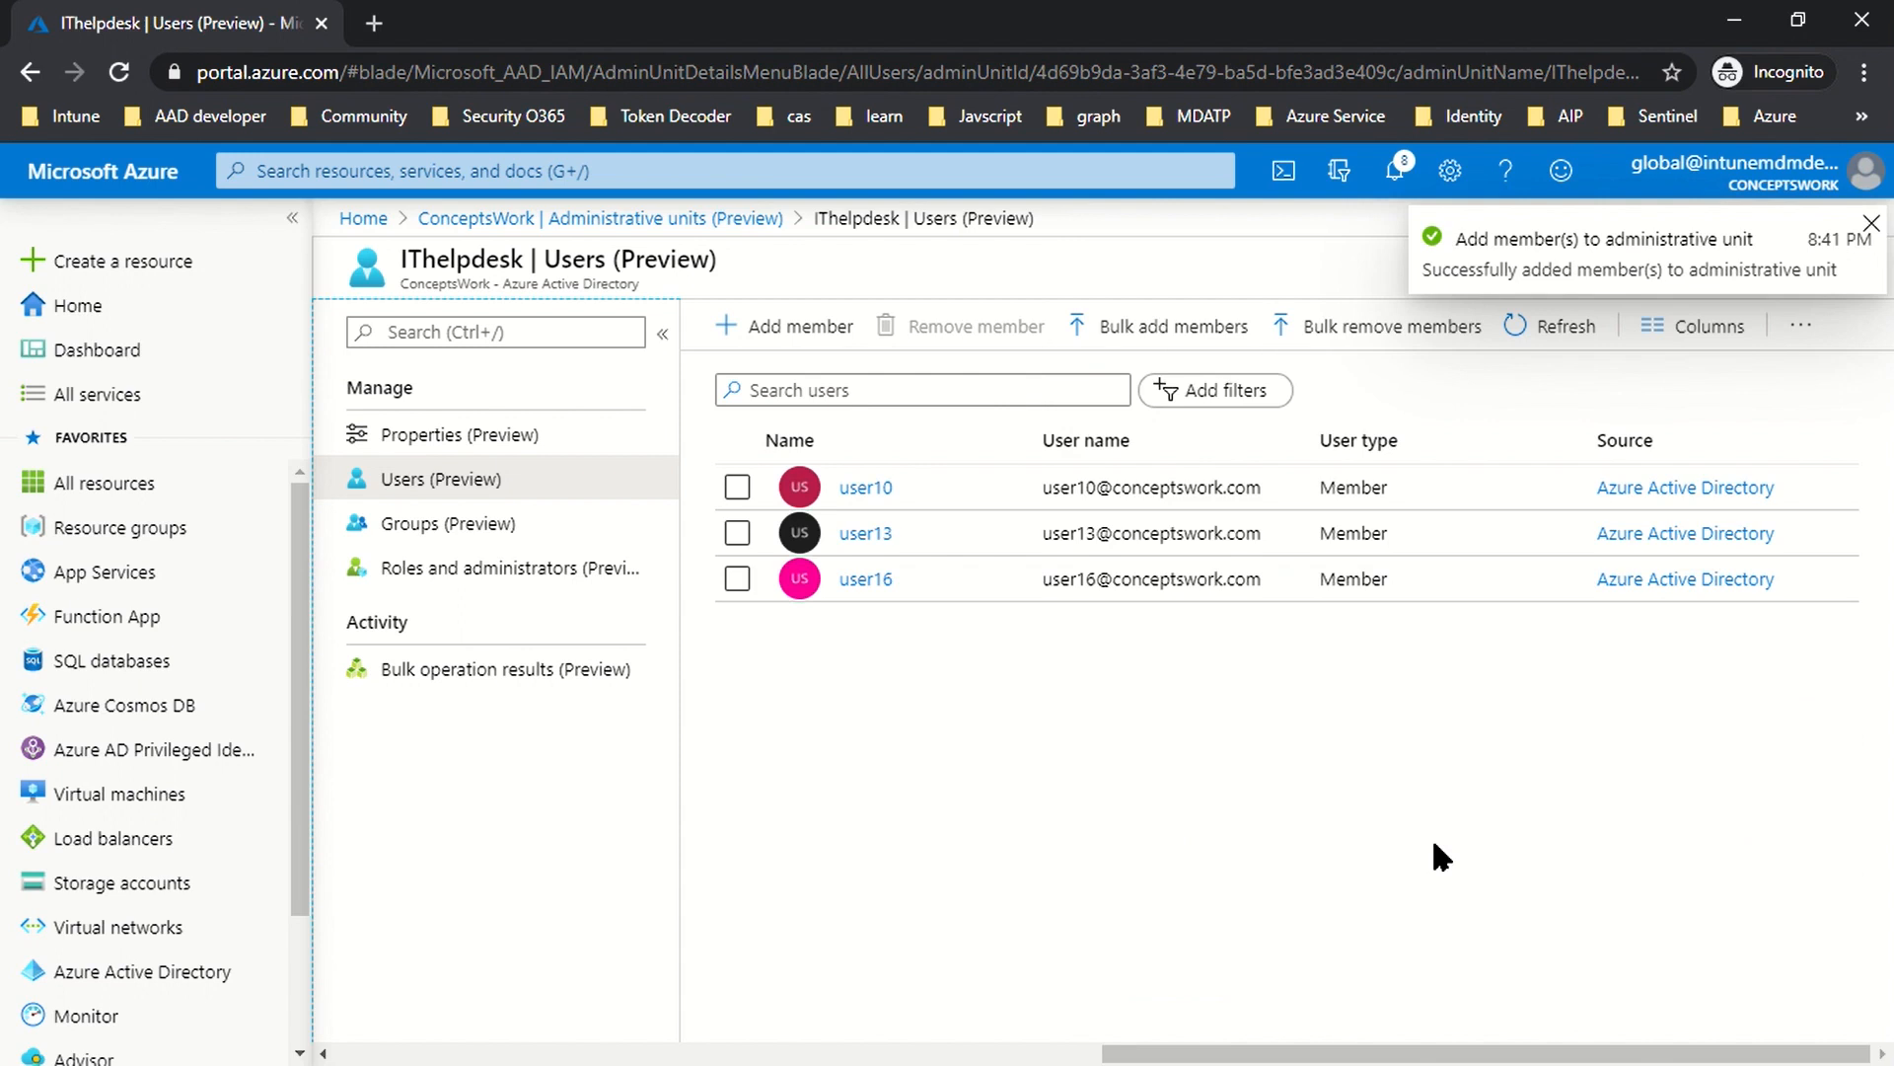
Check IThelpdesk's Groups page and close the group picker without adding any groups
left_click(447, 523)
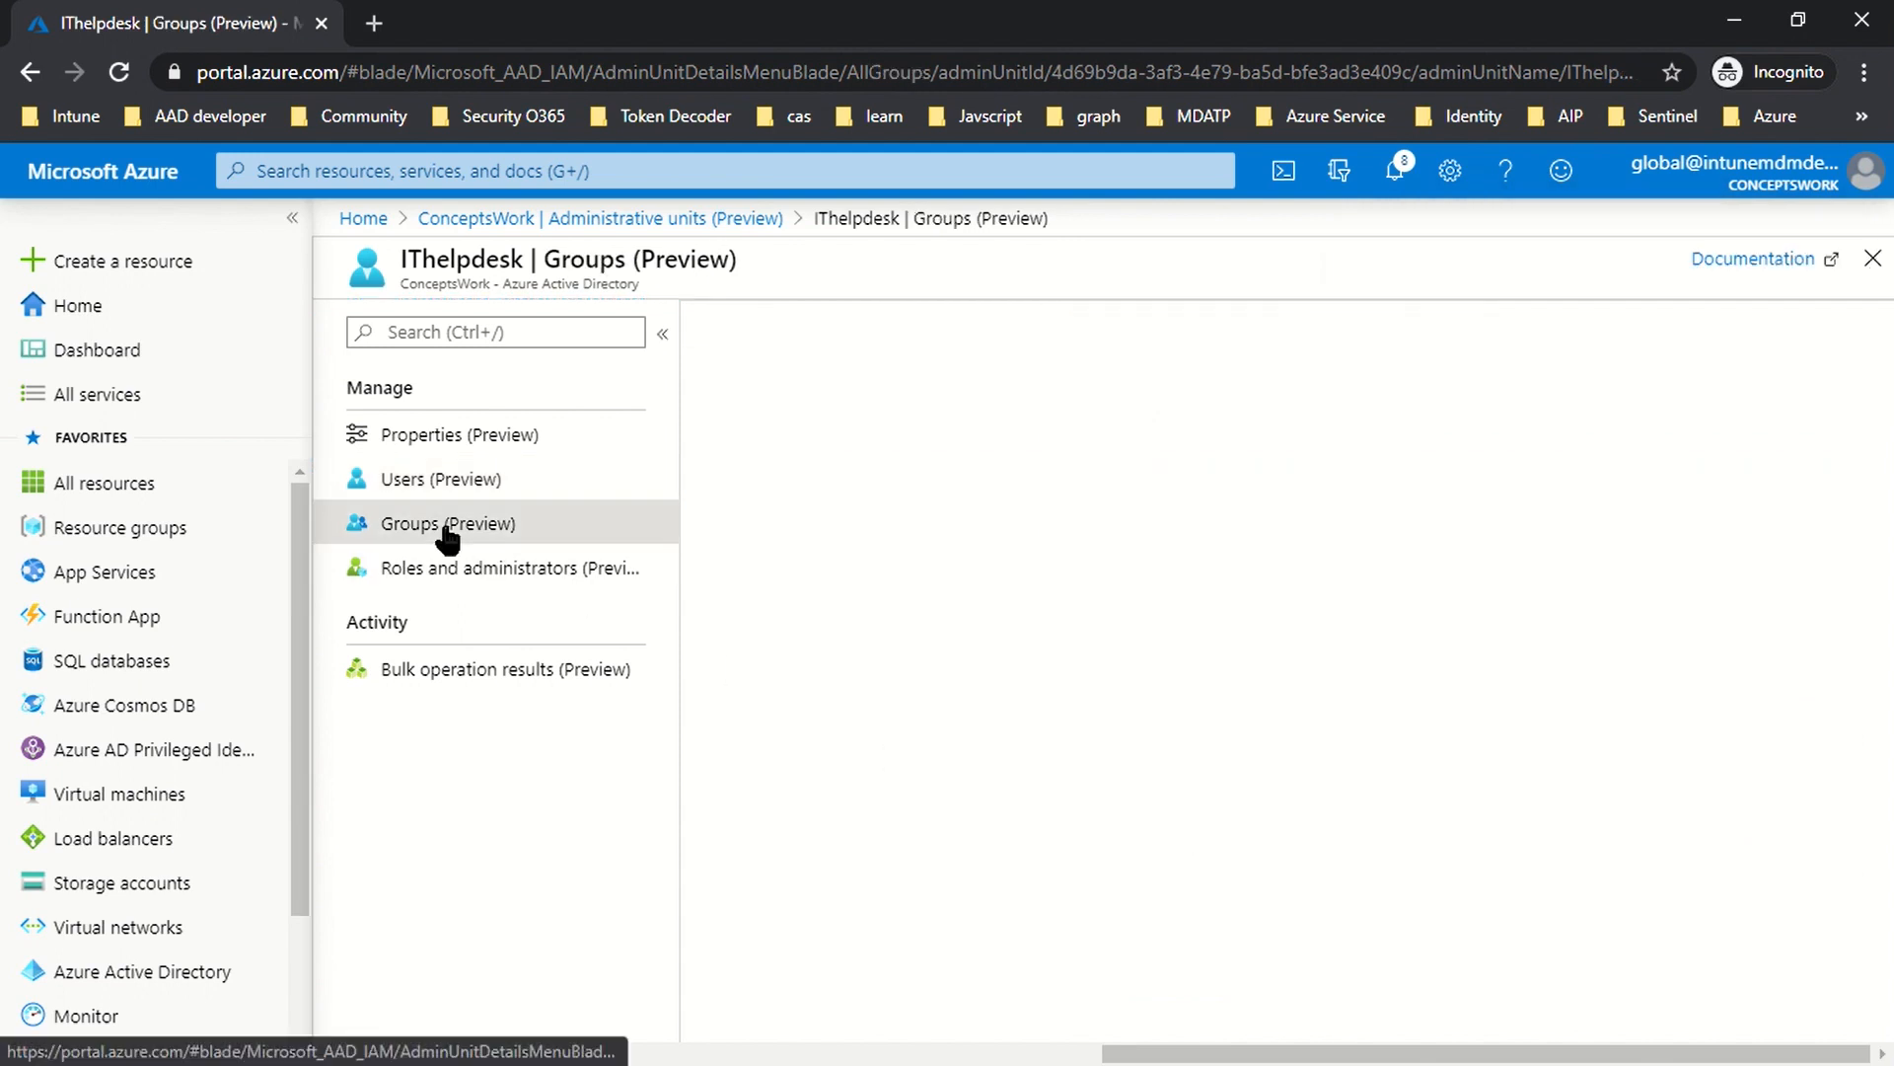
left_click(447, 522)
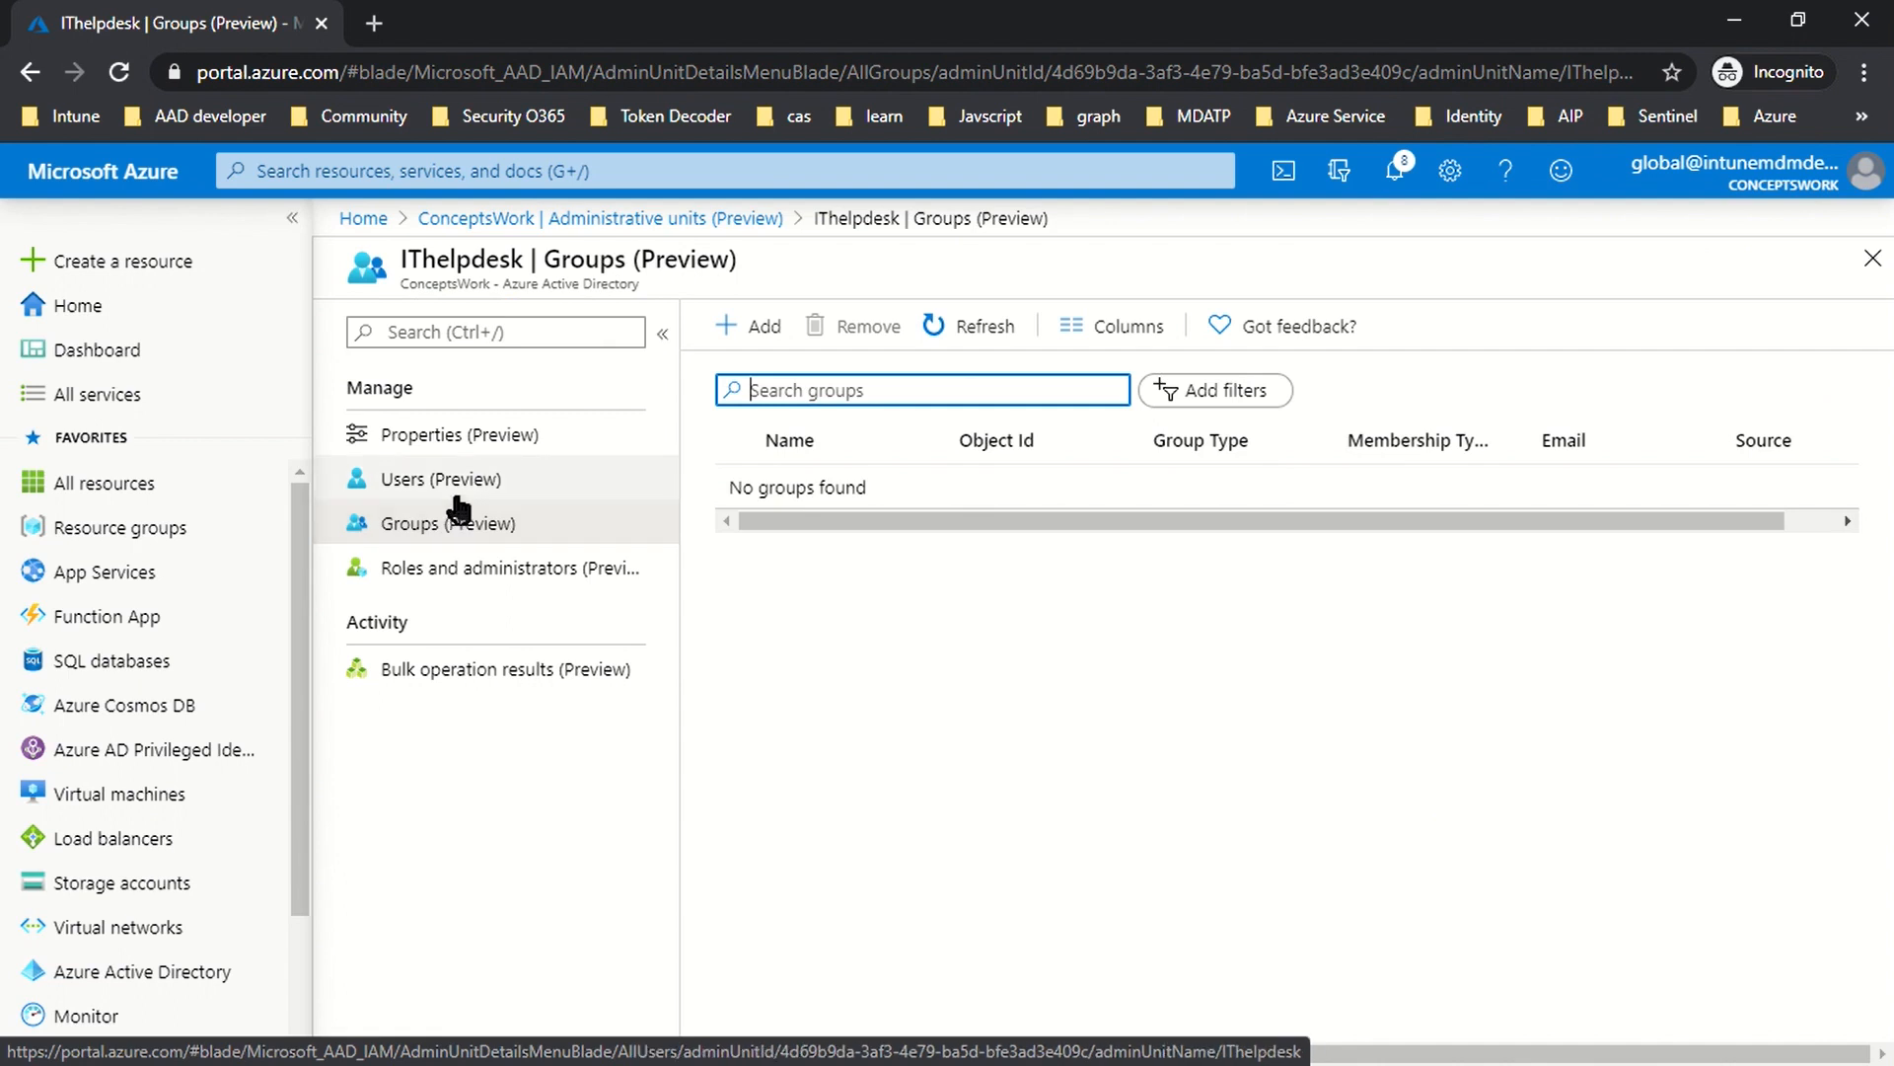
left_click(441, 478)
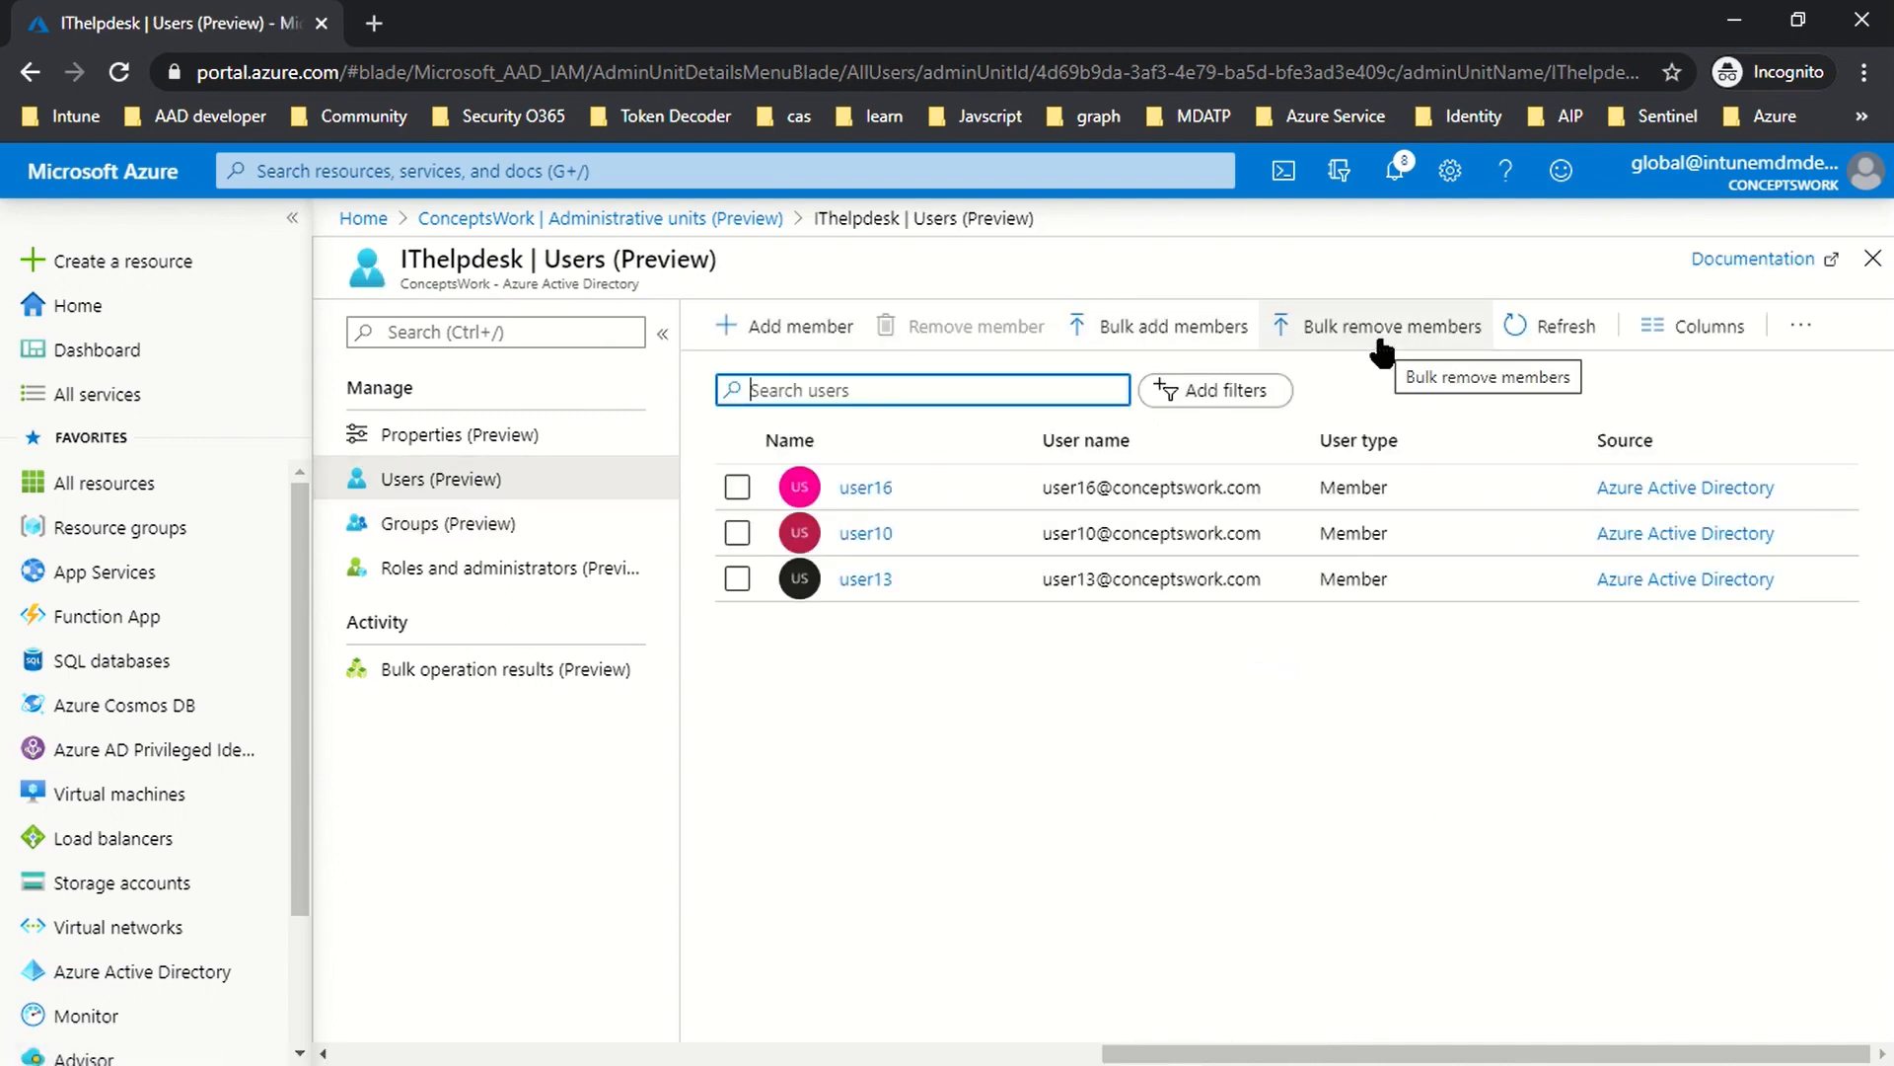
left_click(448, 523)
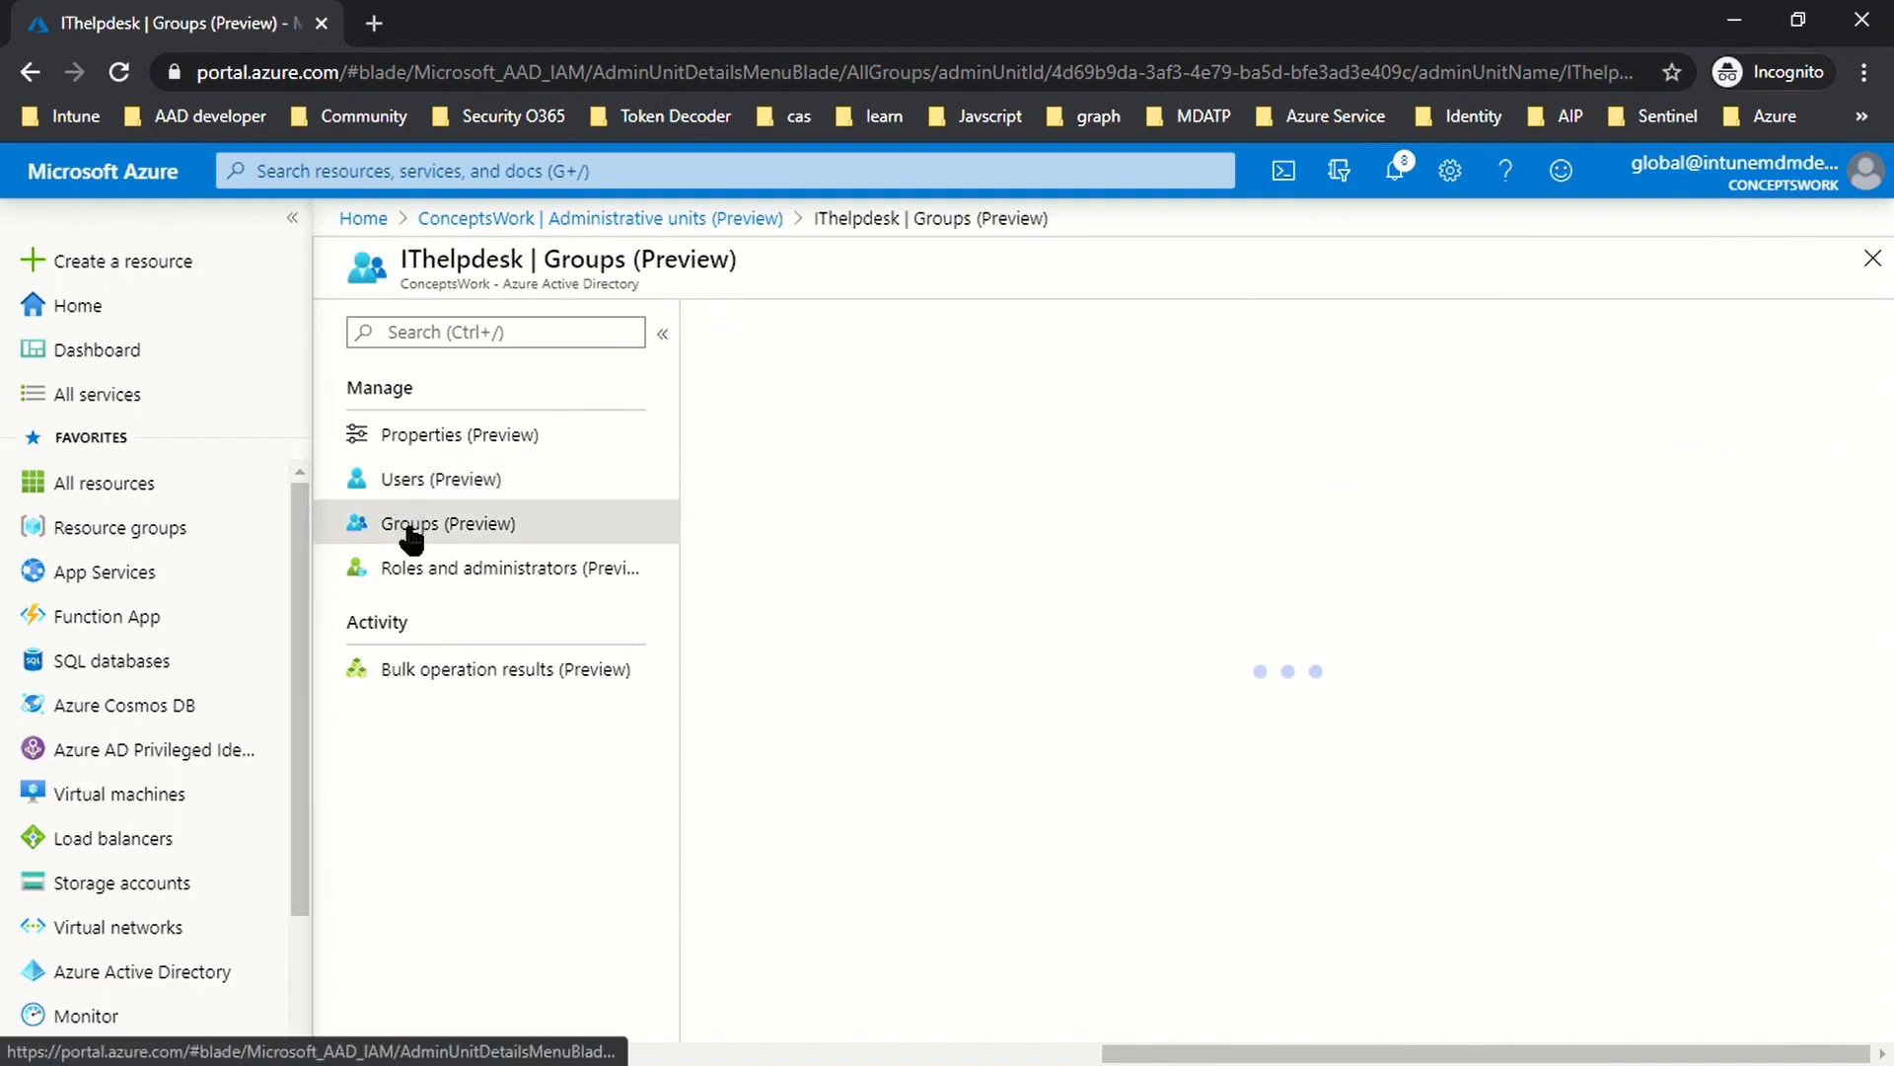
left_click(447, 523)
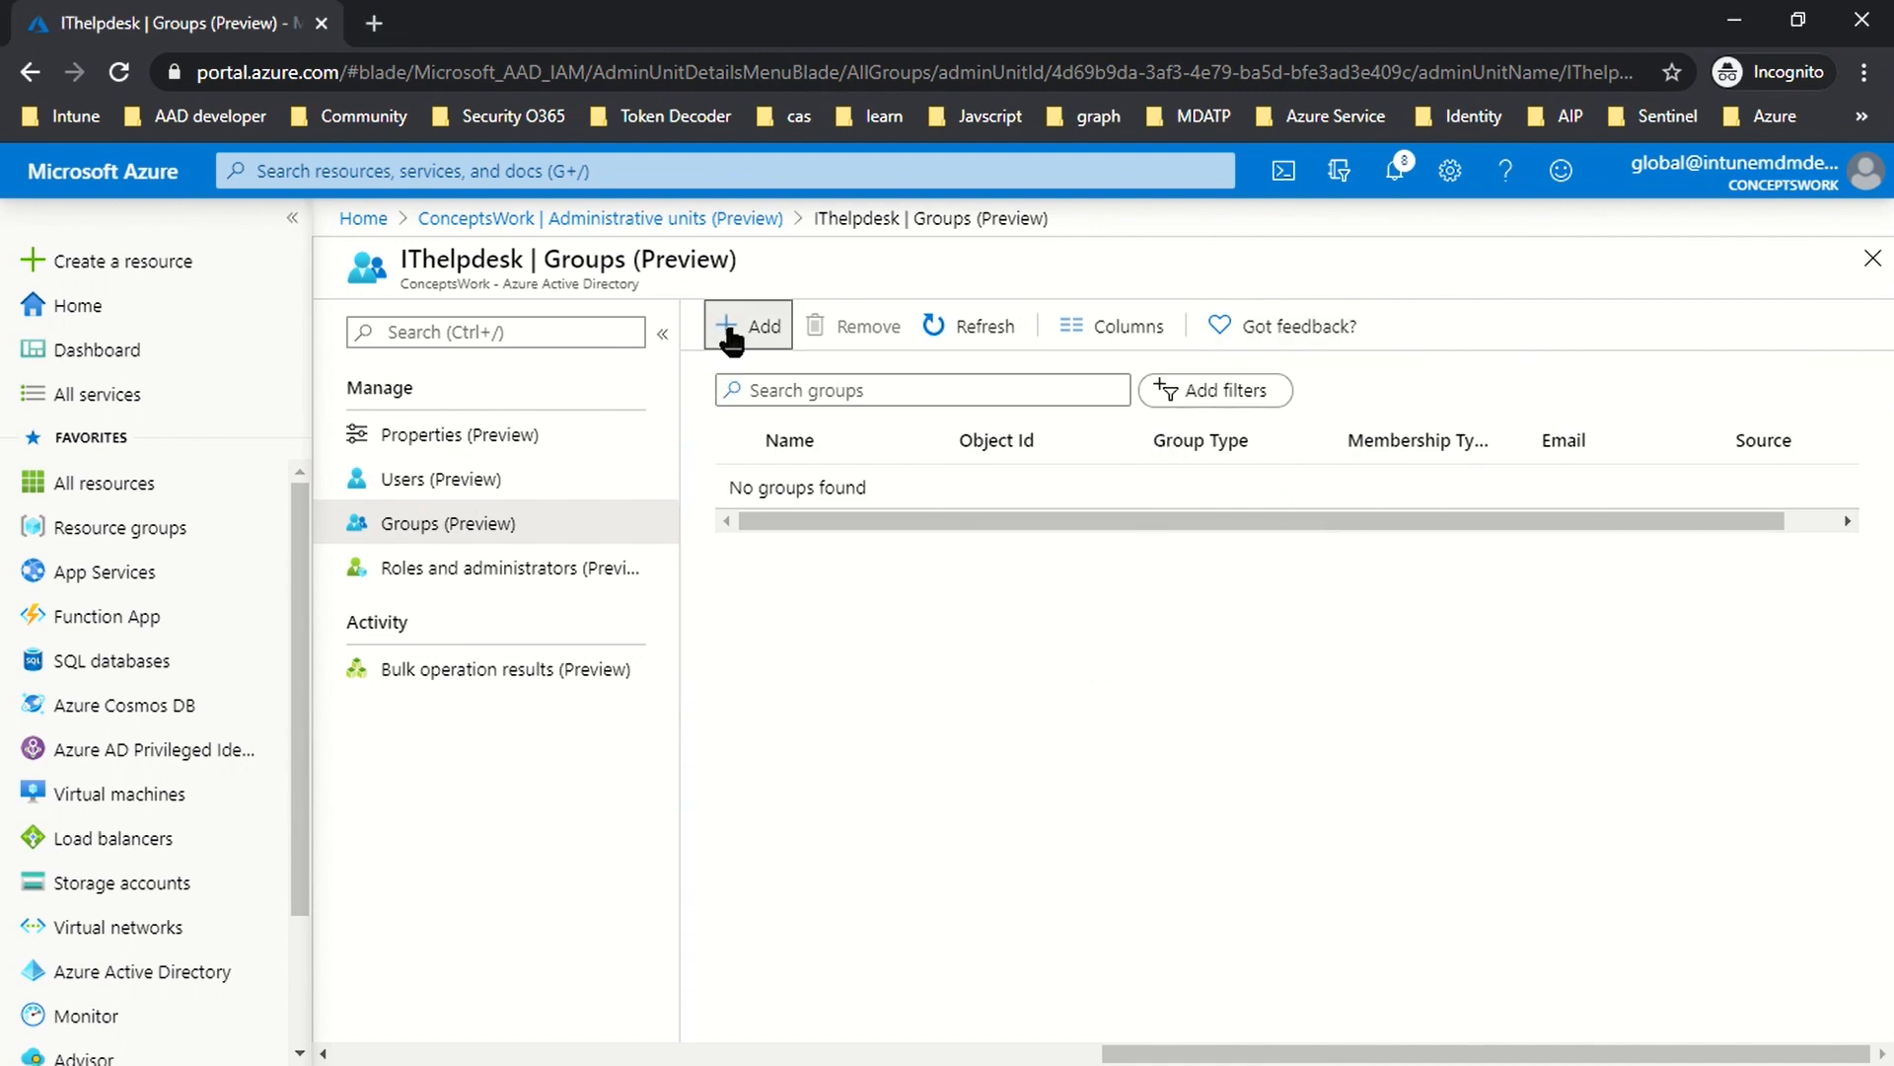
left_click(749, 327)
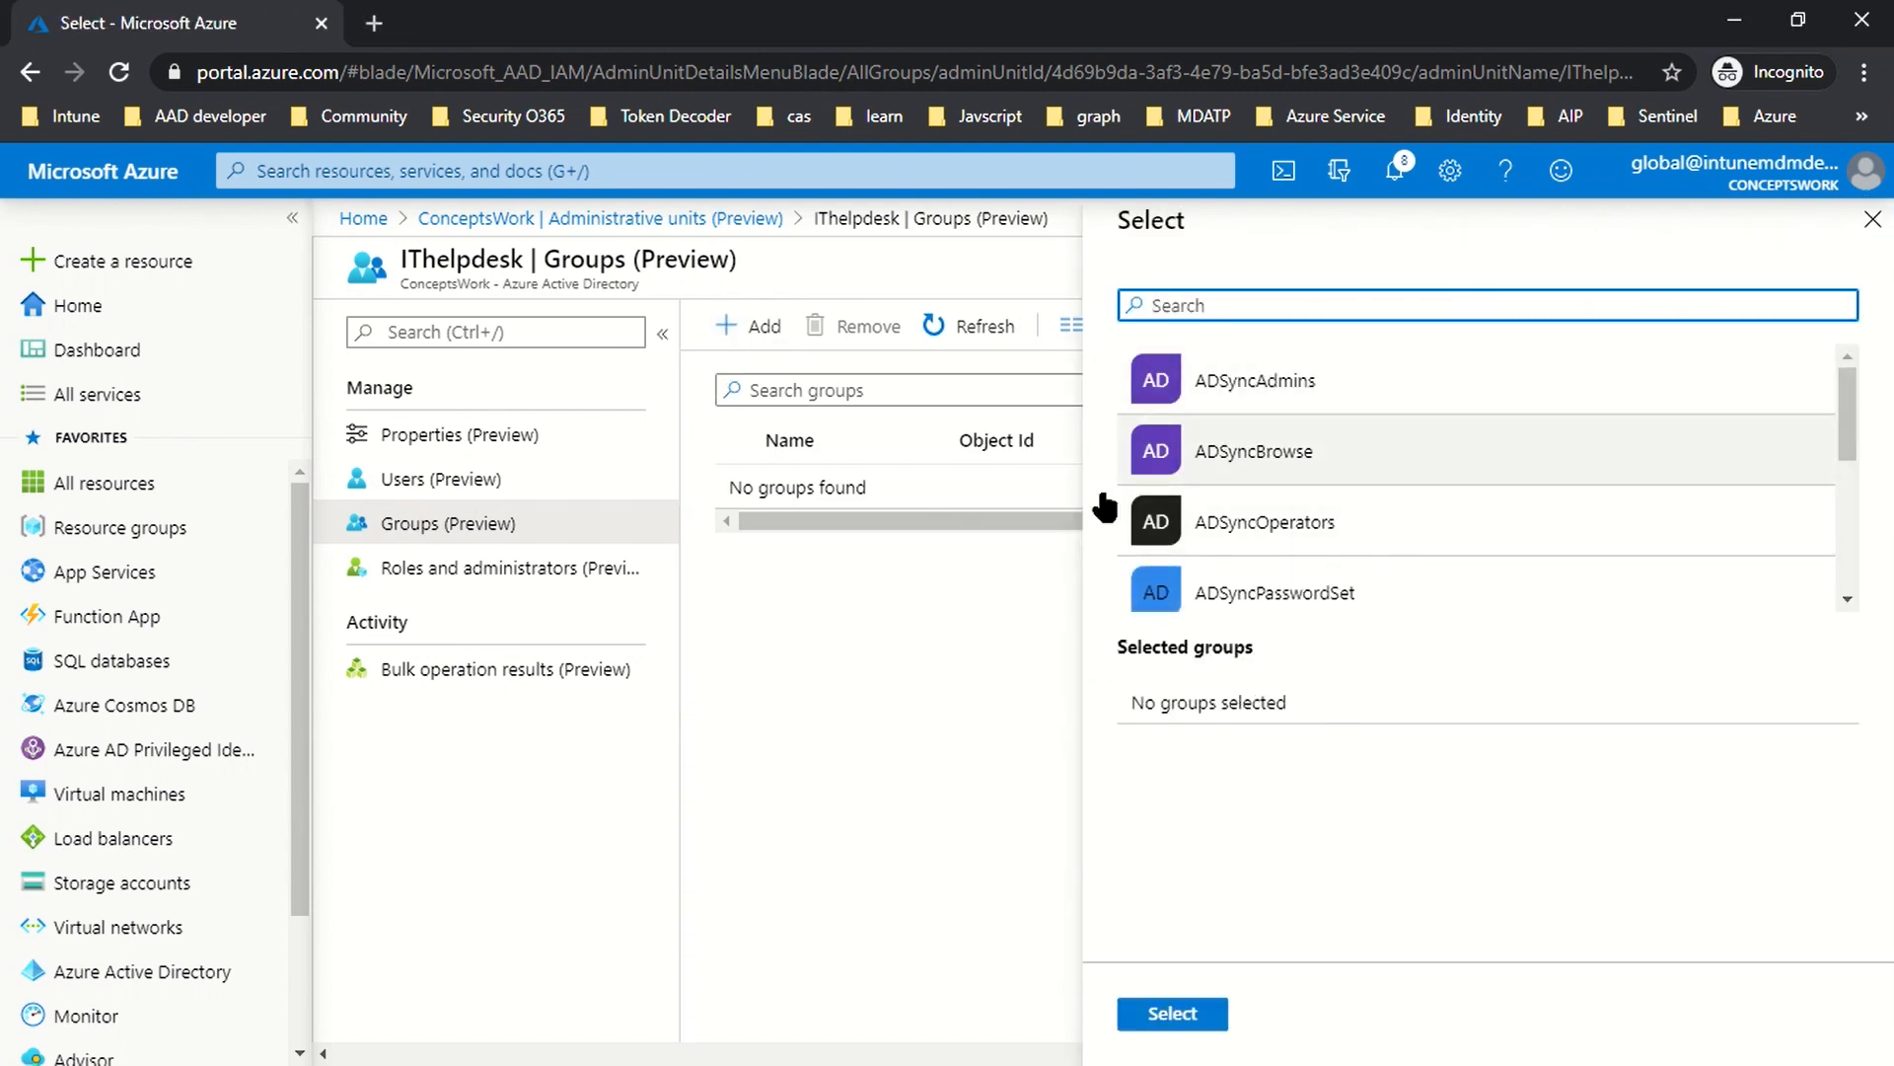
left_click(1872, 219)
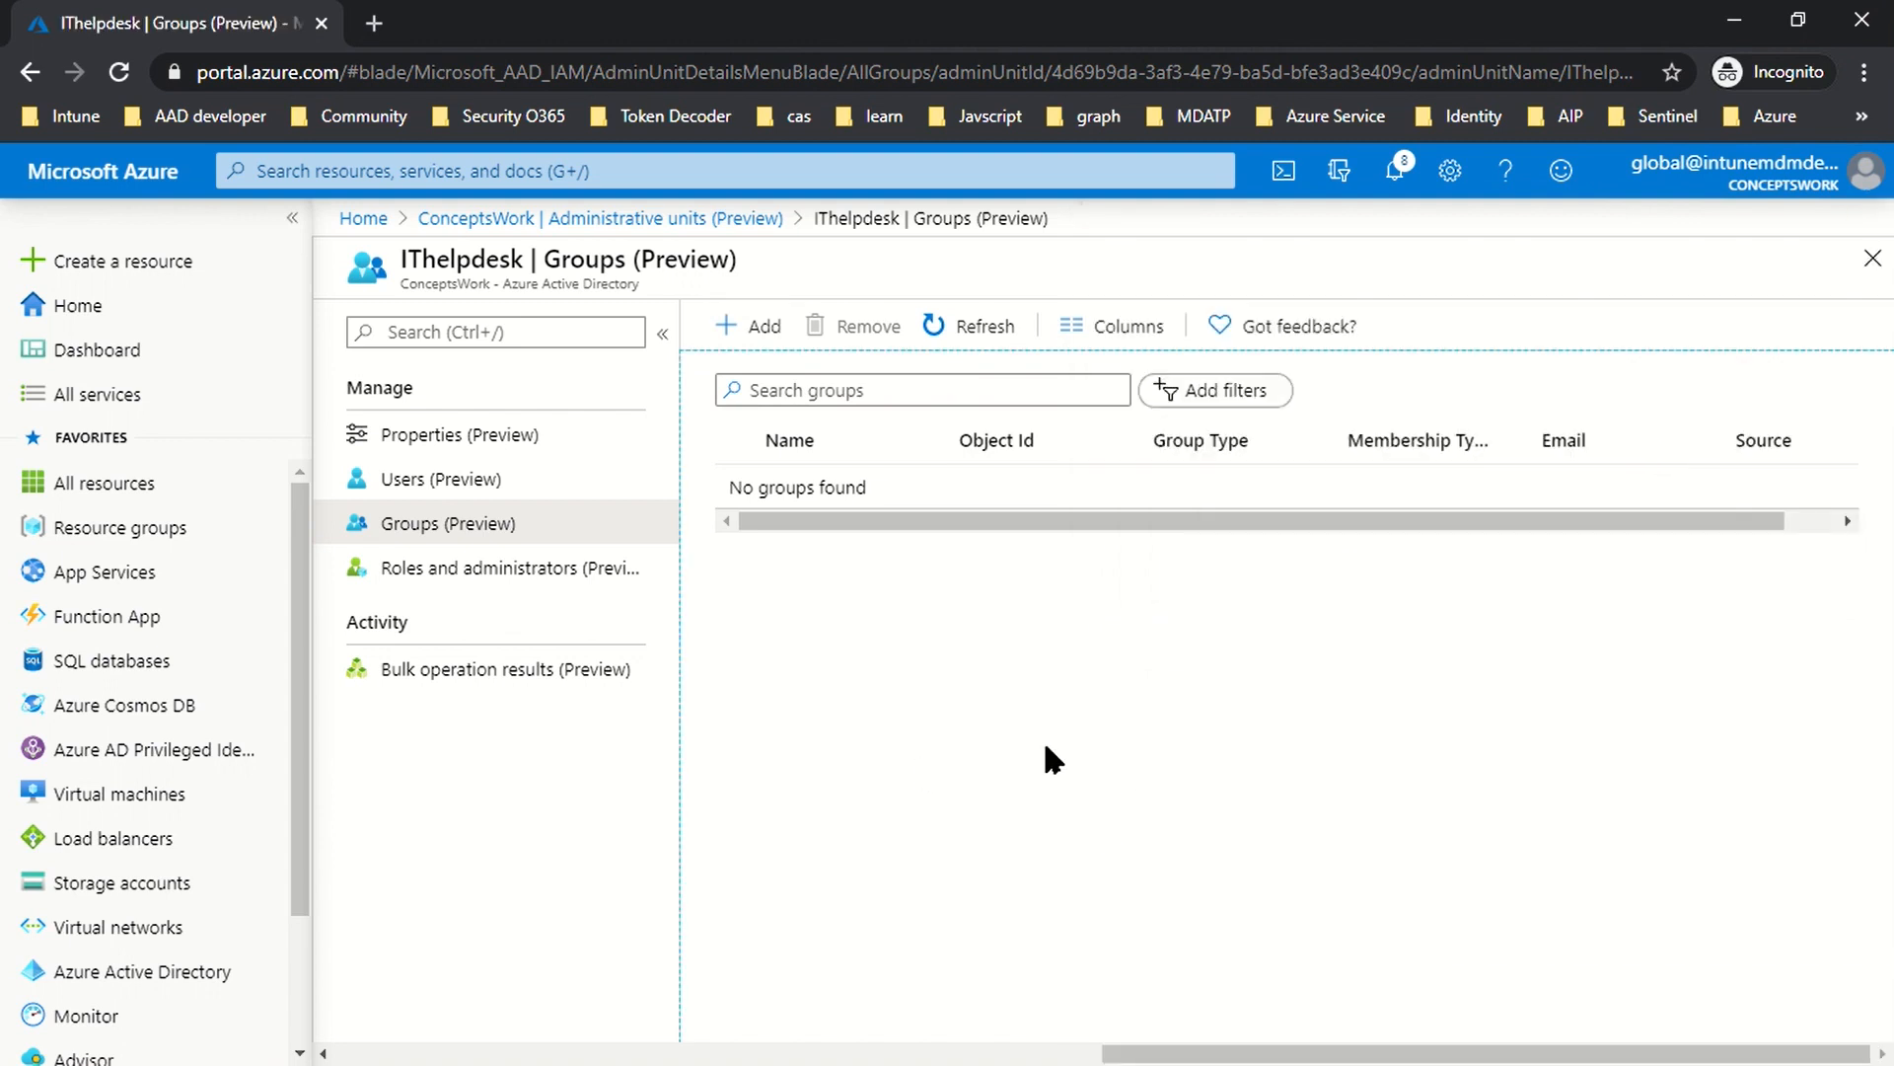
Show the IThelpdesk unit's Roles and administrators (Preview) list of six built-in roles
left_click(512, 569)
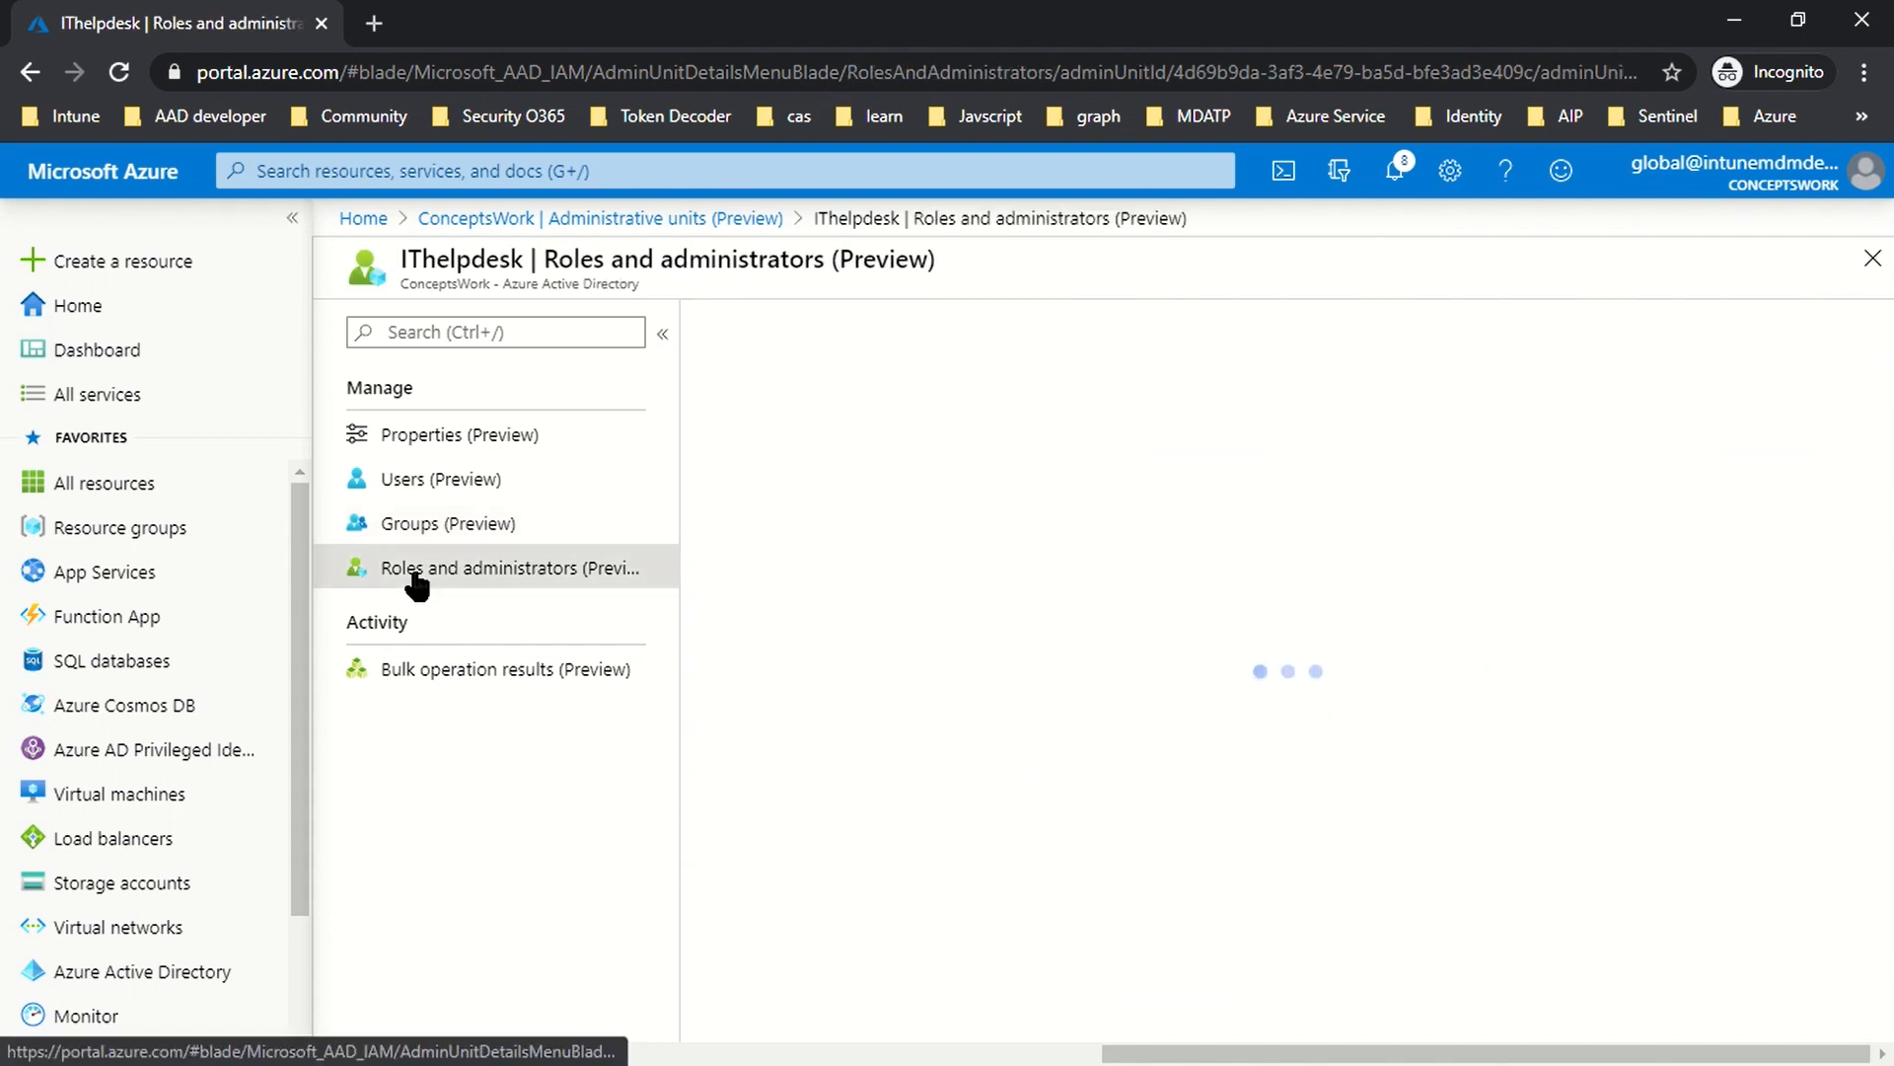
left_click(513, 566)
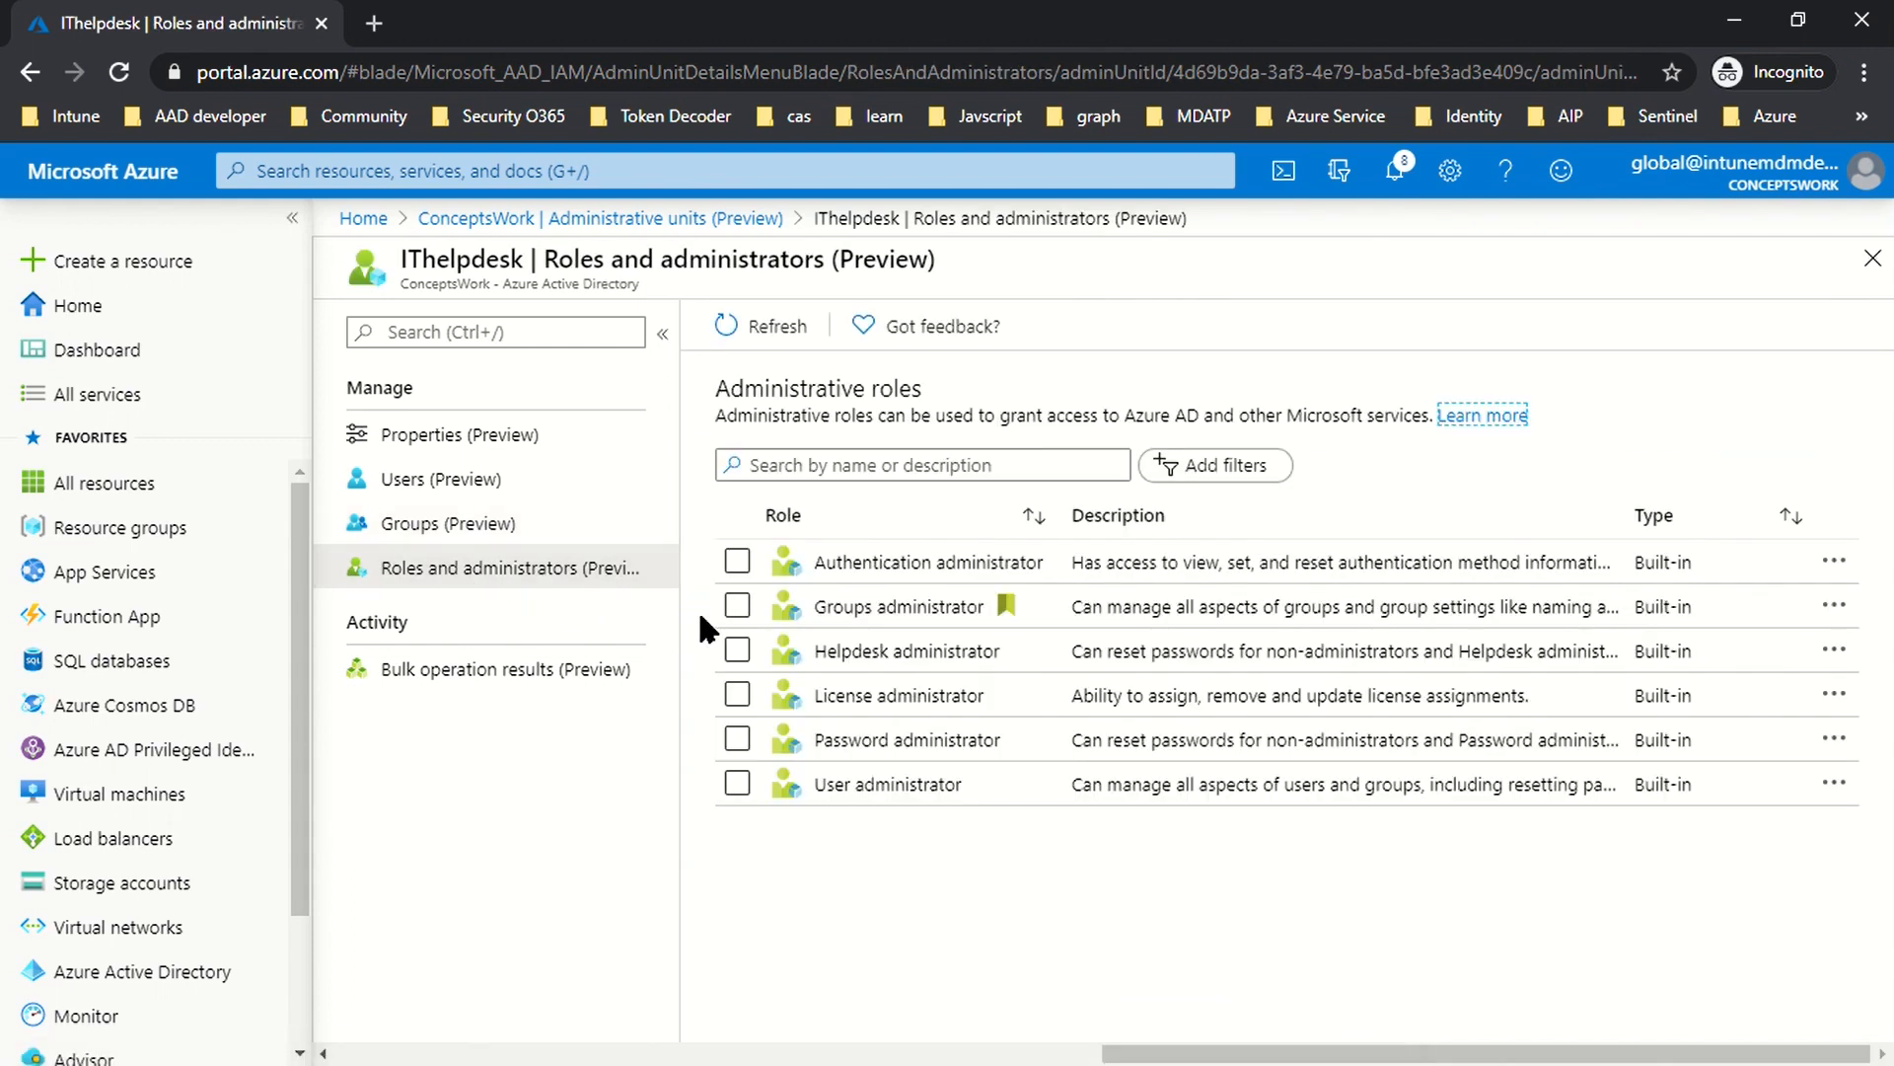
mouse_move(615, 818)
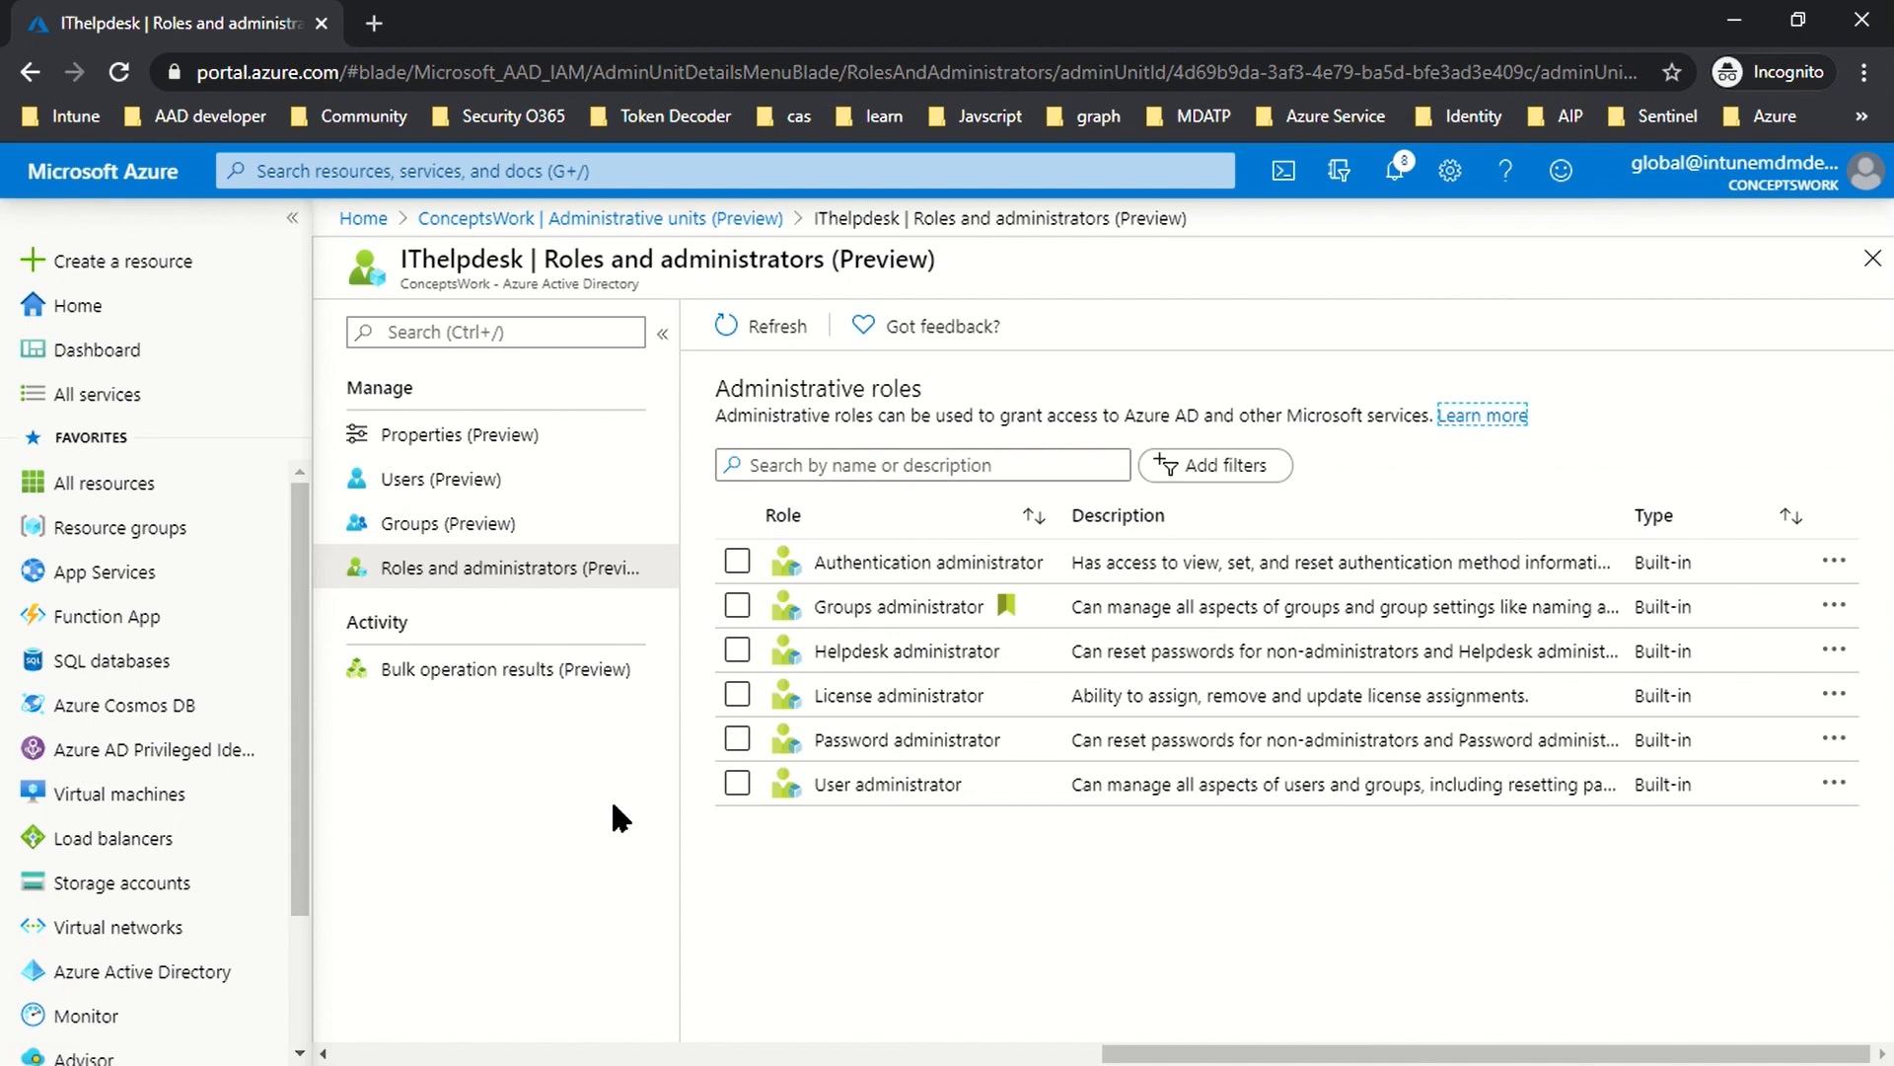
mouse_move(963, 925)
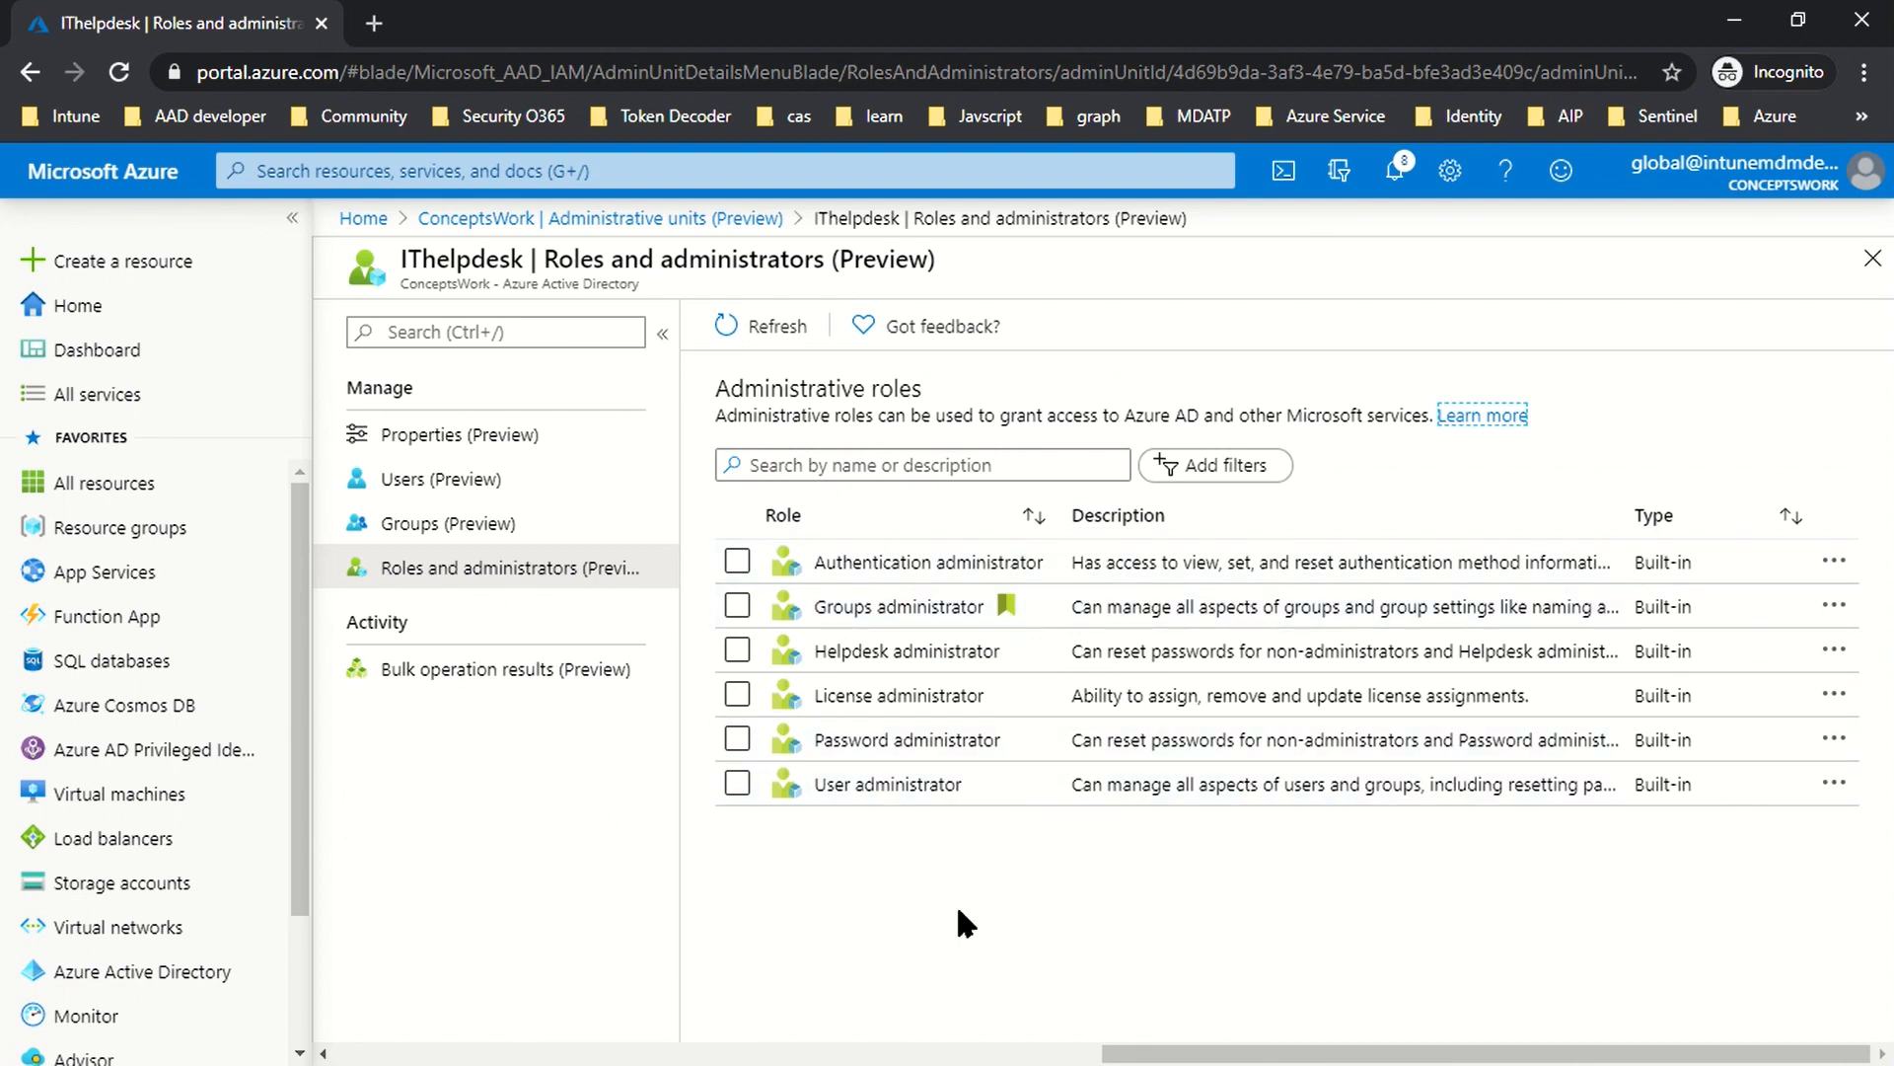
Assign user 'enter' the User administrator role scoped to IThelpdesk
left_click(887, 783)
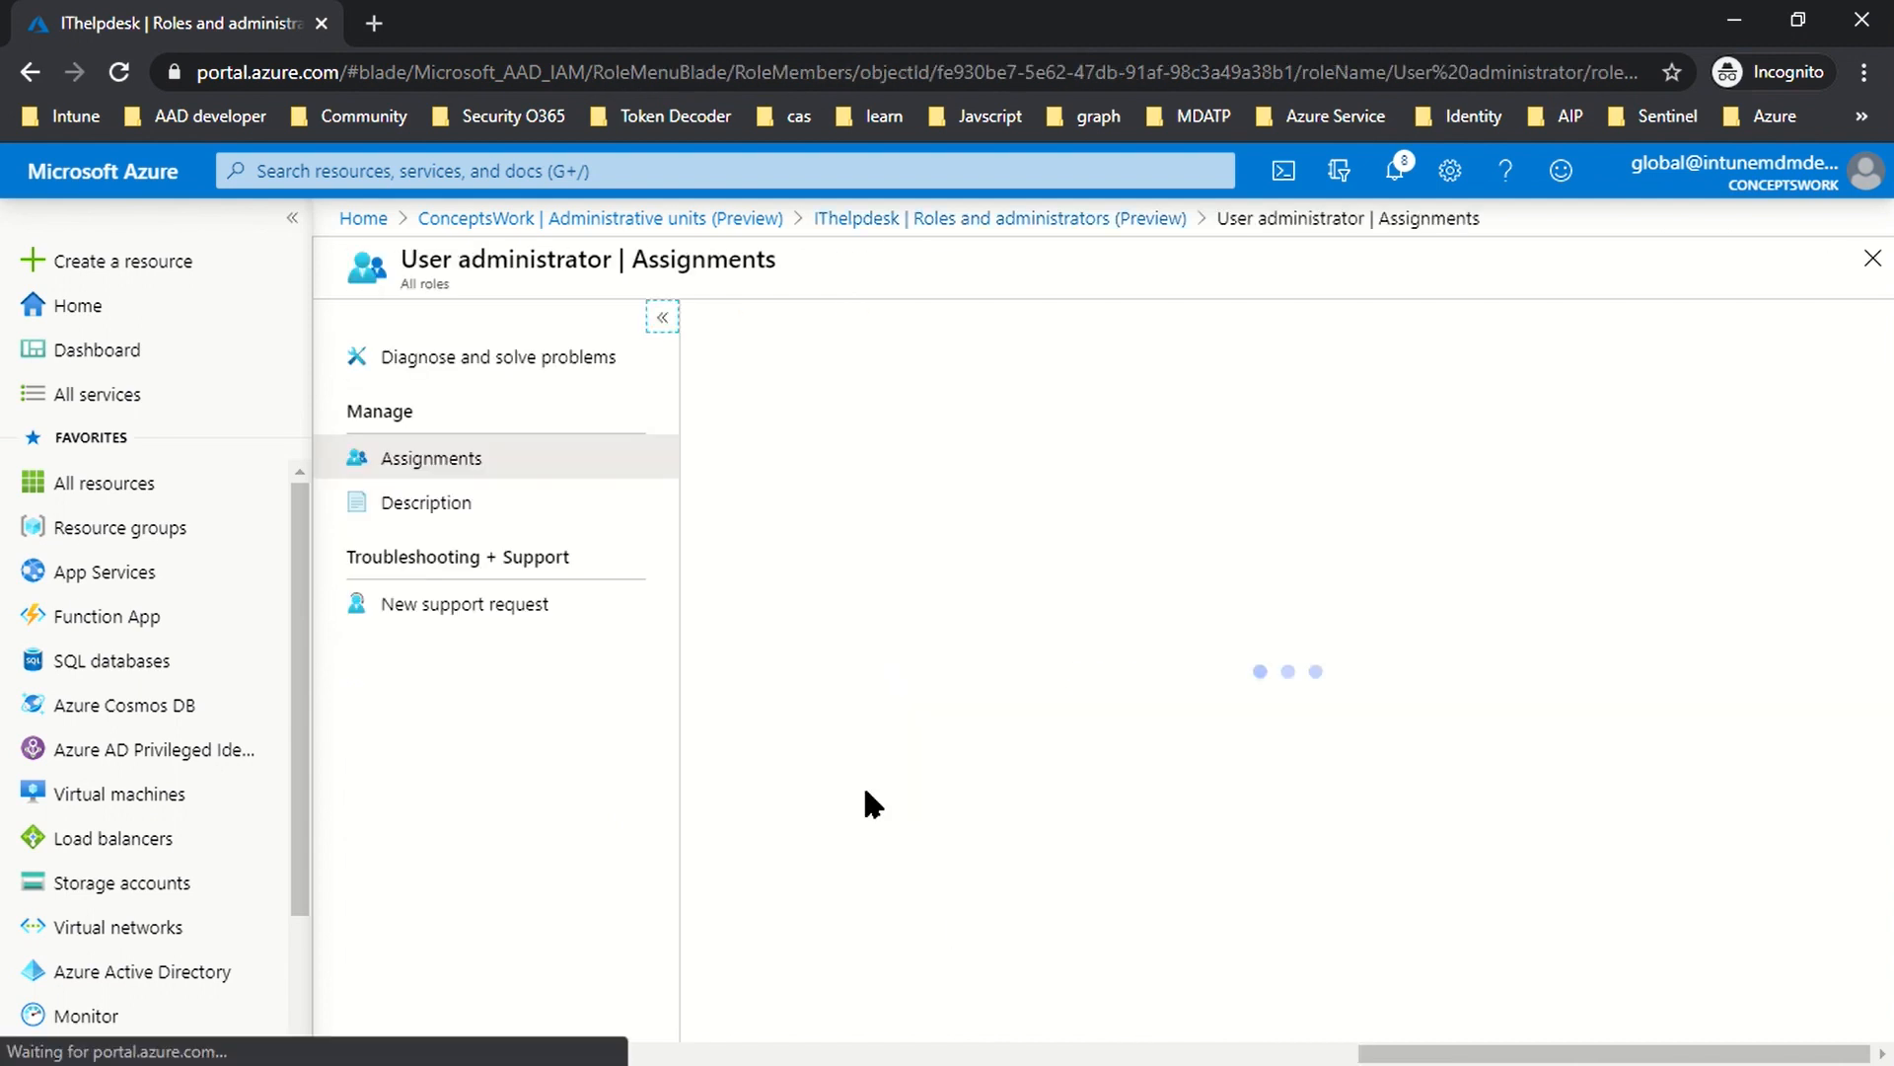
left_click(816, 325)
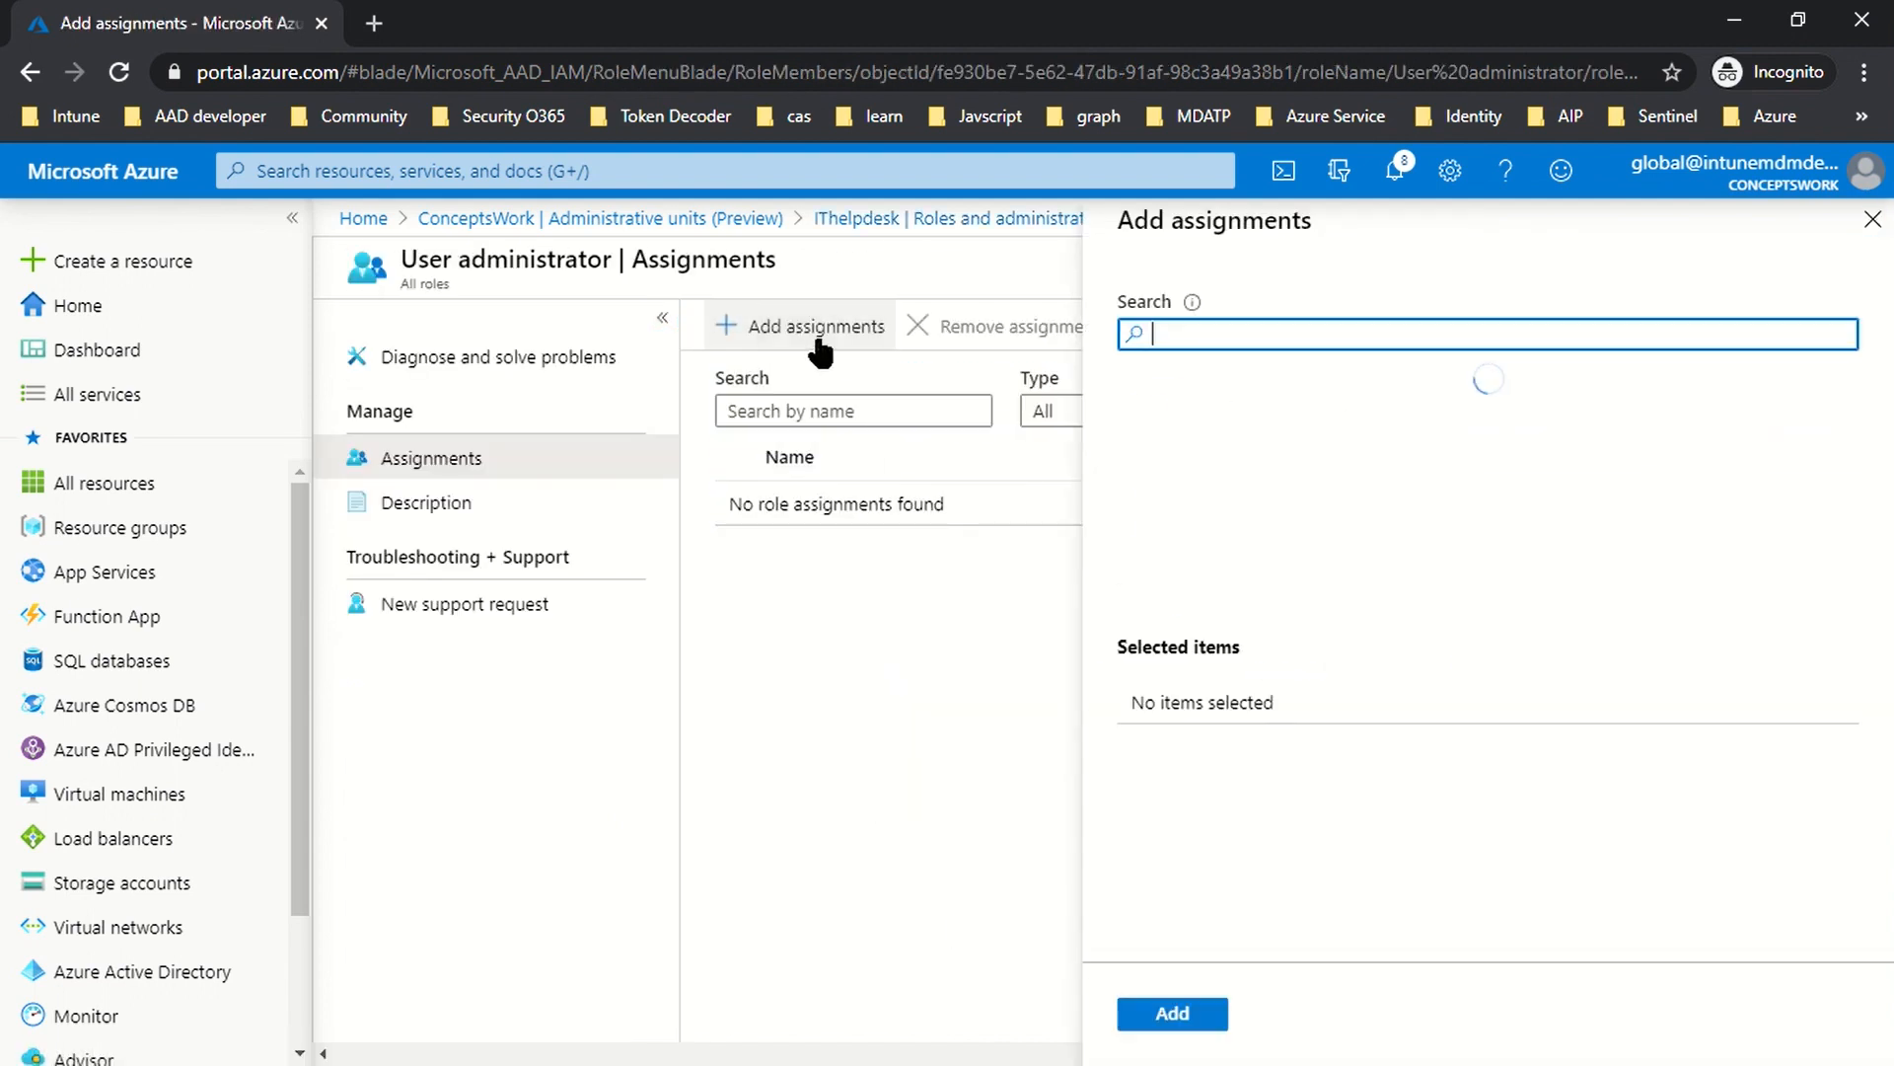
type("enter")
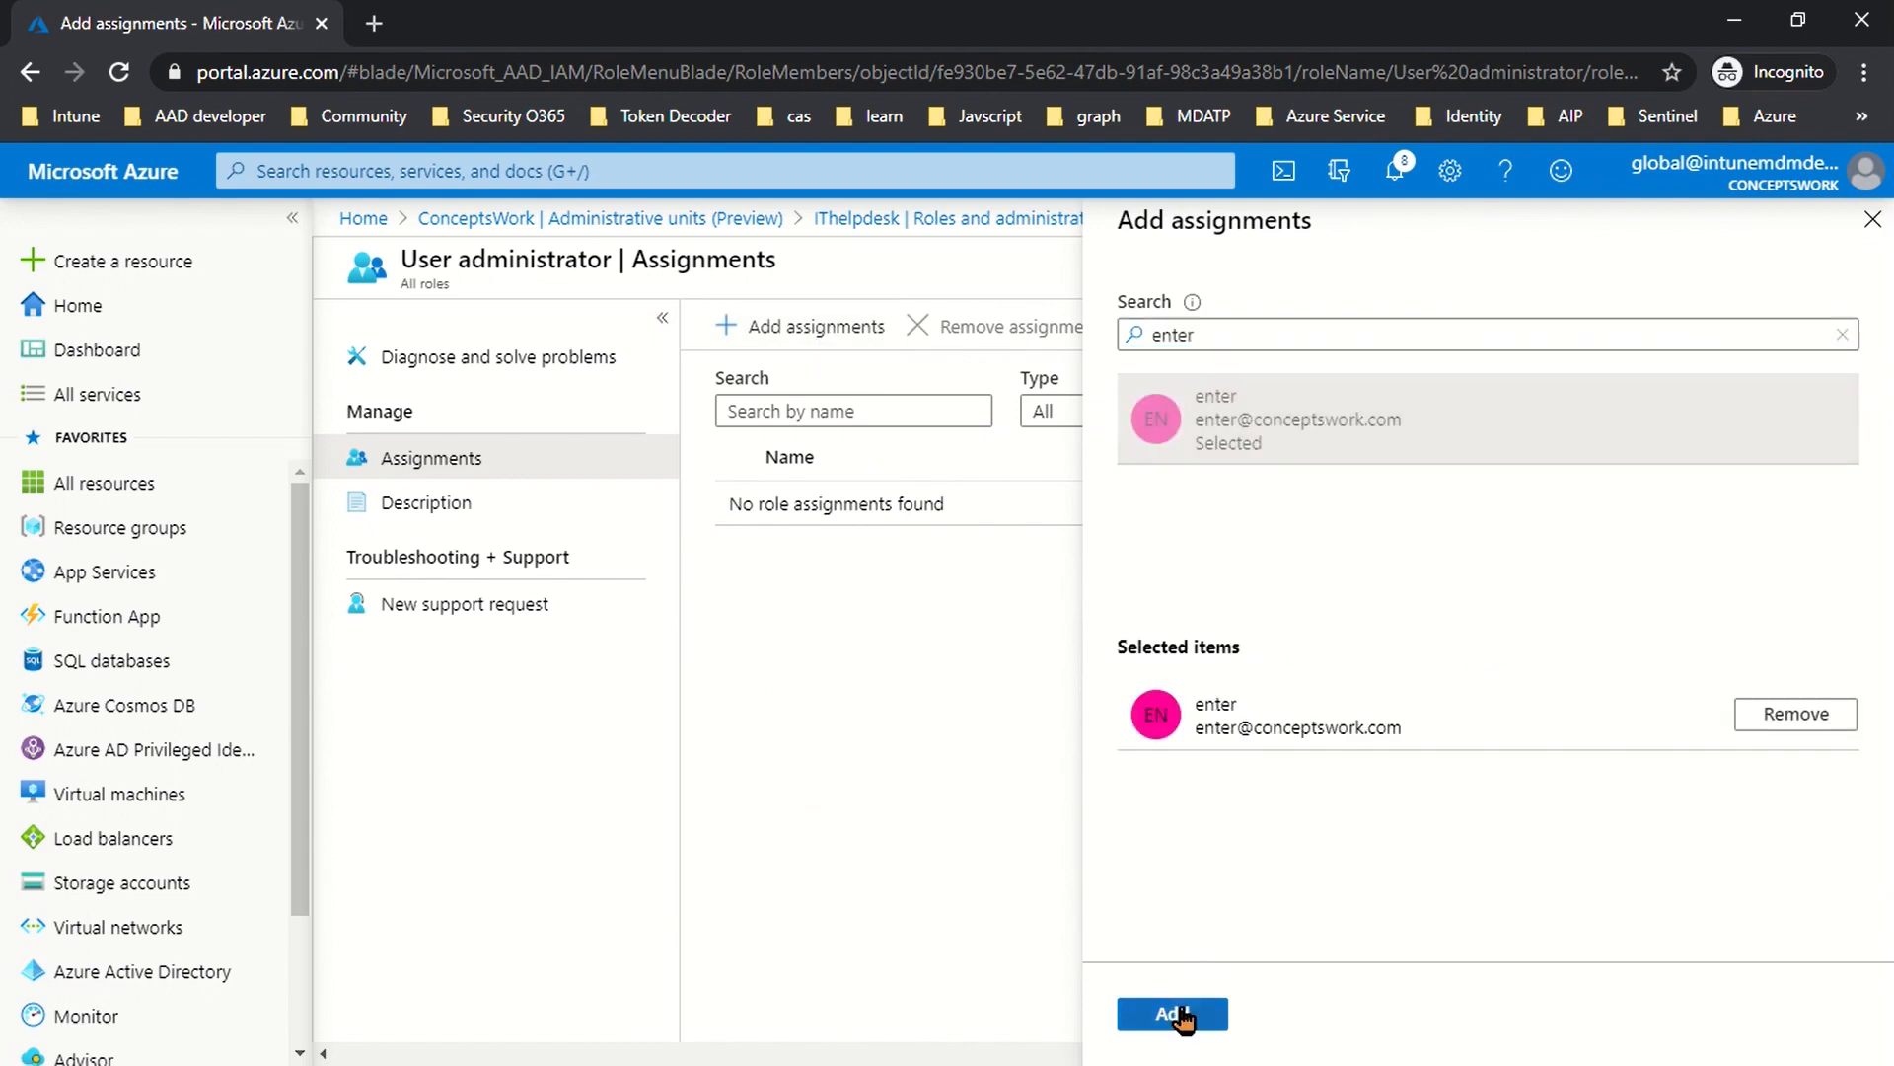
left_click(1169, 1012)
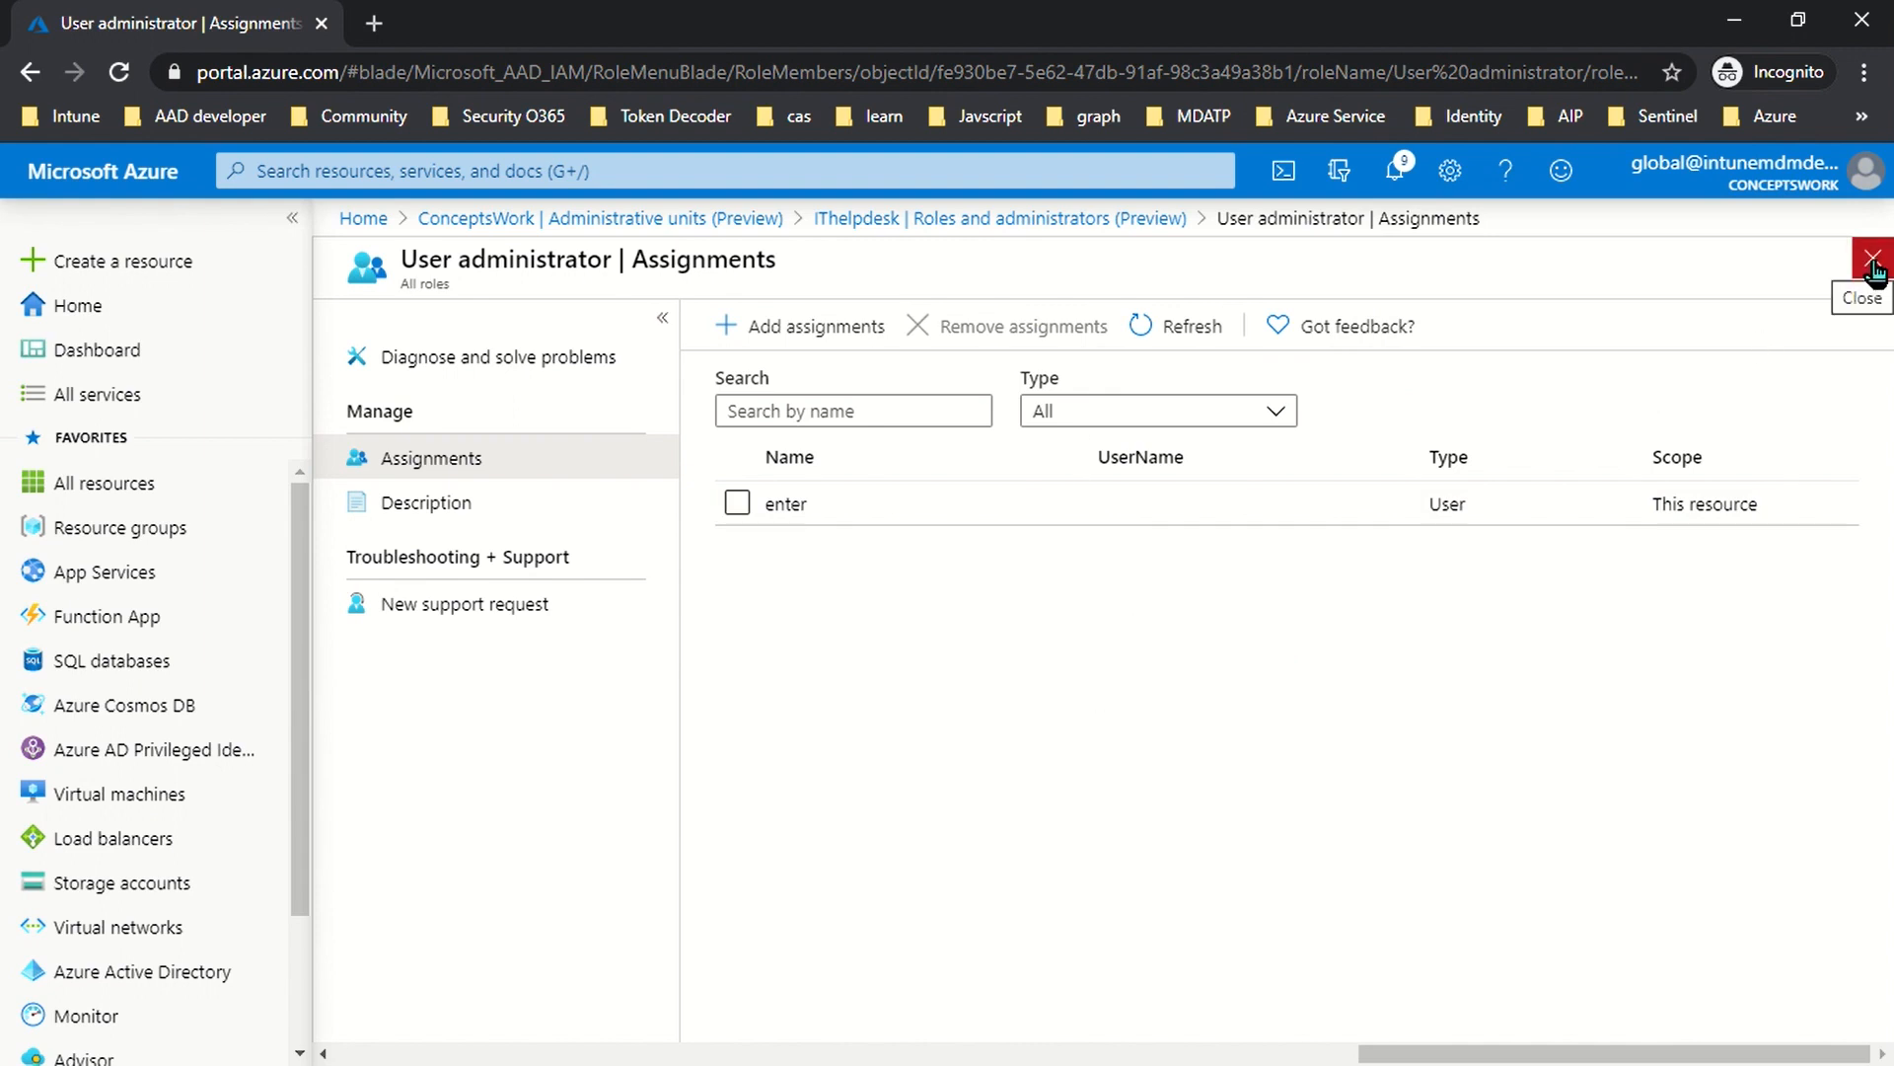
left_click(1873, 258)
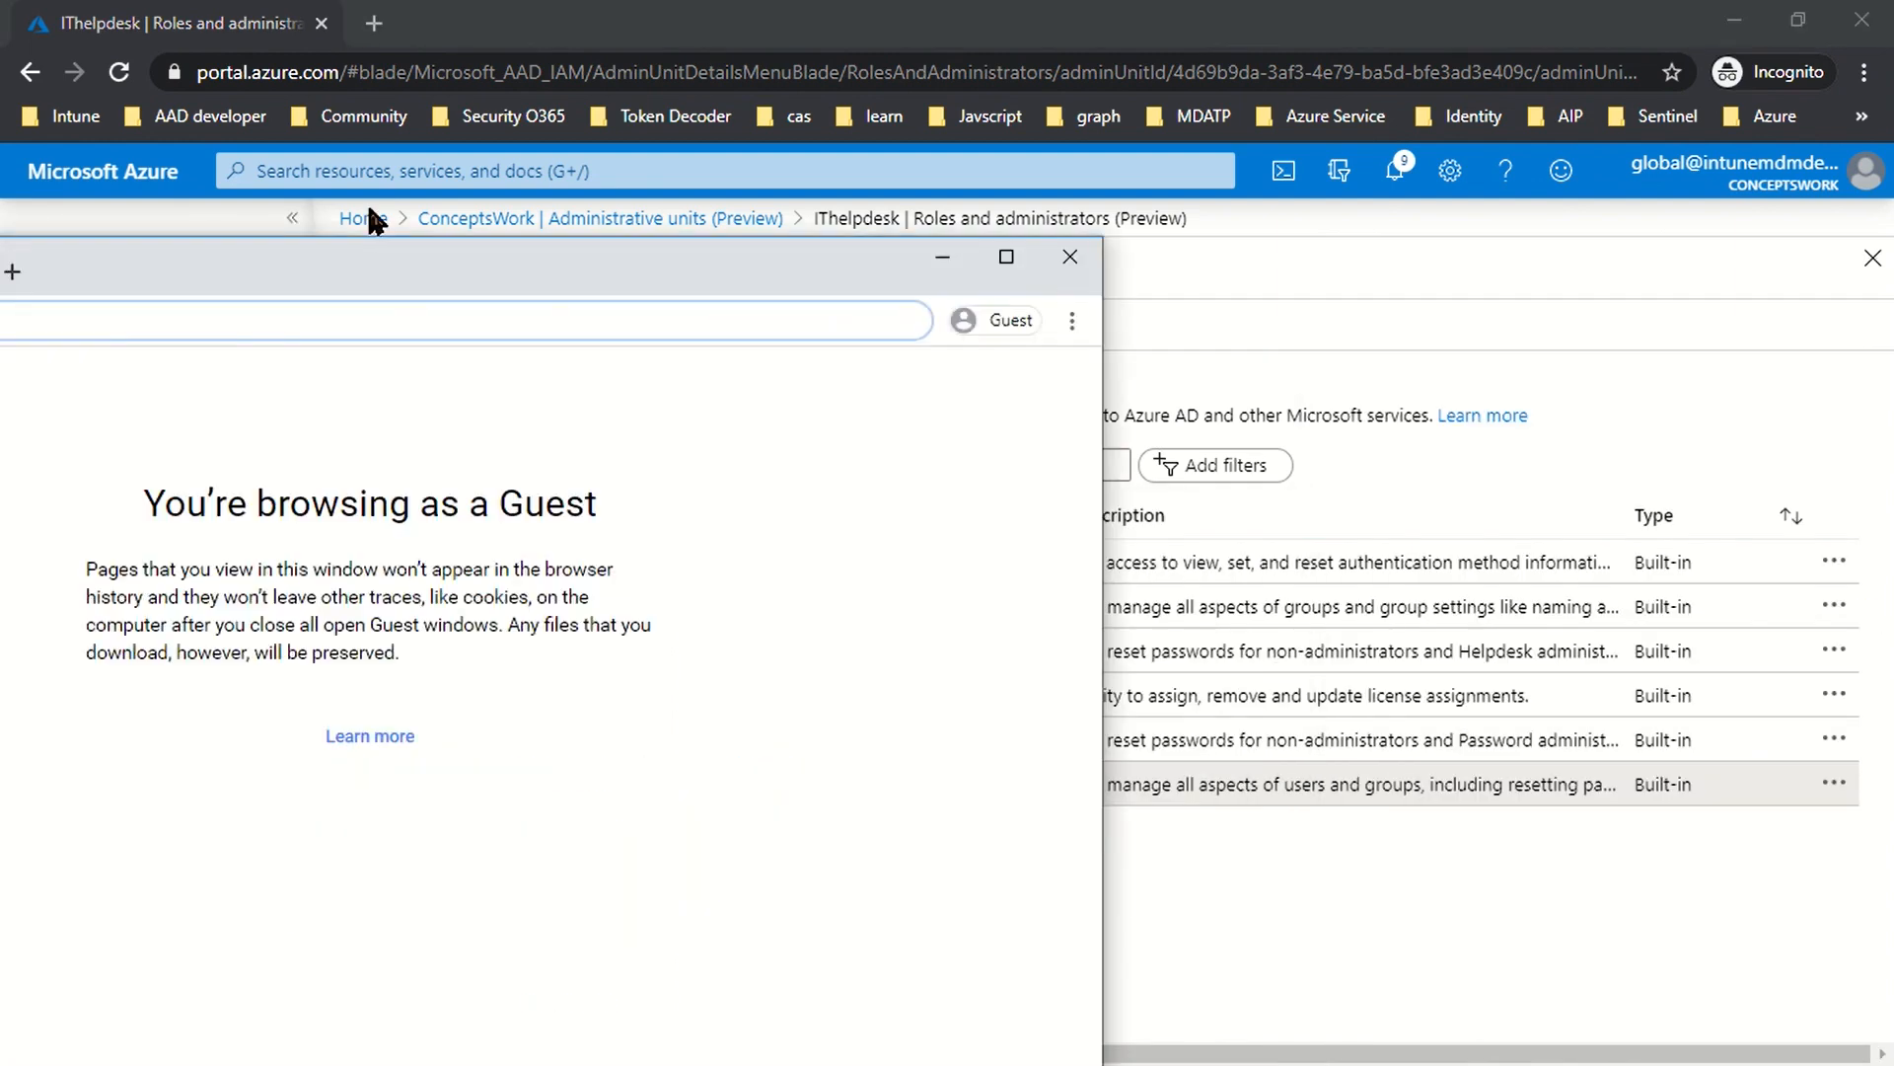
type("port")
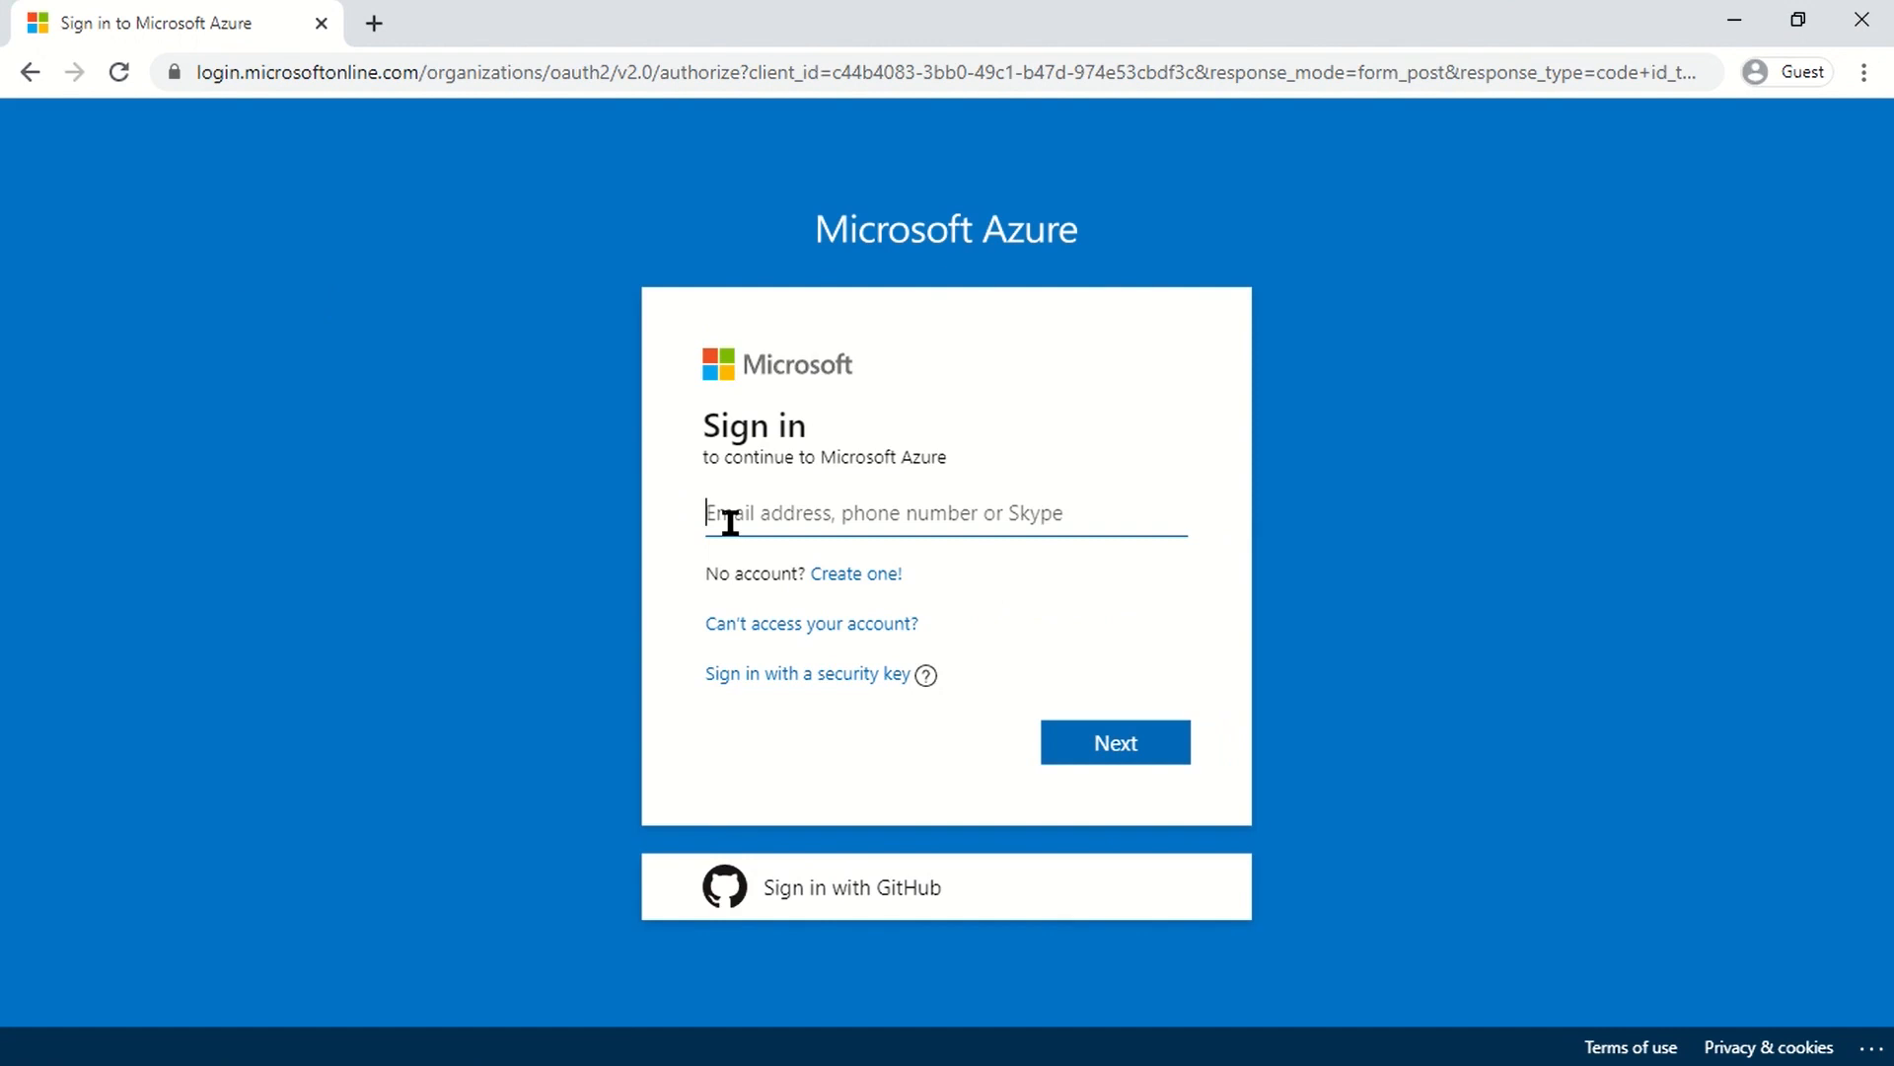
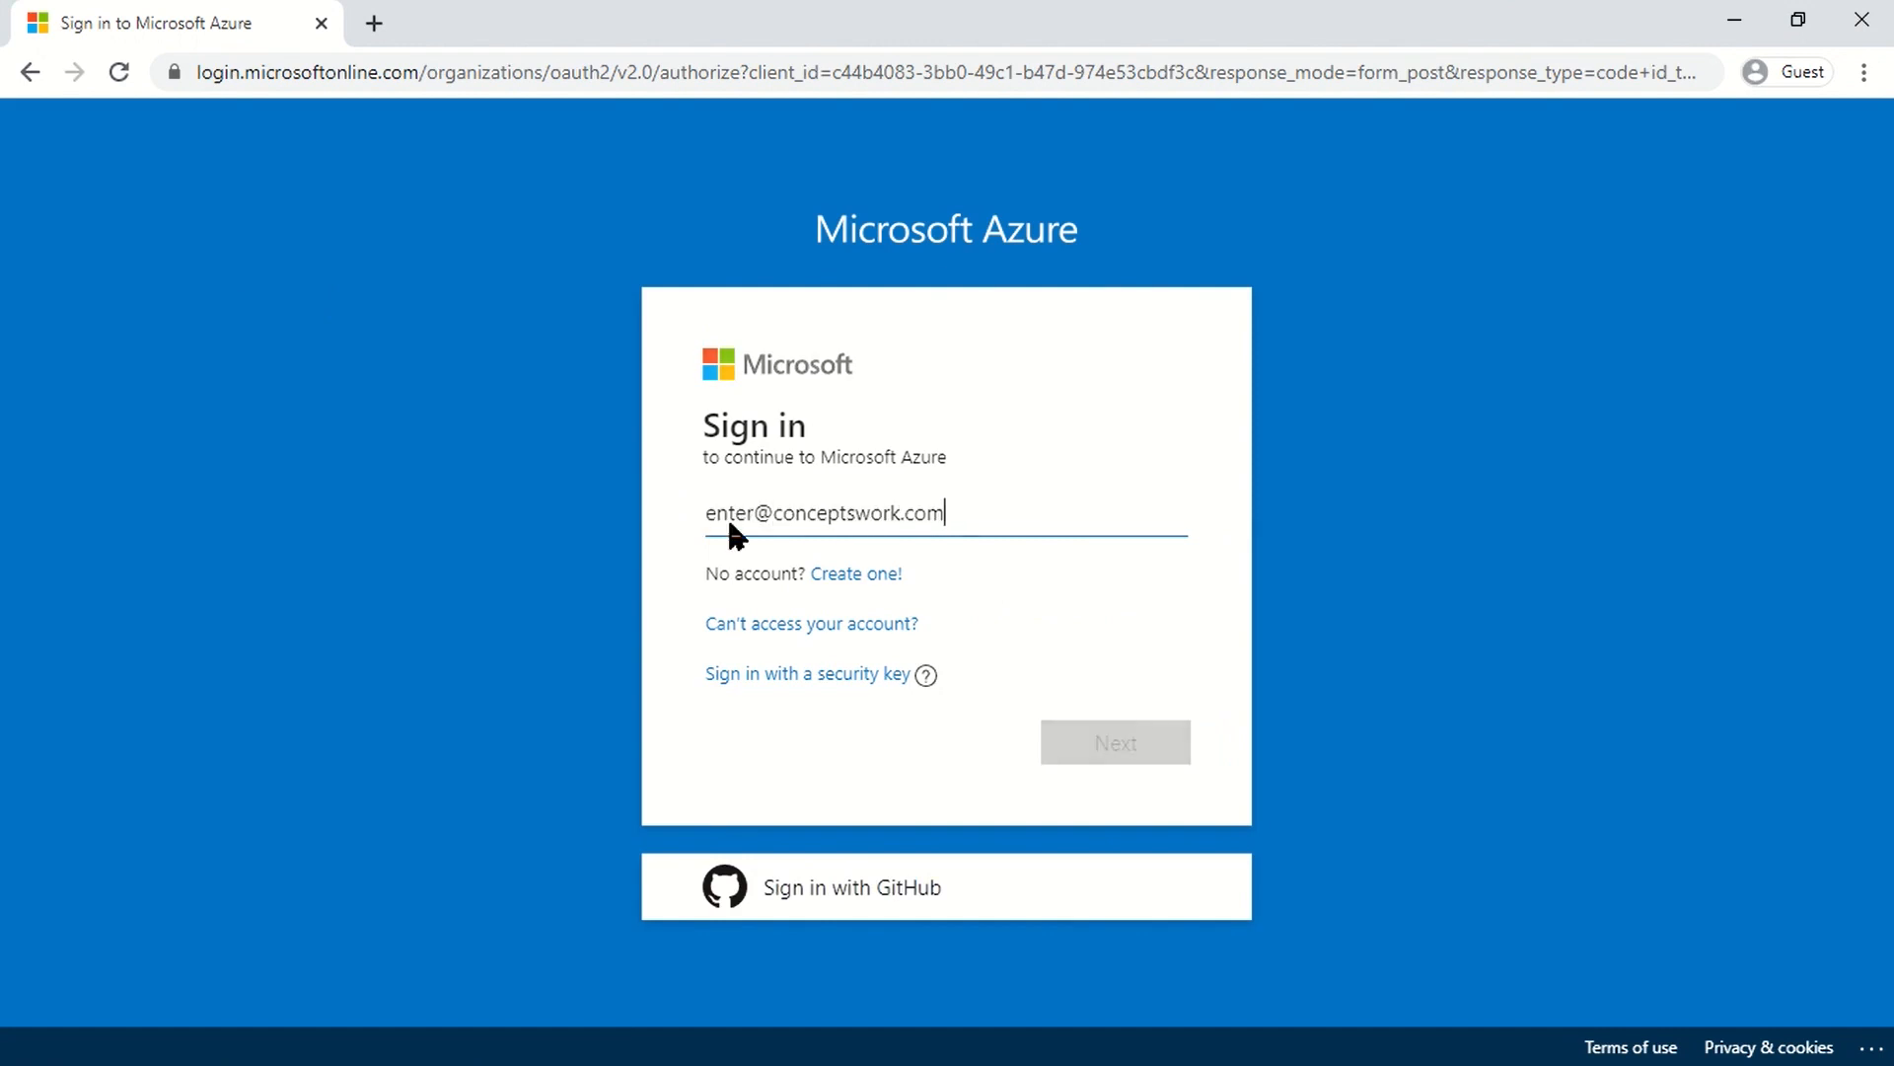
left_click(1113, 741)
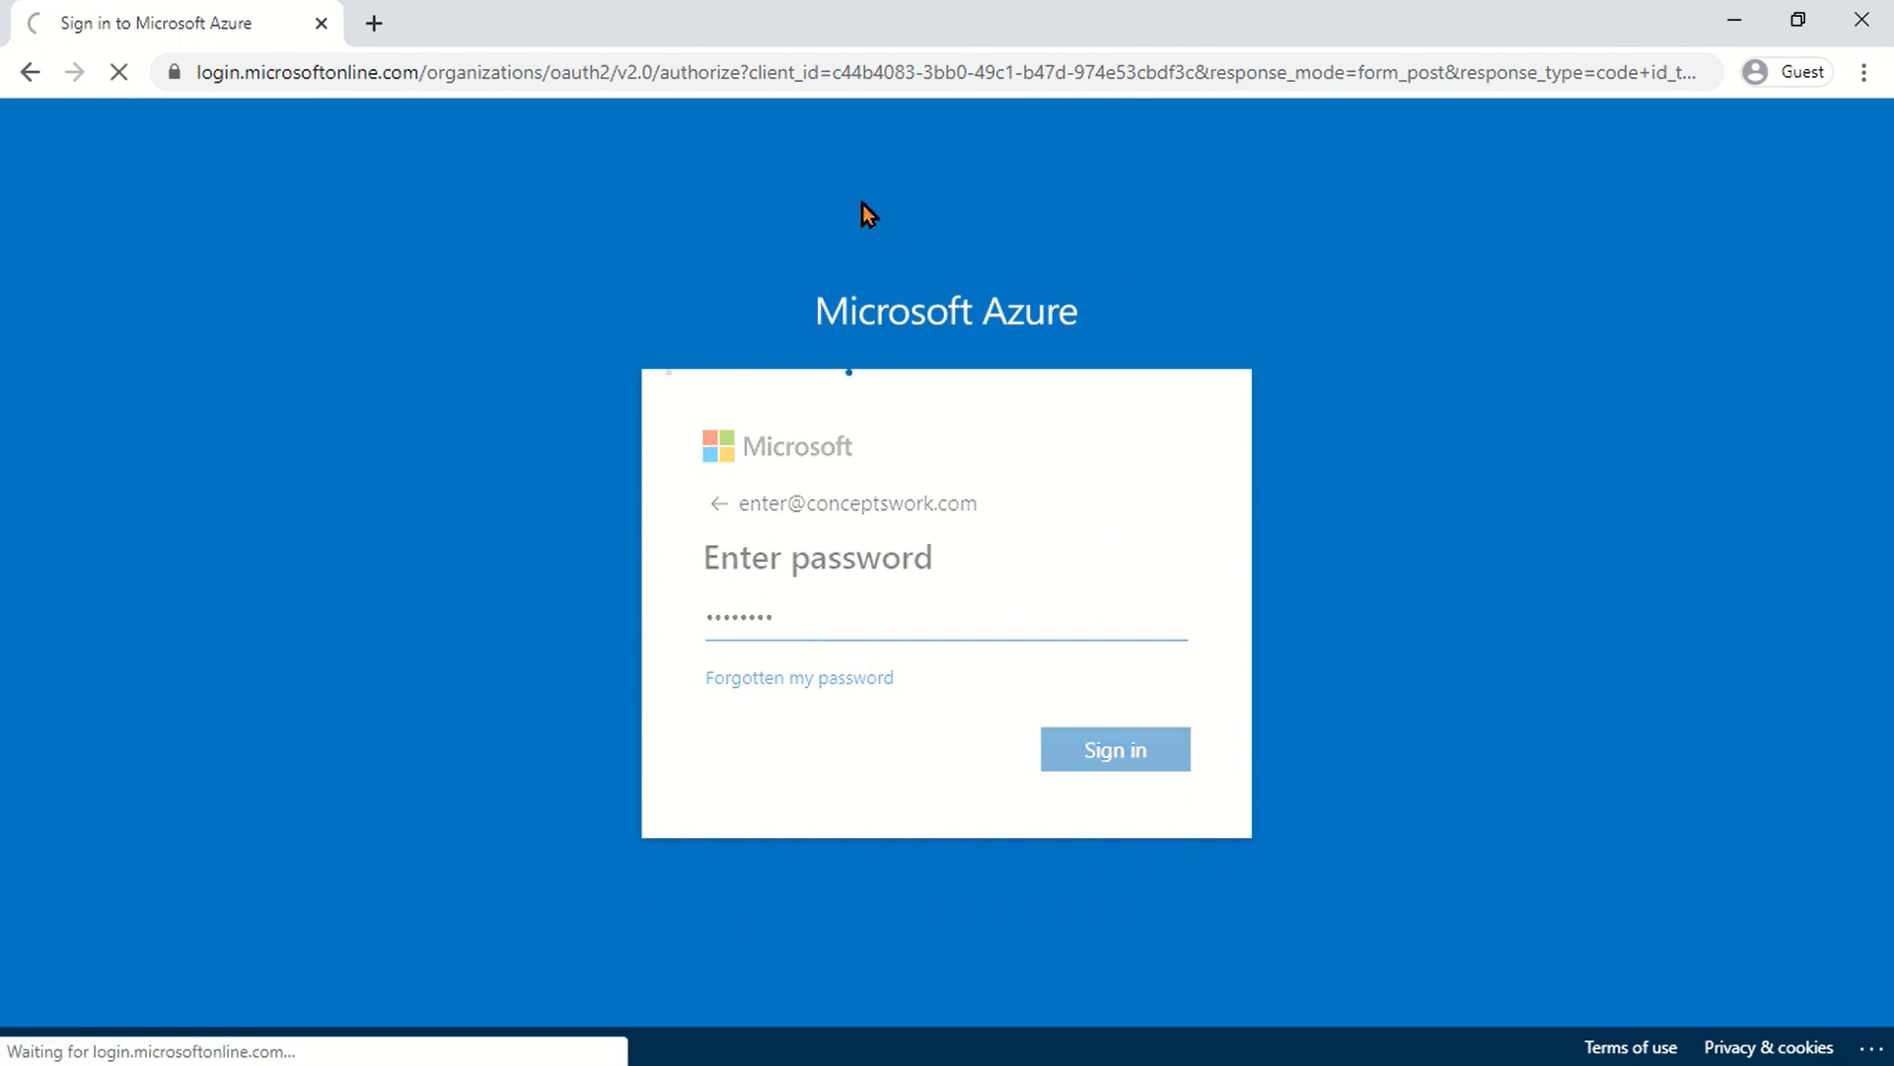
left_click(1113, 749)
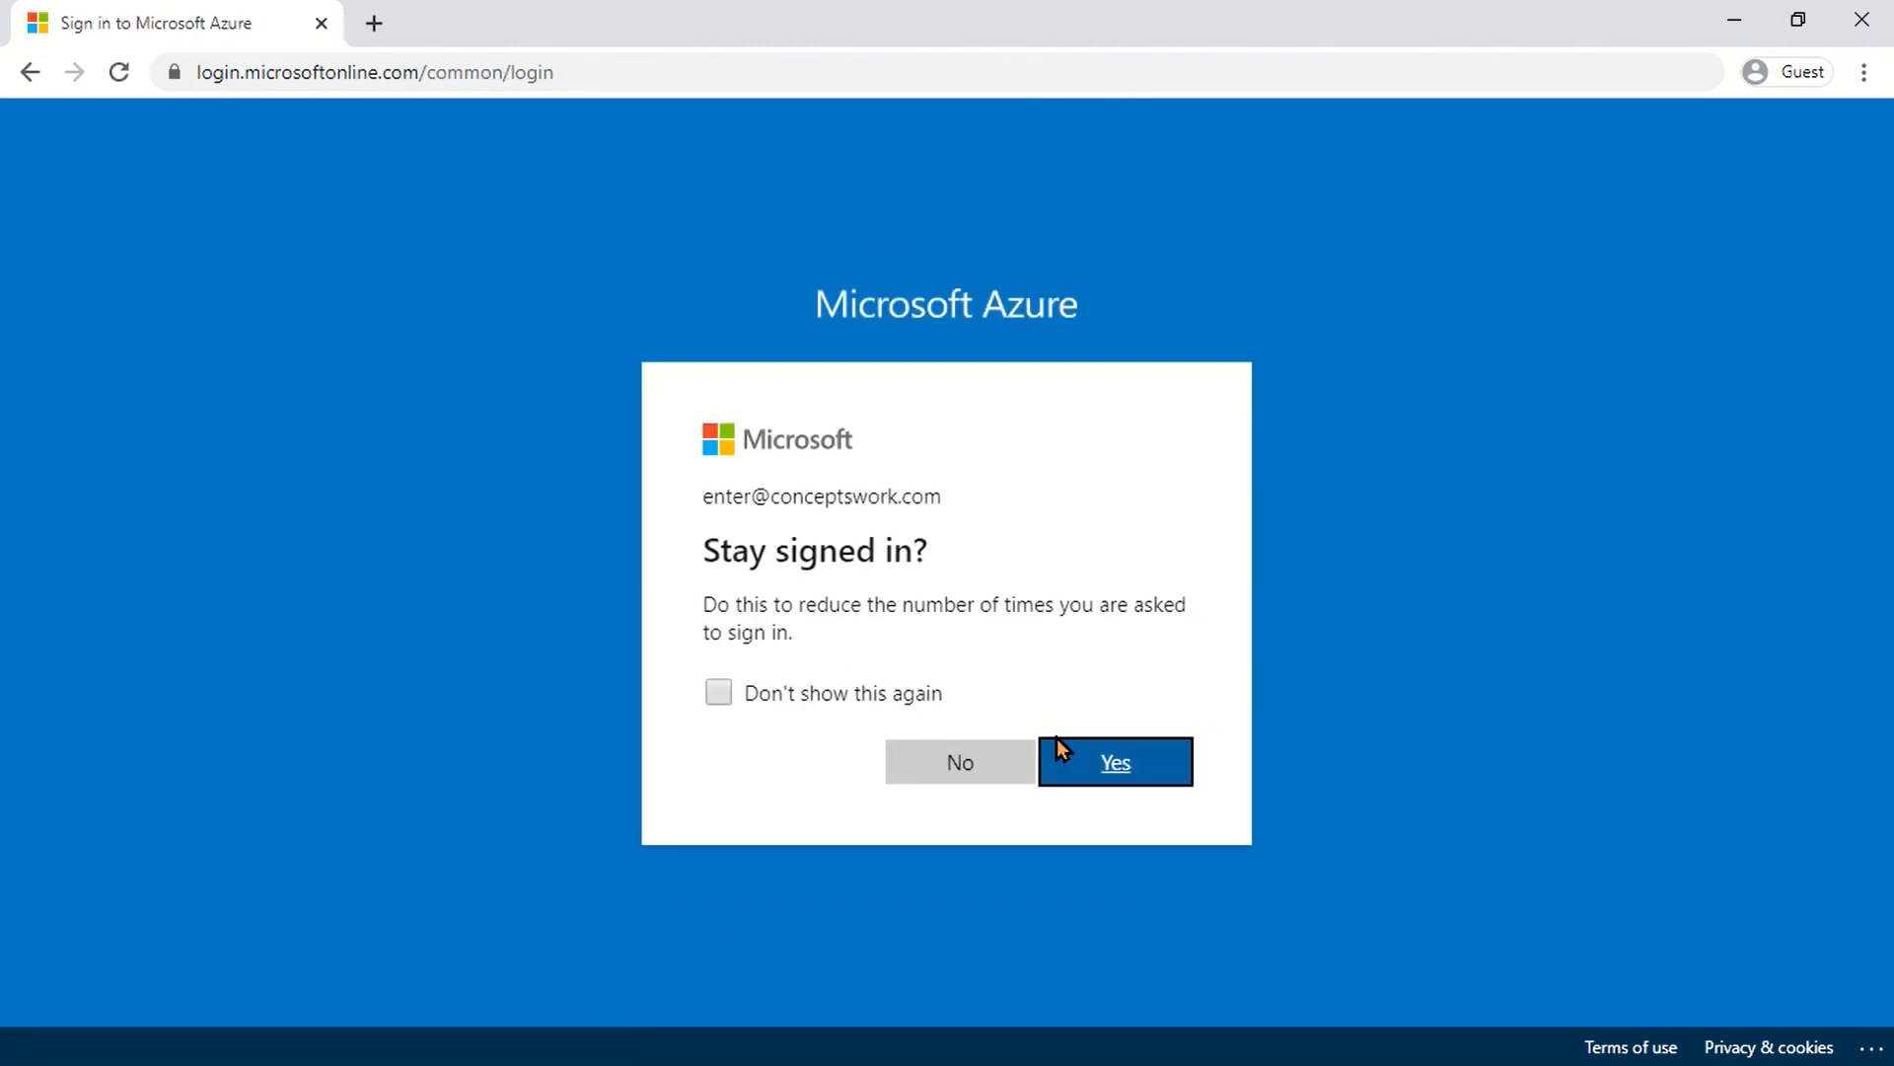
left_click(1114, 761)
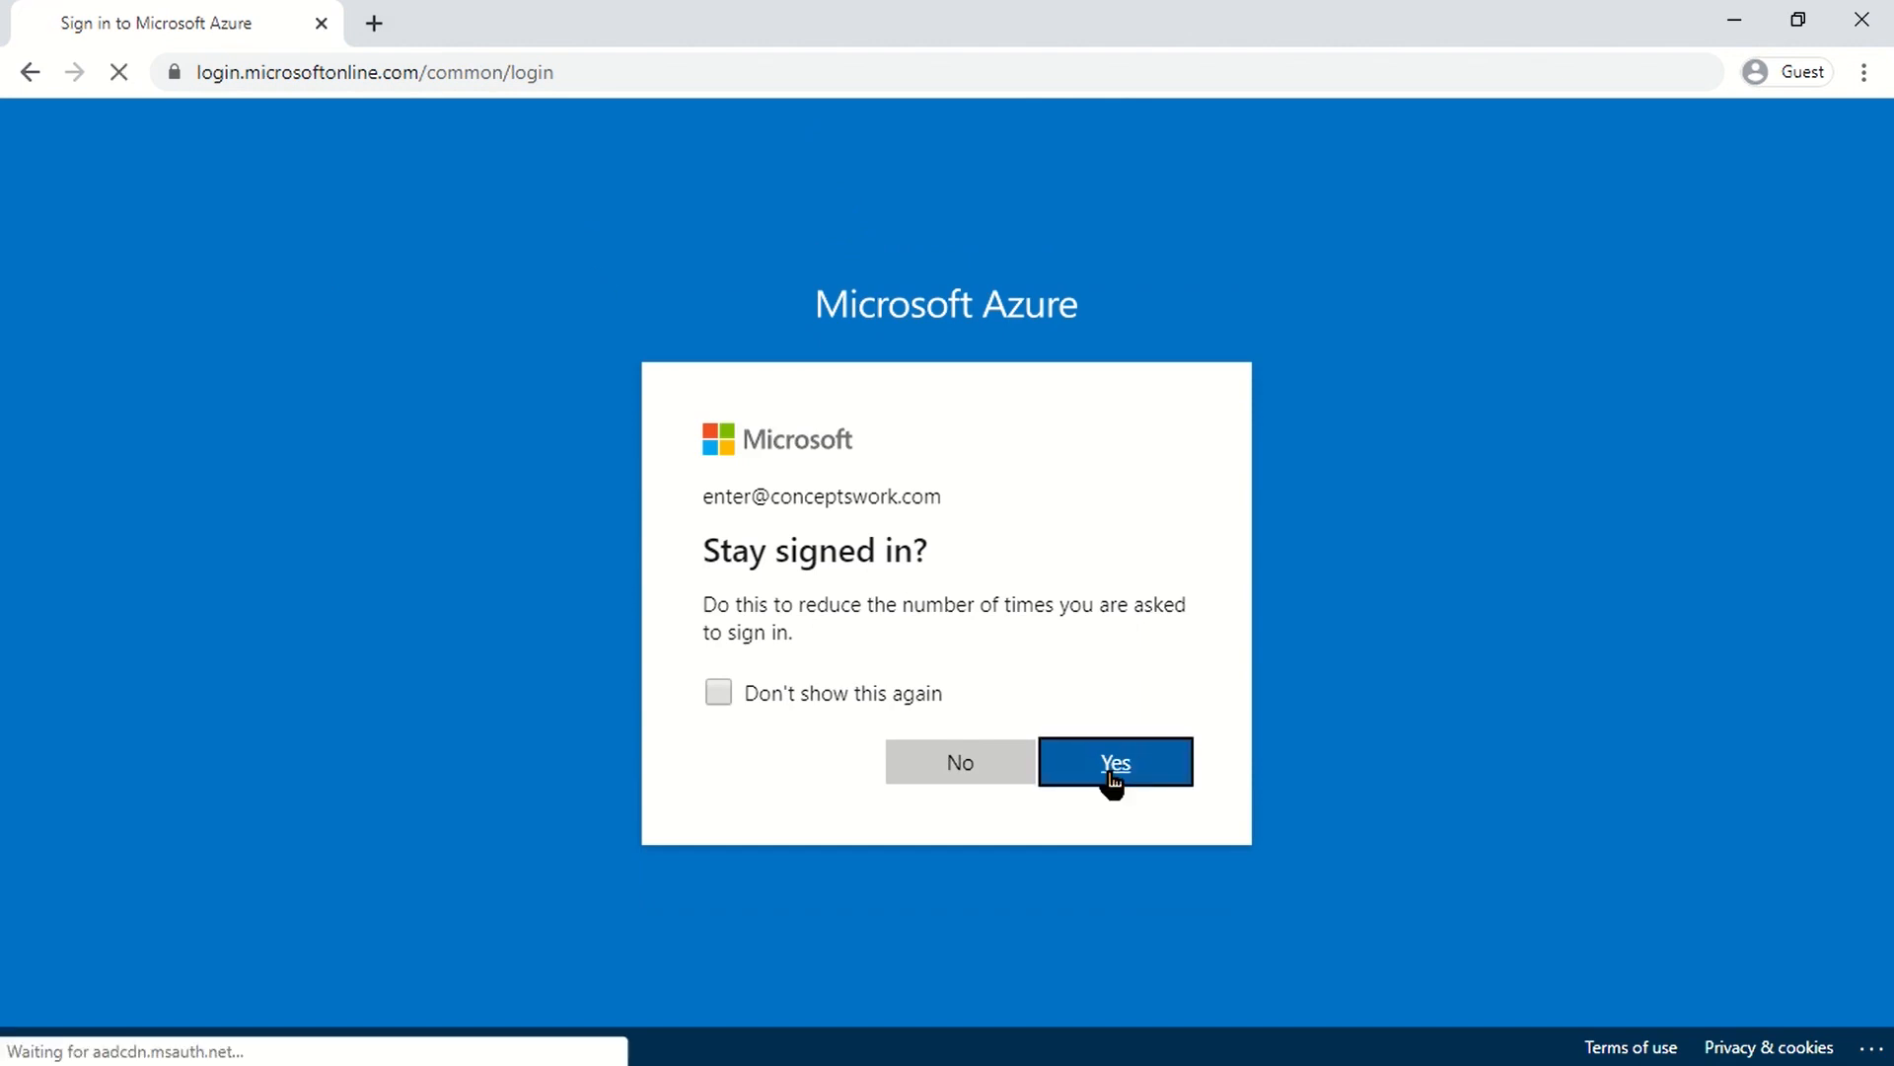
left_click(1114, 760)
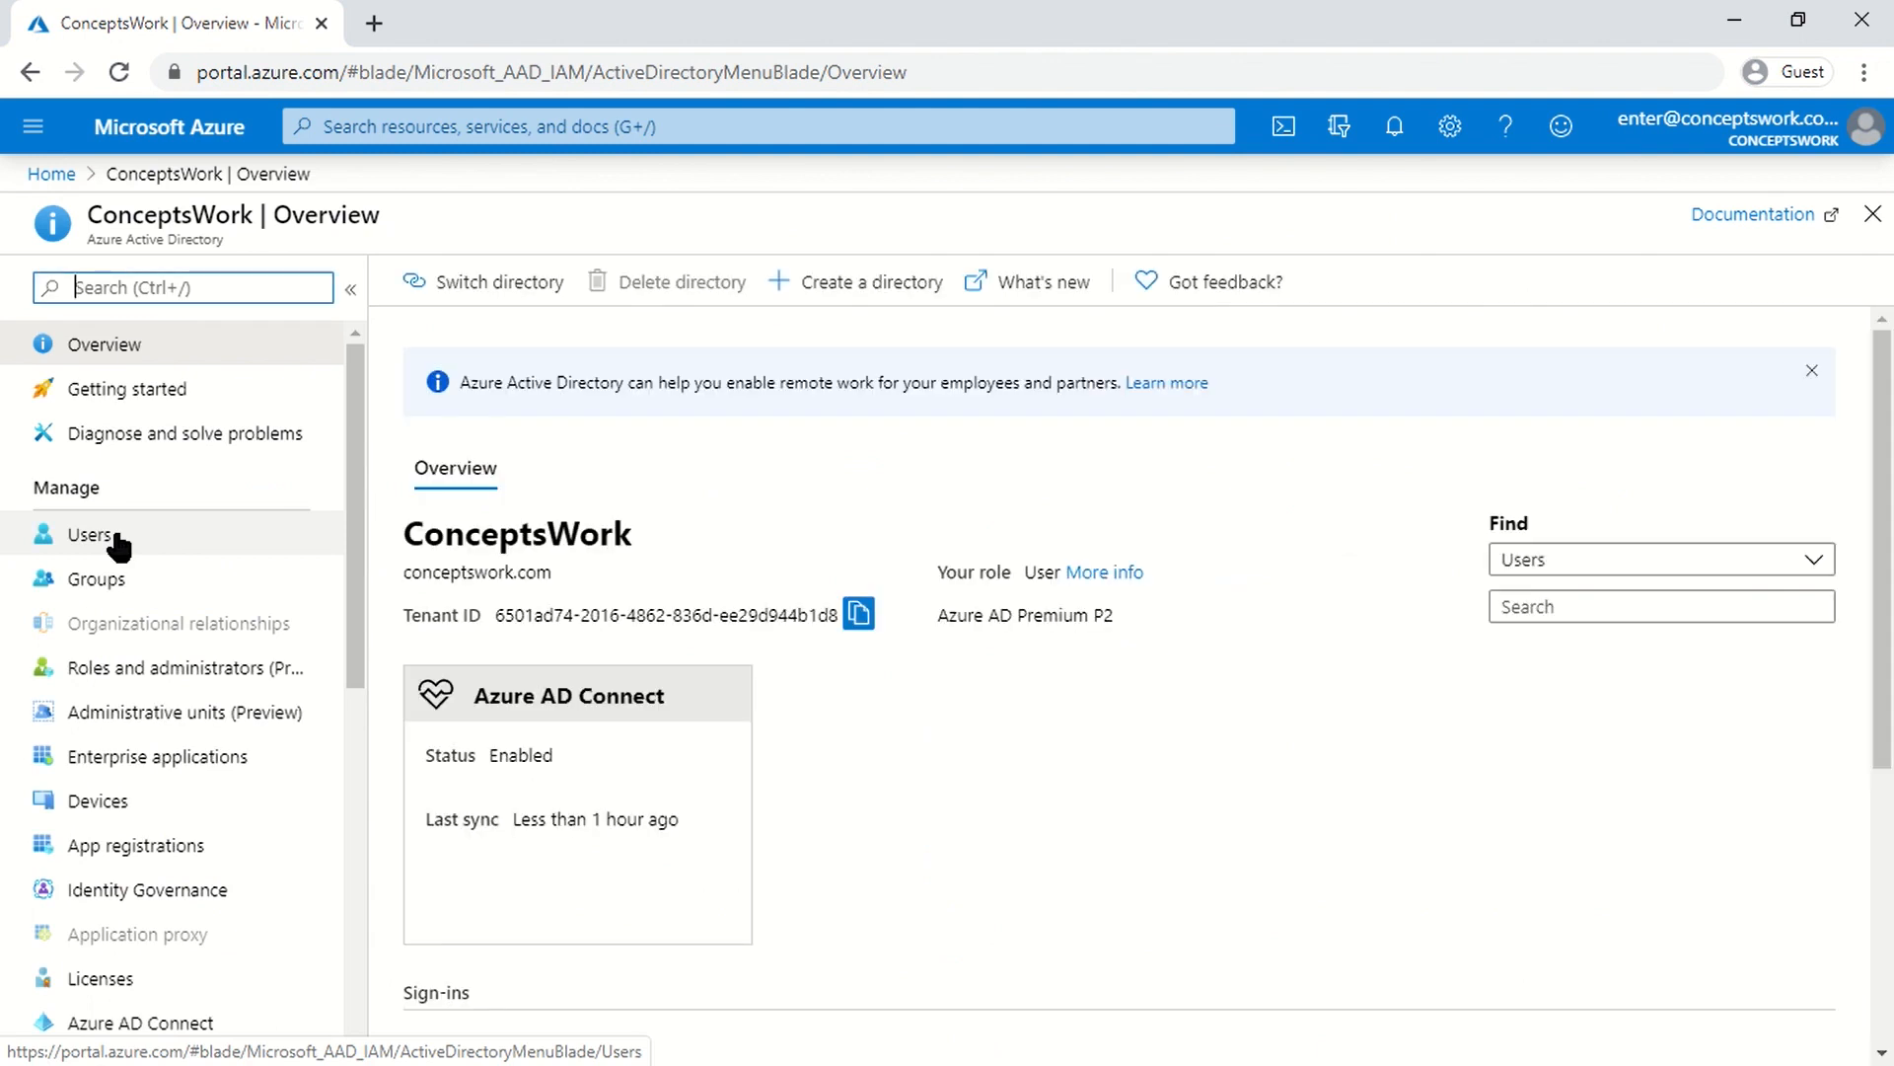
Set user10's first name to Test and save the profile
left_click(90, 533)
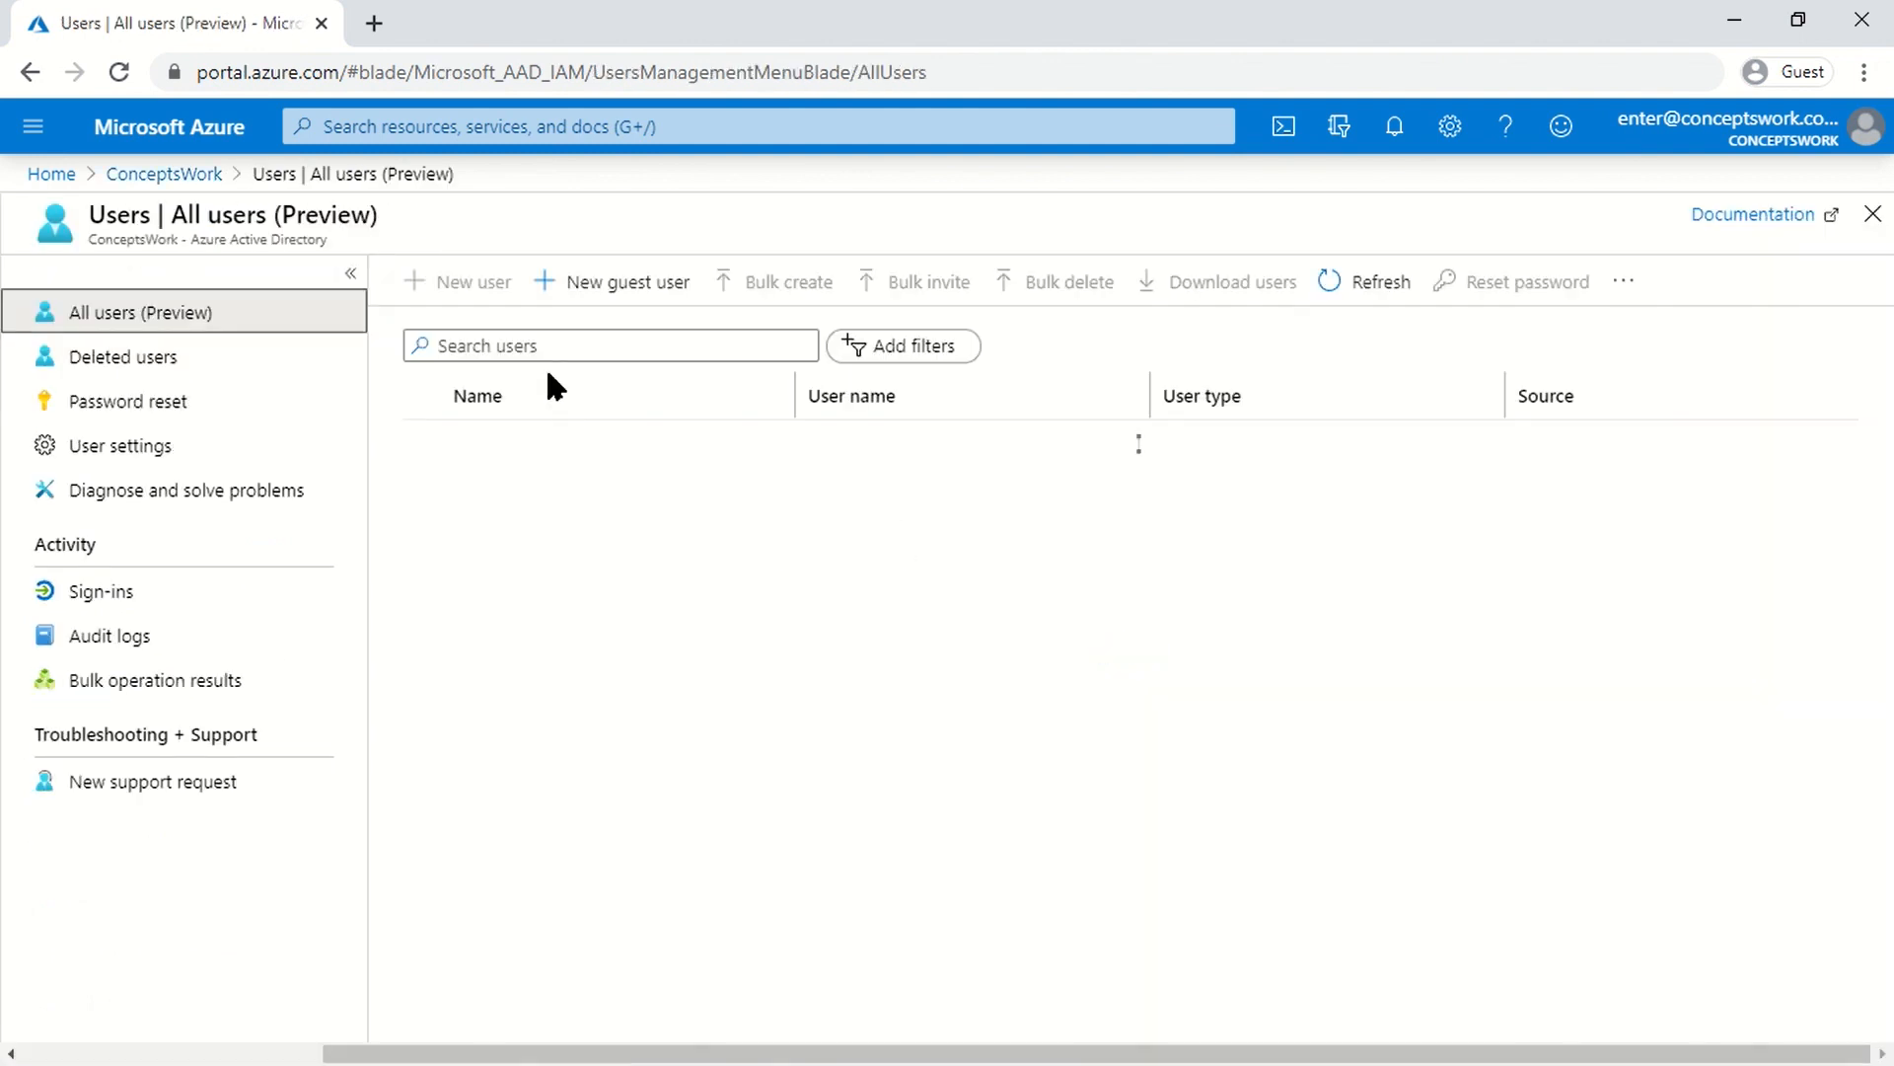
type("user10")
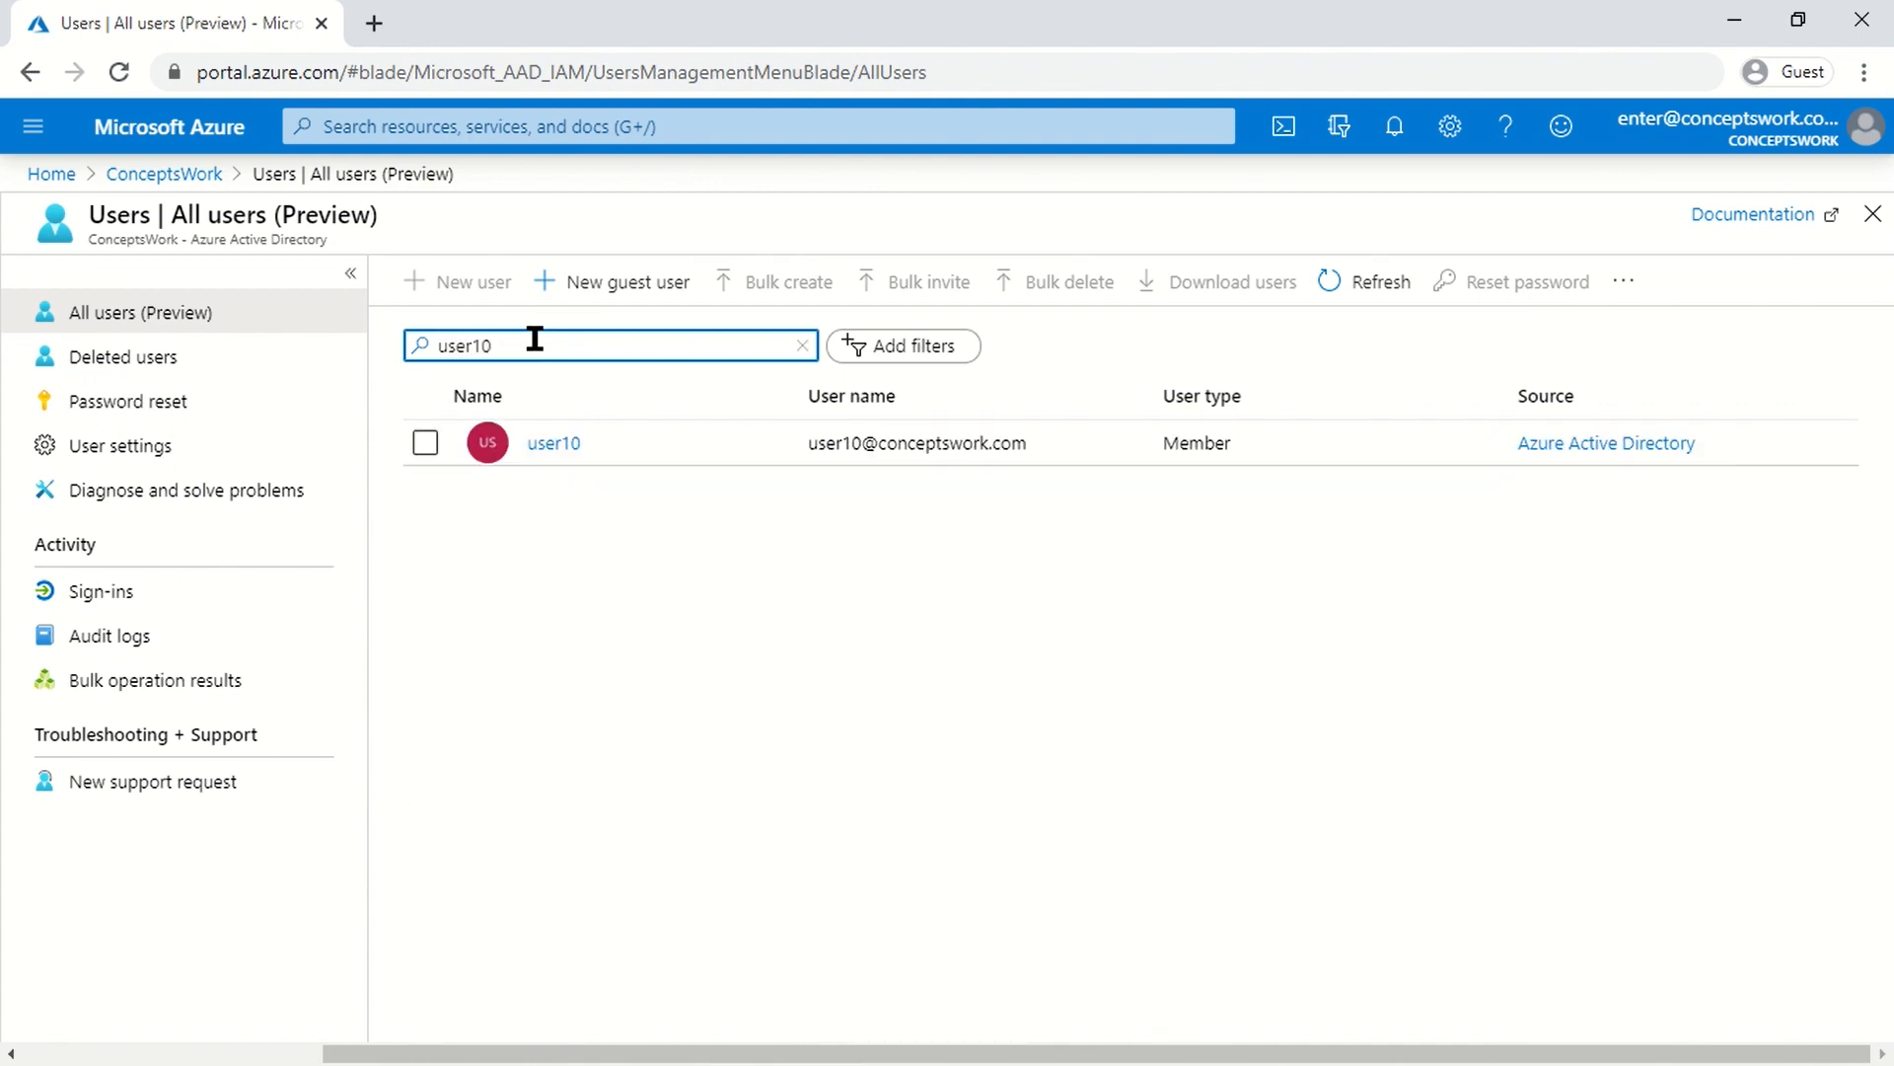
left_click(552, 442)
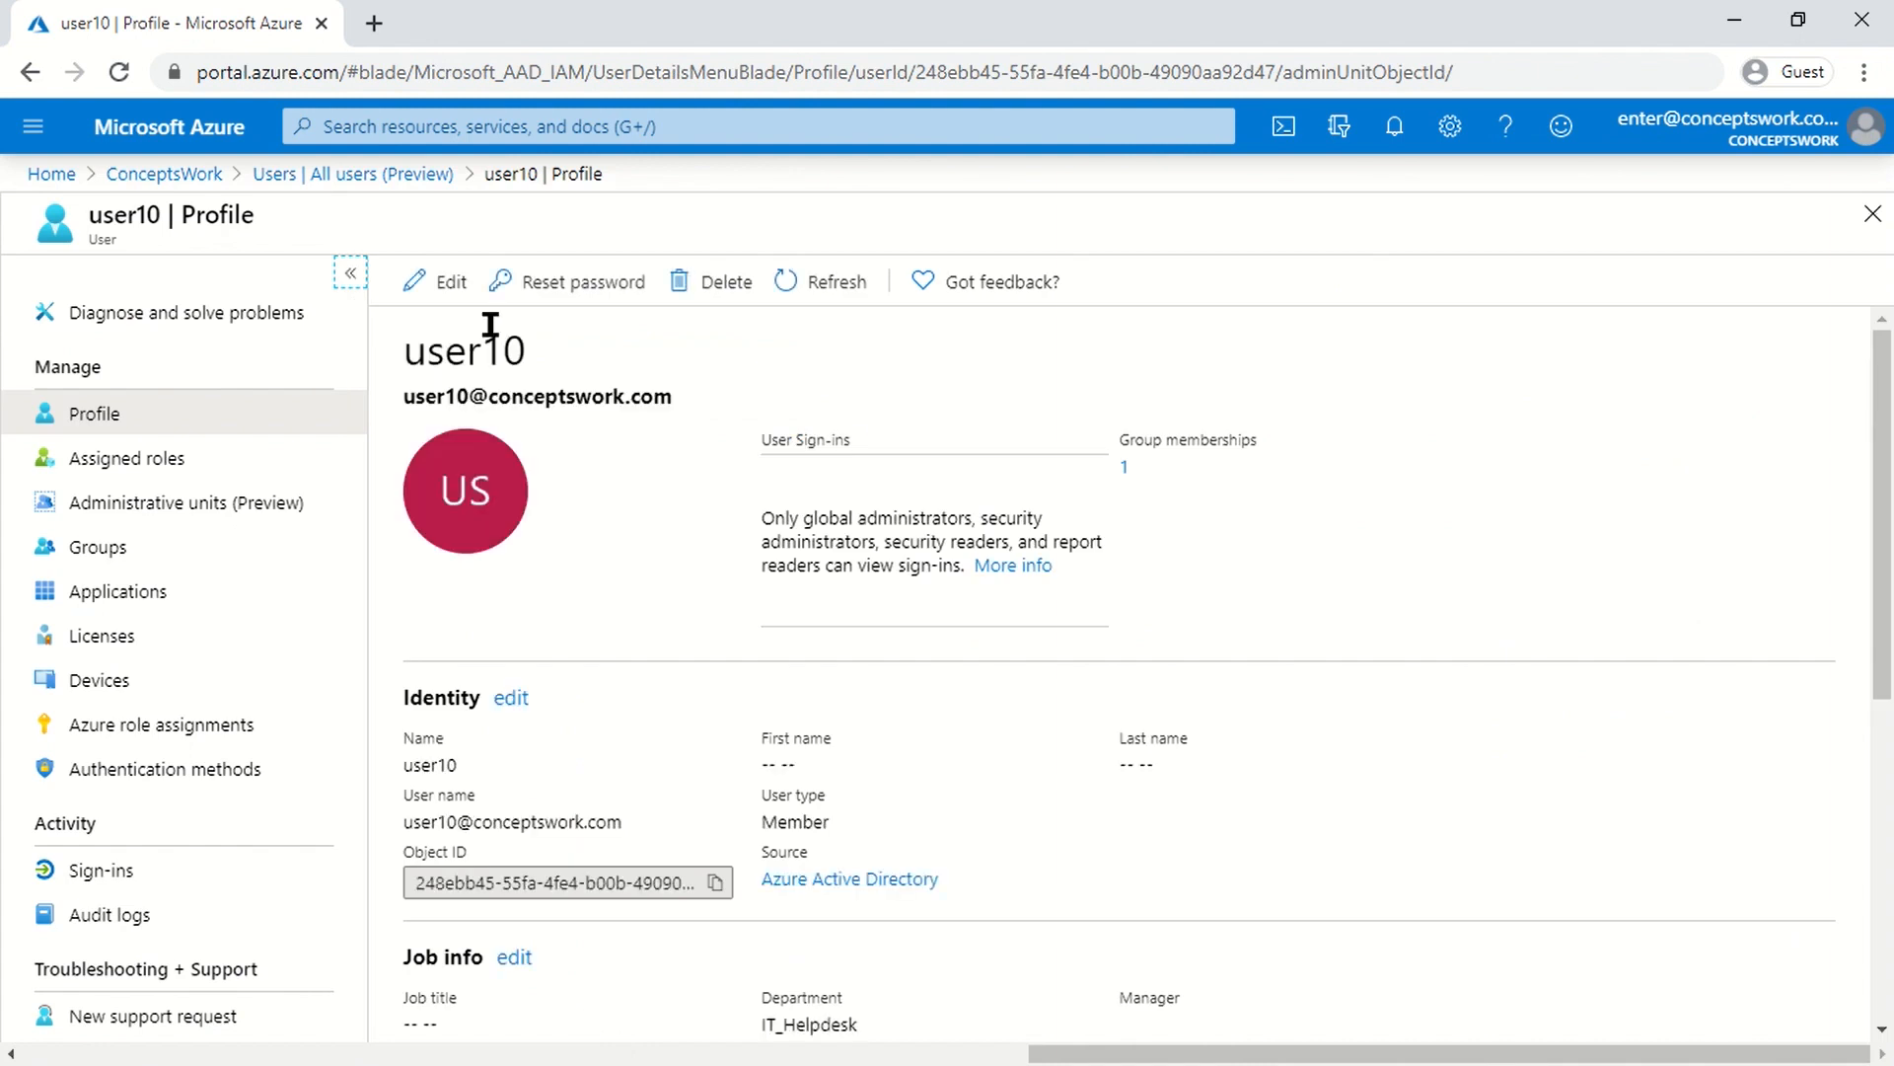
left_click(435, 281)
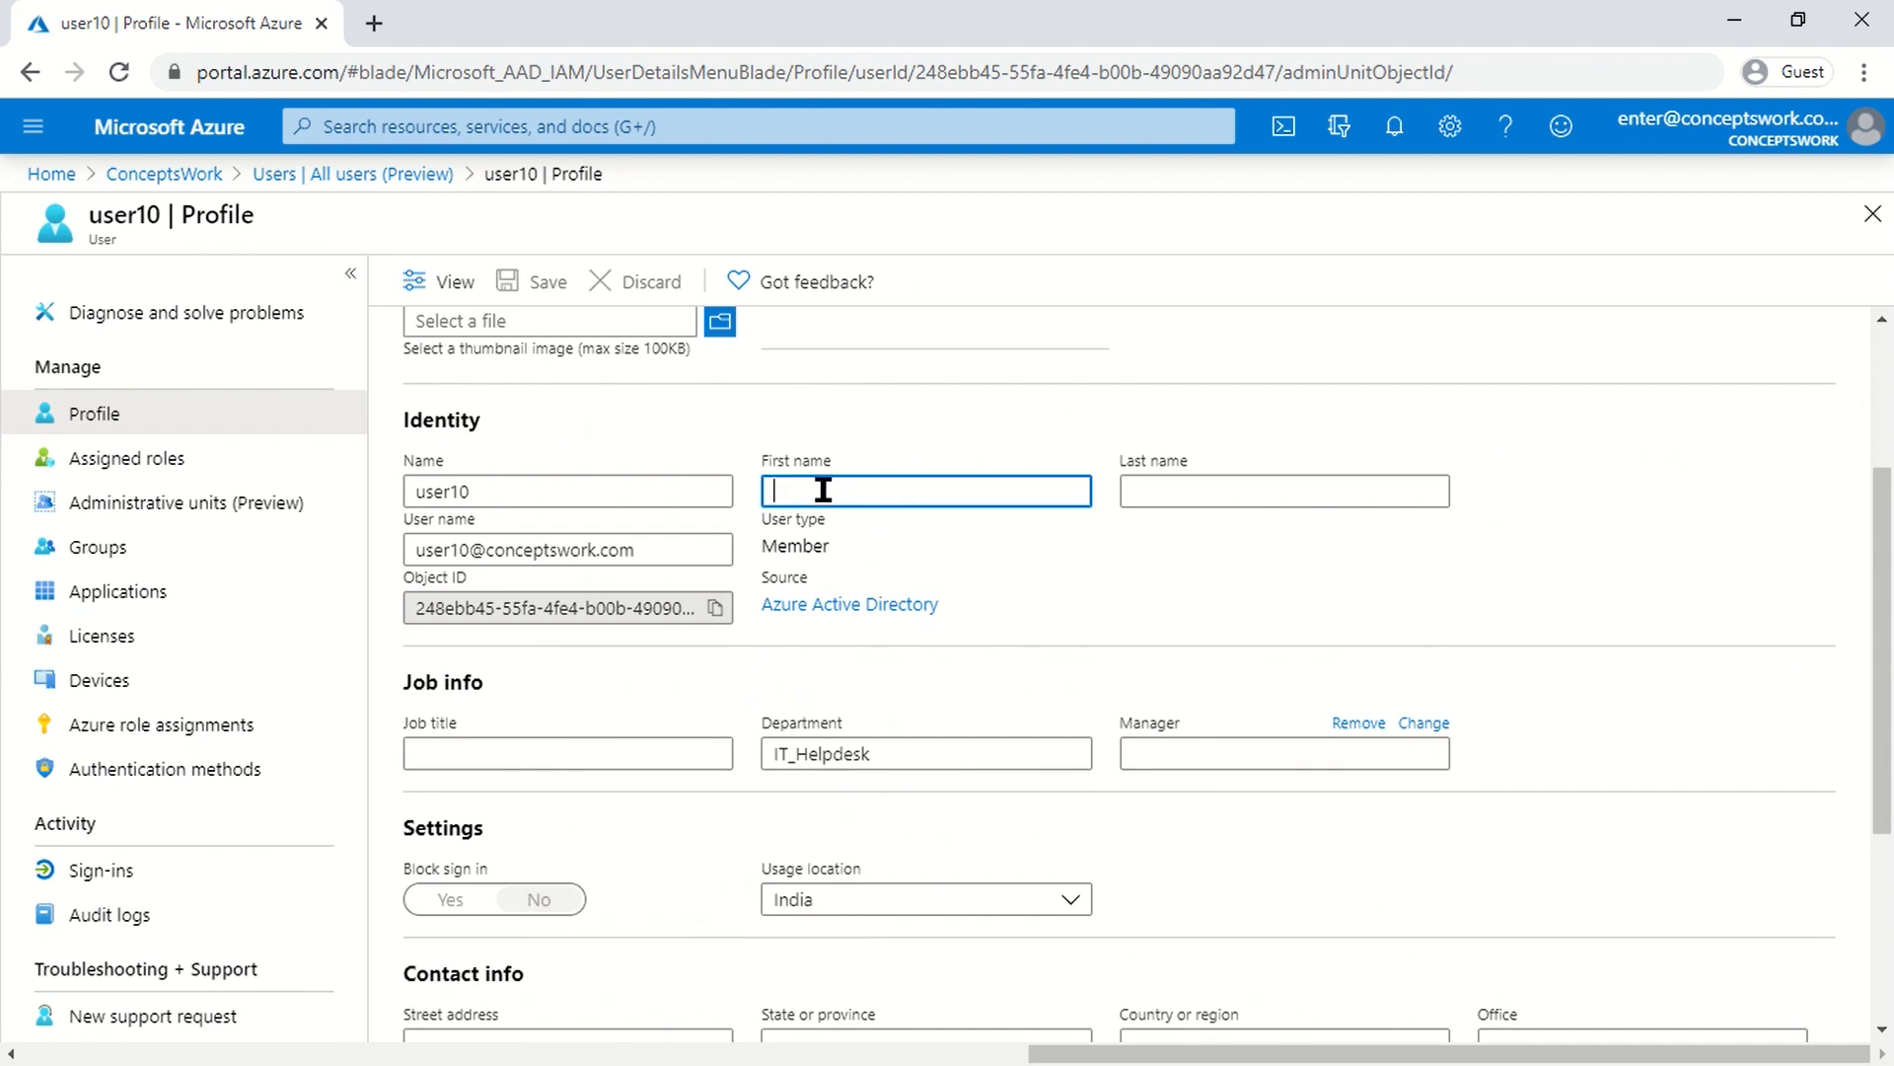
type("Test")
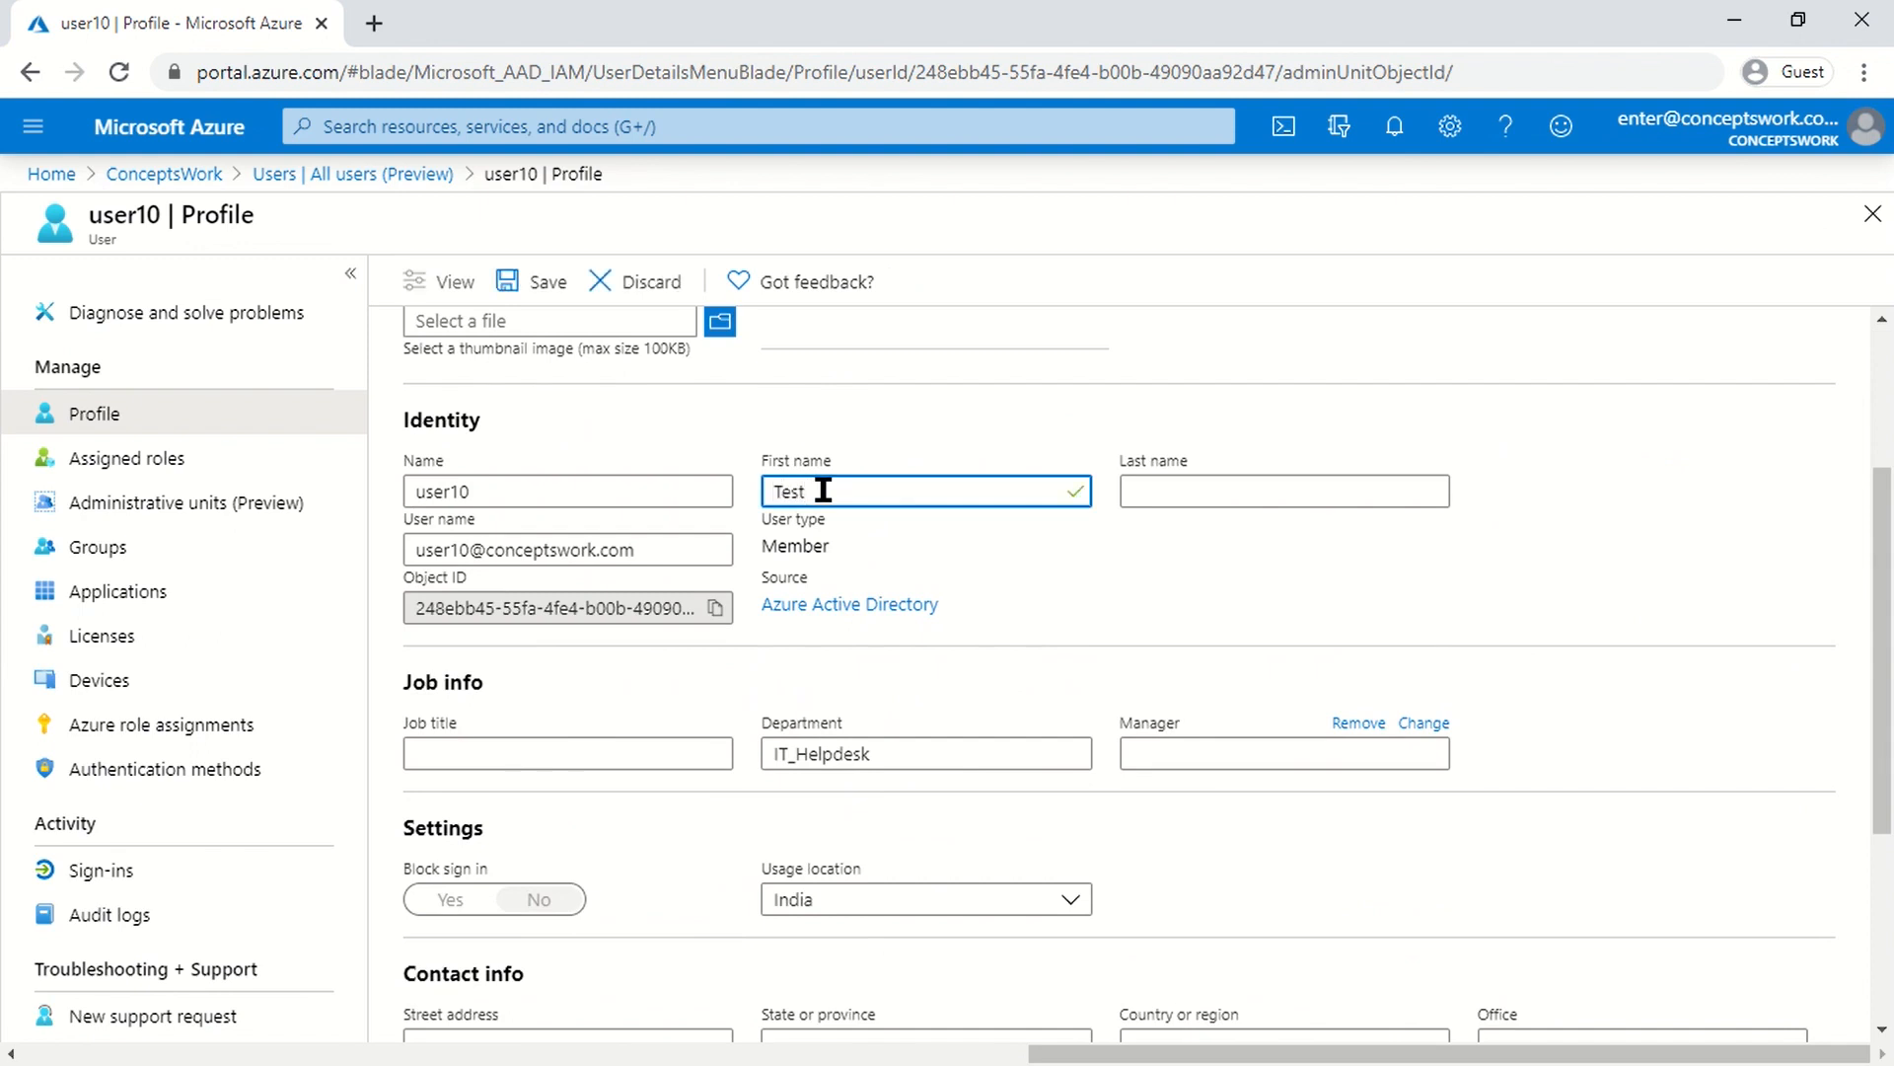
left_click(532, 280)
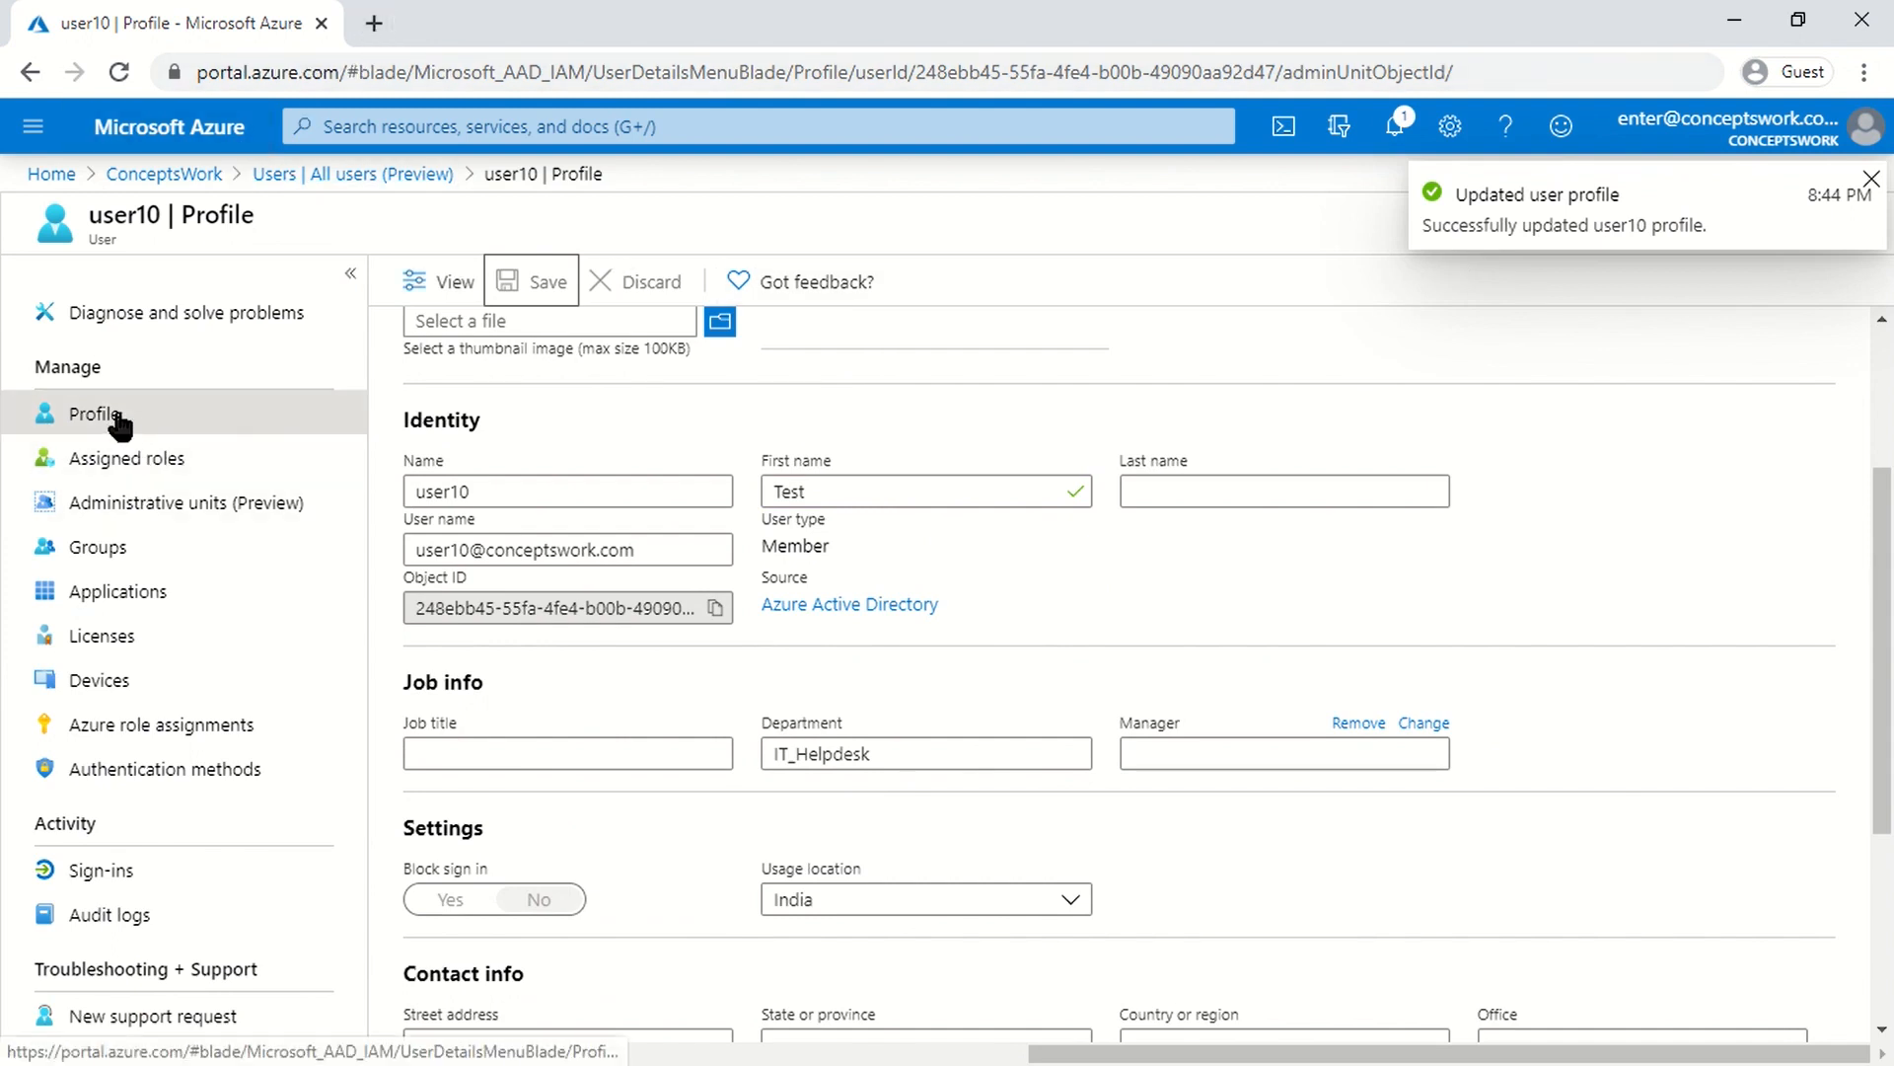
Open the Profile link in a new browser tab and switch to it
right_click(92, 413)
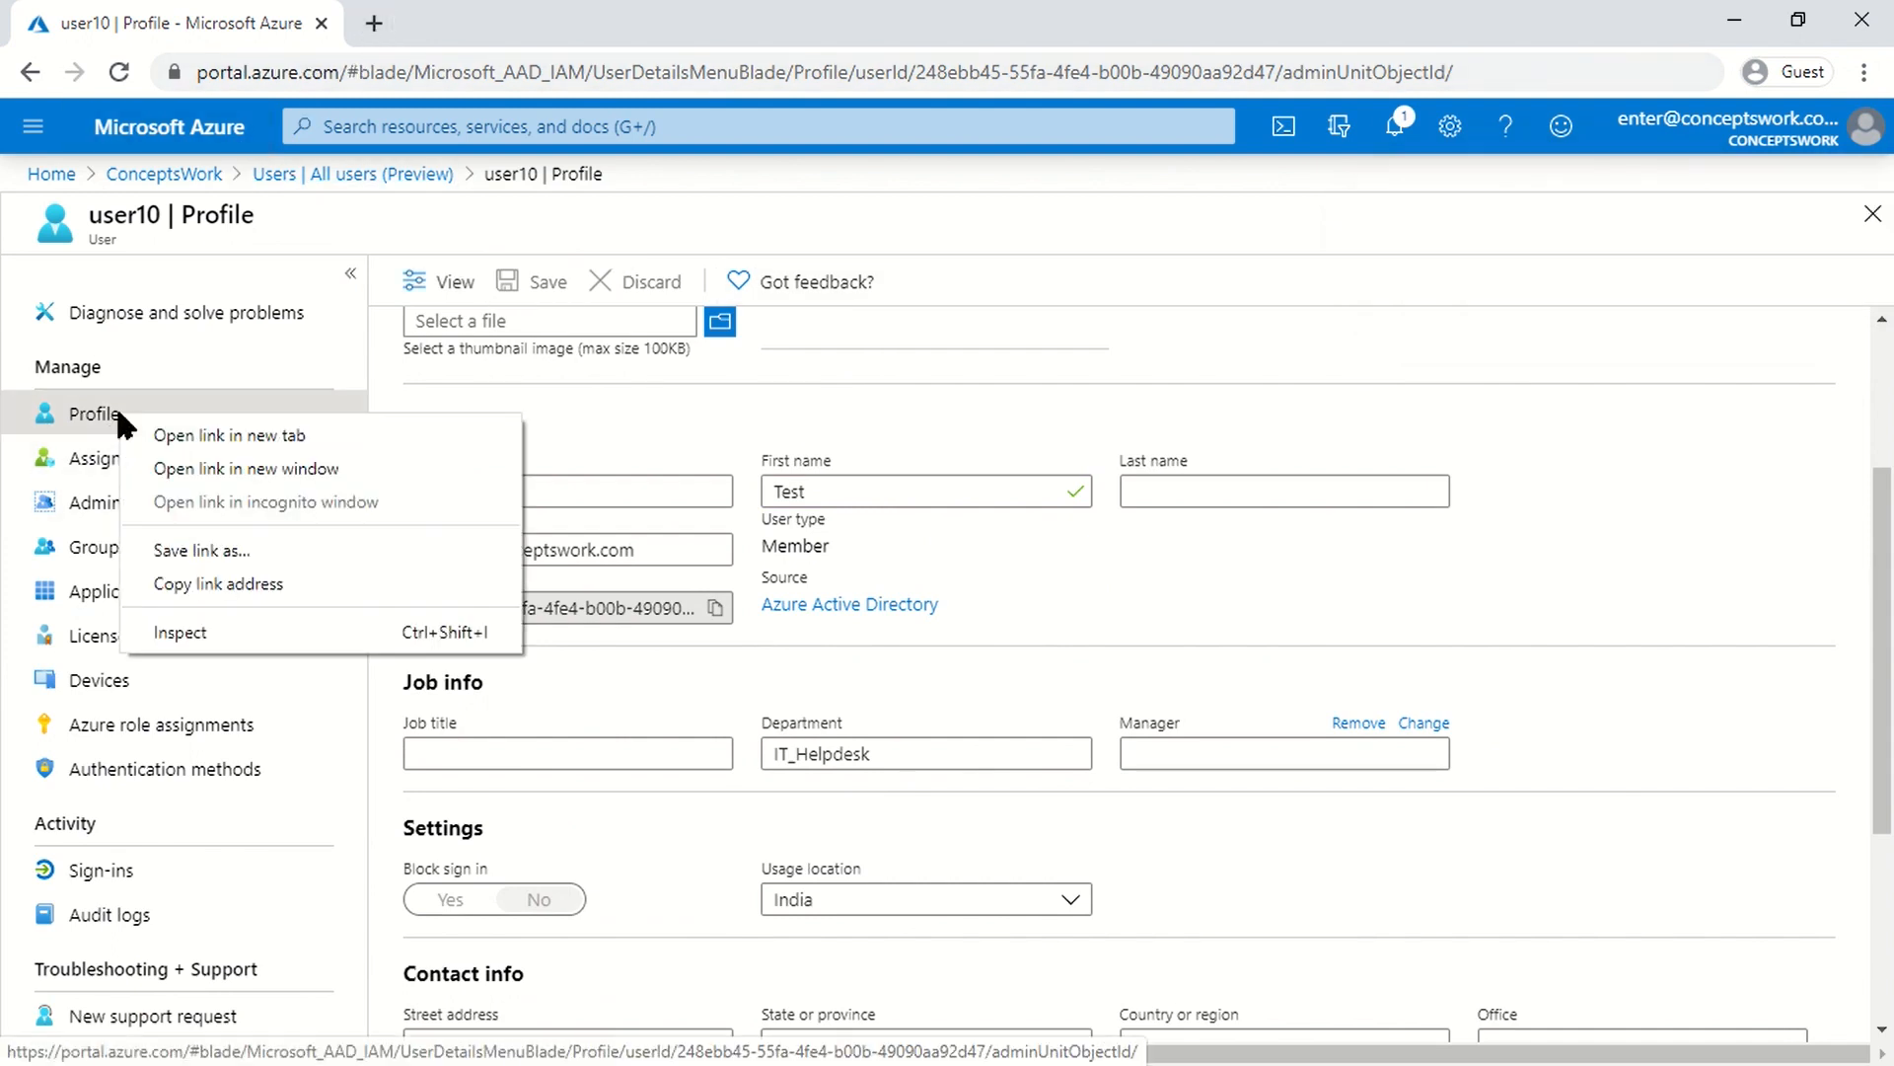
left_click(230, 435)
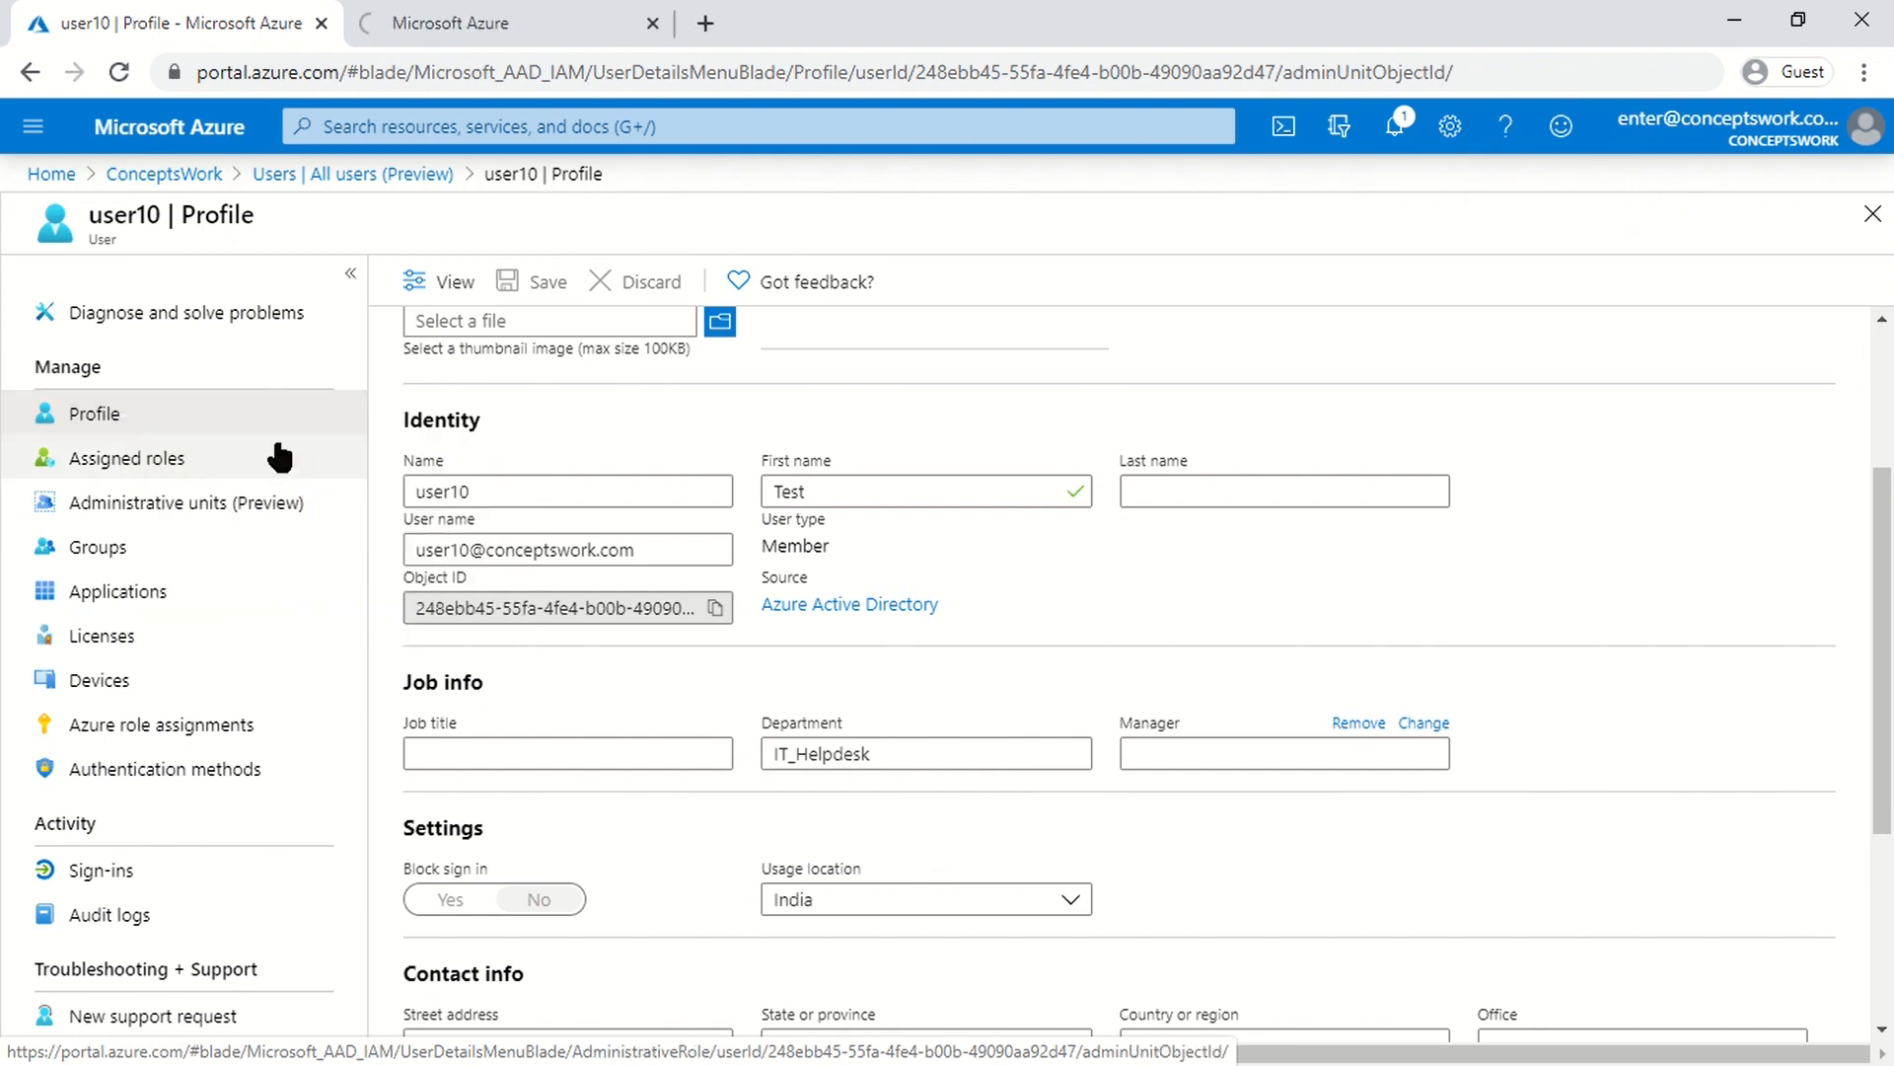
left_click(124, 457)
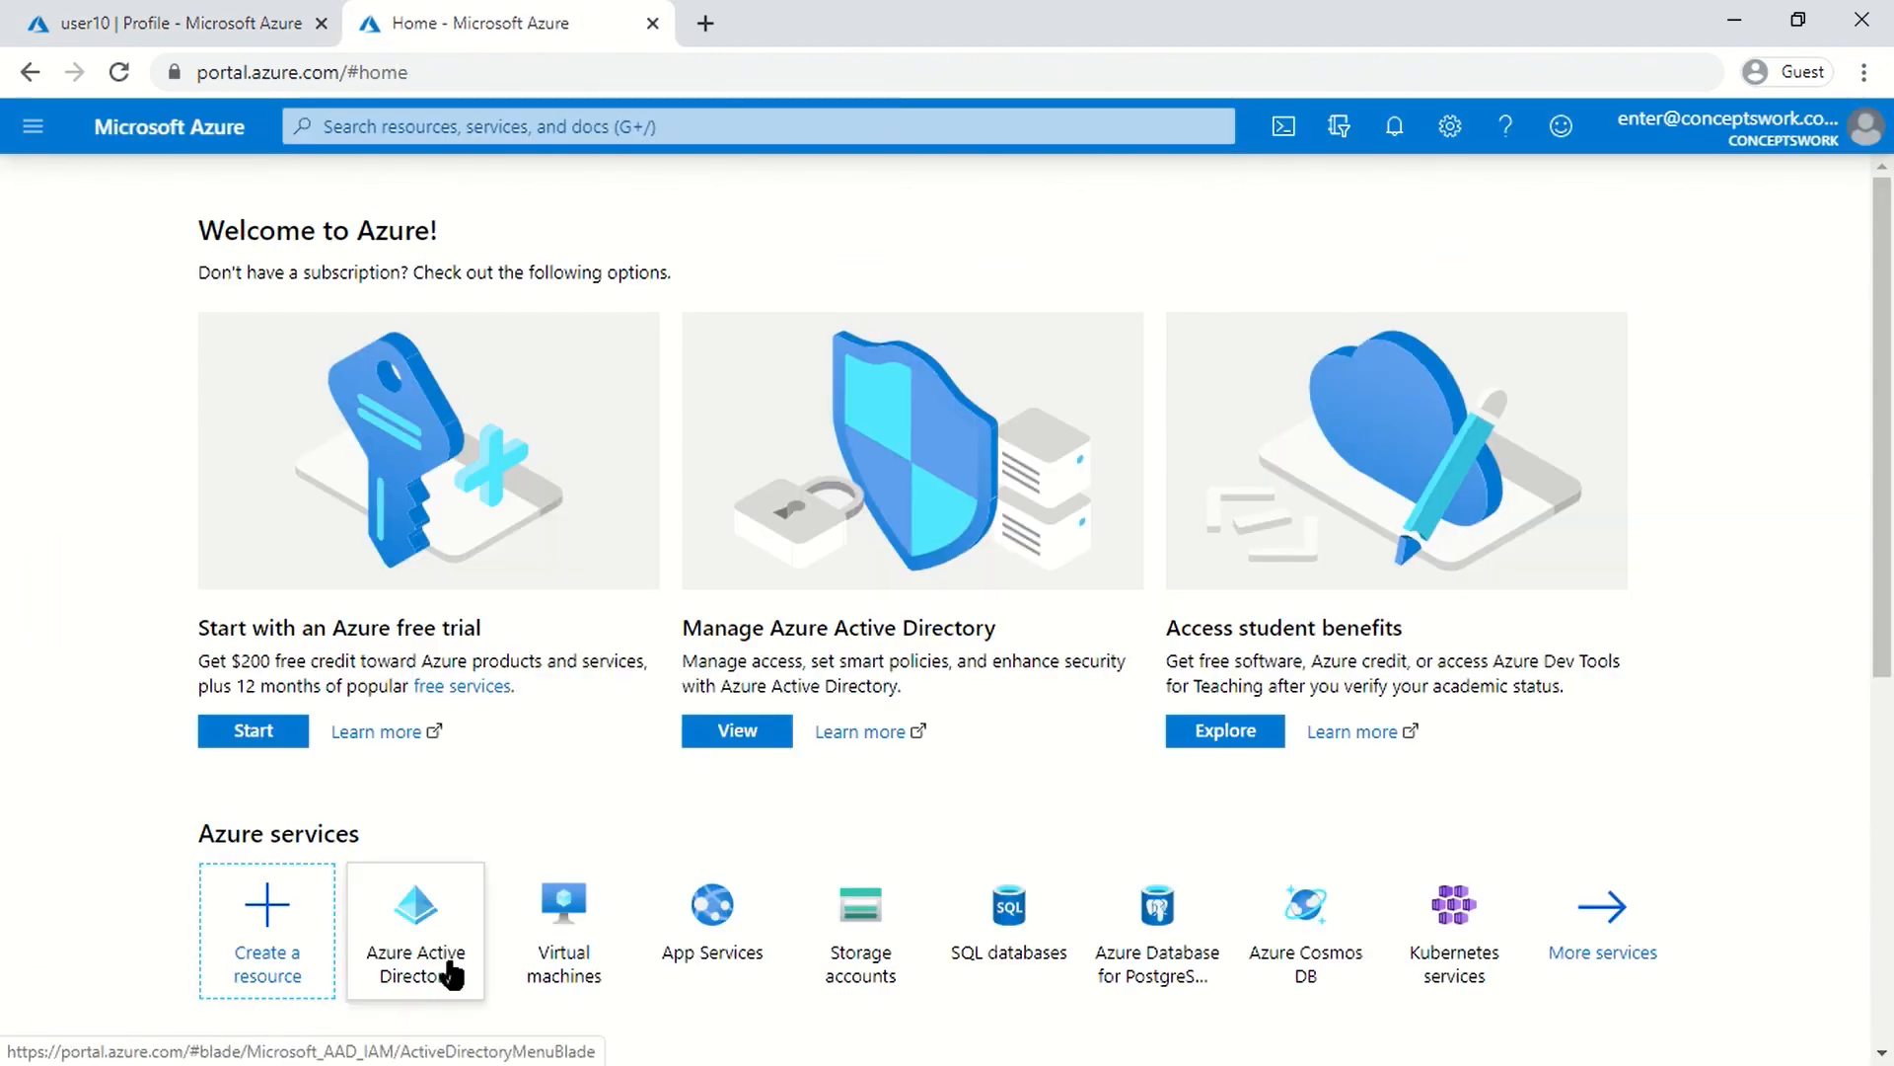
In the new tab, go to Azure Active Directory Users and open user19's profile
left_click(414, 918)
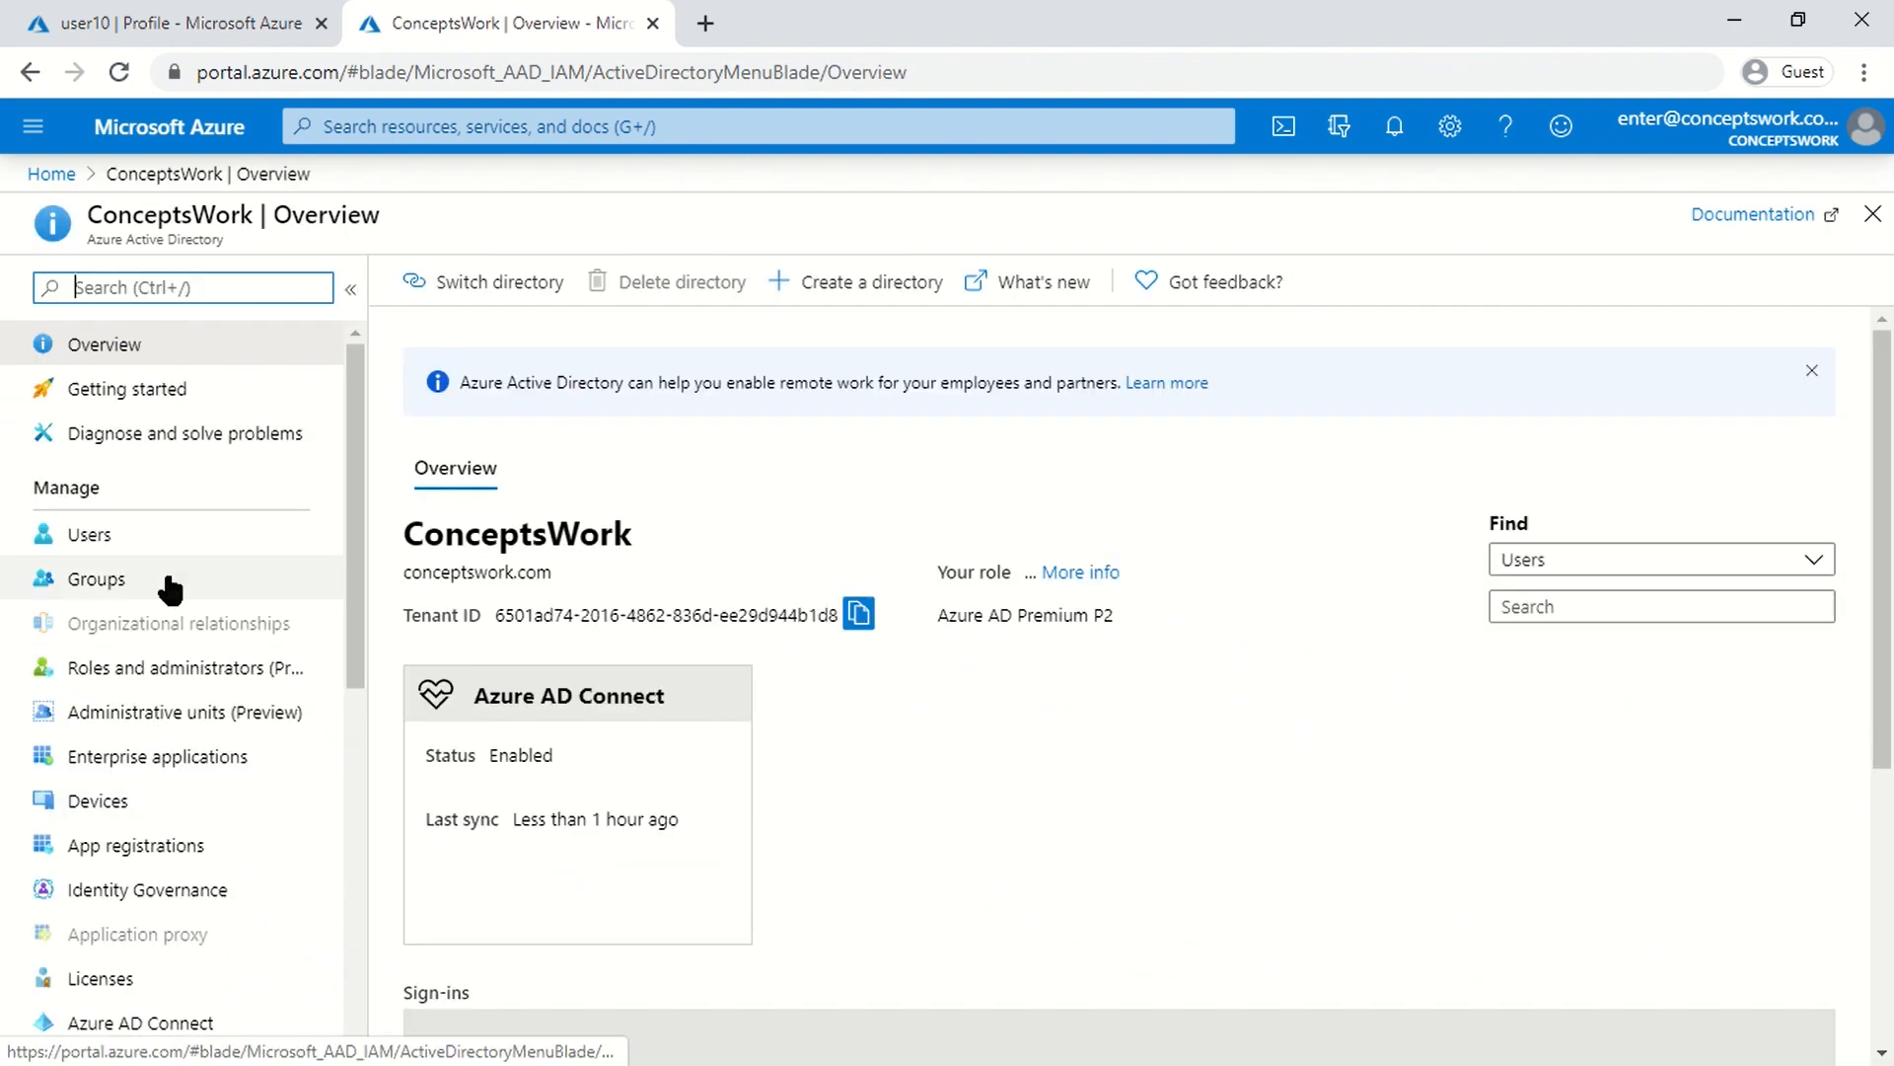
left_click(88, 533)
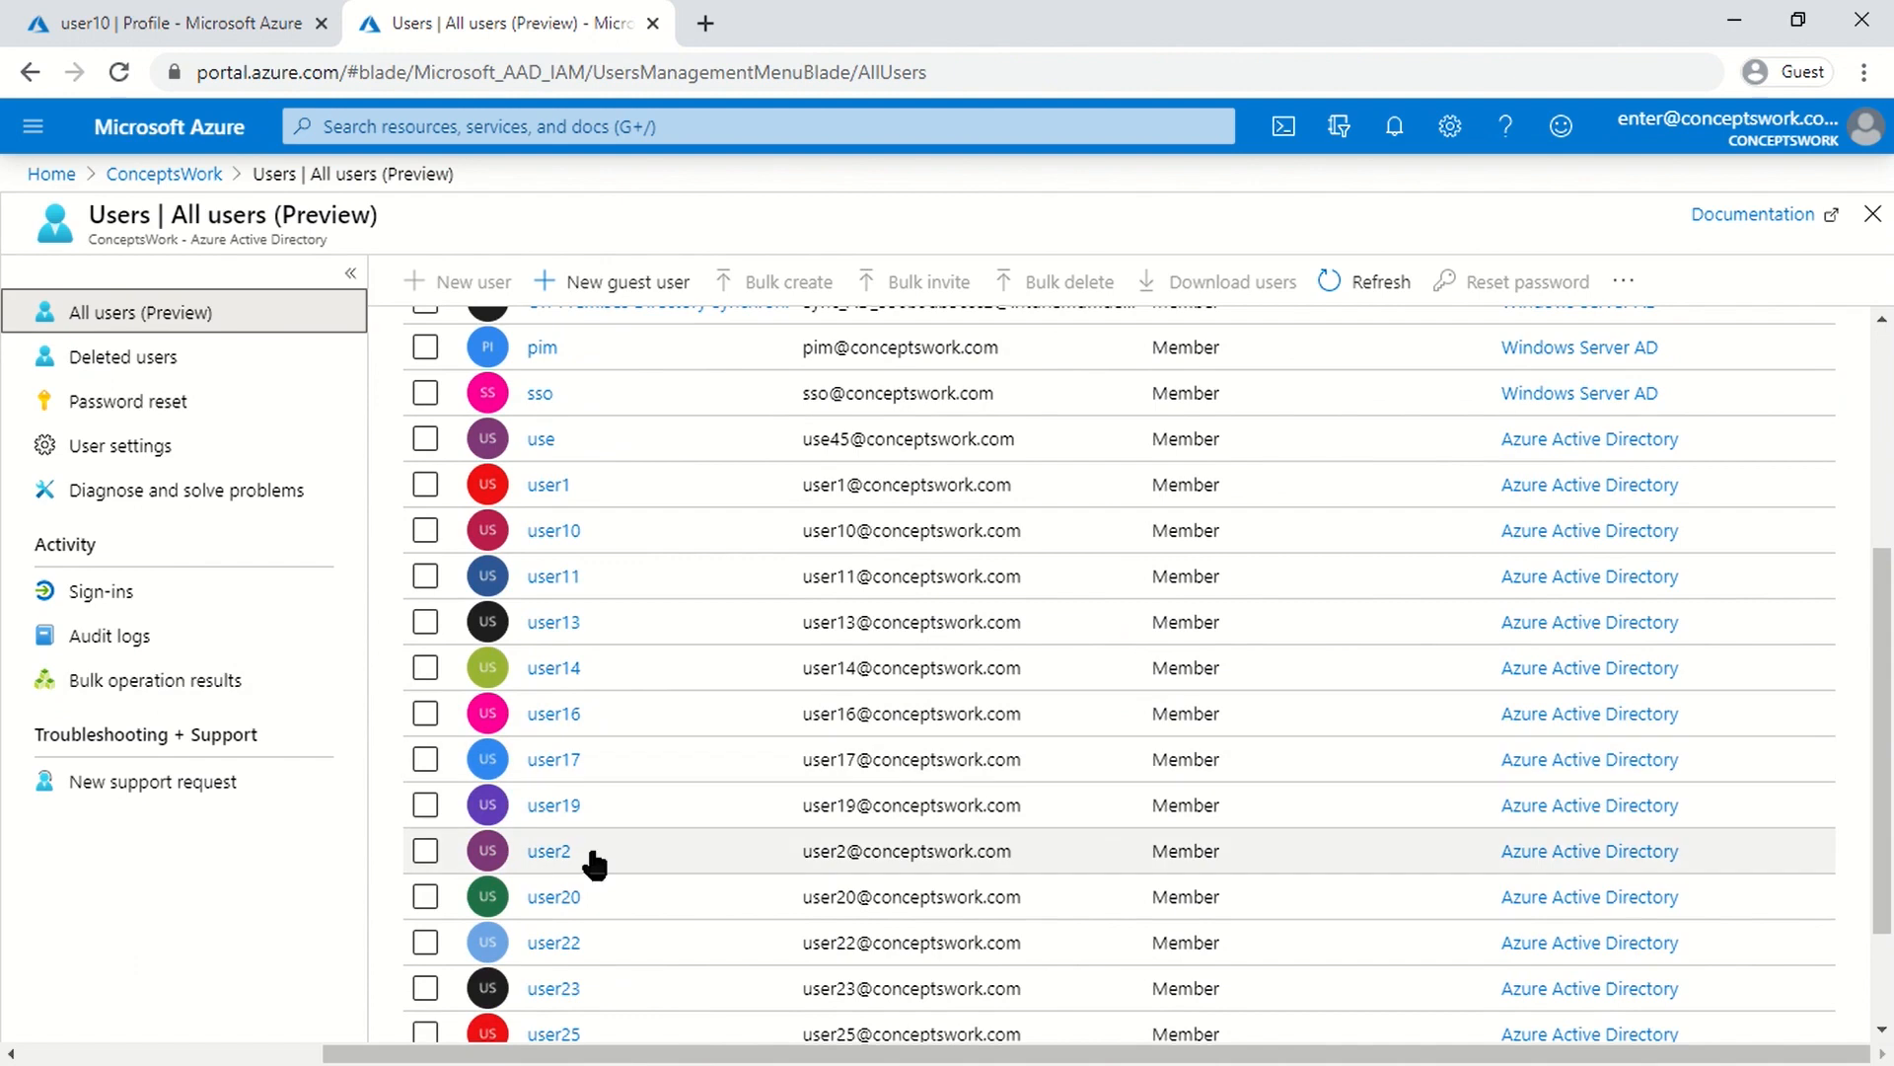
left_click(548, 850)
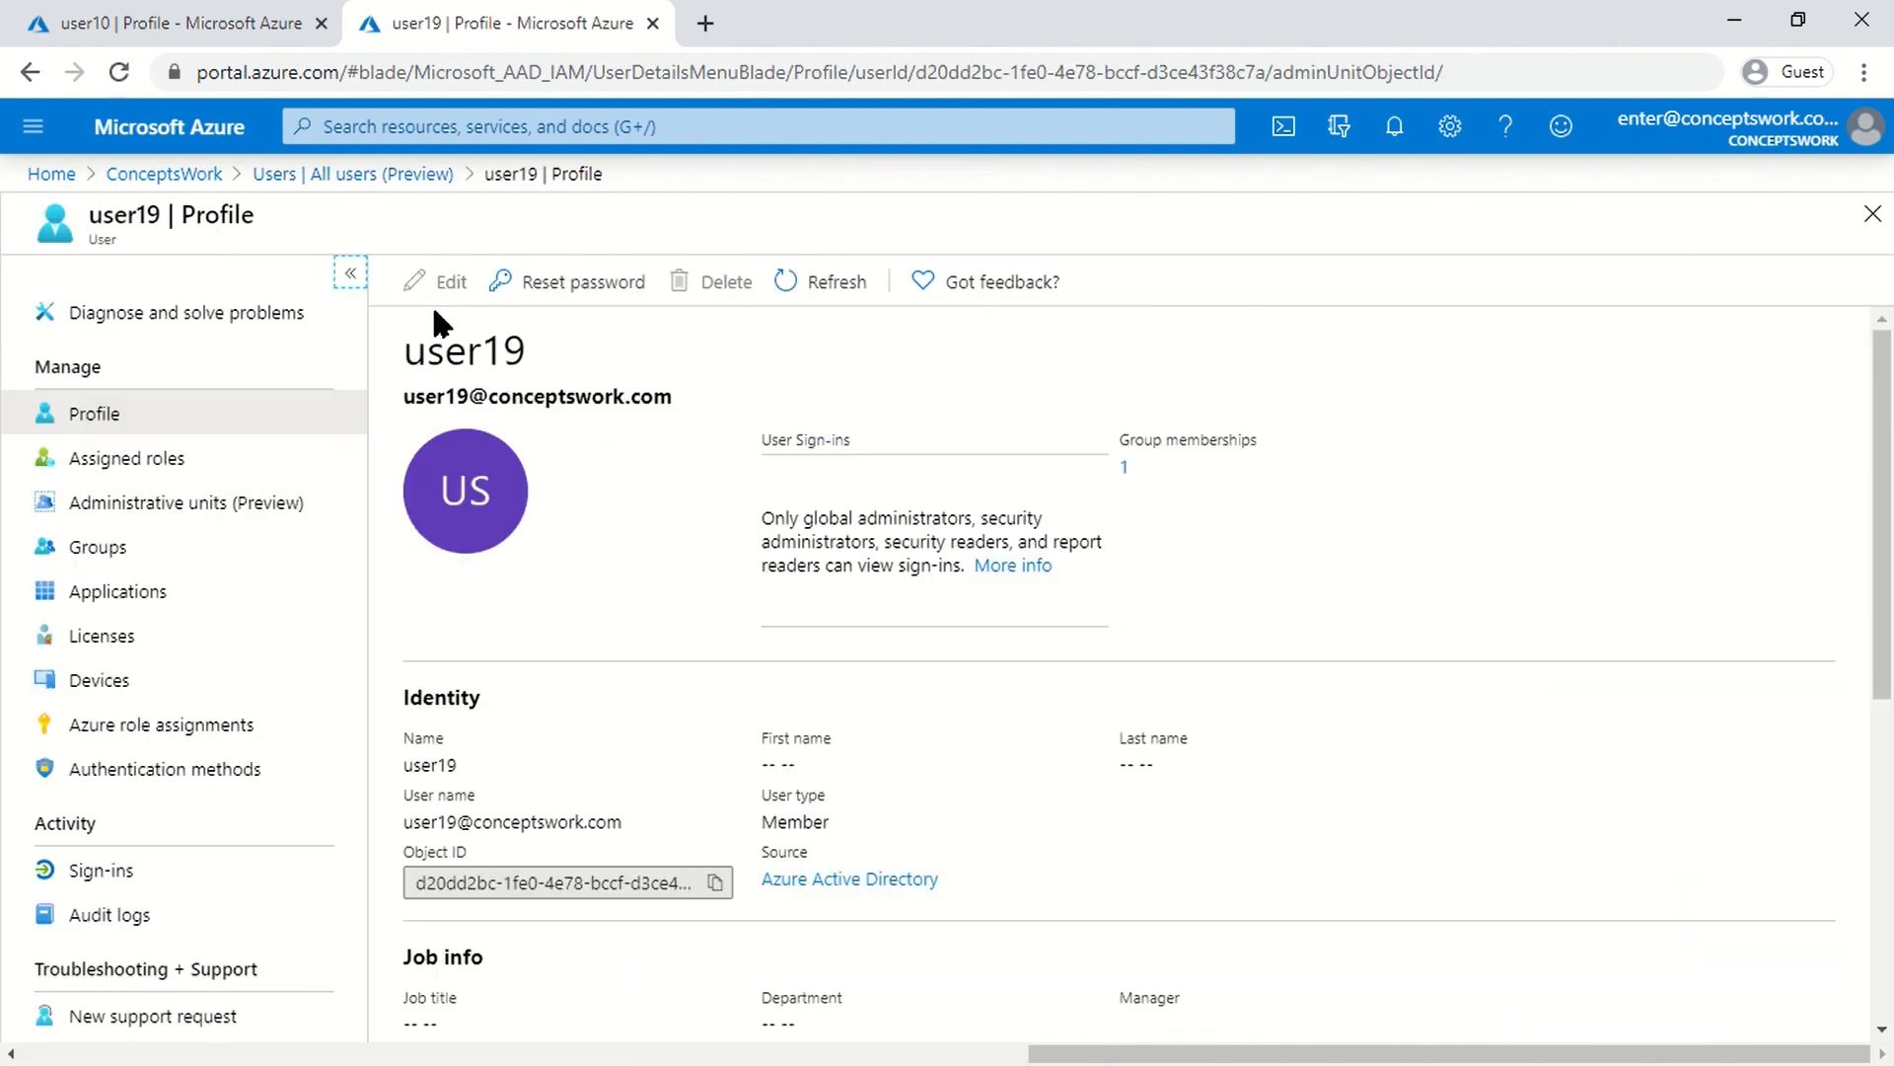
key("ctrl+plus")
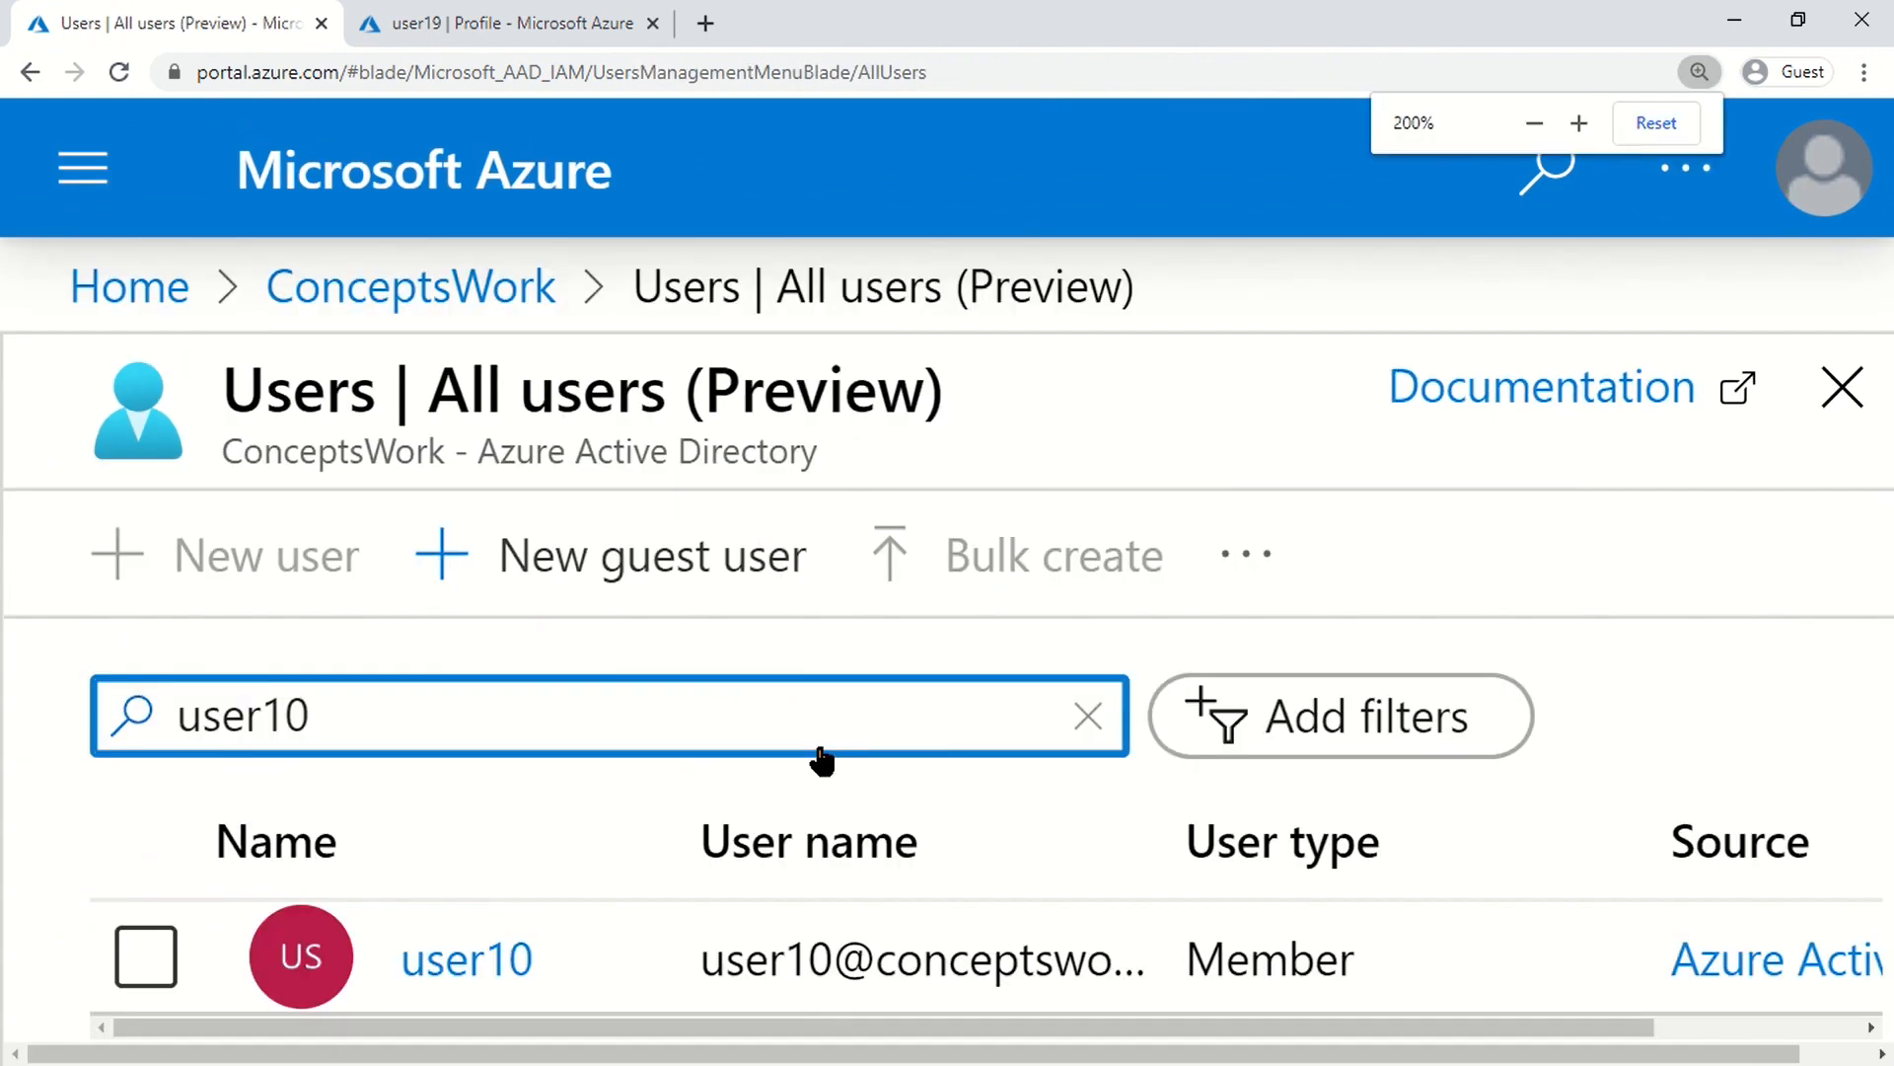
Reopen user10's profile and select the display name to verify first name Test
left_click(465, 958)
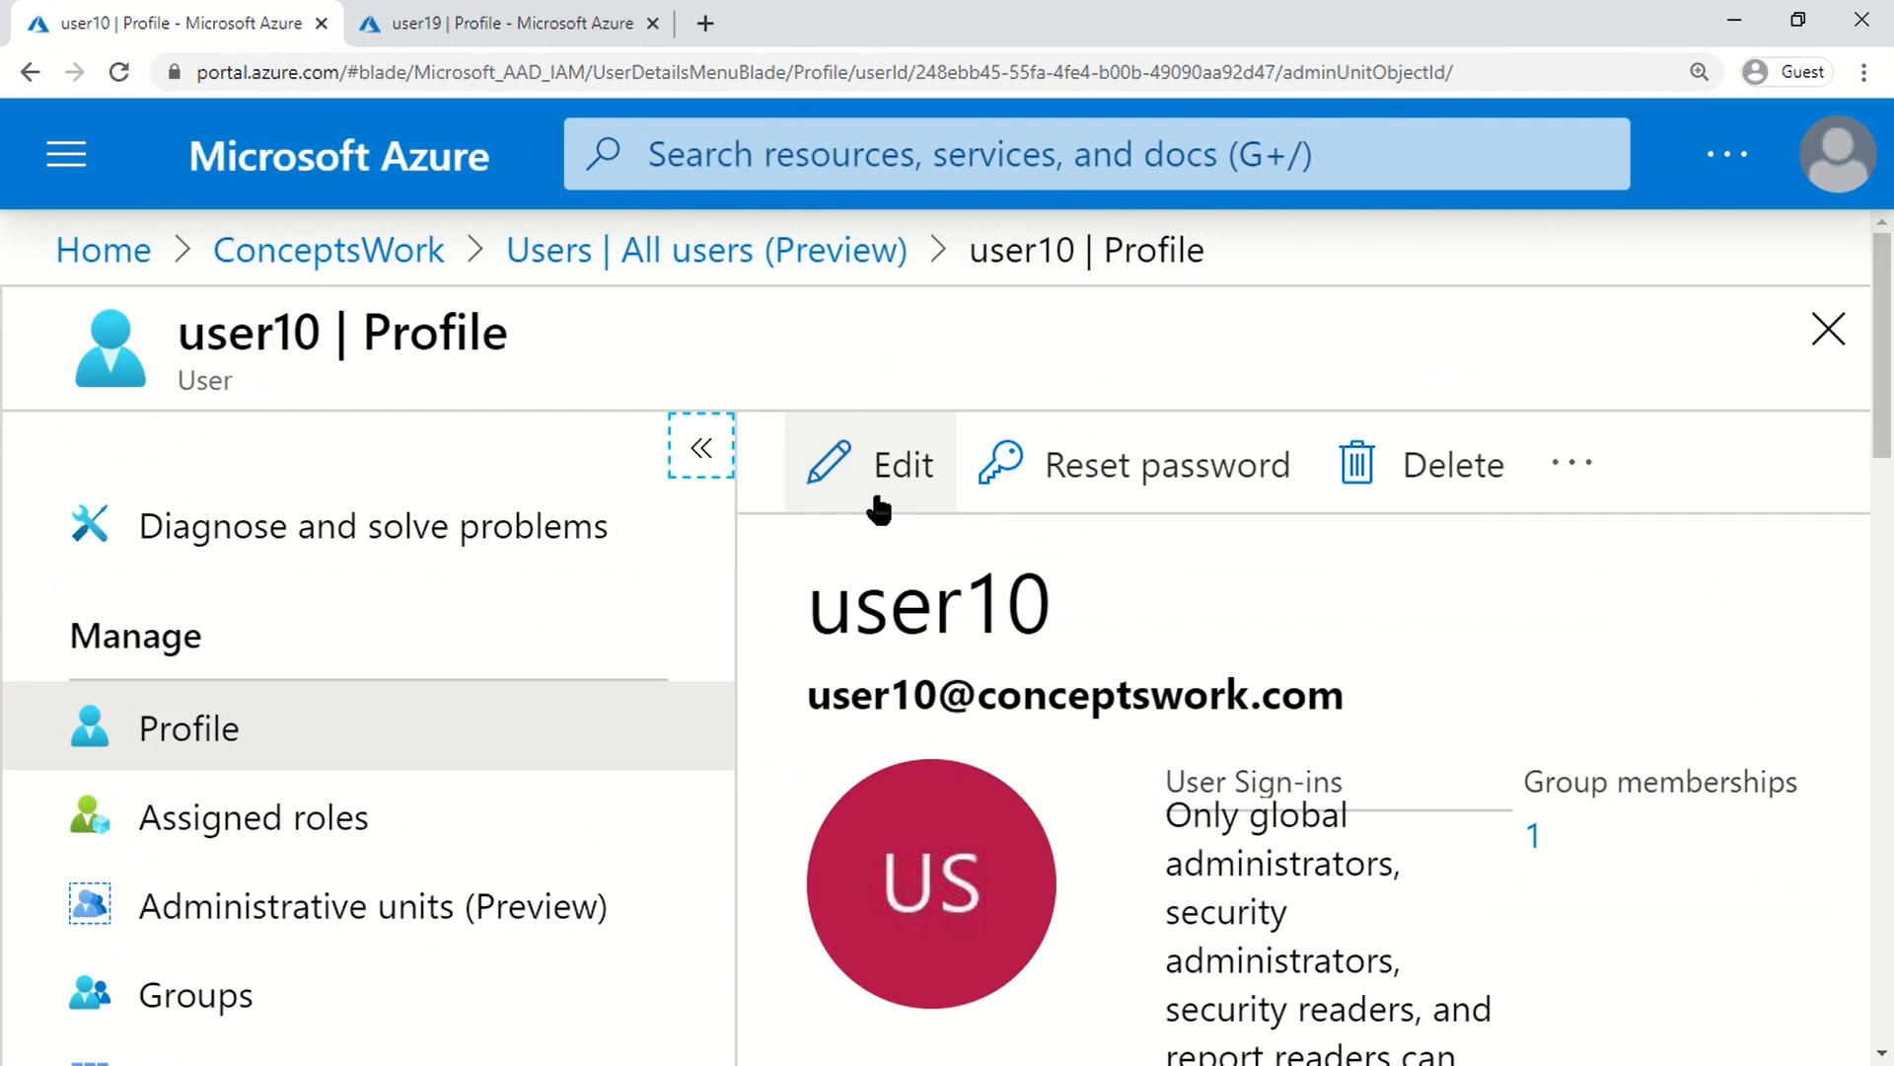
double_click(928, 599)
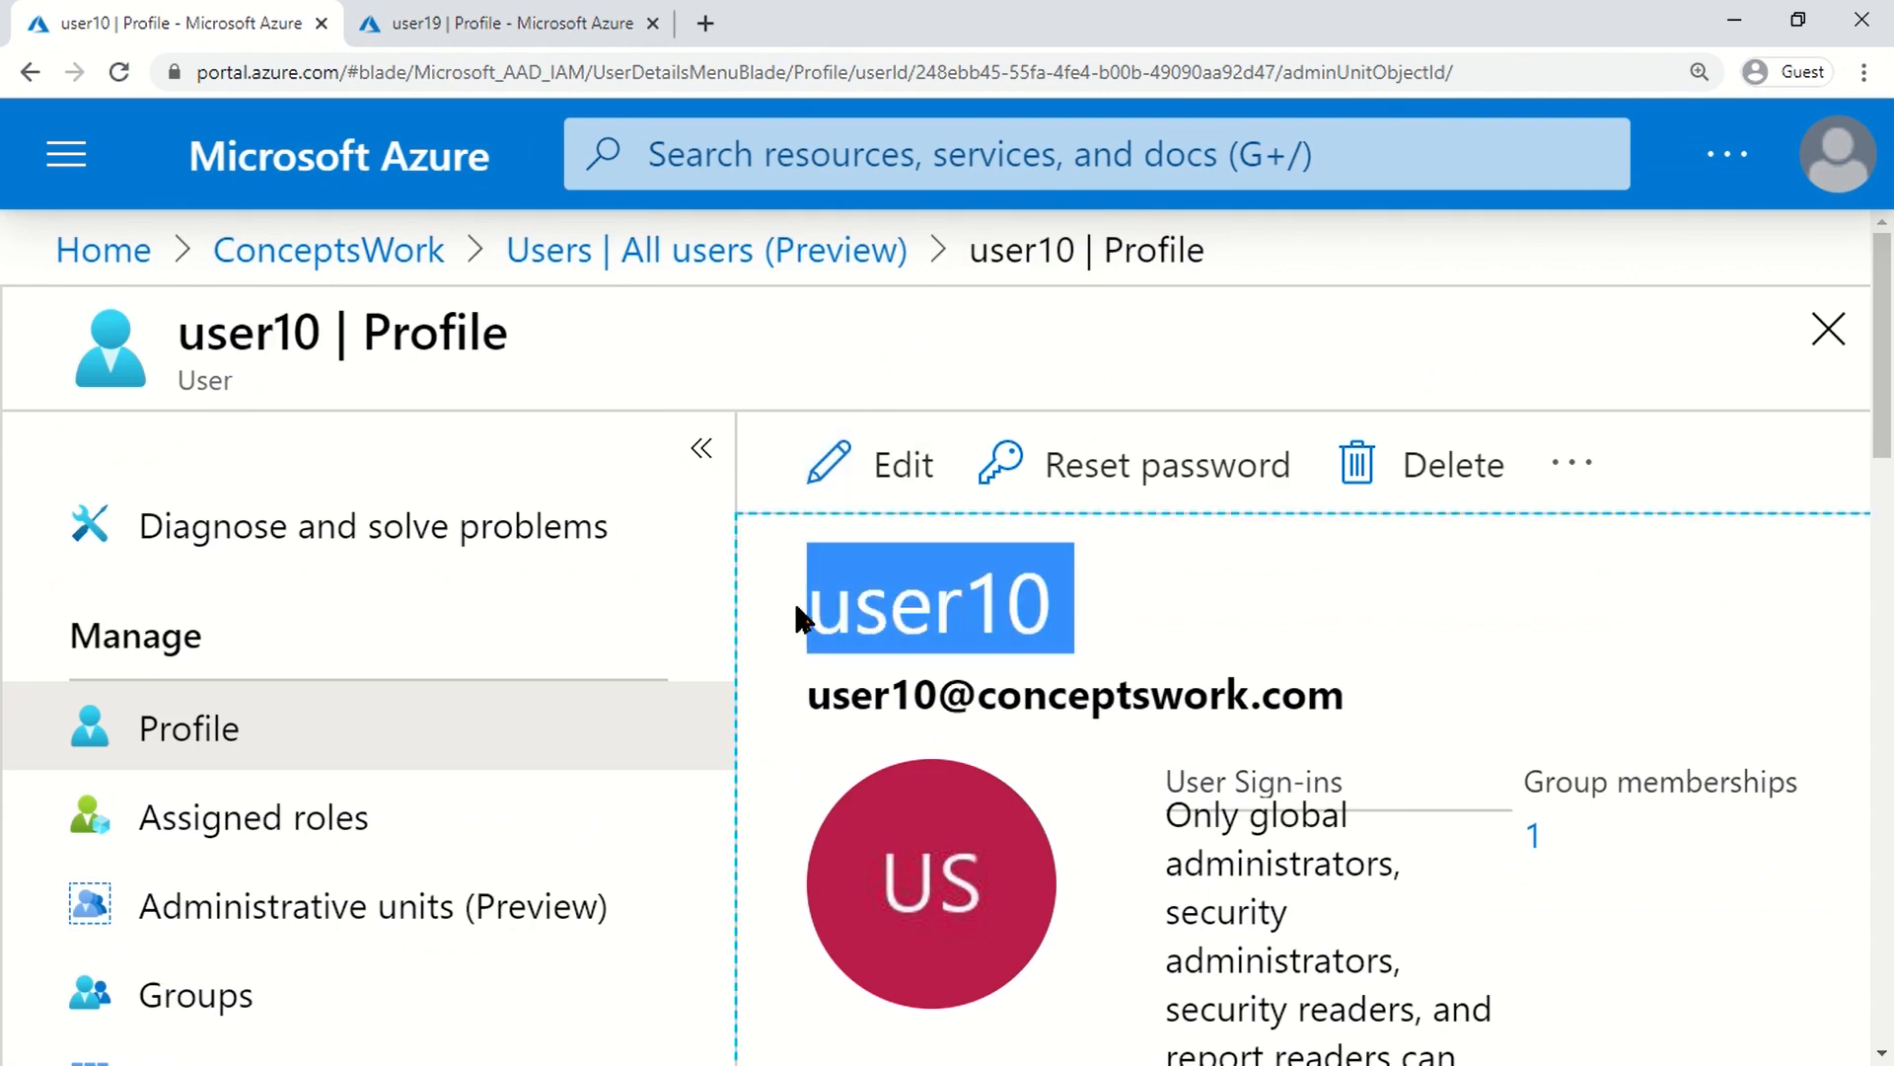
mouse_move(1293, 580)
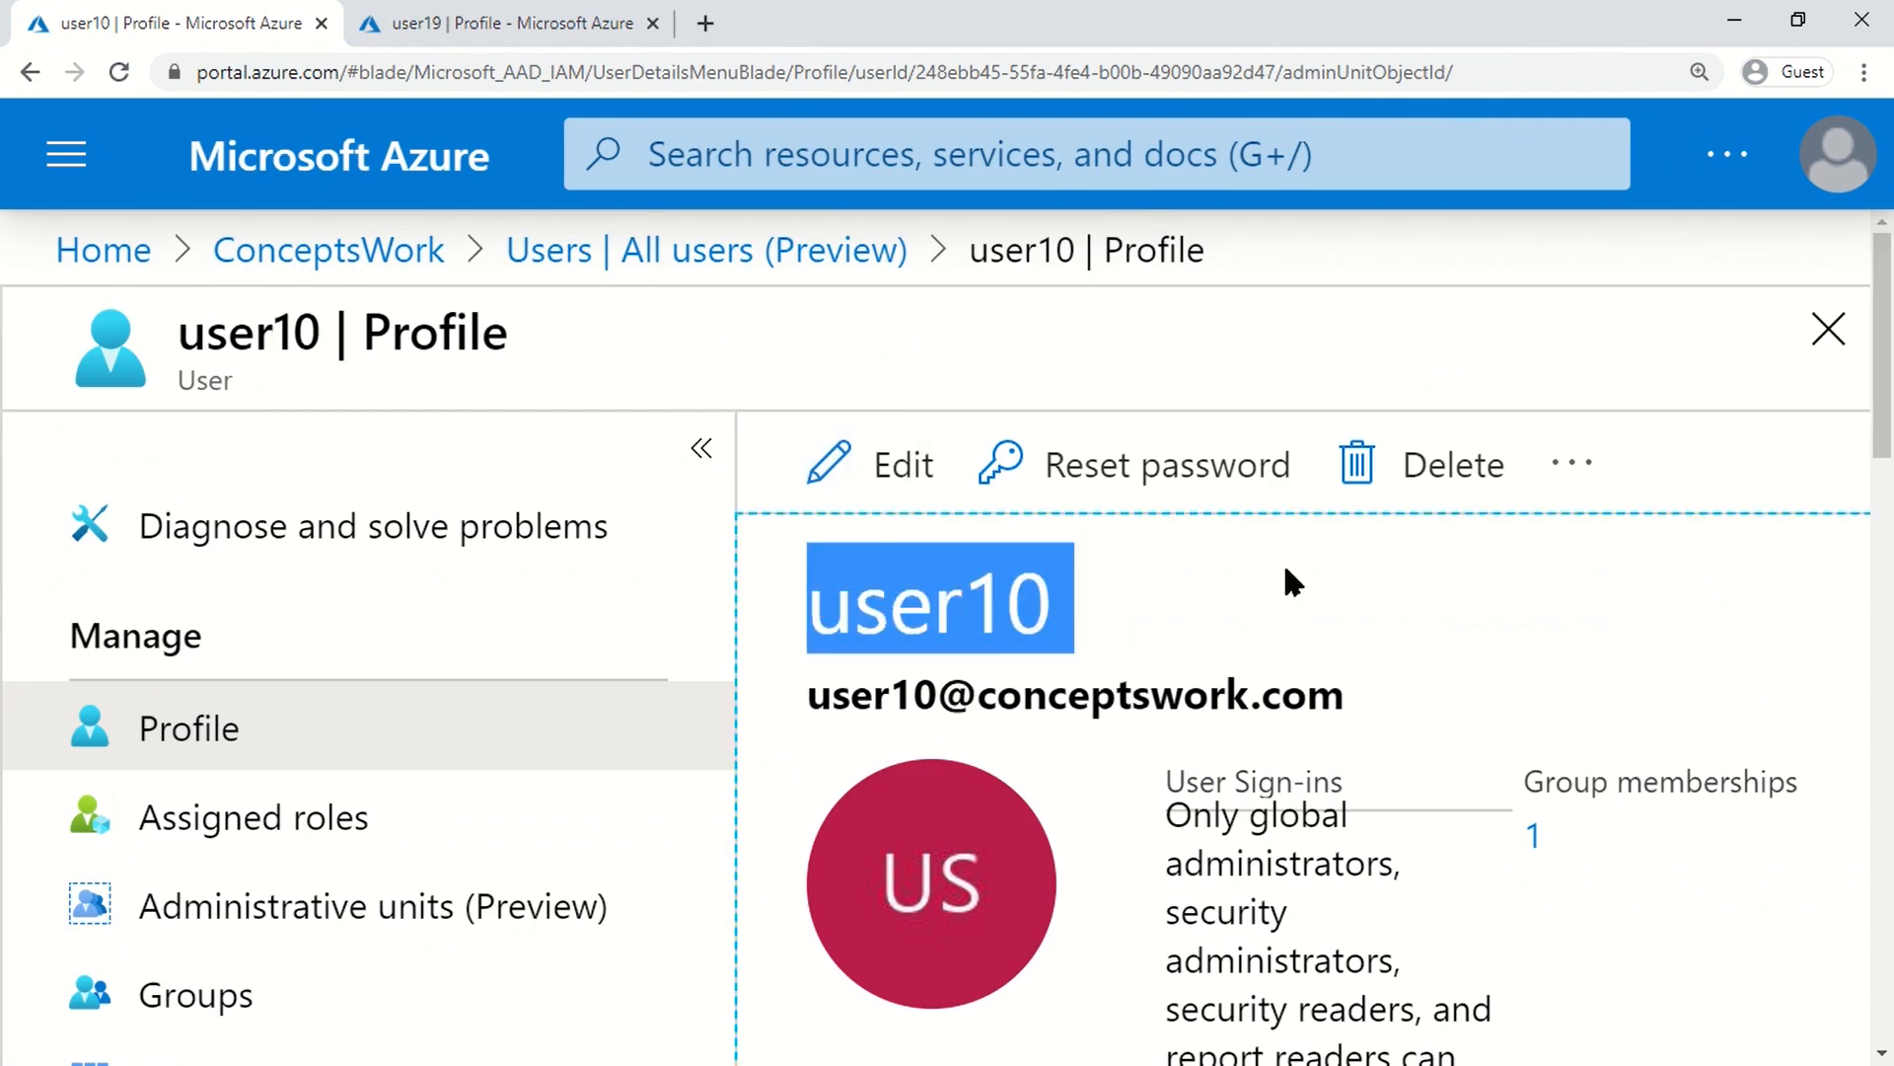
mouse_move(1250, 574)
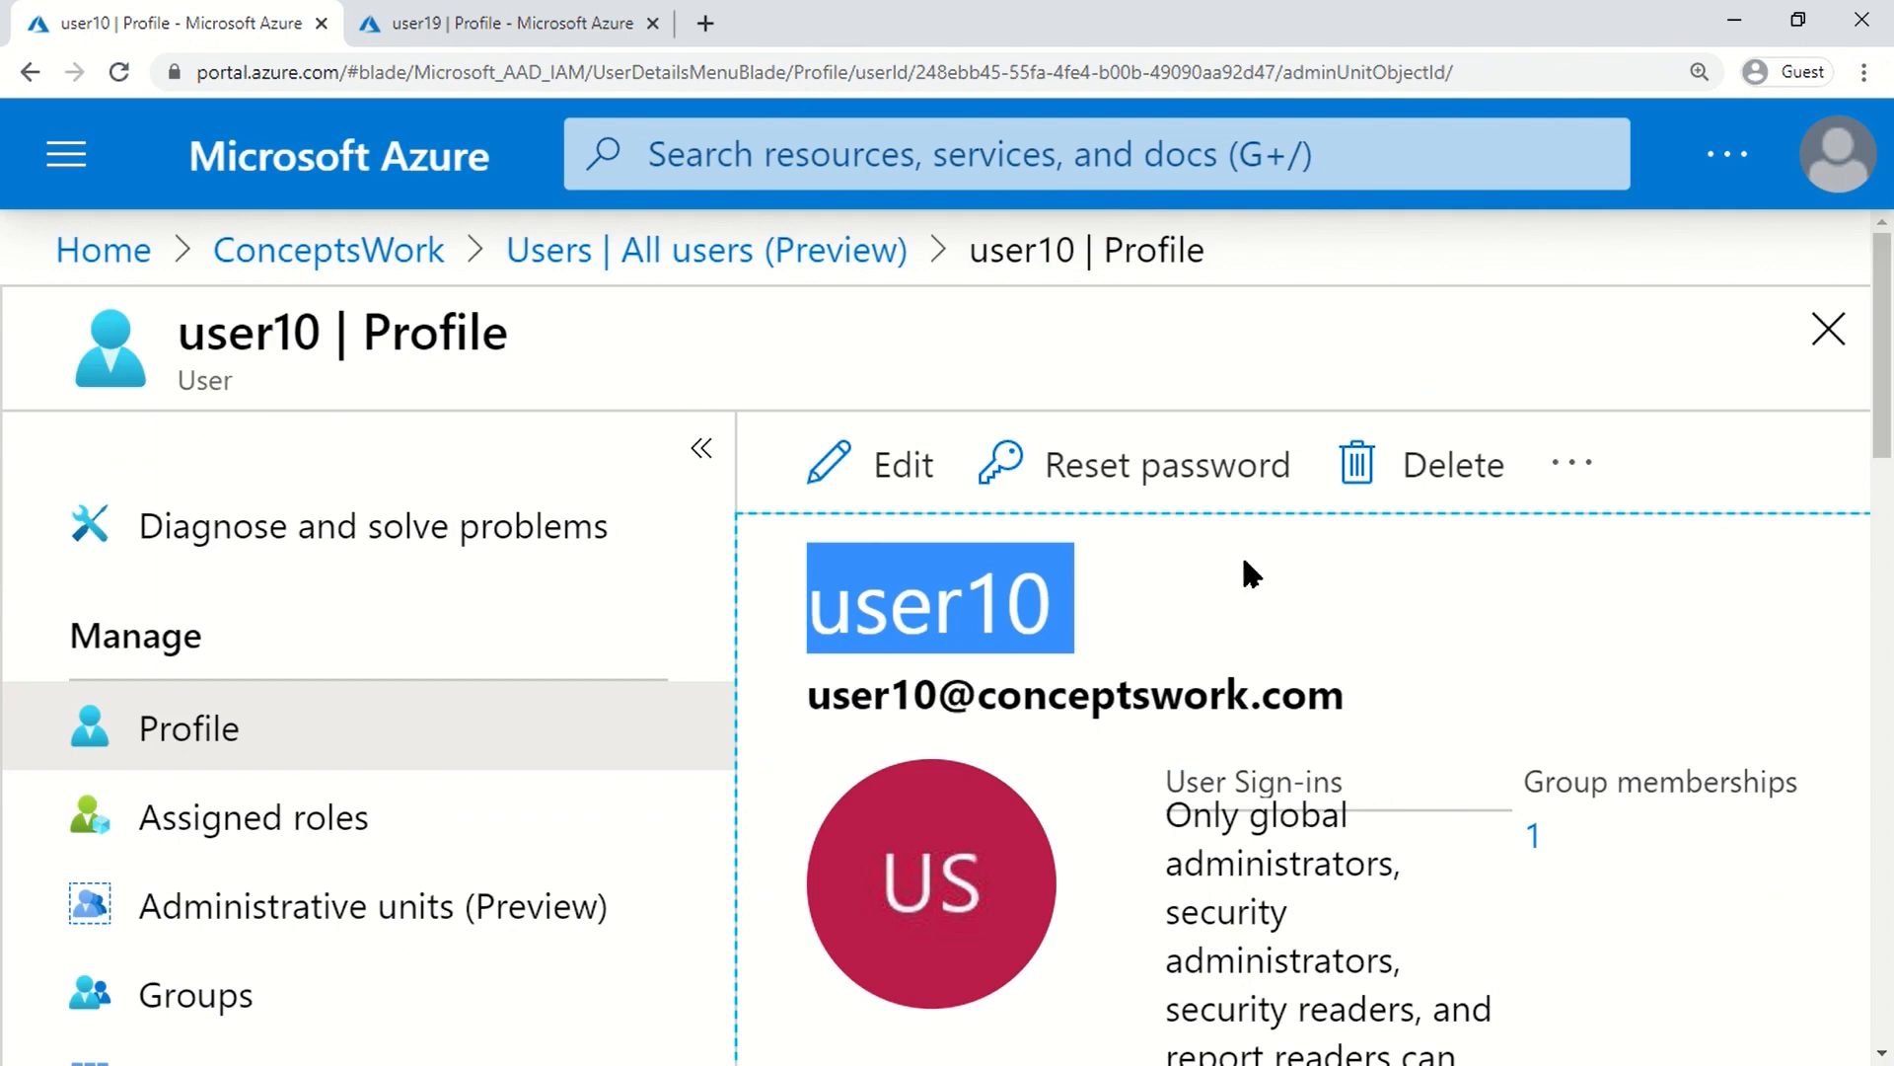
key("ctrl+plus")
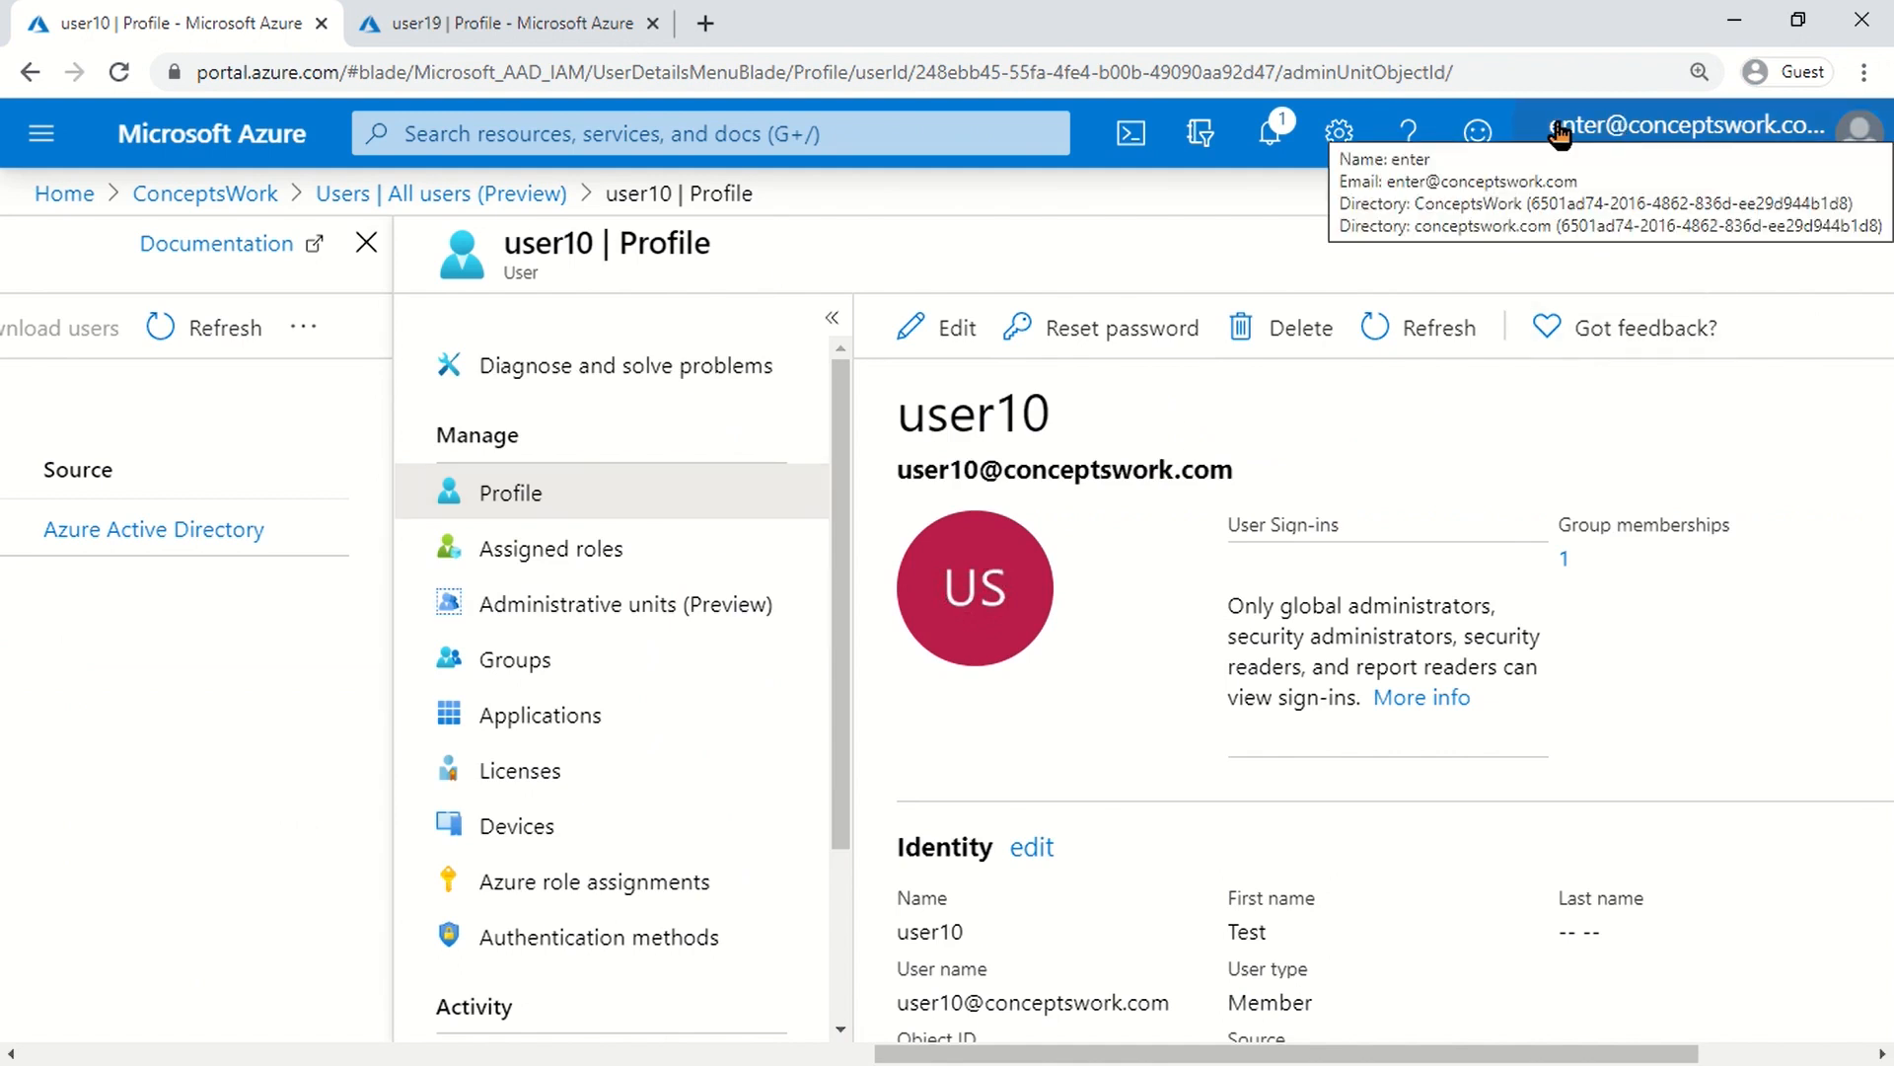
mouse_move(851, 54)
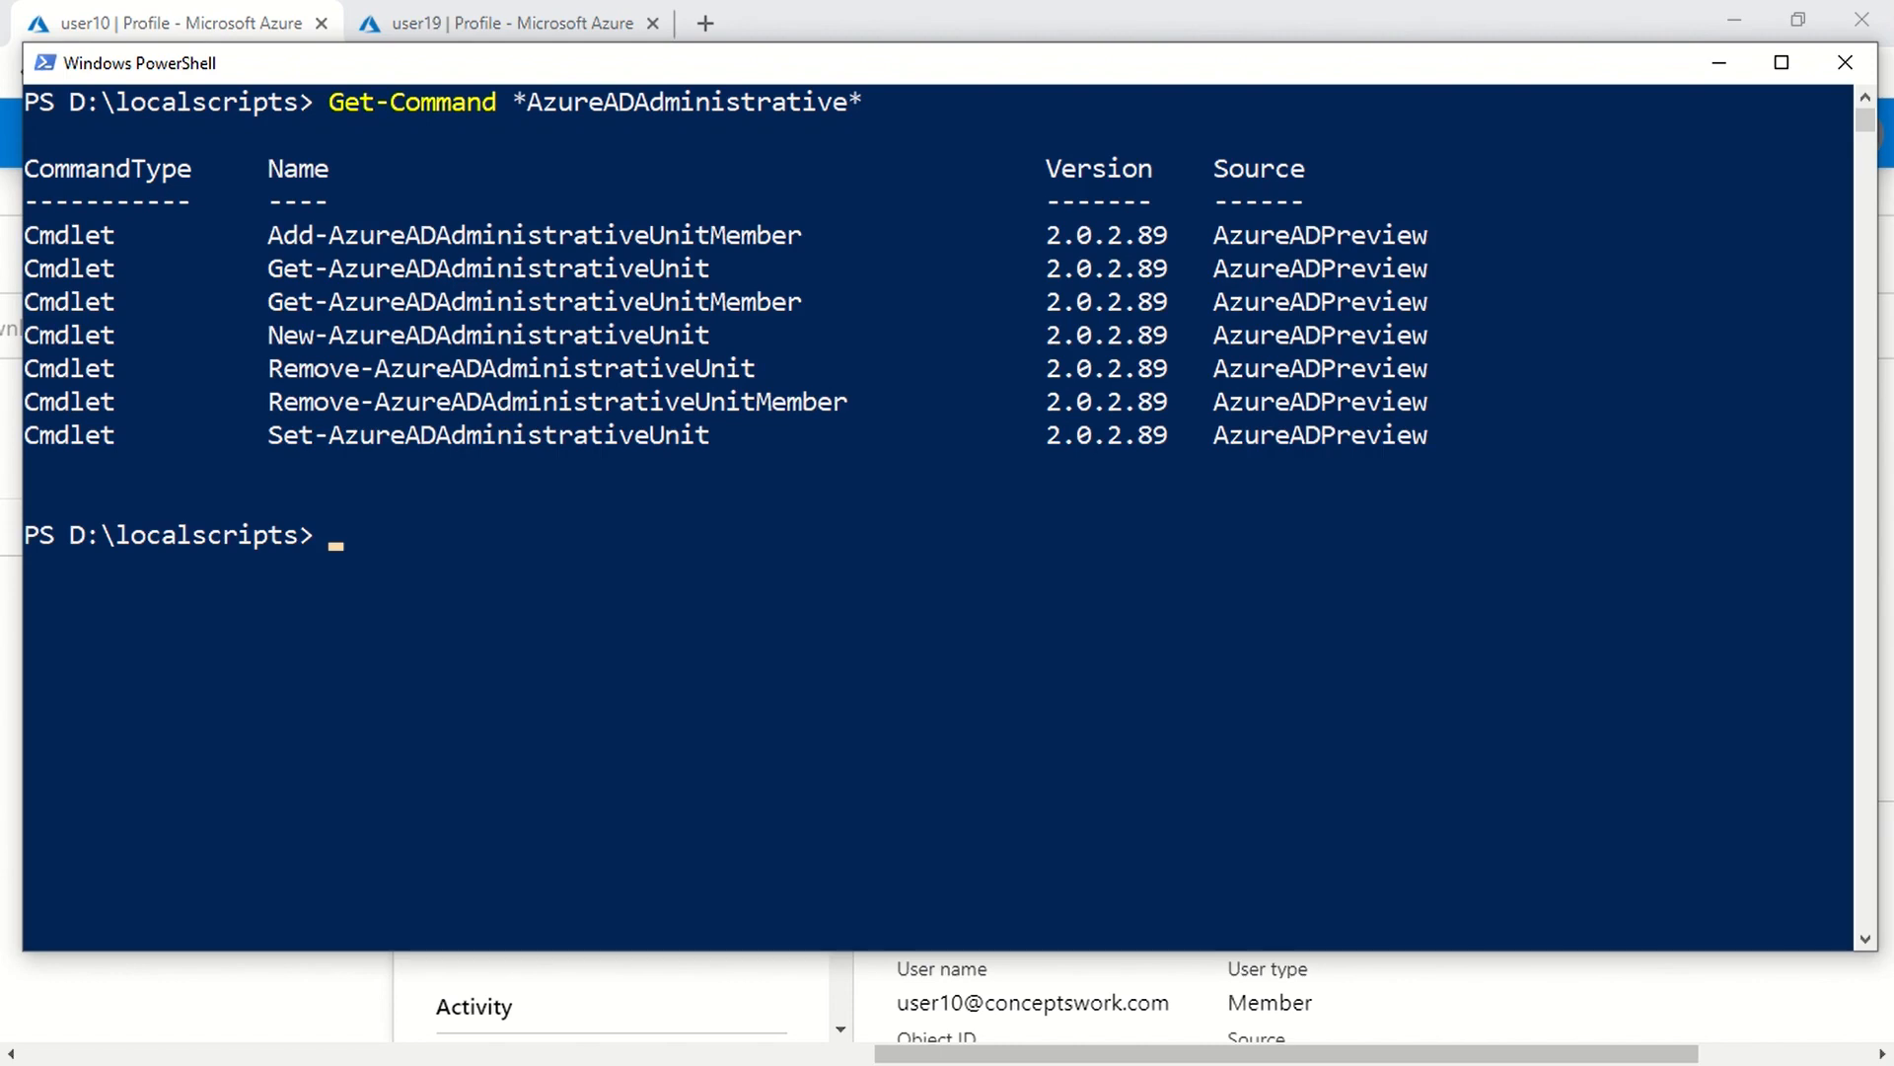
mouse_move(850, 318)
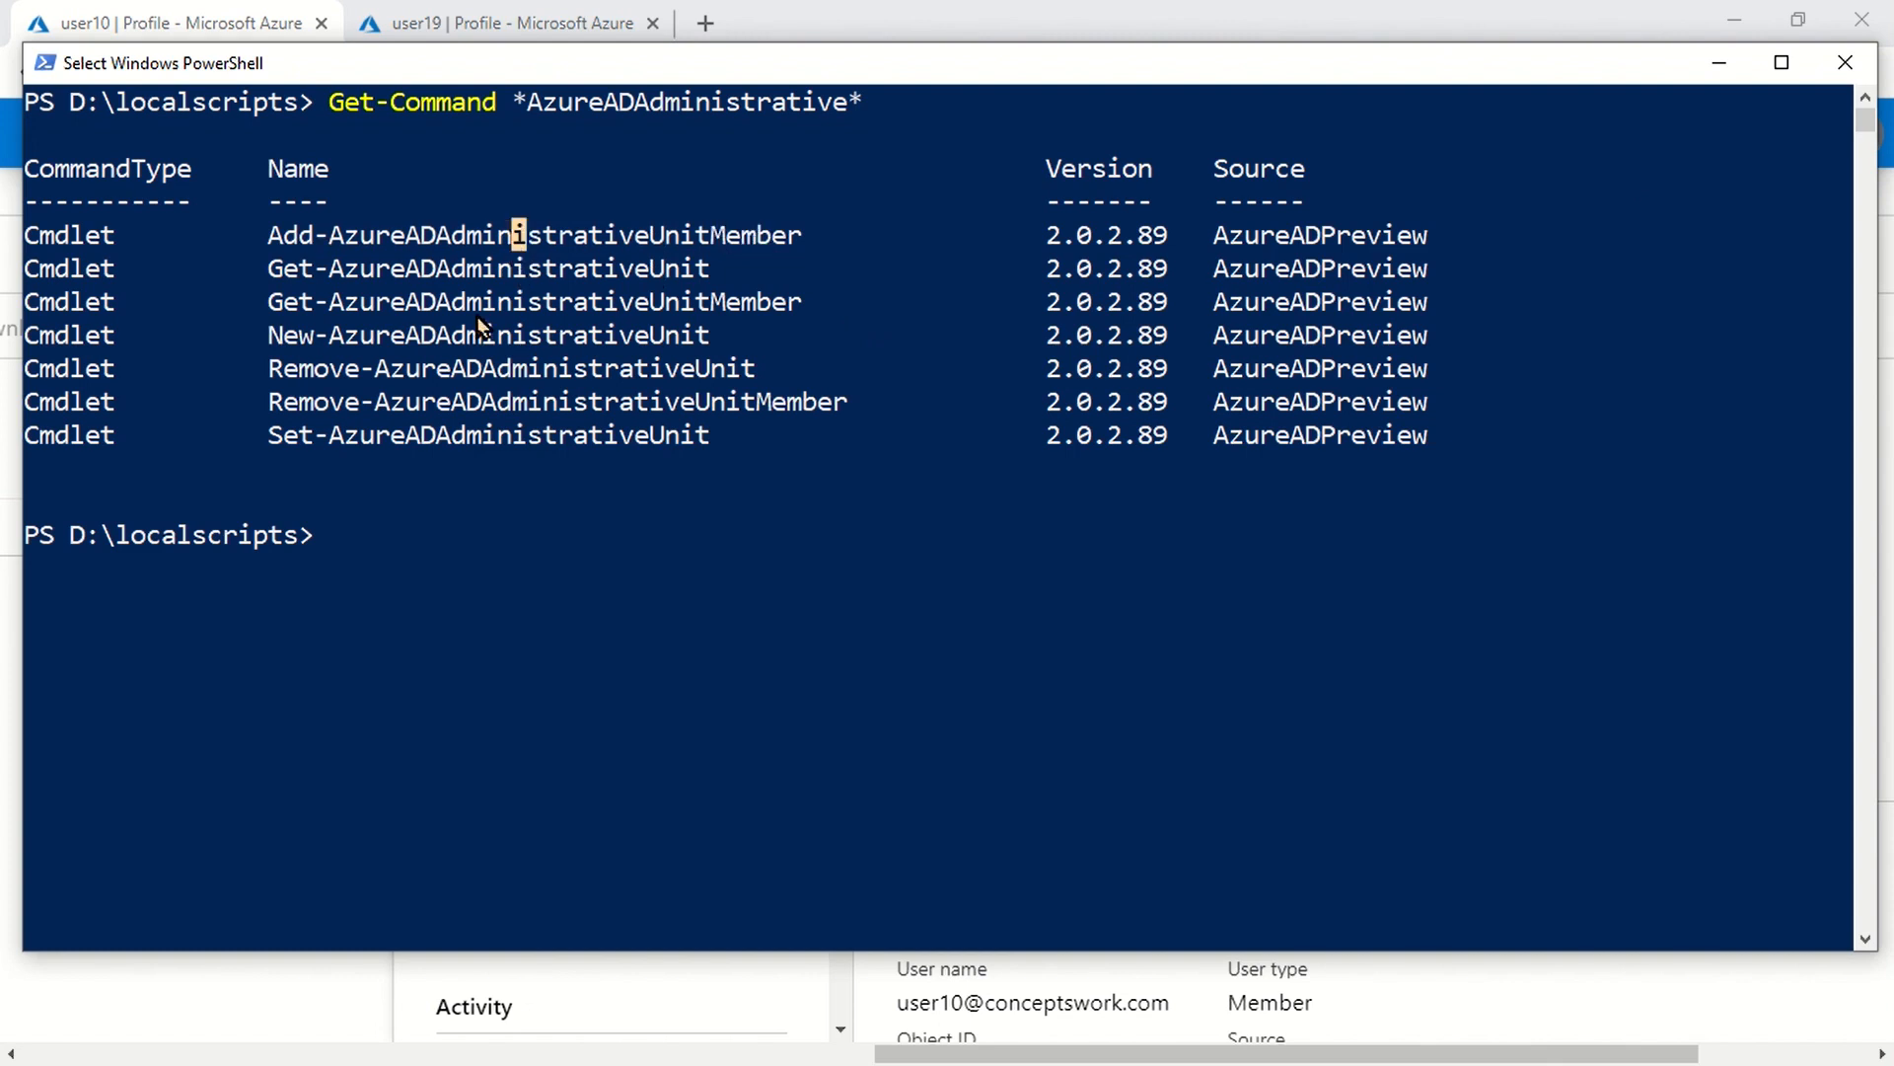
mouse_move(387, 372)
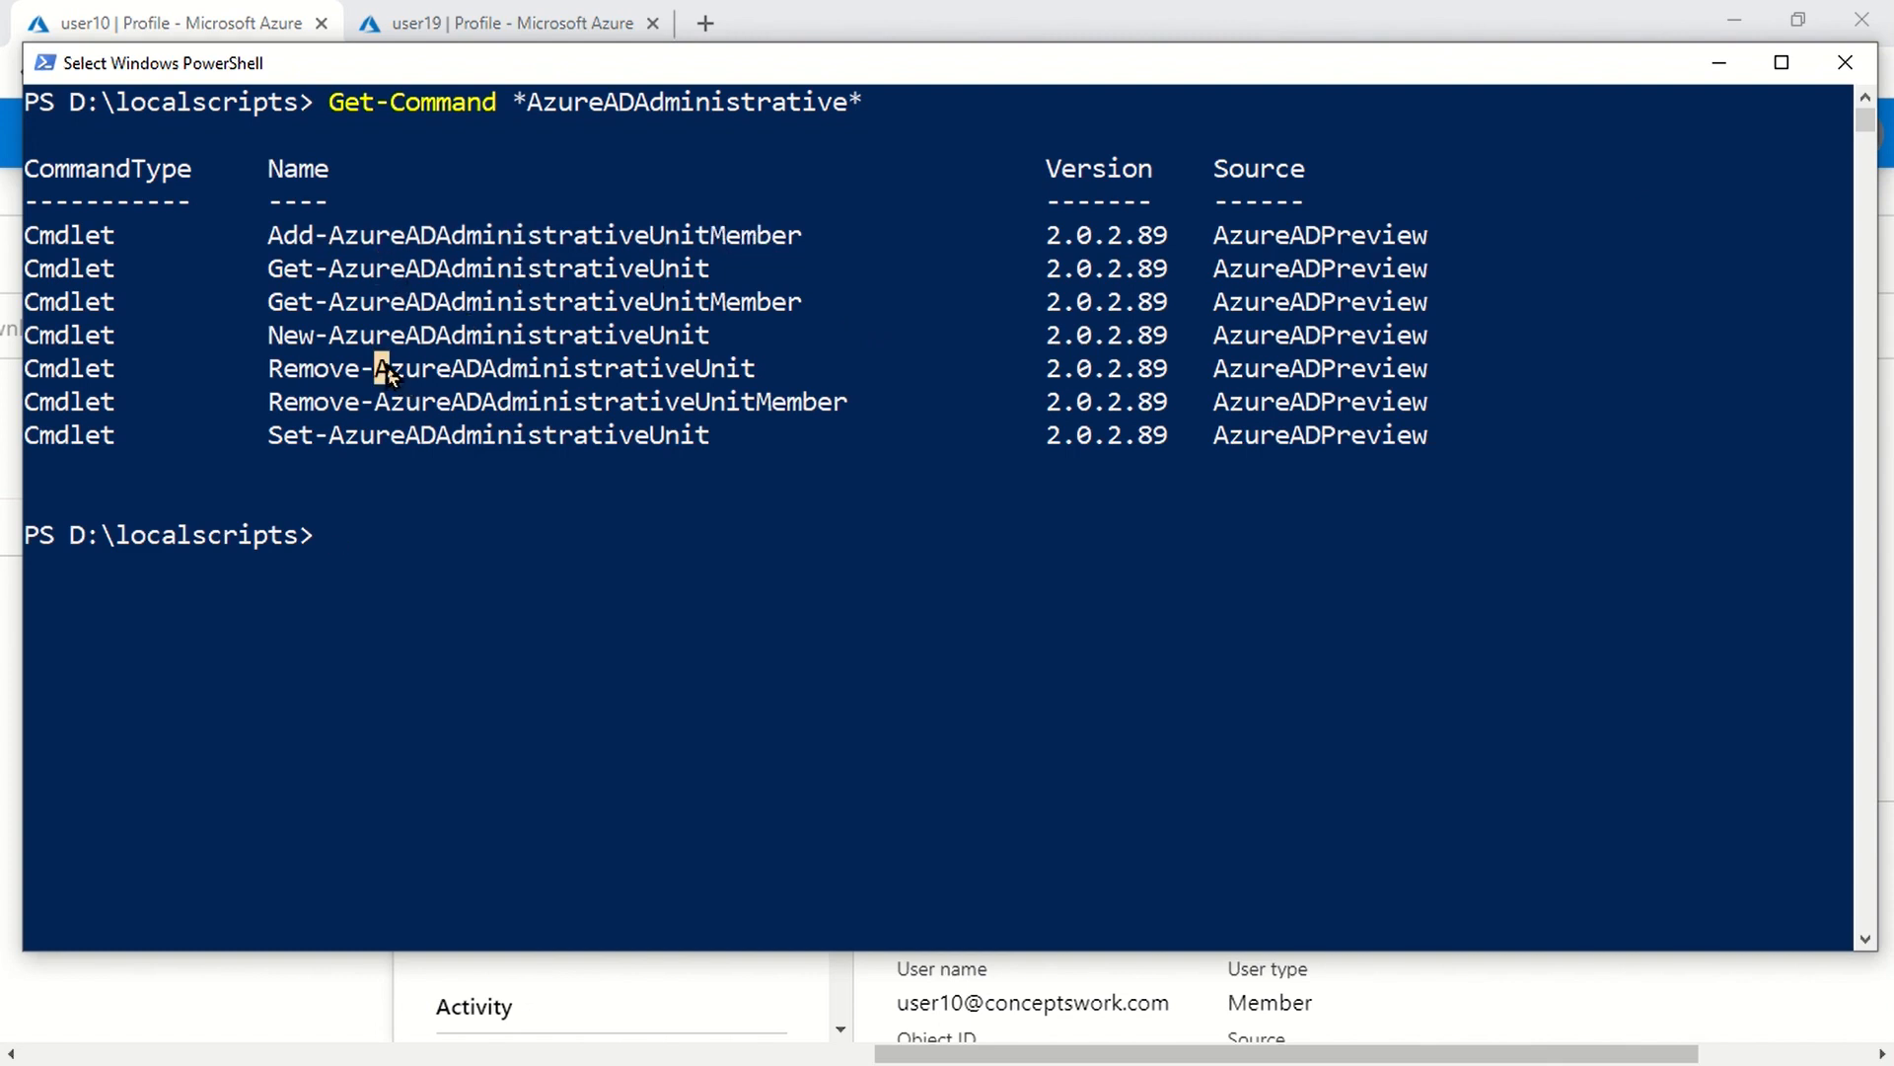
mouse_move(1484, 426)
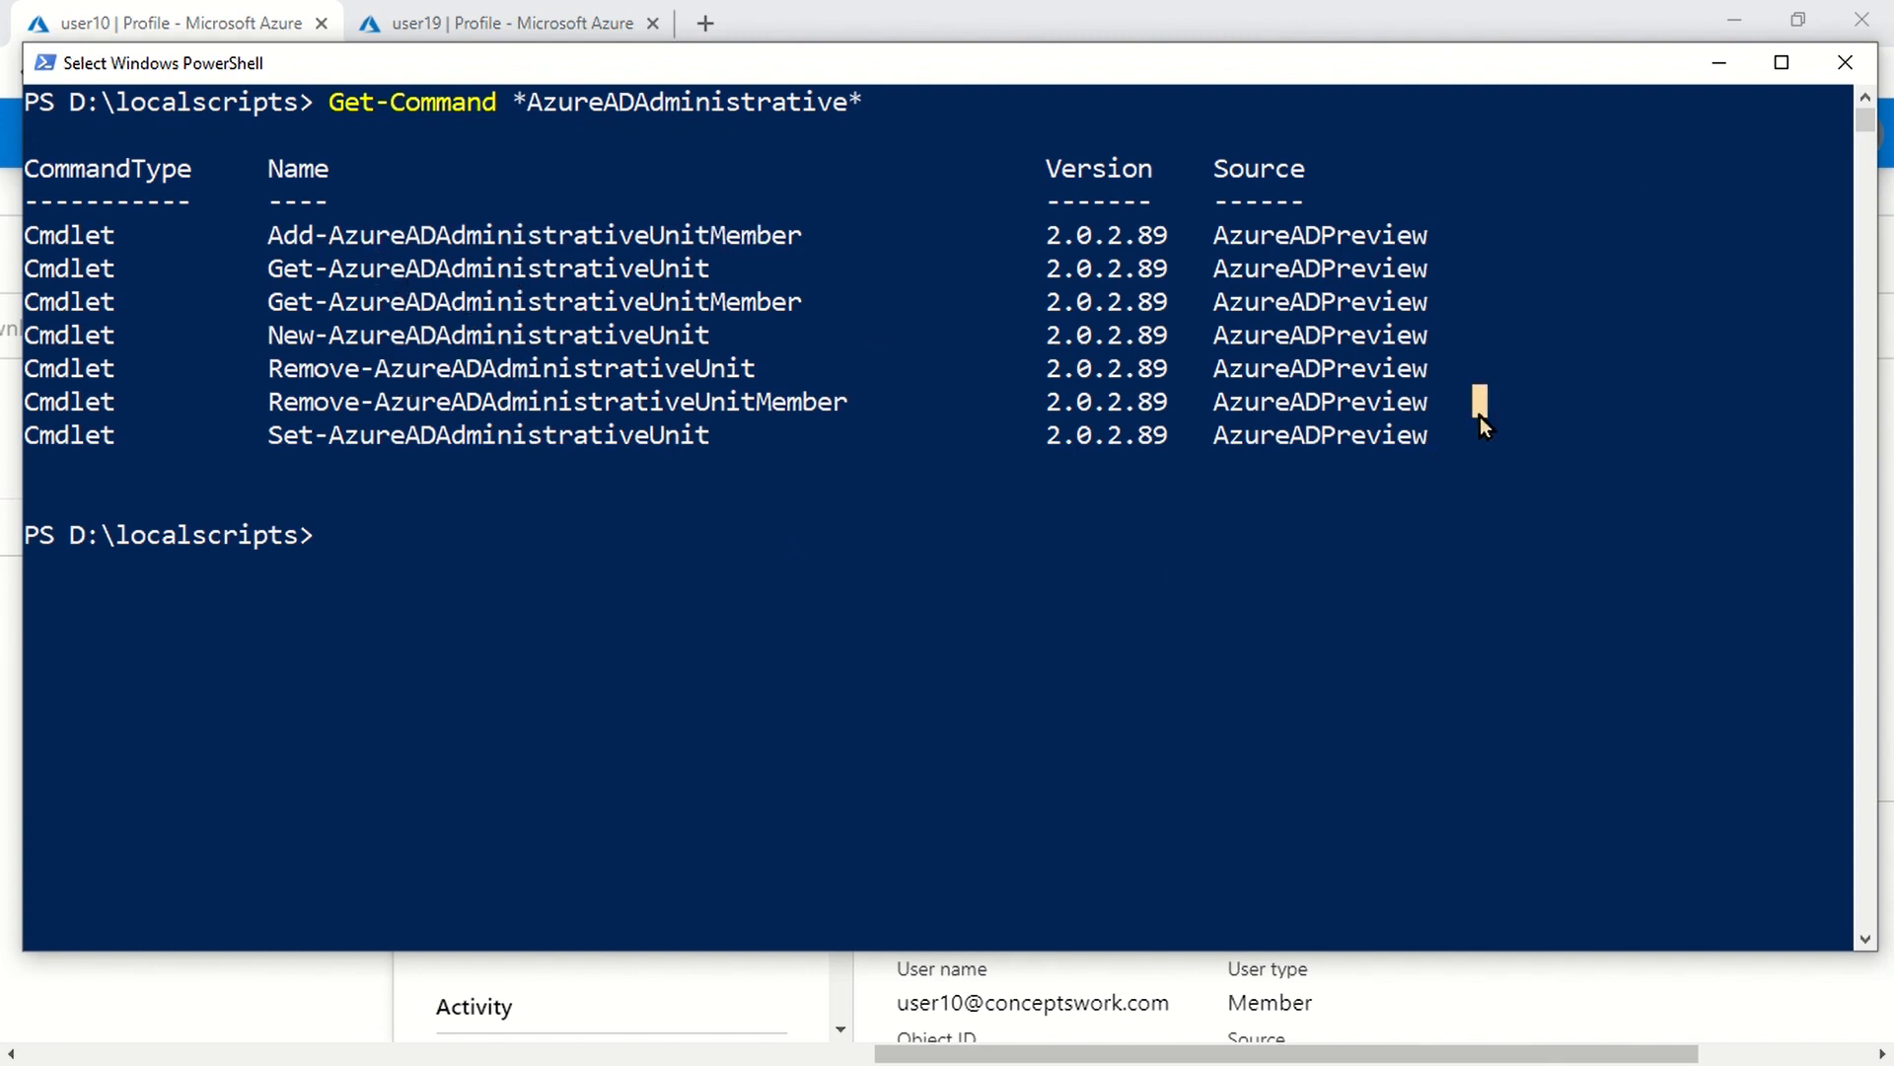